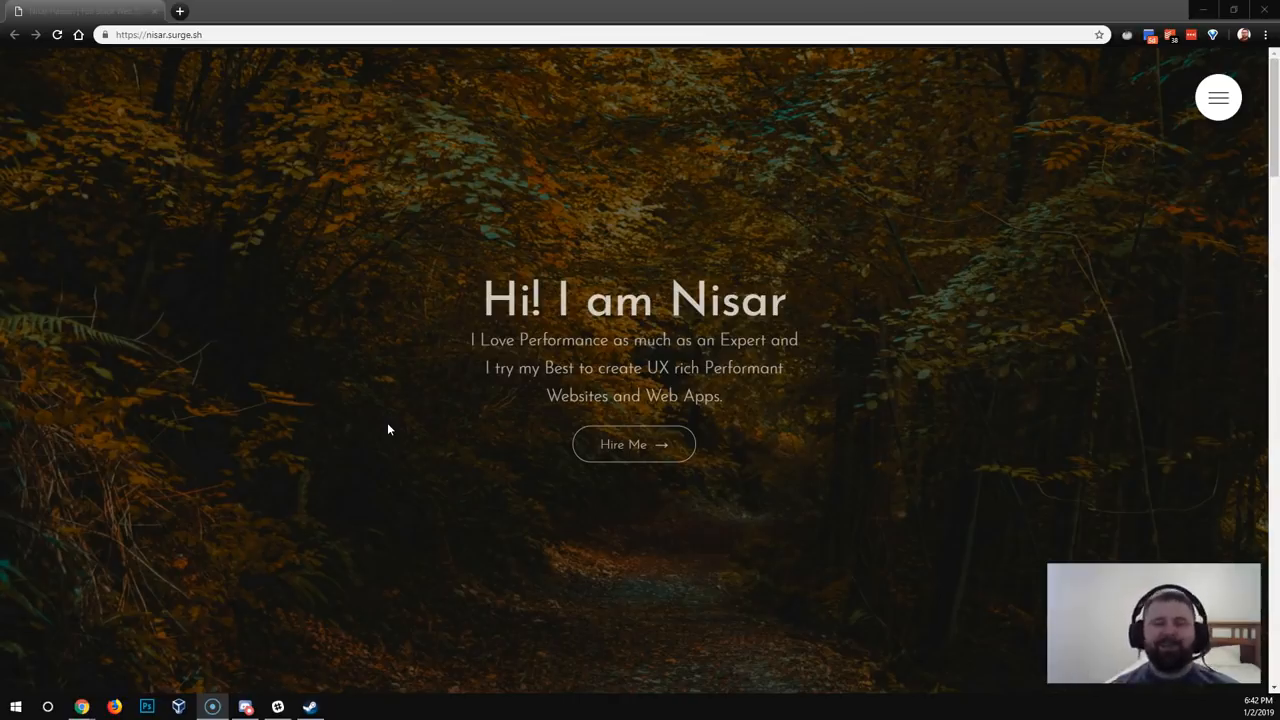
{"action": "mouse_move", "coordinate": [406, 419]}
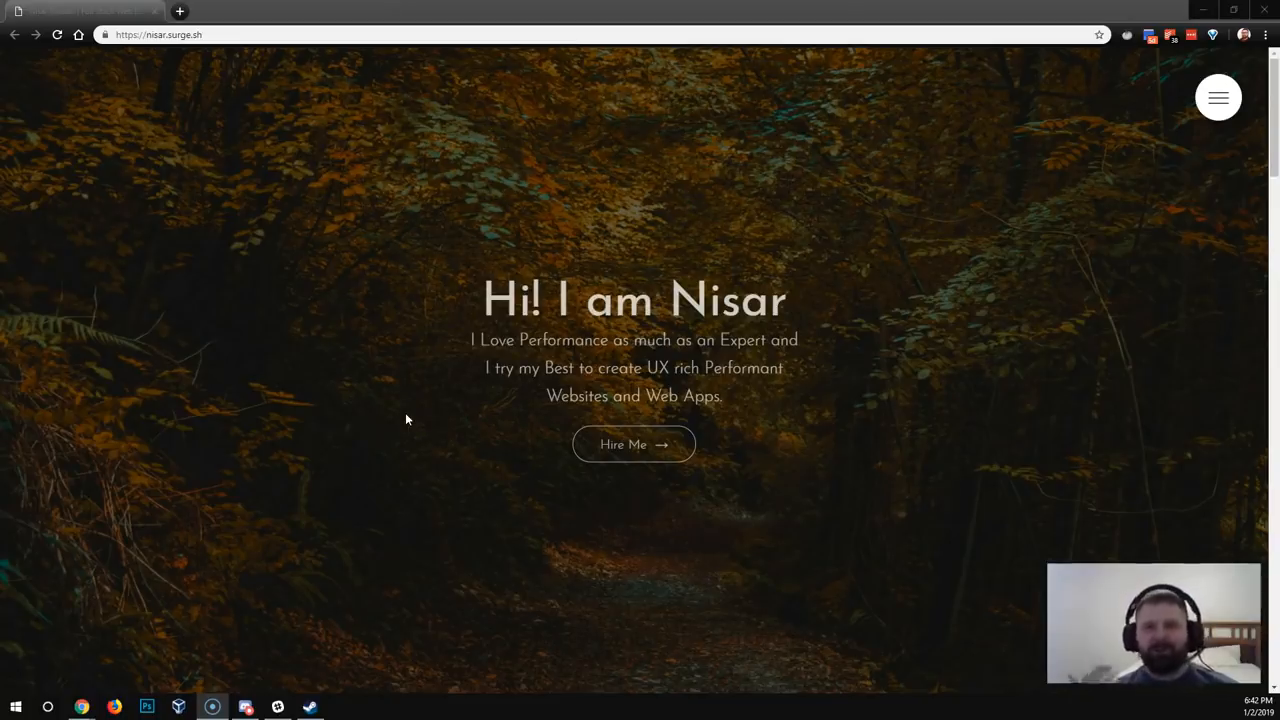
Scroll around the greeting and highlight the hero tagline across both lines
{"action": "scroll", "scroll_direction": "down", "scroll_amount": 3}
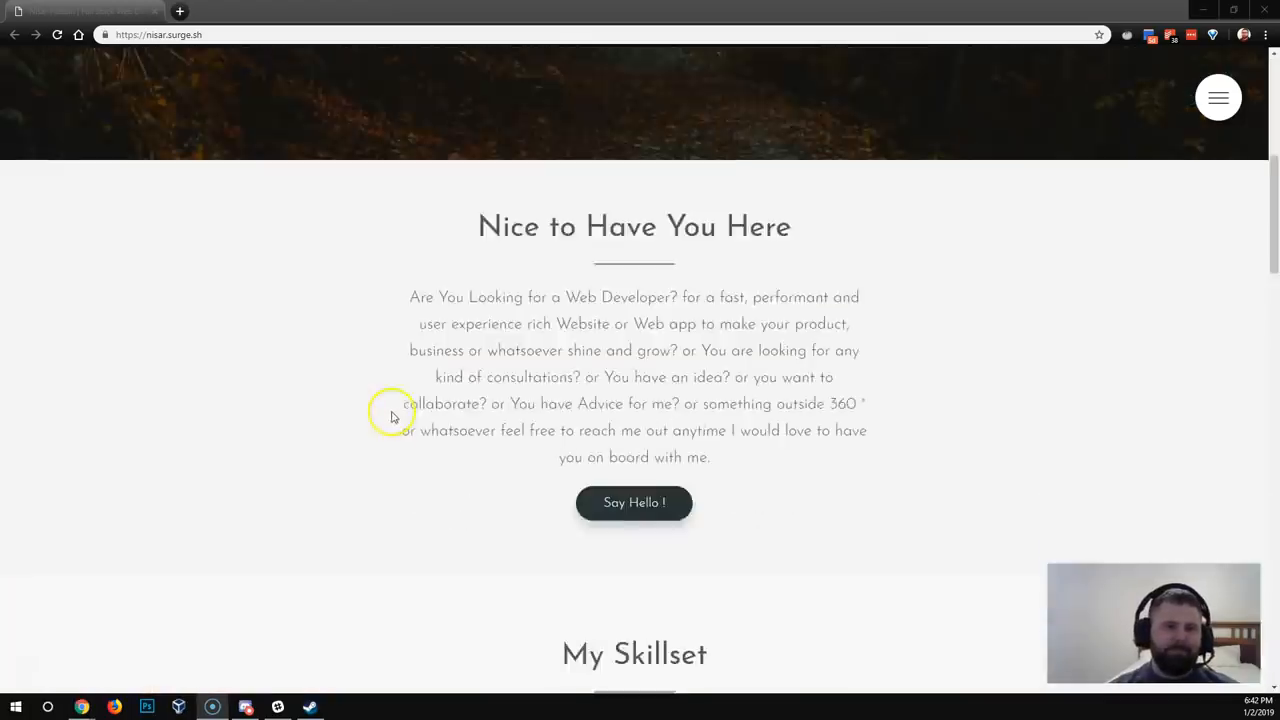
{"action": "scroll", "scroll_direction": "down", "scroll_amount": 3}
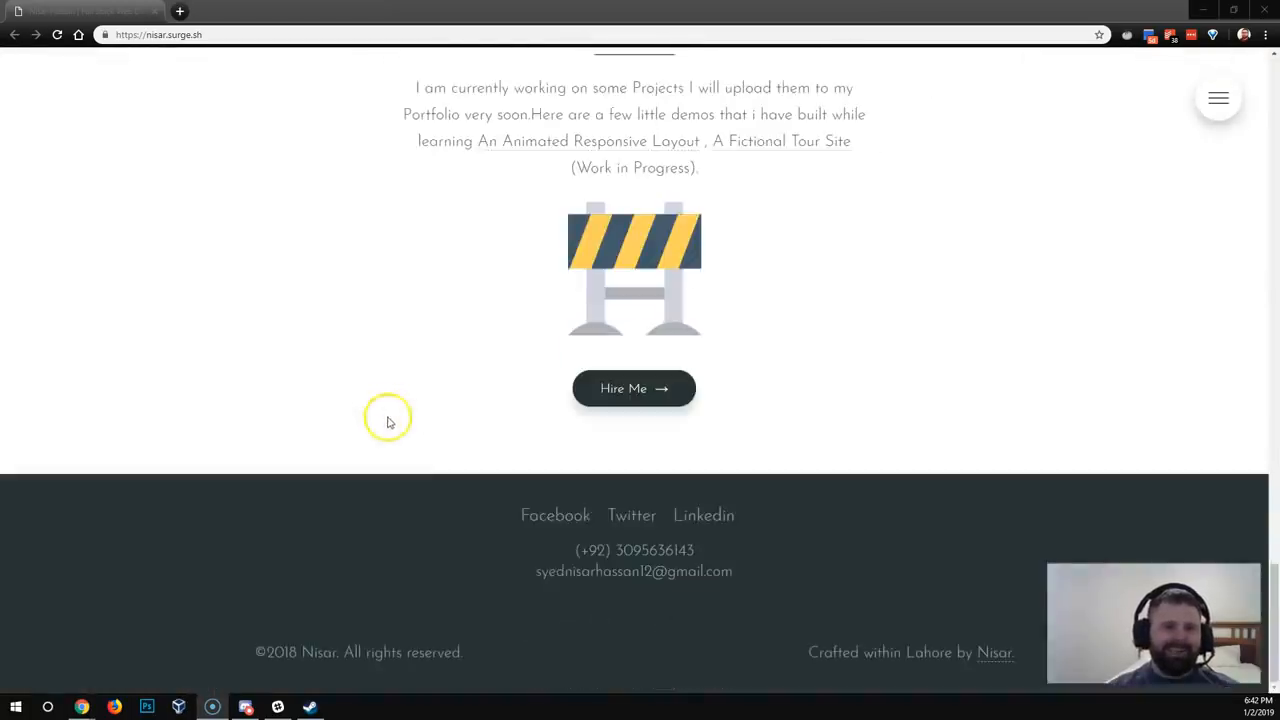
{"action": "mouse_move", "coordinate": [734, 500]}
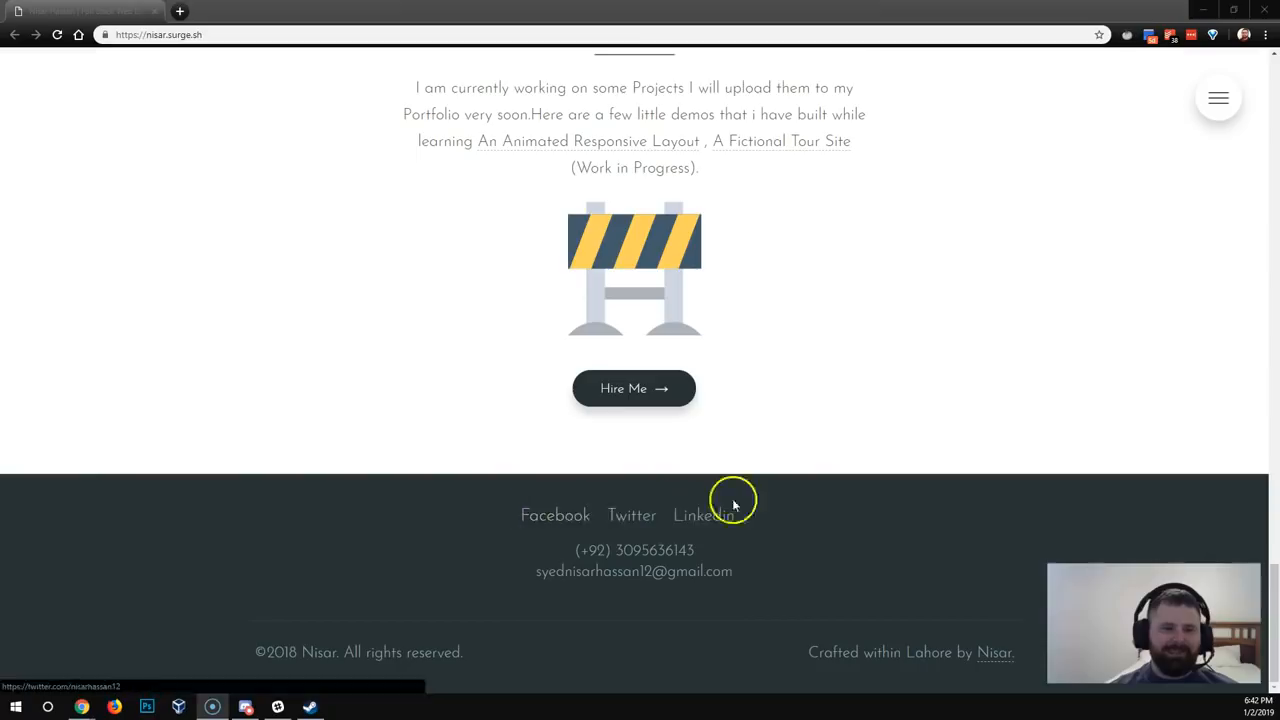
{"action": "scroll", "scroll_direction": "up", "scroll_amount": 3}
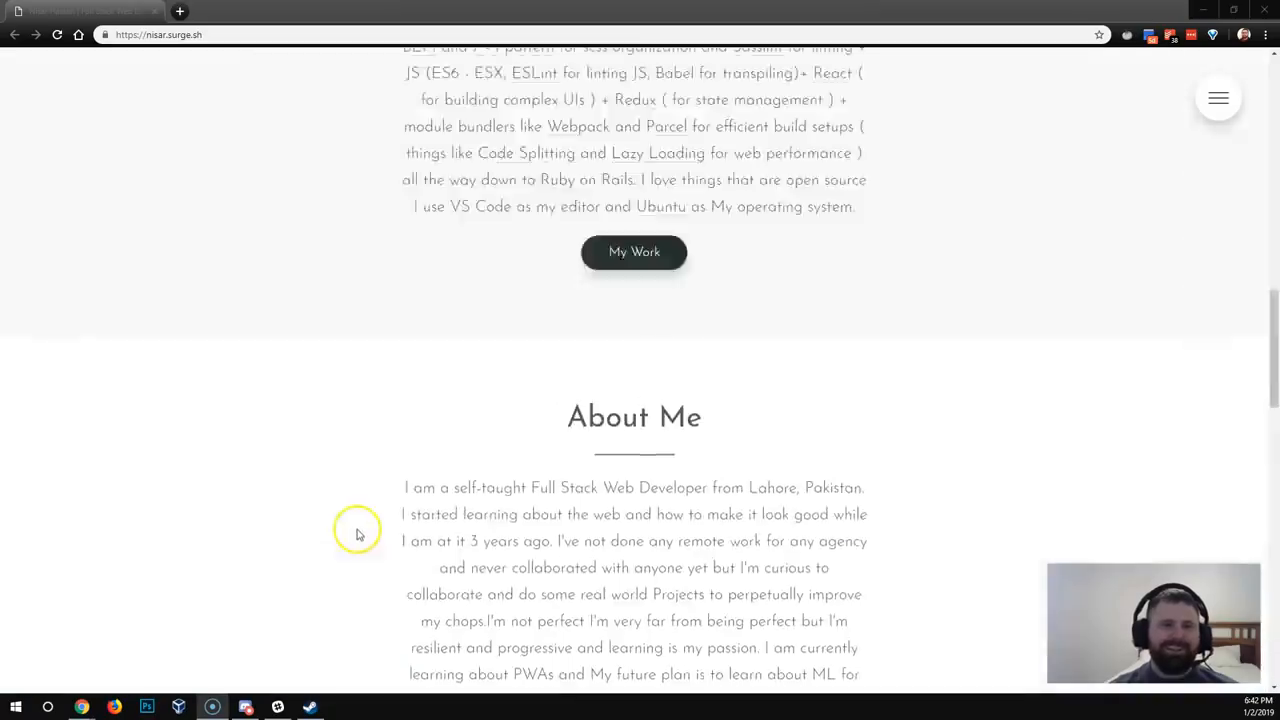
{"action": "scroll", "scroll_direction": "up", "scroll_amount": 3}
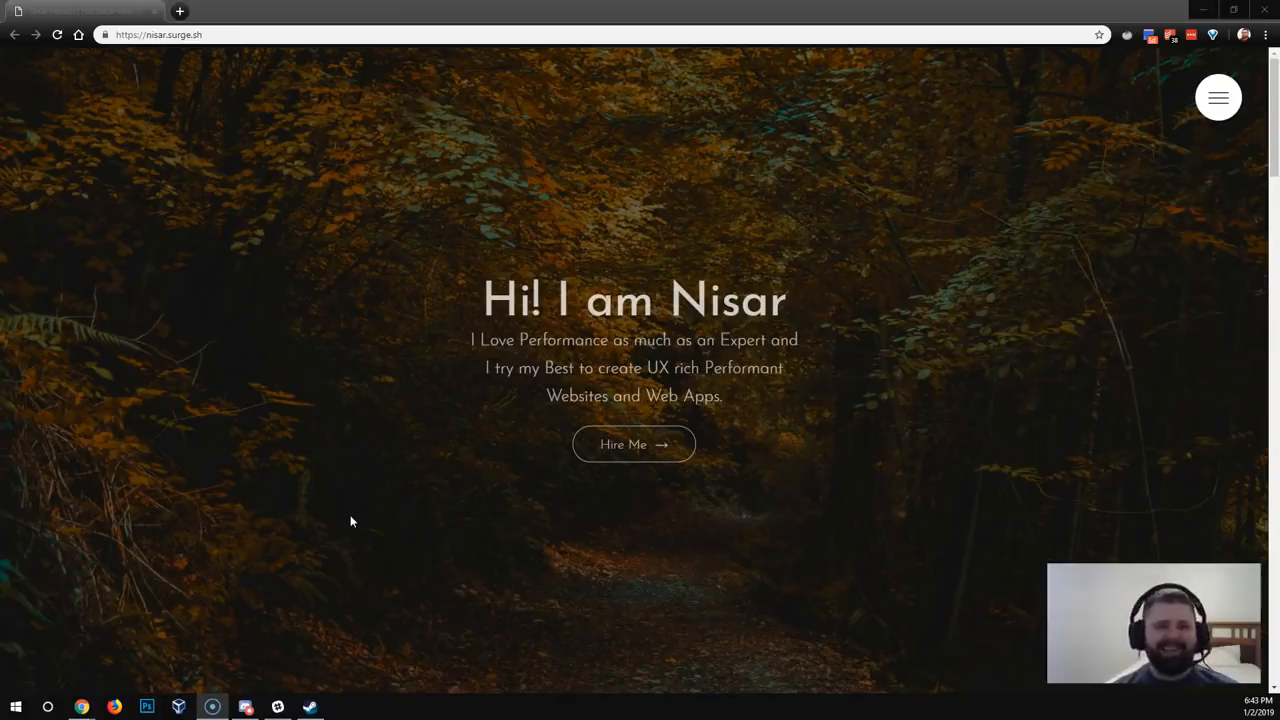
{"action": "mouse_move", "coordinate": [352, 455]}
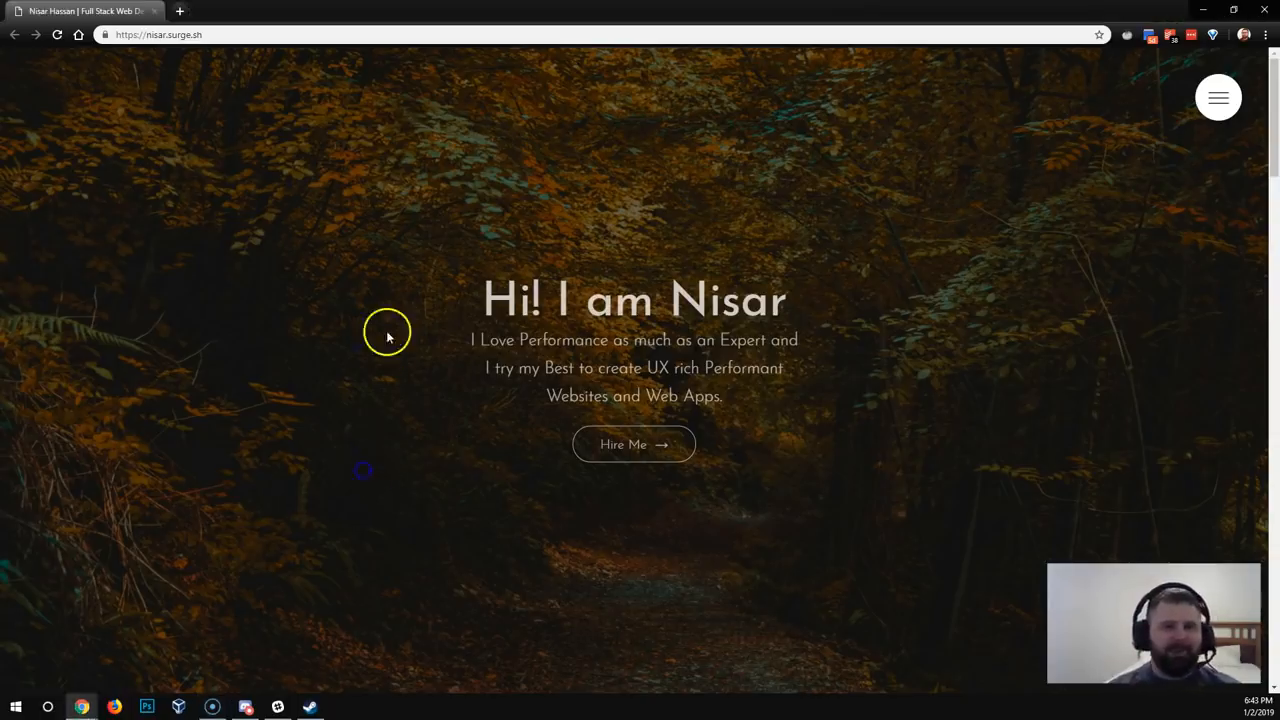
{"action": "mouse_move", "coordinate": [497, 316]}
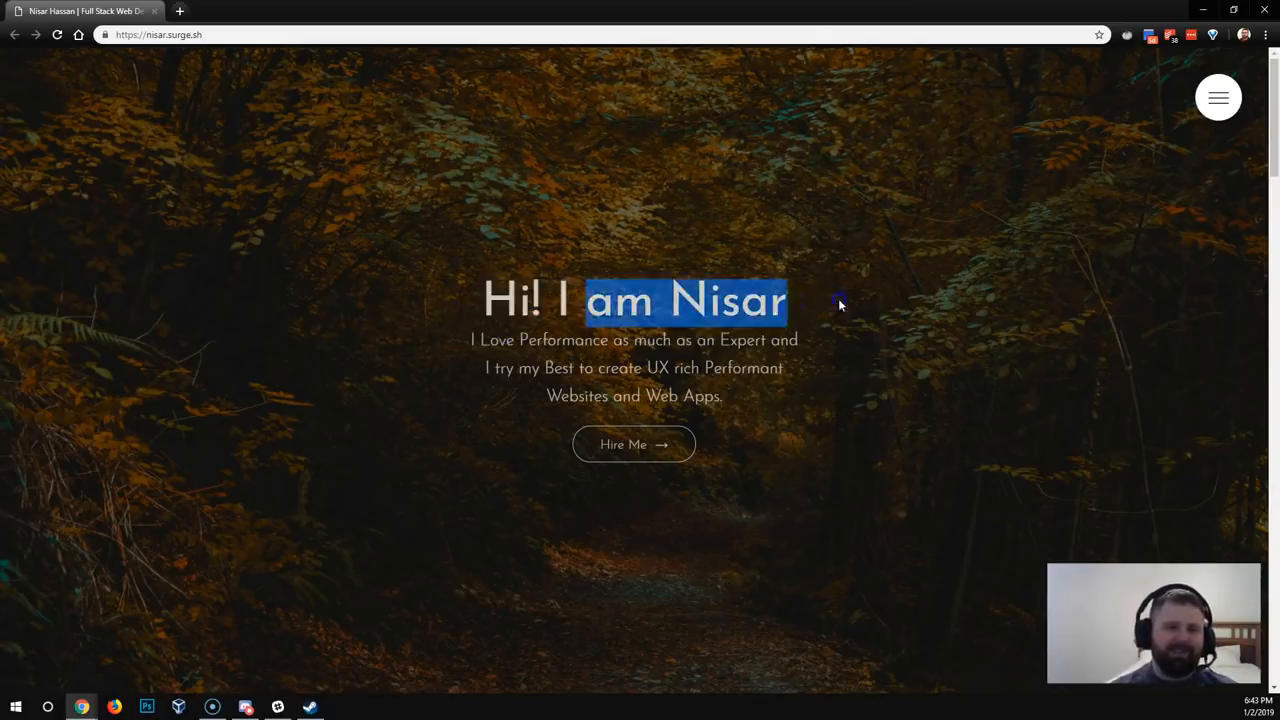
{"action": "left_click", "coordinate": [633, 410]}
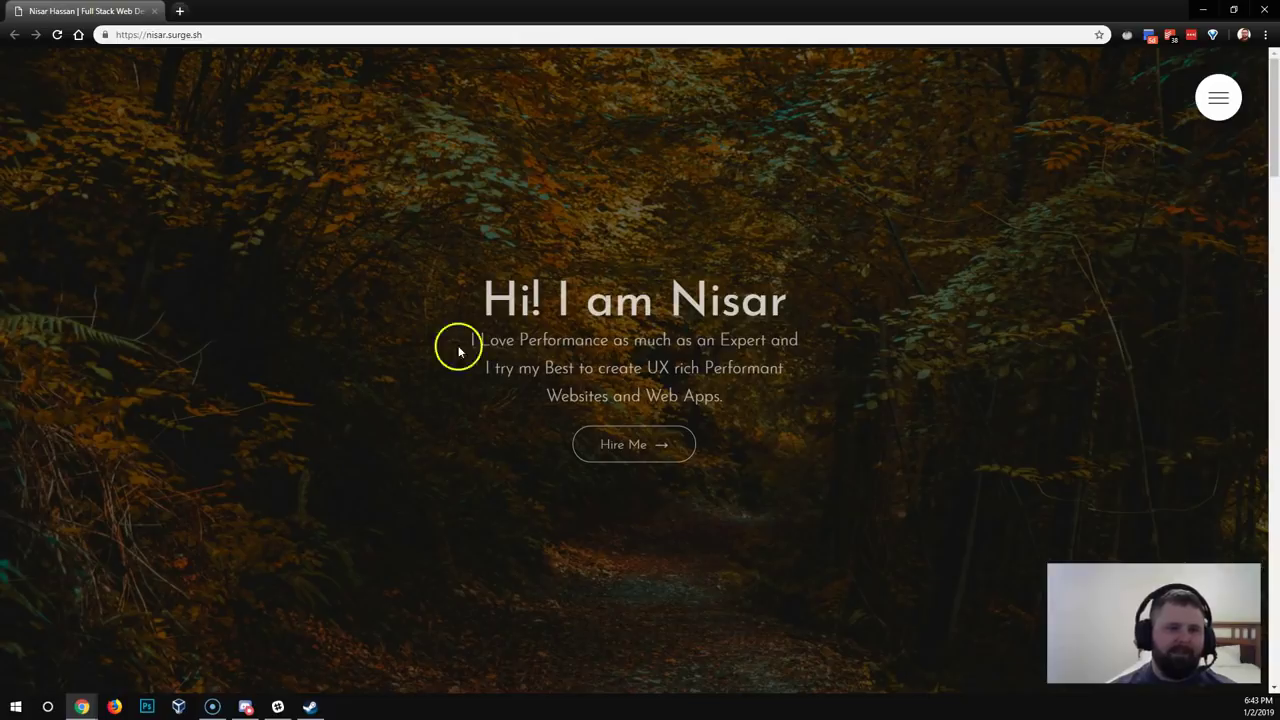
{"action": "left_click_drag", "start_coordinate": [472, 340], "coordinate": [800, 340]}
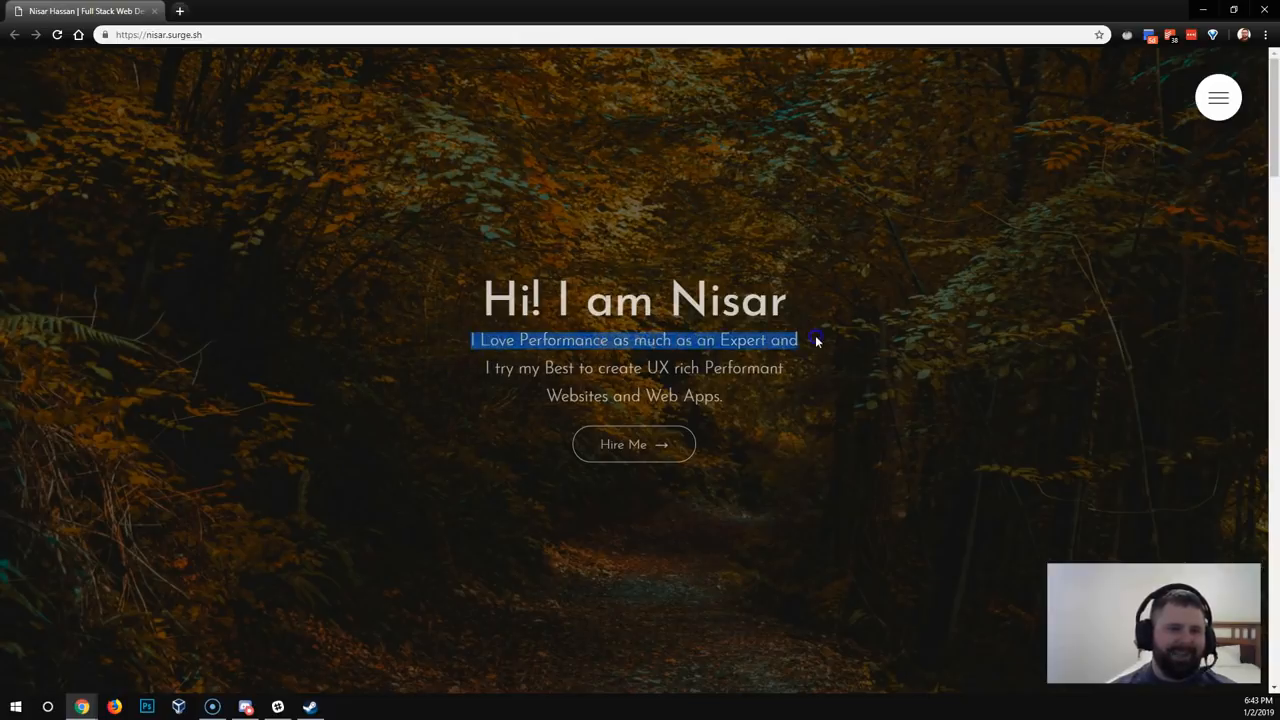
{"action": "left_click_drag", "start_coordinate": [810, 340], "coordinate": [573, 367]}
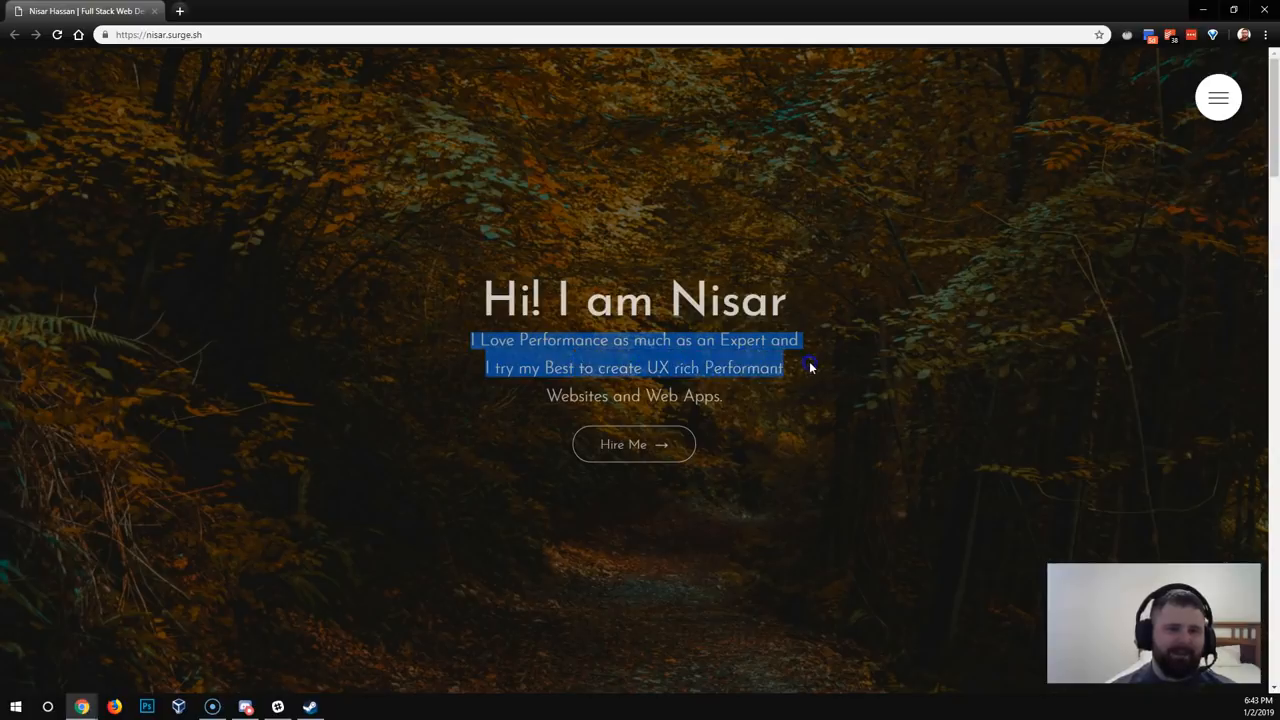
{"action": "left_click", "coordinate": [836, 434]}
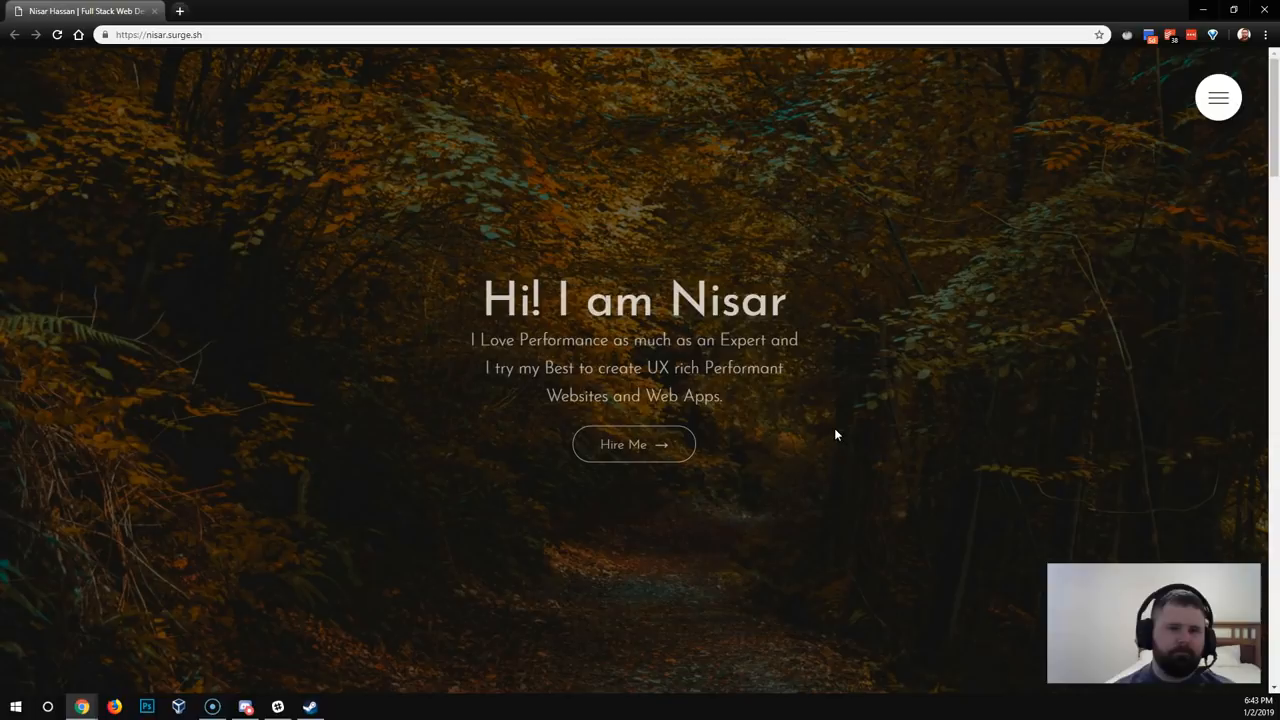
{"action": "mouse_move", "coordinate": [588, 384]}
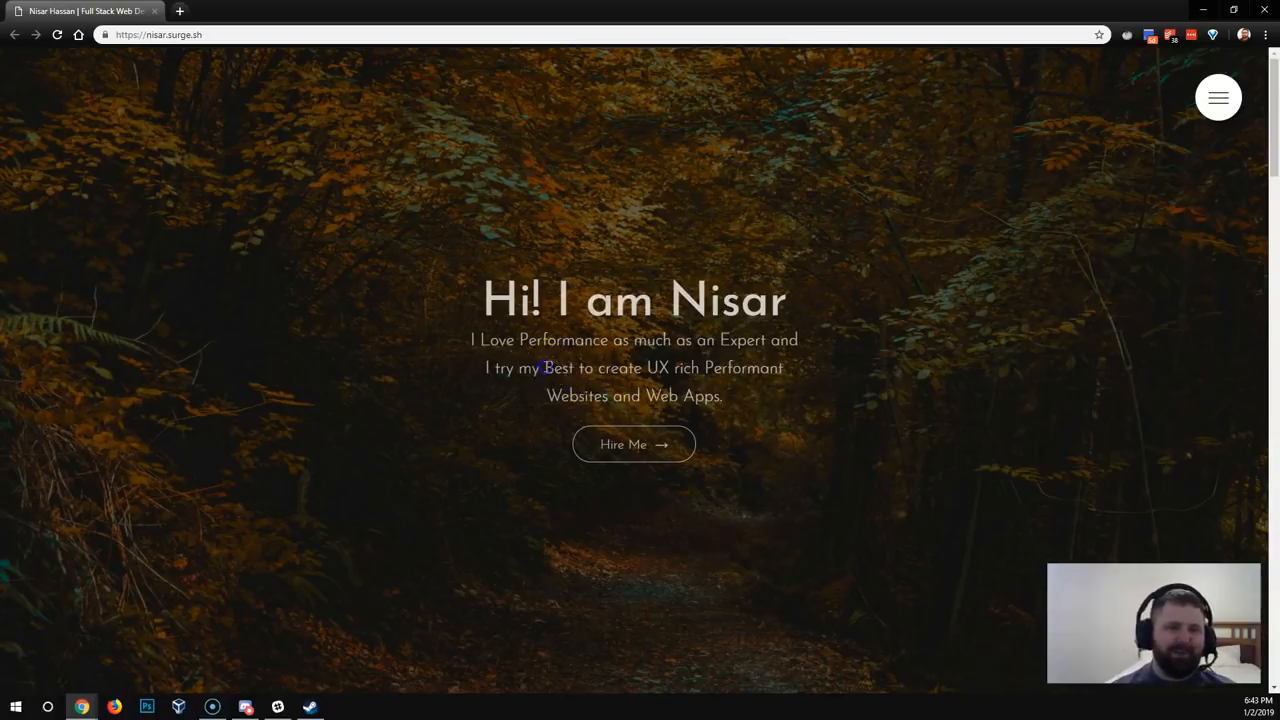
Highlight tagline words again, then open the Hire Me popup's CV download link
{"action": "double_click", "coordinate": [559, 368]}
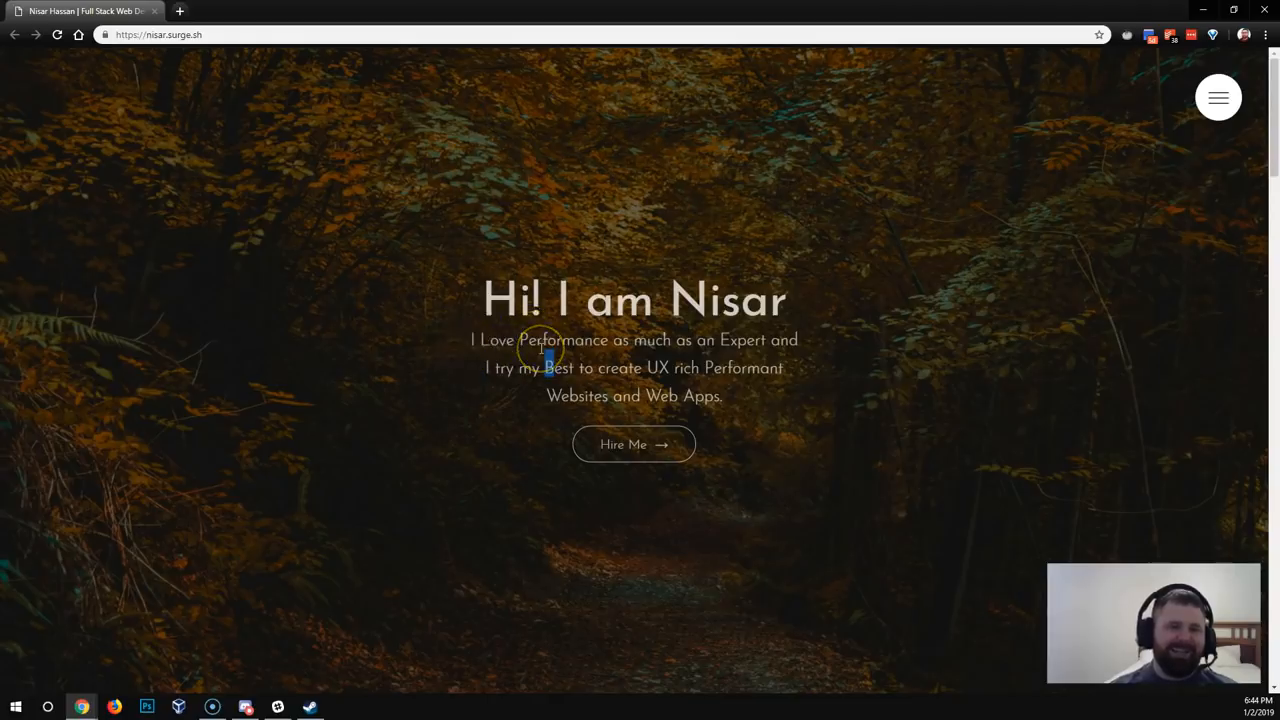
{"action": "mouse_move", "coordinate": [630, 368]}
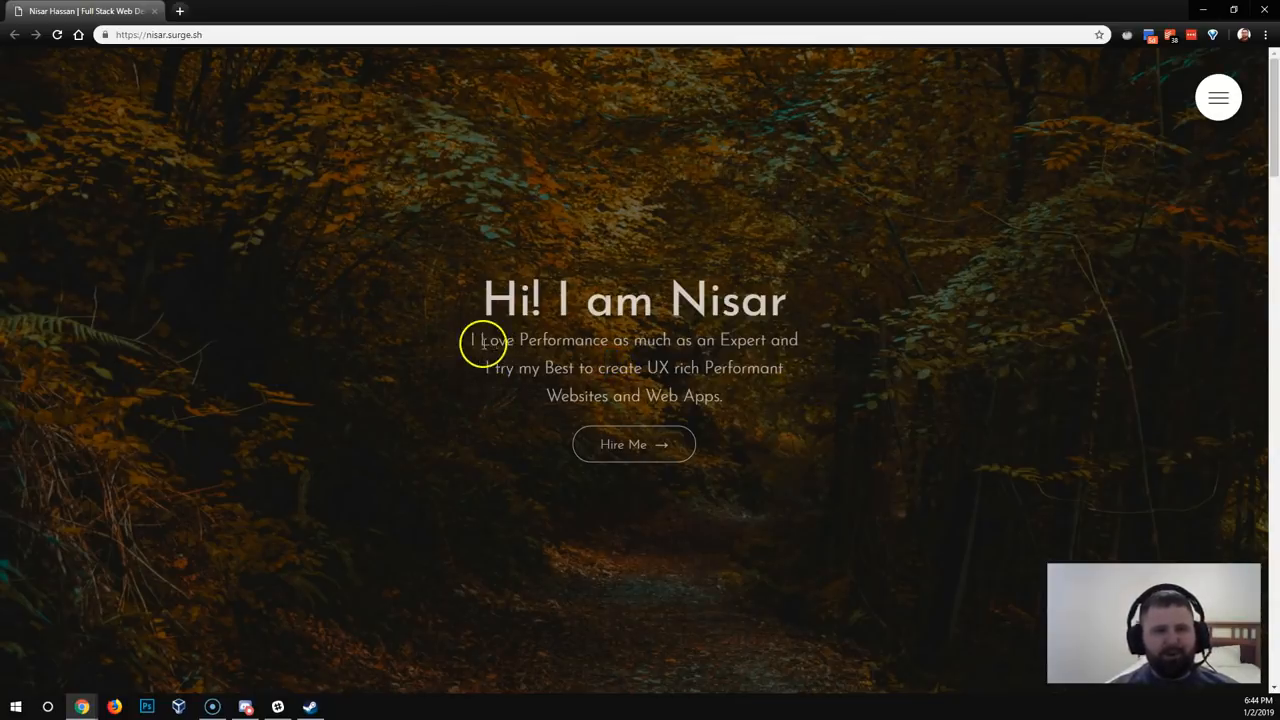
{"action": "left_click_drag", "start_coordinate": [472, 340], "coordinate": [740, 398]}
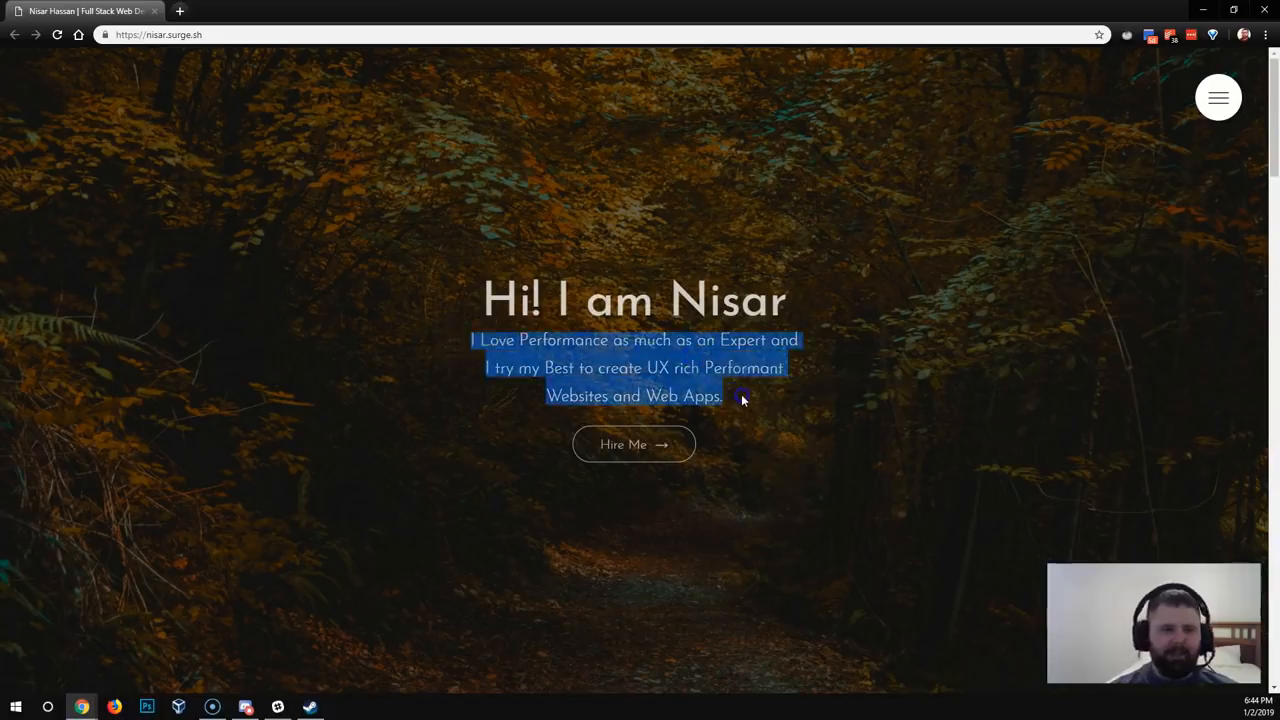
{"action": "left_click", "coordinate": [615, 396]}
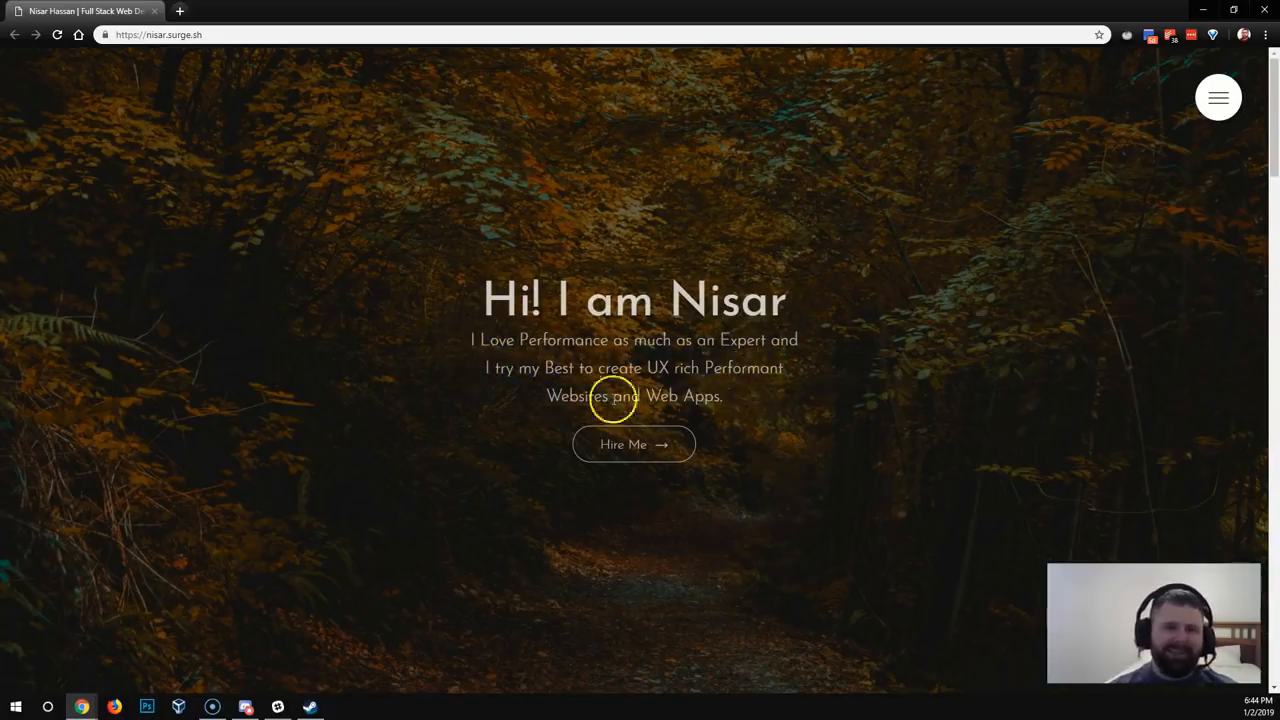
{"action": "mouse_move", "coordinate": [475, 340]}
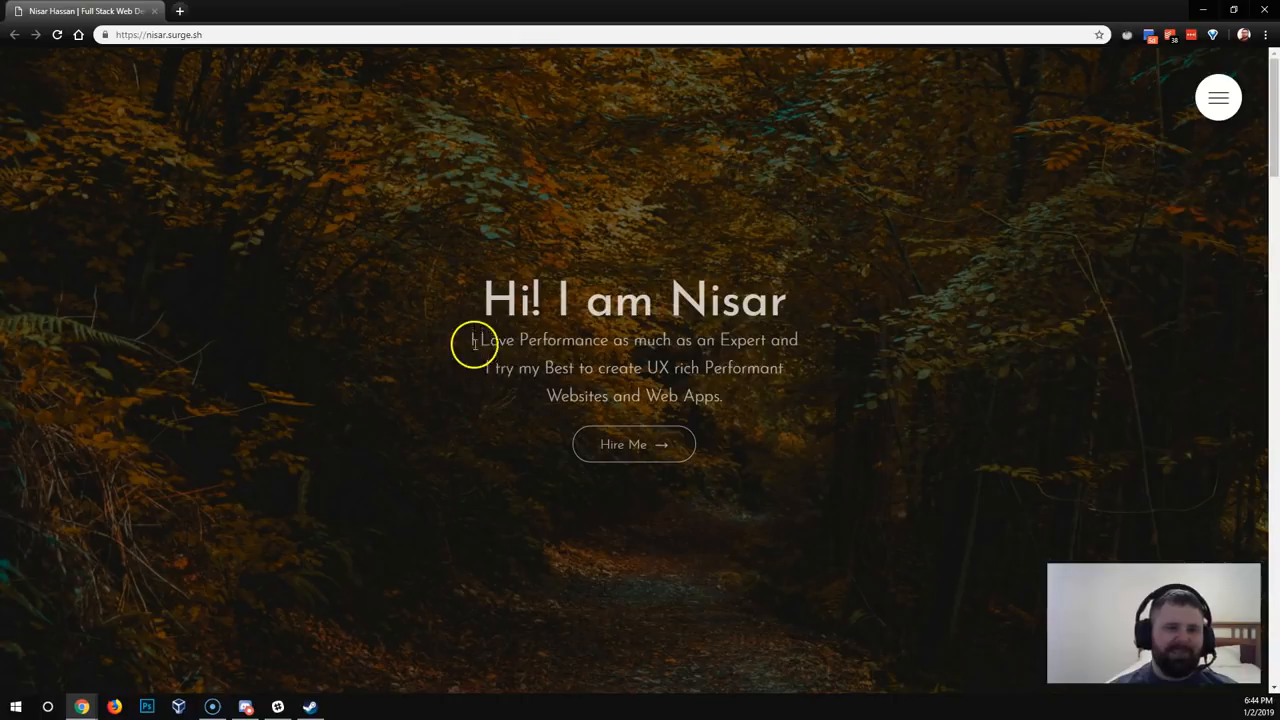
{"action": "mouse_move", "coordinate": [518, 335]}
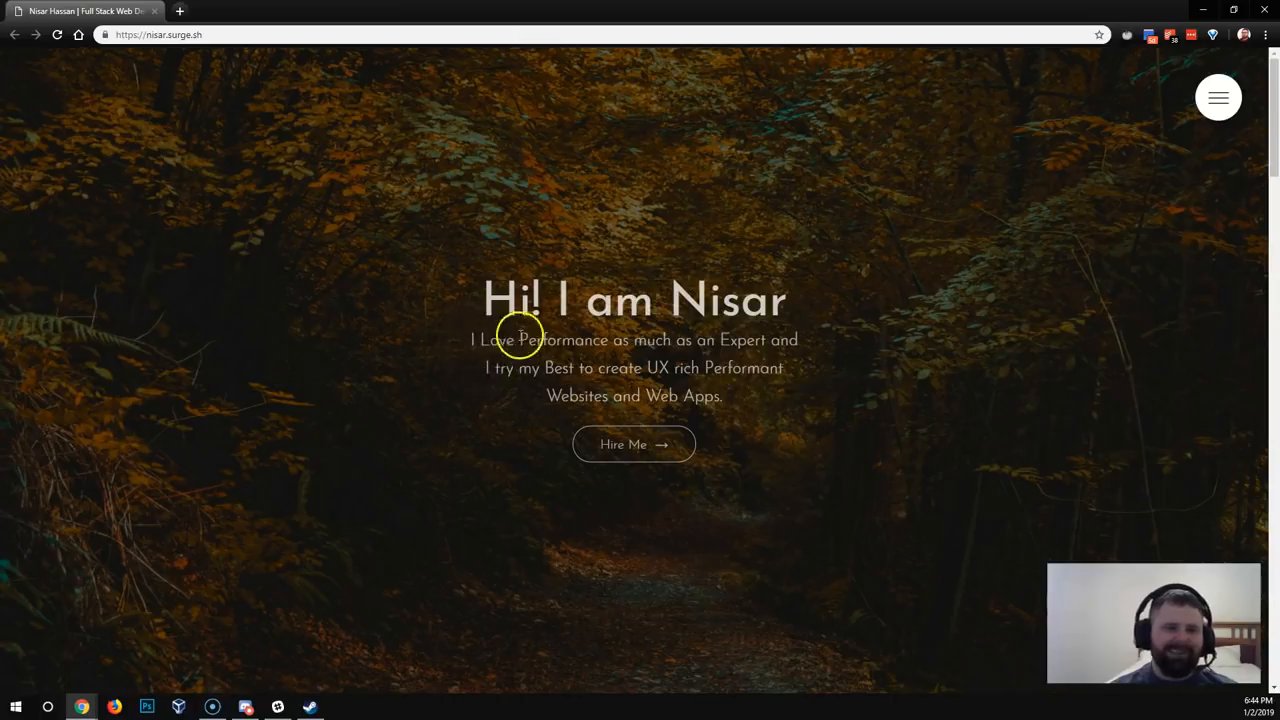
{"action": "mouse_move", "coordinate": [548, 367]}
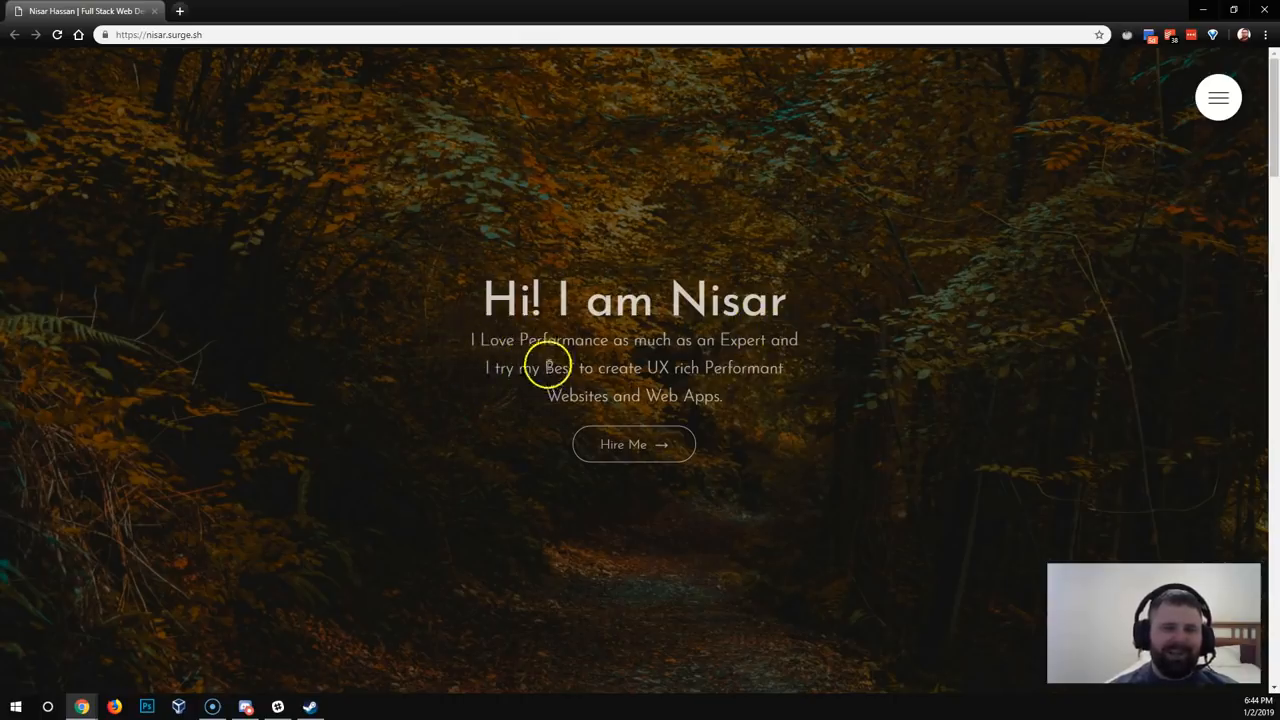
{"action": "mouse_move", "coordinate": [650, 420]}
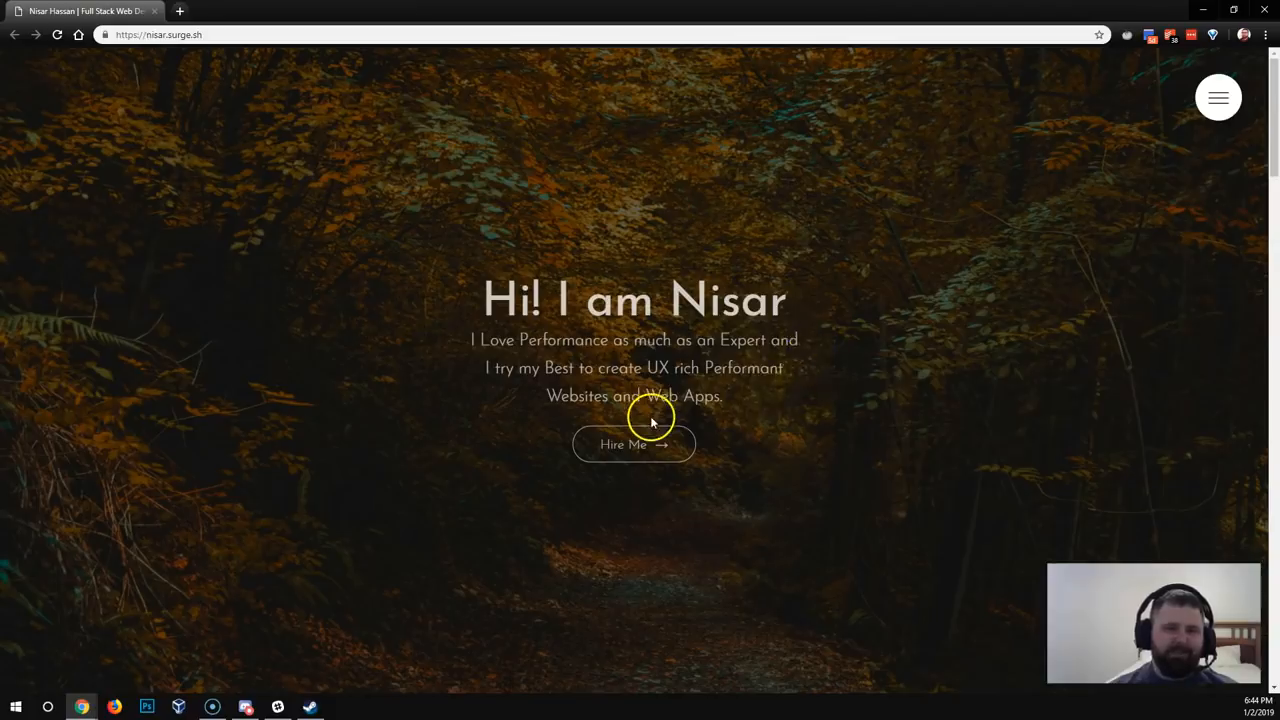
{"action": "double_click", "coordinate": [563, 340]}
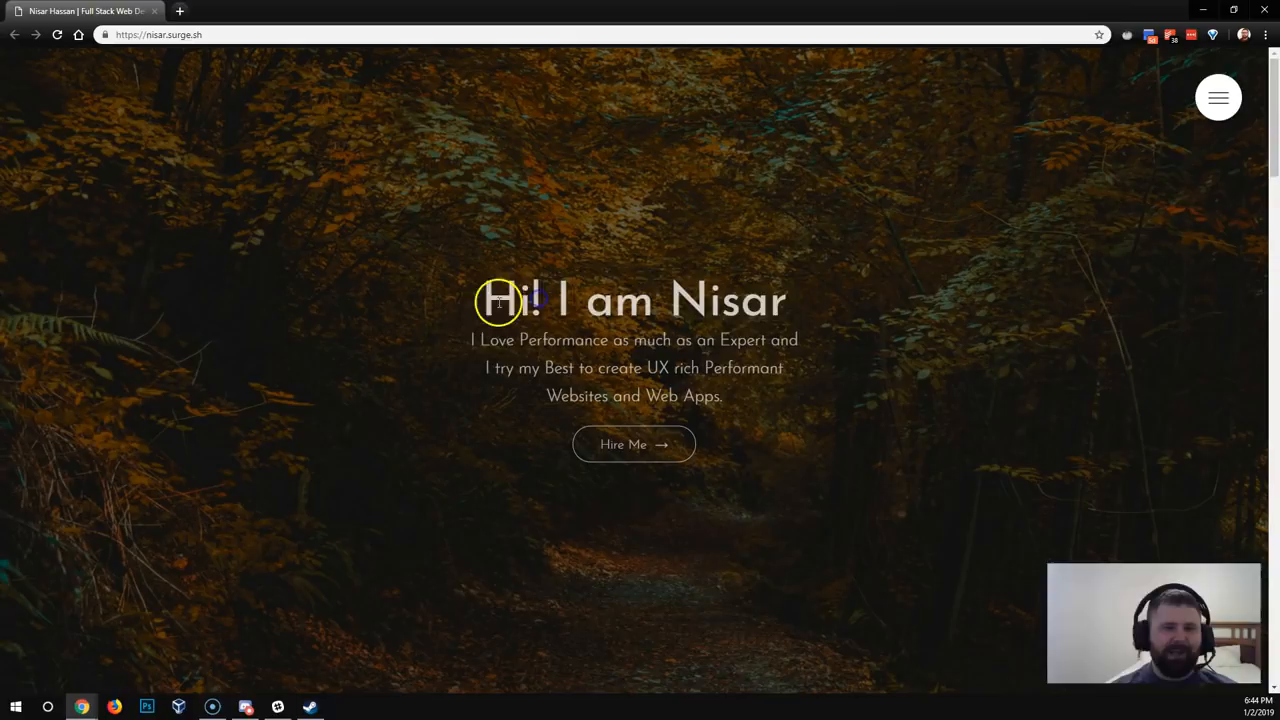
{"action": "mouse_move", "coordinate": [485, 340]}
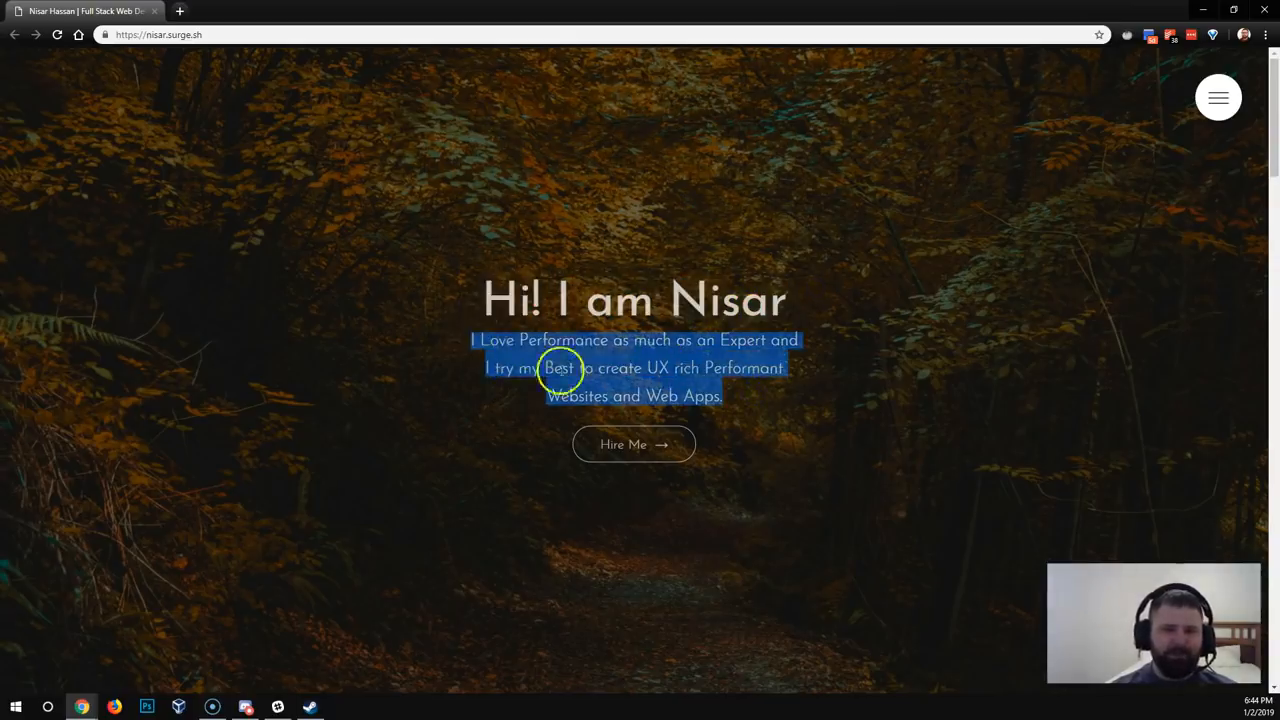
{"action": "left_click", "coordinate": [548, 367]}
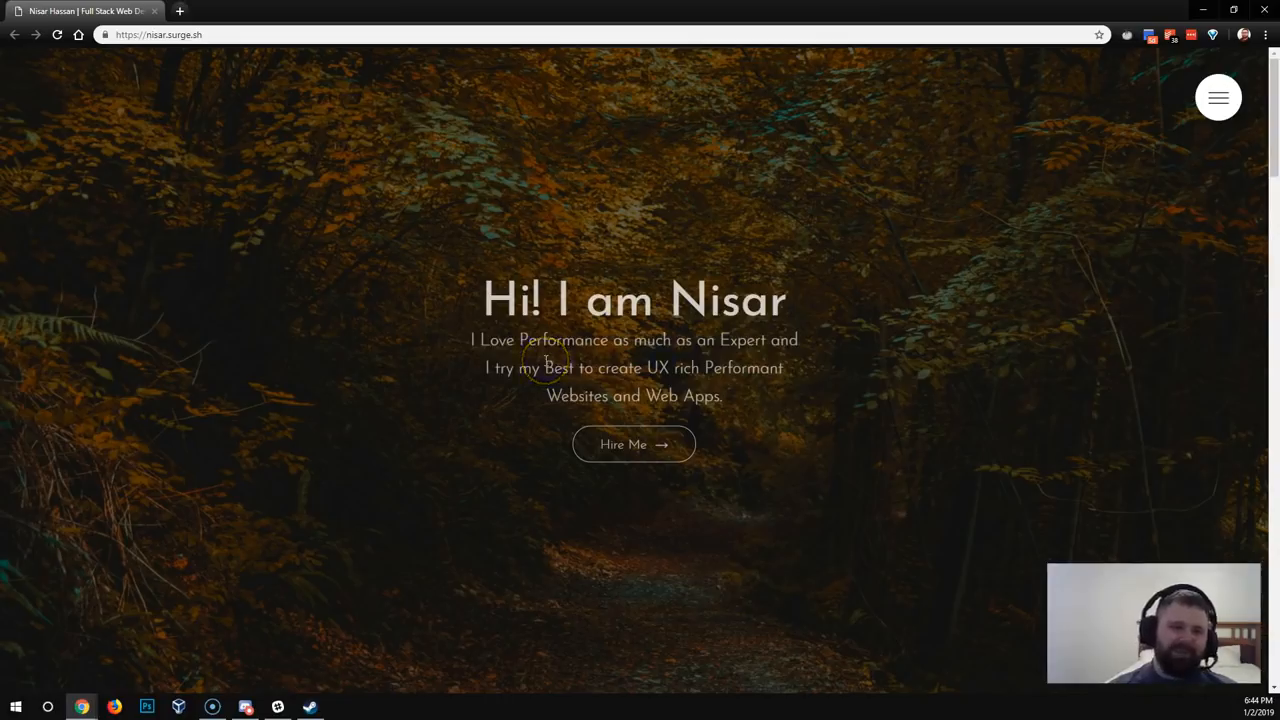
{"action": "mouse_move", "coordinate": [545, 362]}
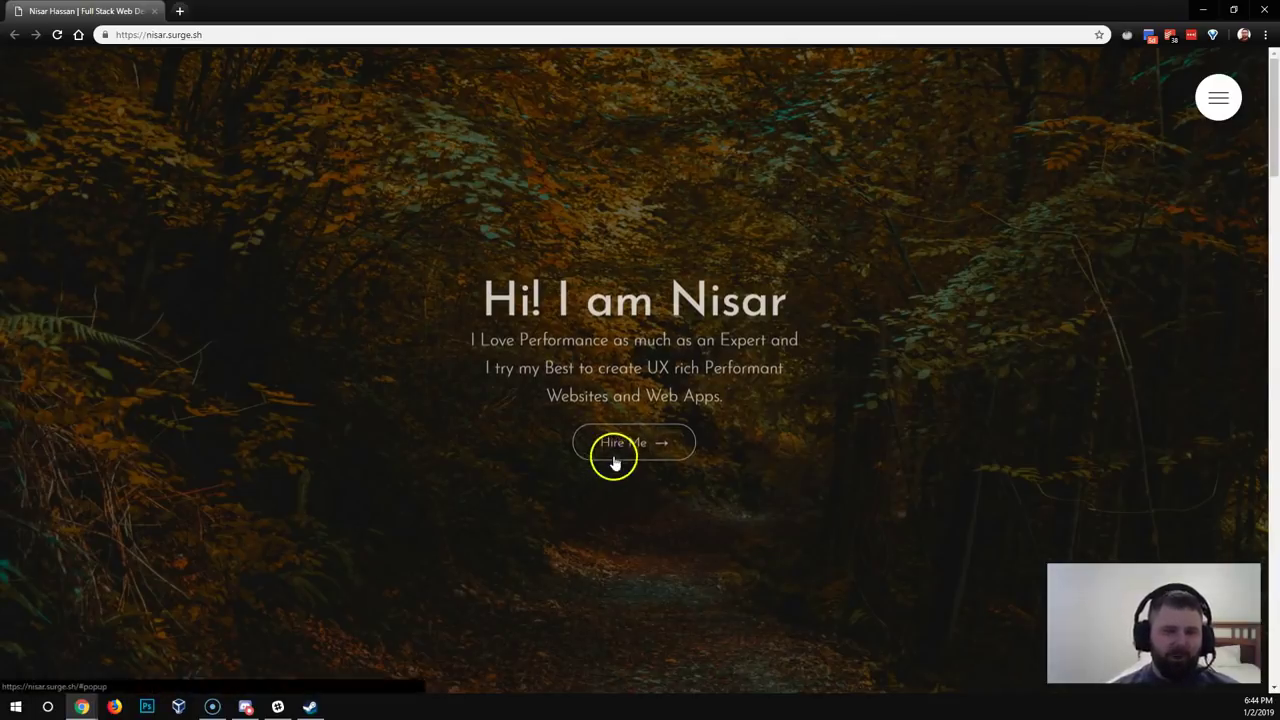
{"action": "mouse_move", "coordinate": [650, 460]}
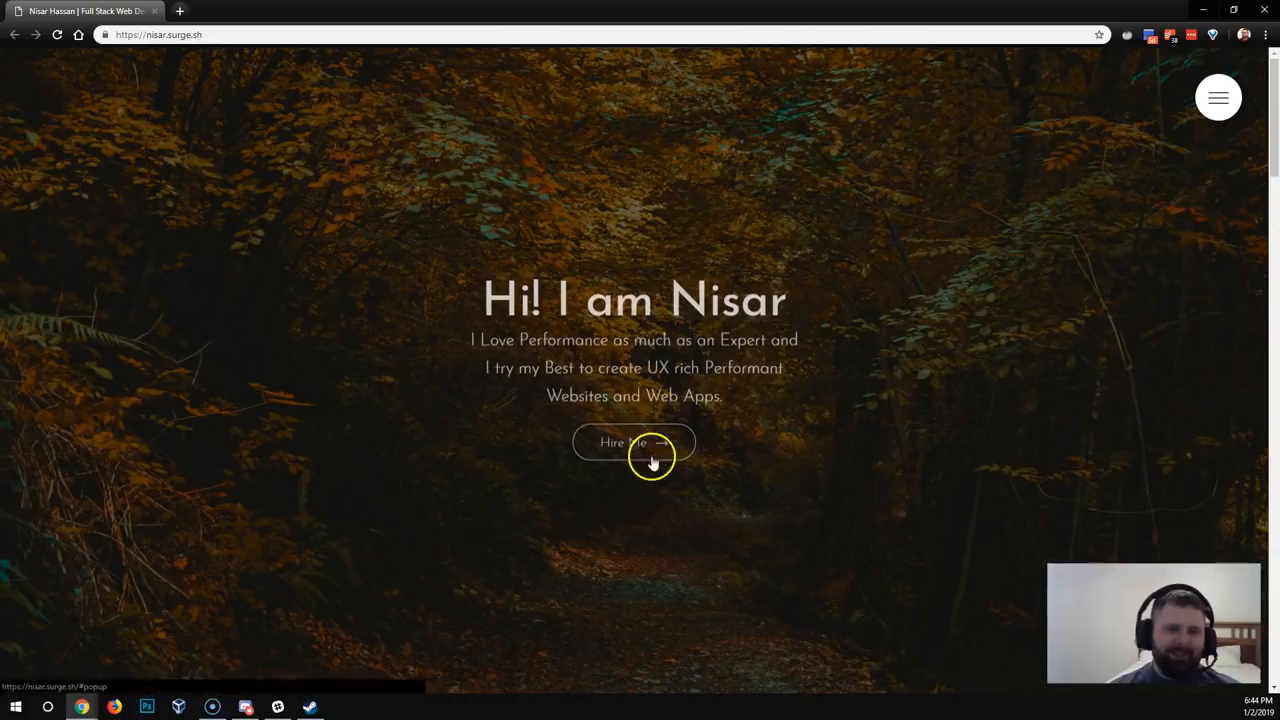
{"action": "mouse_move", "coordinate": [603, 443]}
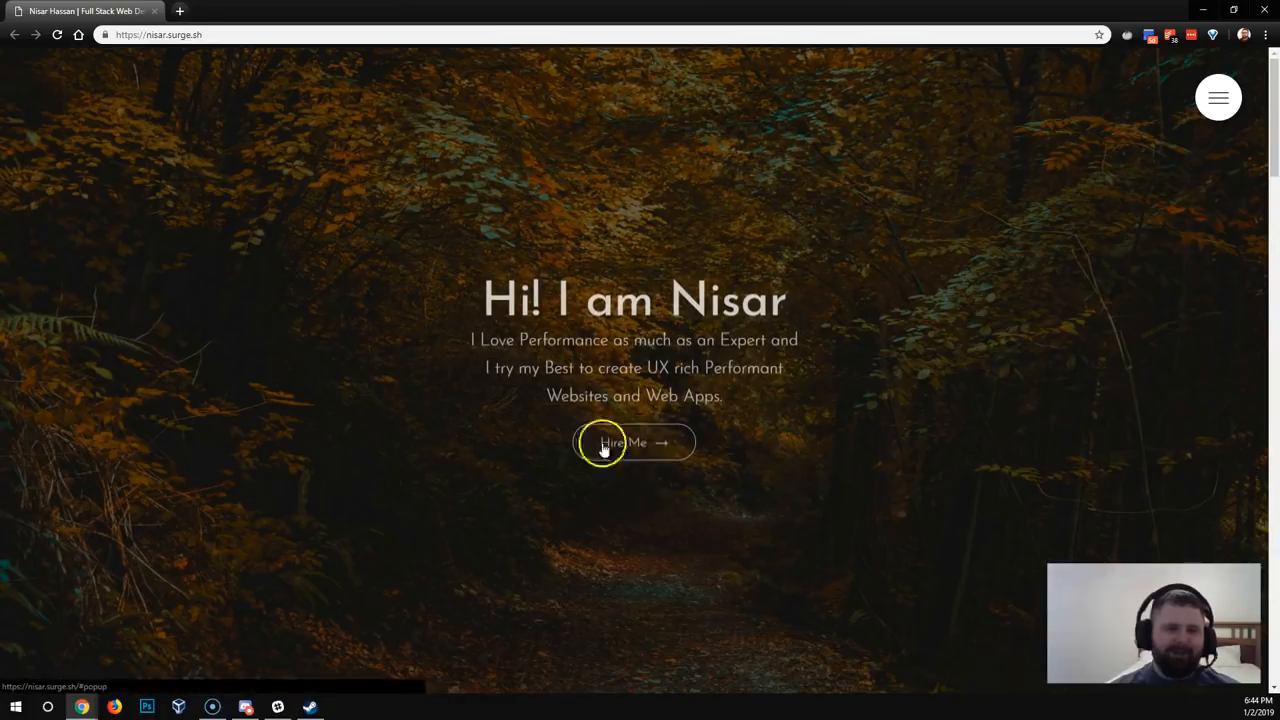
{"action": "mouse_move", "coordinate": [643, 444]}
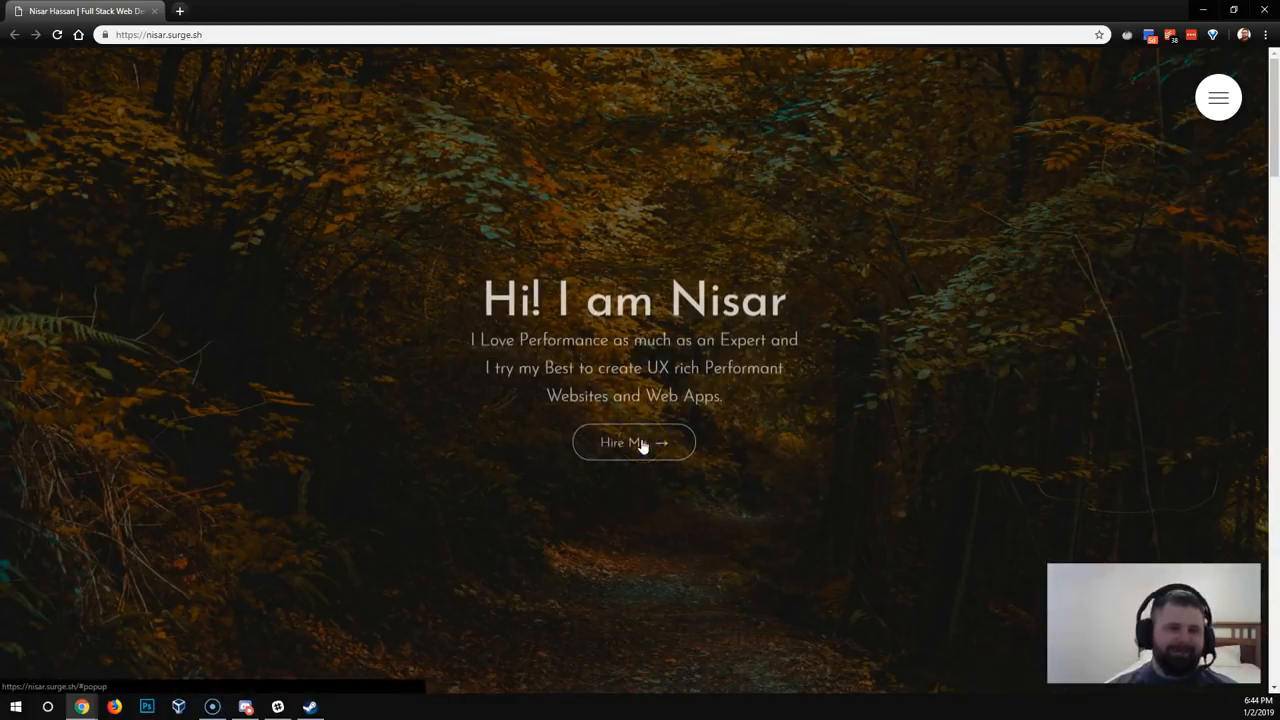
{"action": "left_click", "coordinate": [634, 442]}
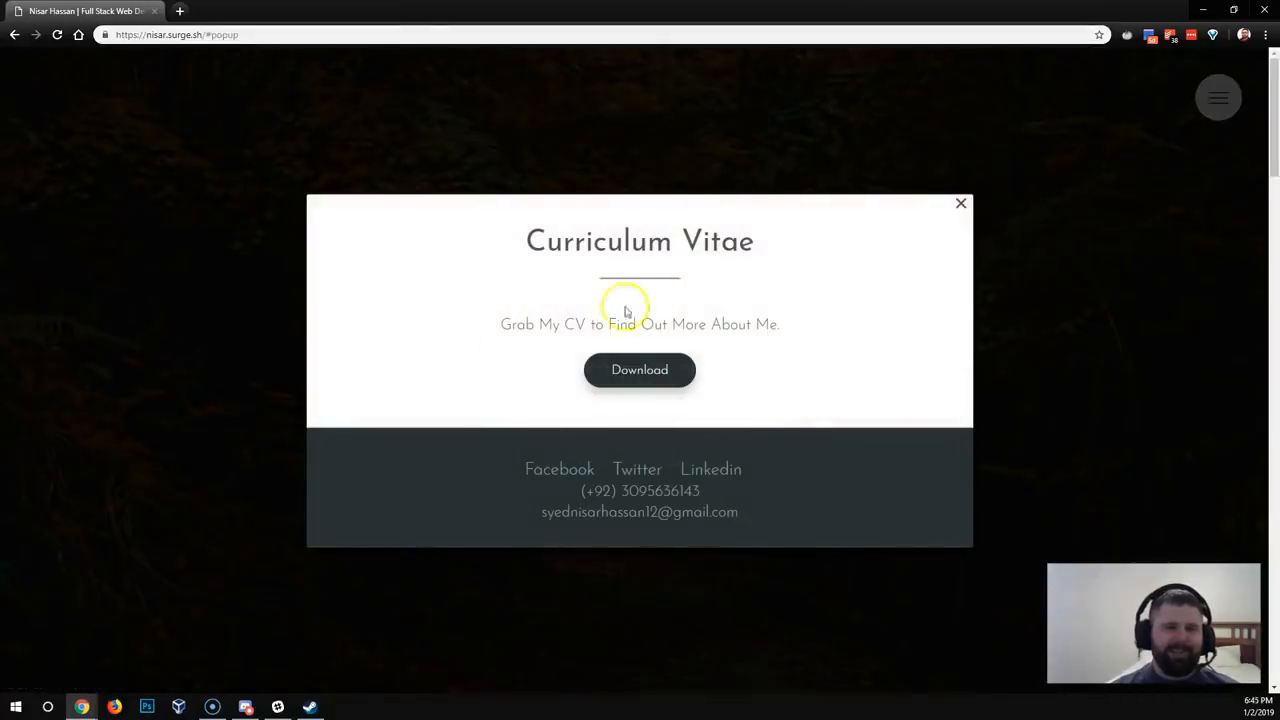
{"action": "mouse_move", "coordinate": [560, 245]}
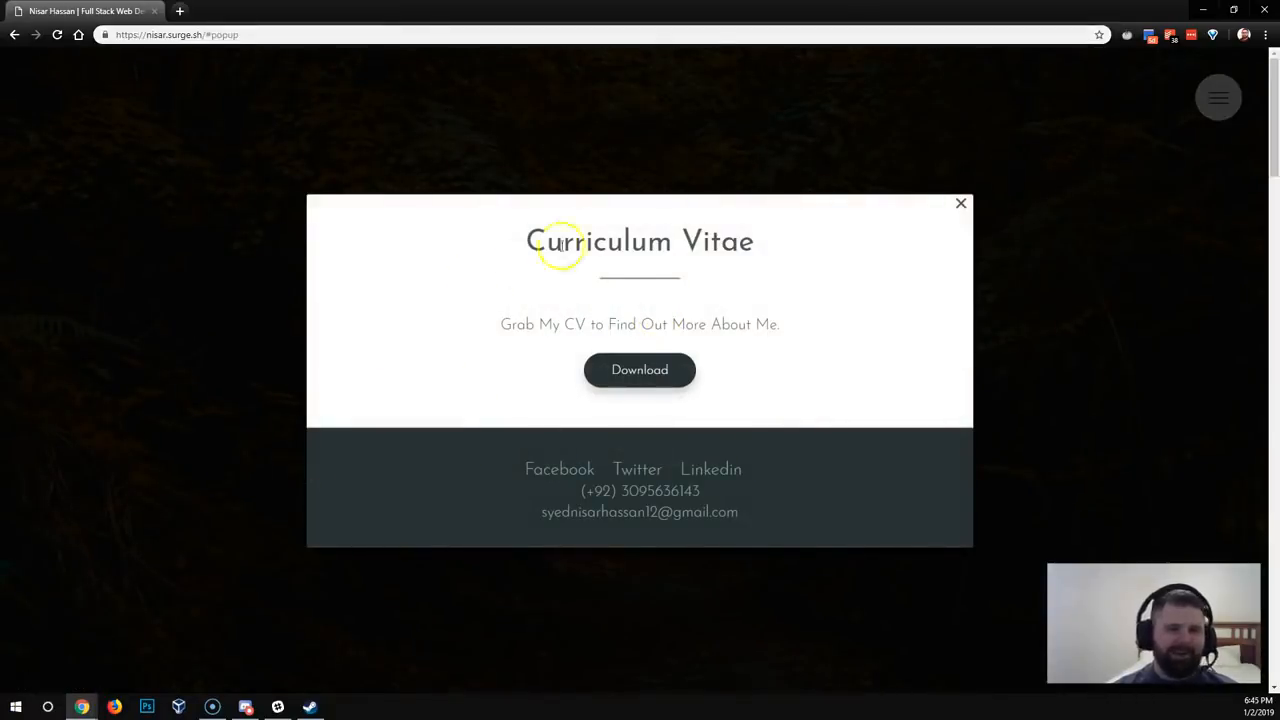
{"action": "mouse_move", "coordinate": [548, 268]}
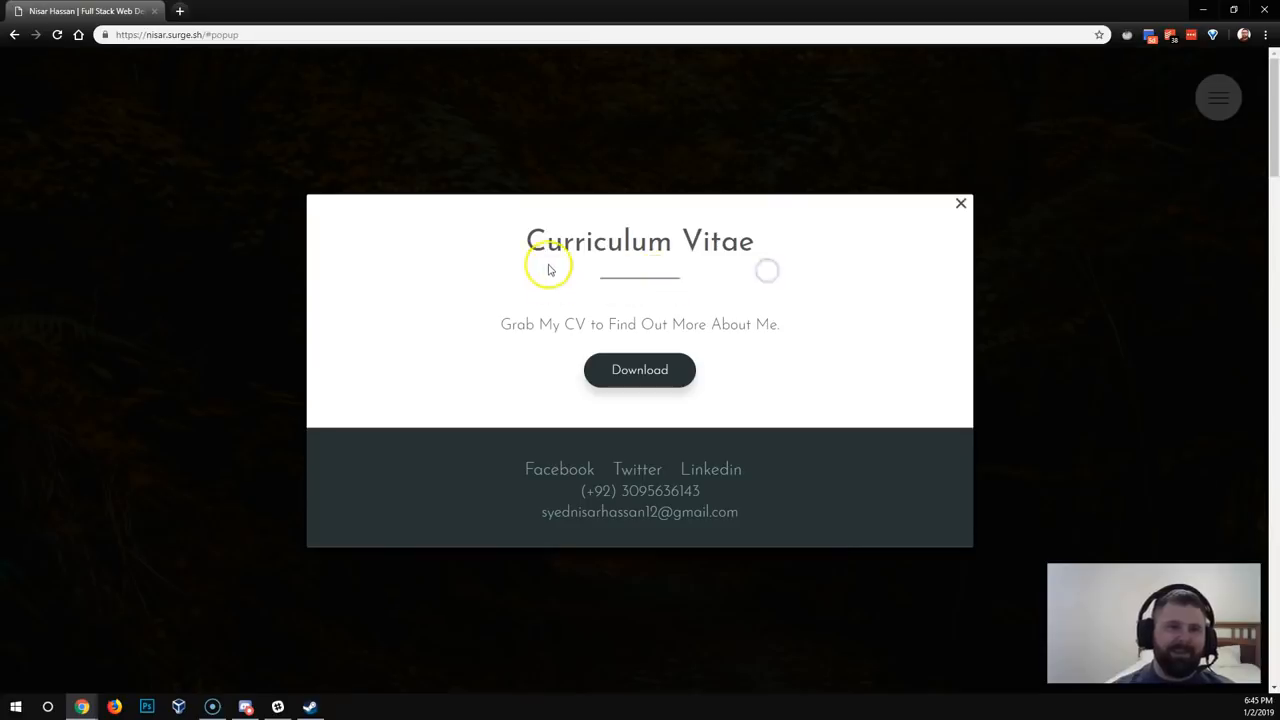
{"action": "mouse_move", "coordinate": [740, 480]}
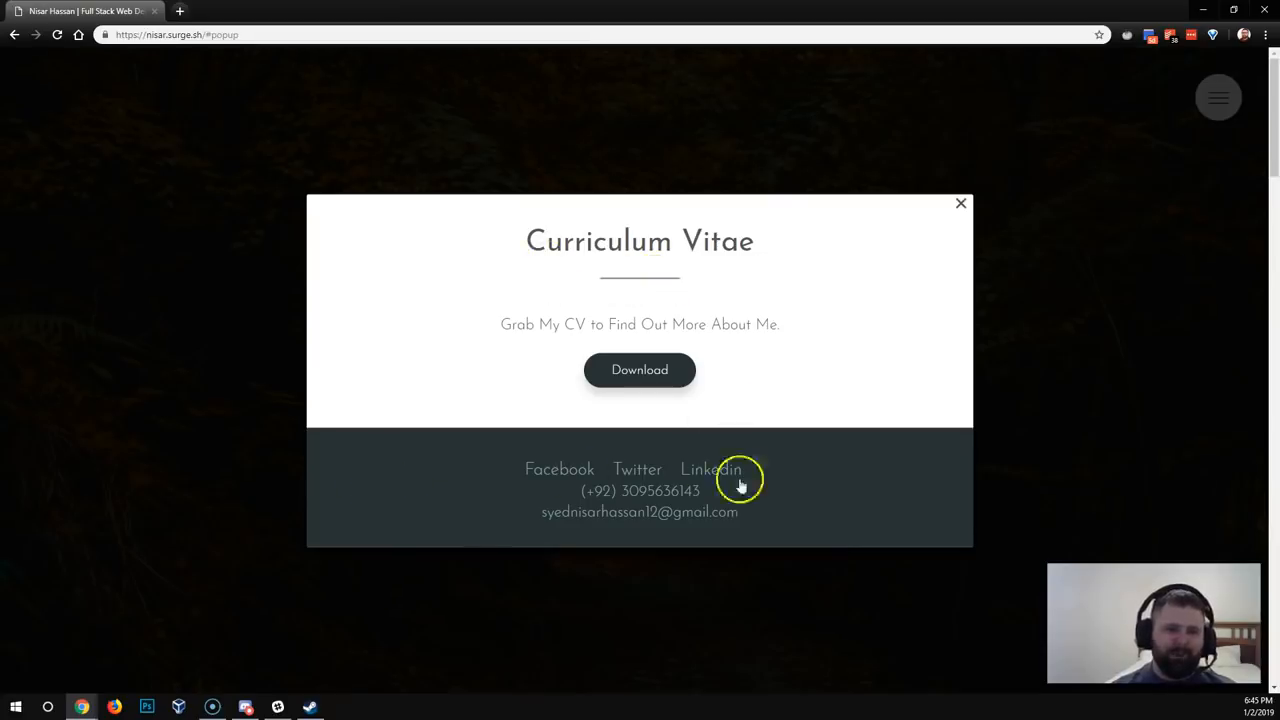
{"action": "mouse_move", "coordinate": [533, 503]}
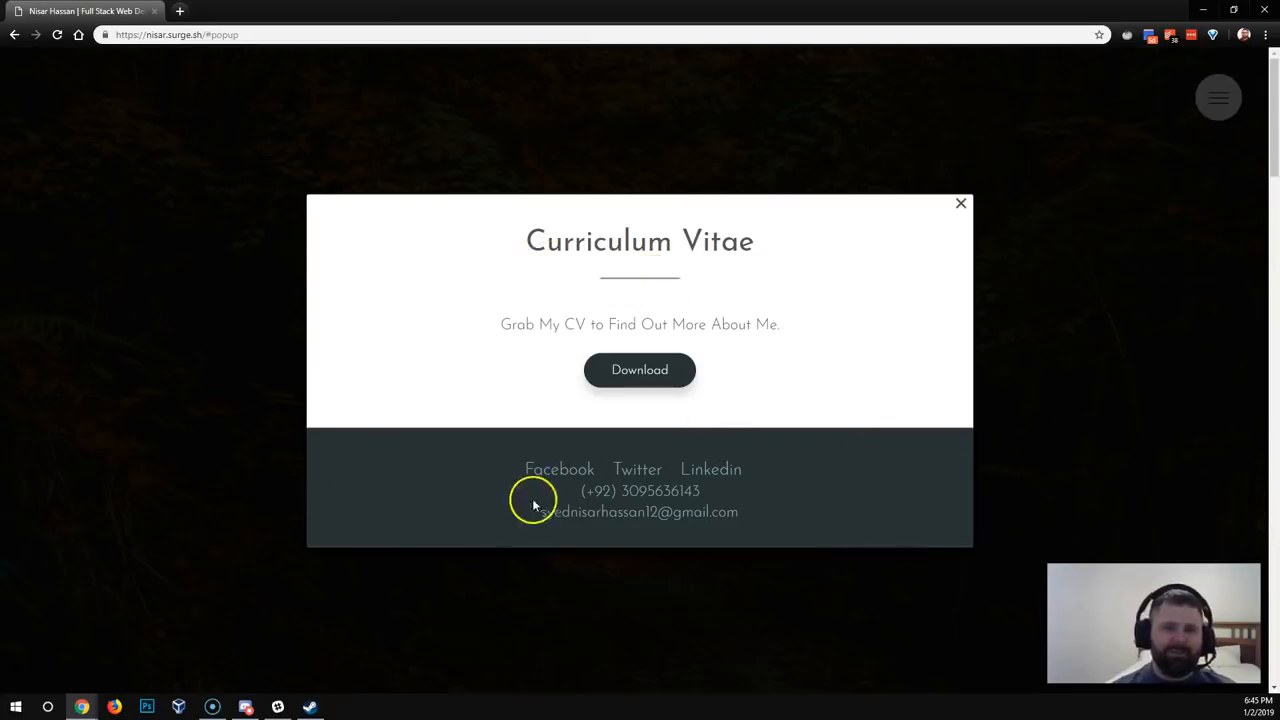
{"action": "mouse_move", "coordinate": [640, 369]}
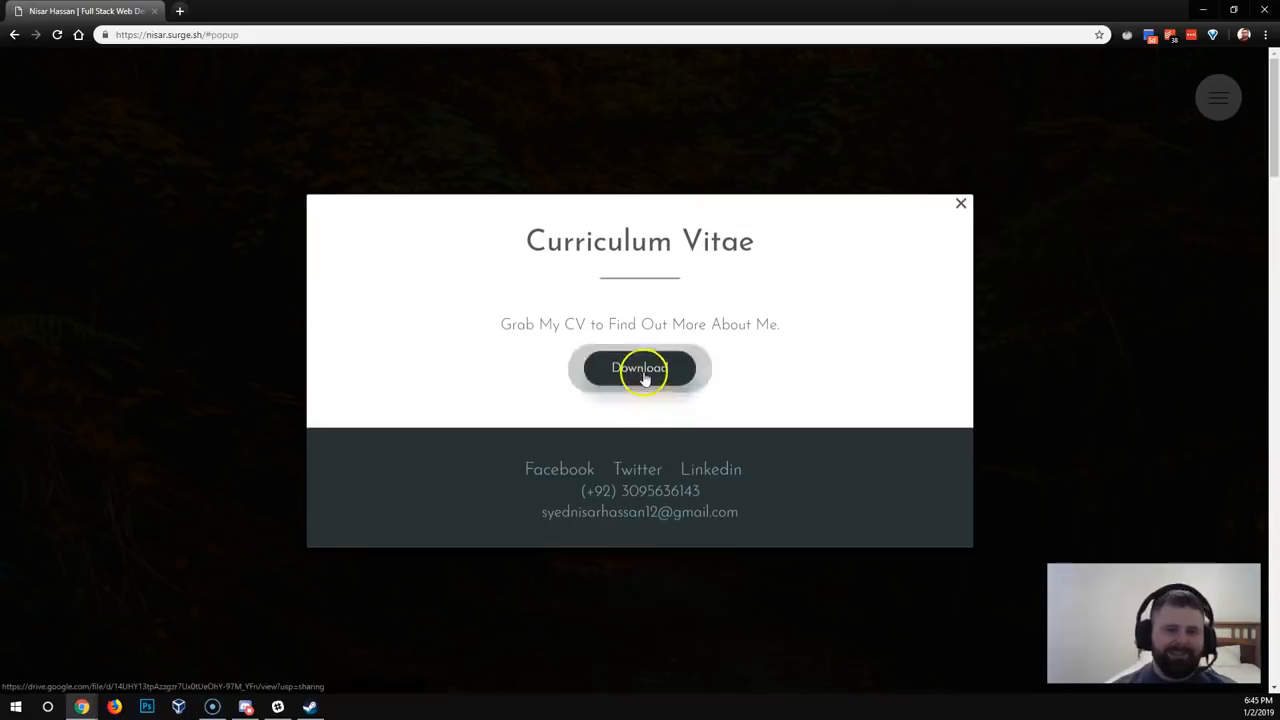
{"action": "mouse_move", "coordinate": [497, 312]}
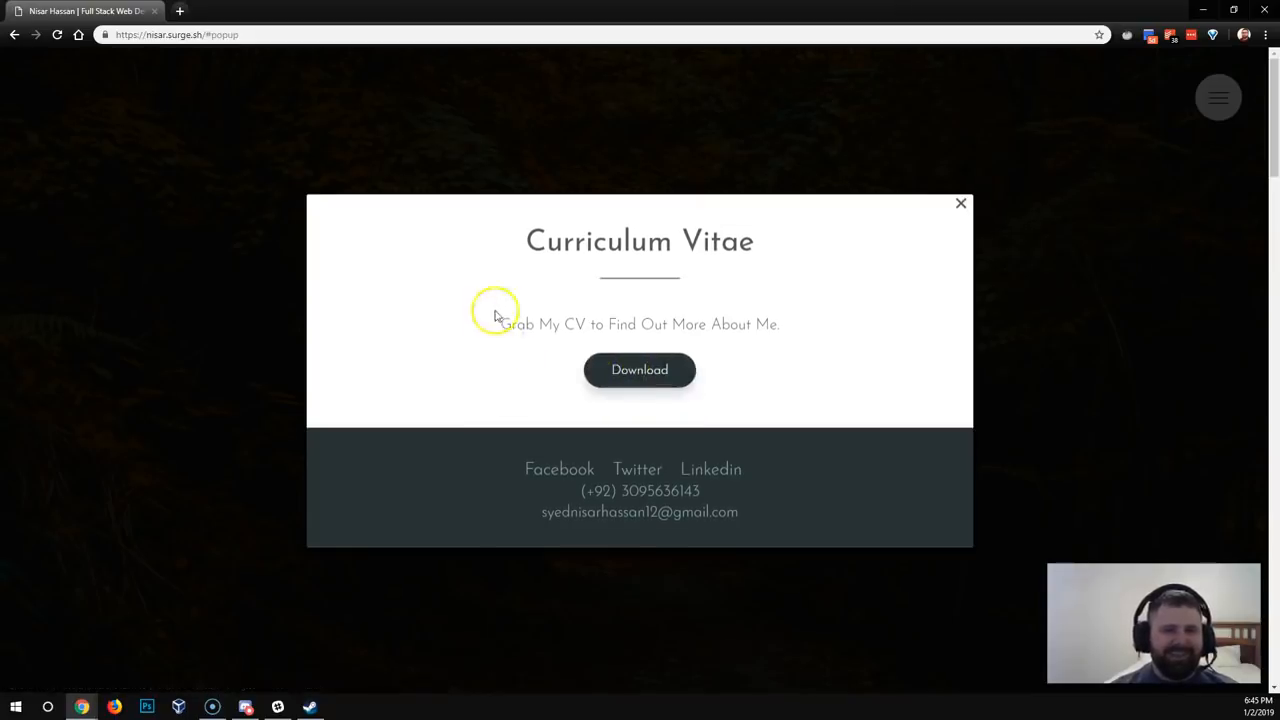
{"action": "left_click", "coordinate": [639, 368]}
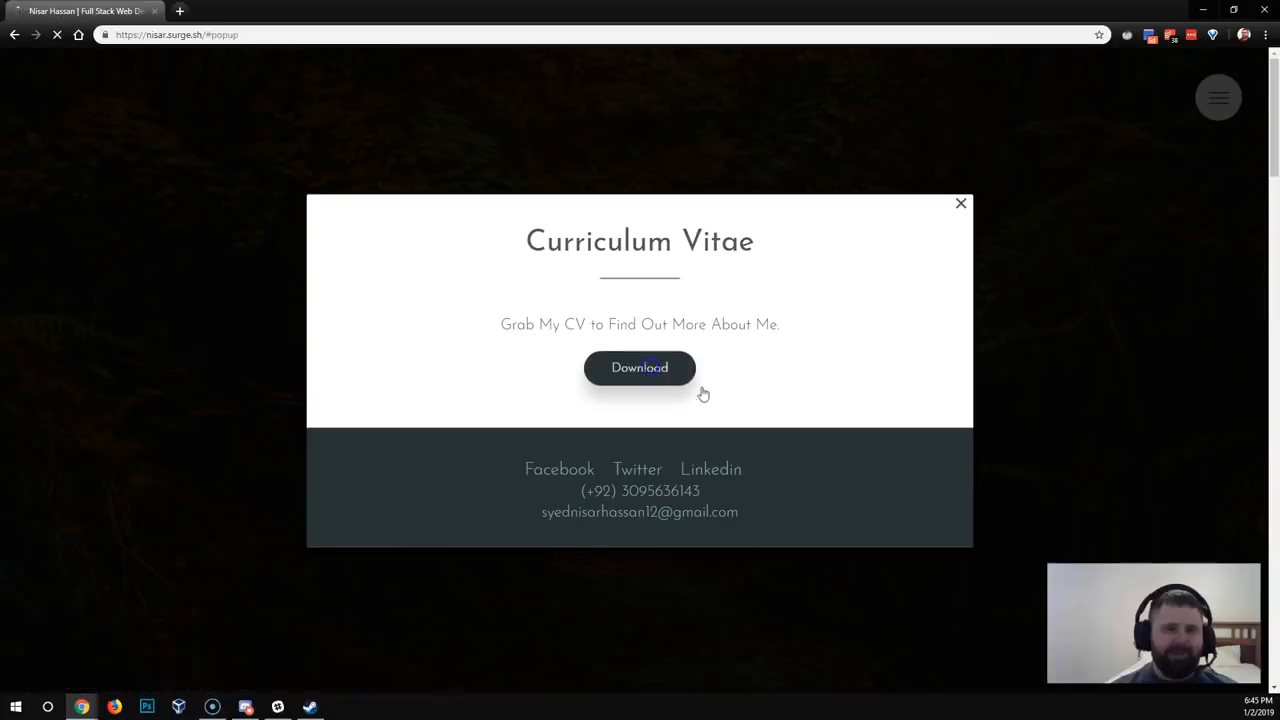
View cv.pdf in the Drive viewer, then go back to the portfolio's CV popup
{"action": "left_click", "coordinate": [639, 367]}
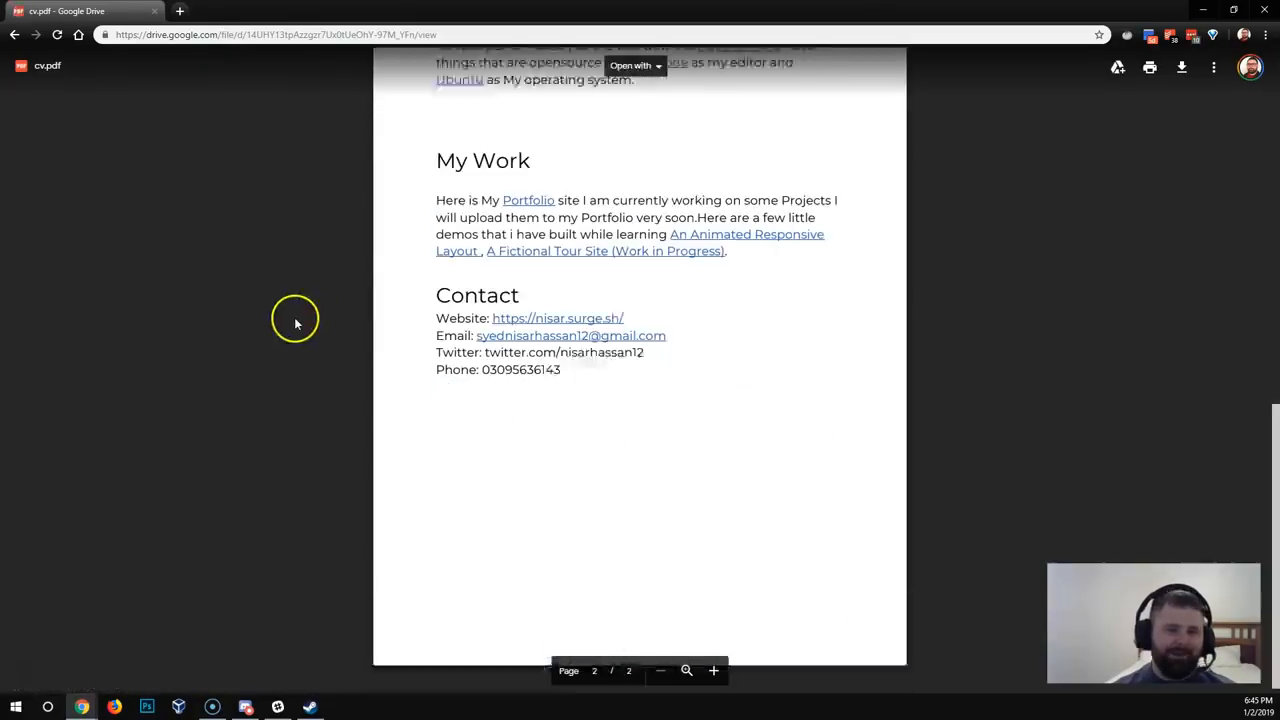
{"action": "left_click", "coordinate": [556, 318]}
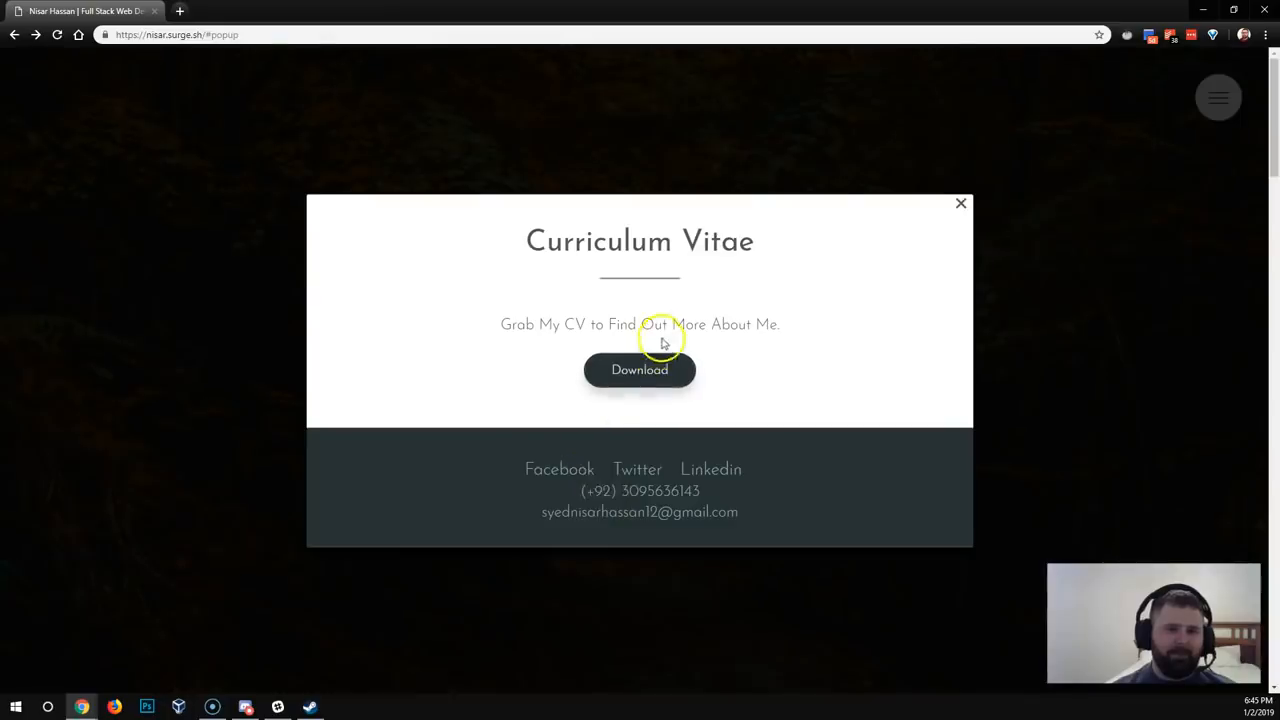
{"action": "mouse_move", "coordinate": [559, 469]}
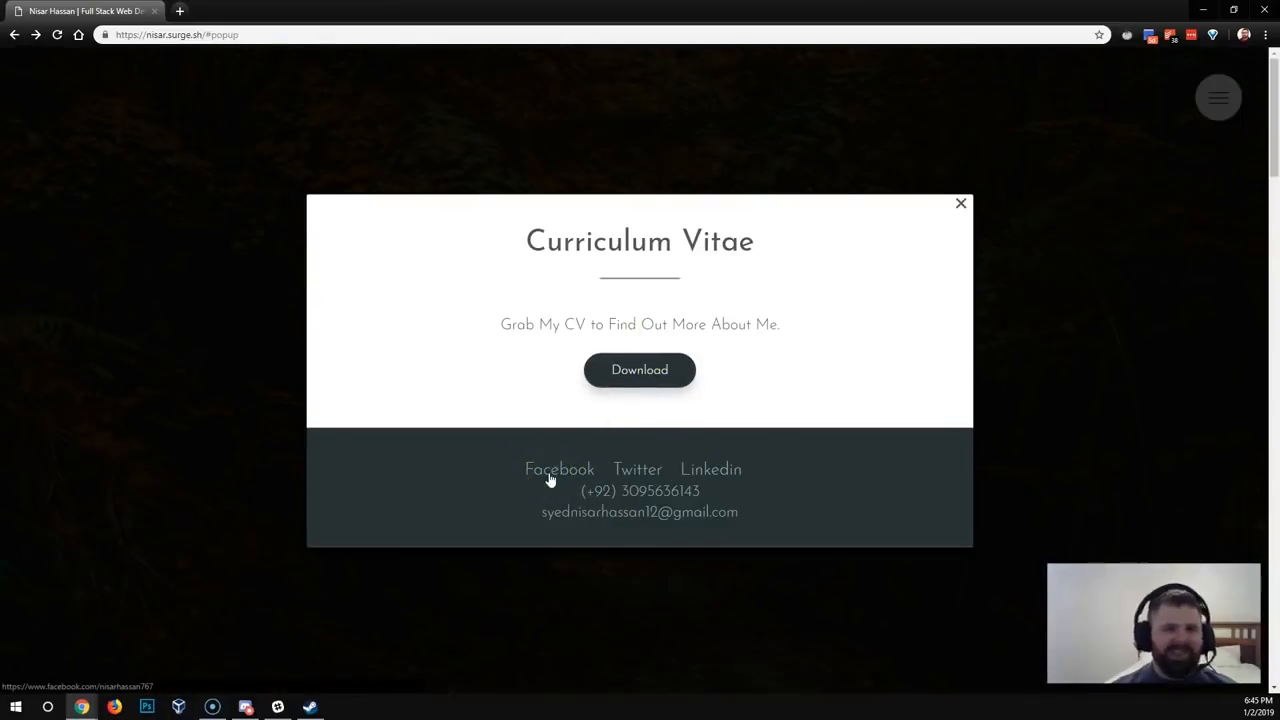
{"action": "mouse_move", "coordinate": [789, 497]}
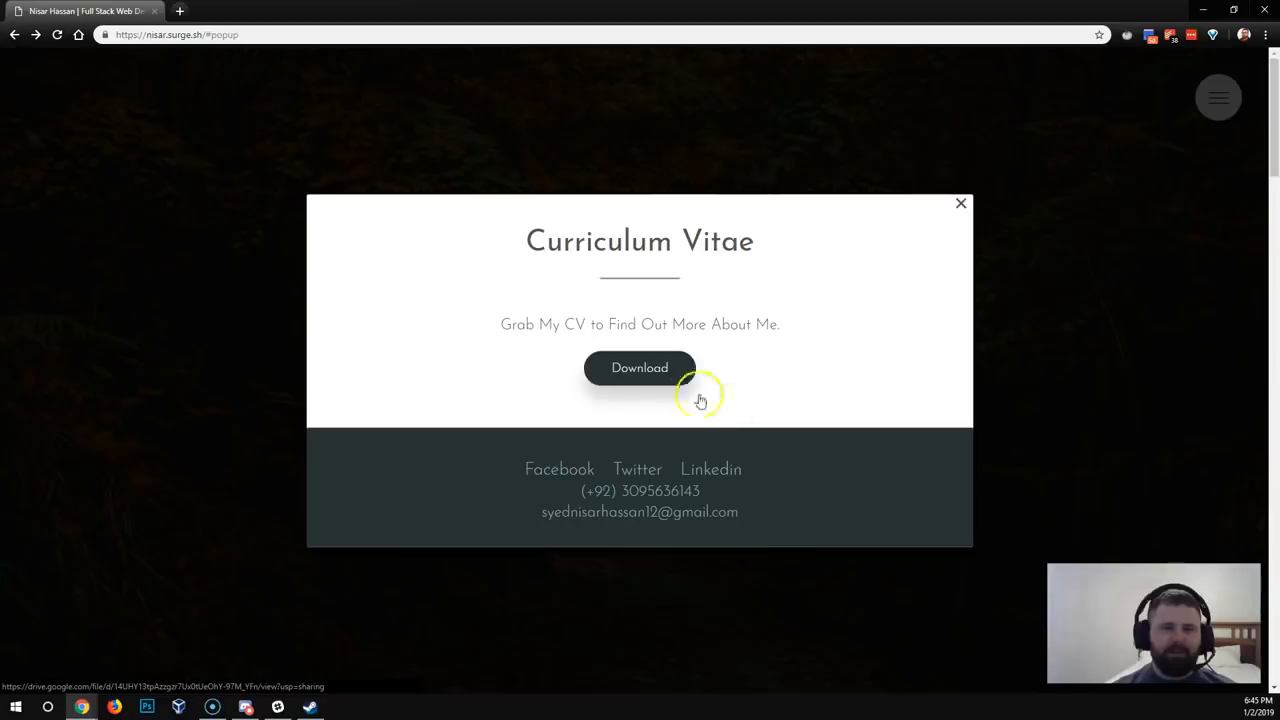
{"action": "mouse_move", "coordinate": [730, 414]}
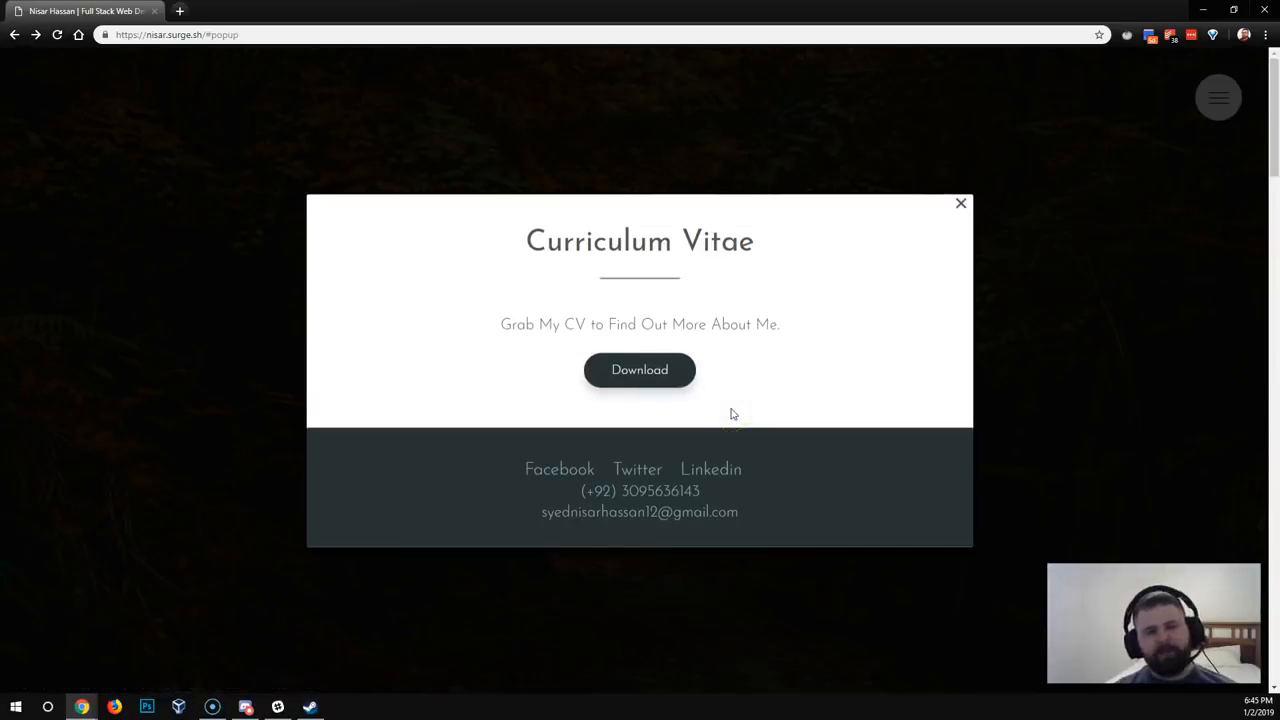
{"action": "mouse_move", "coordinate": [848, 480]}
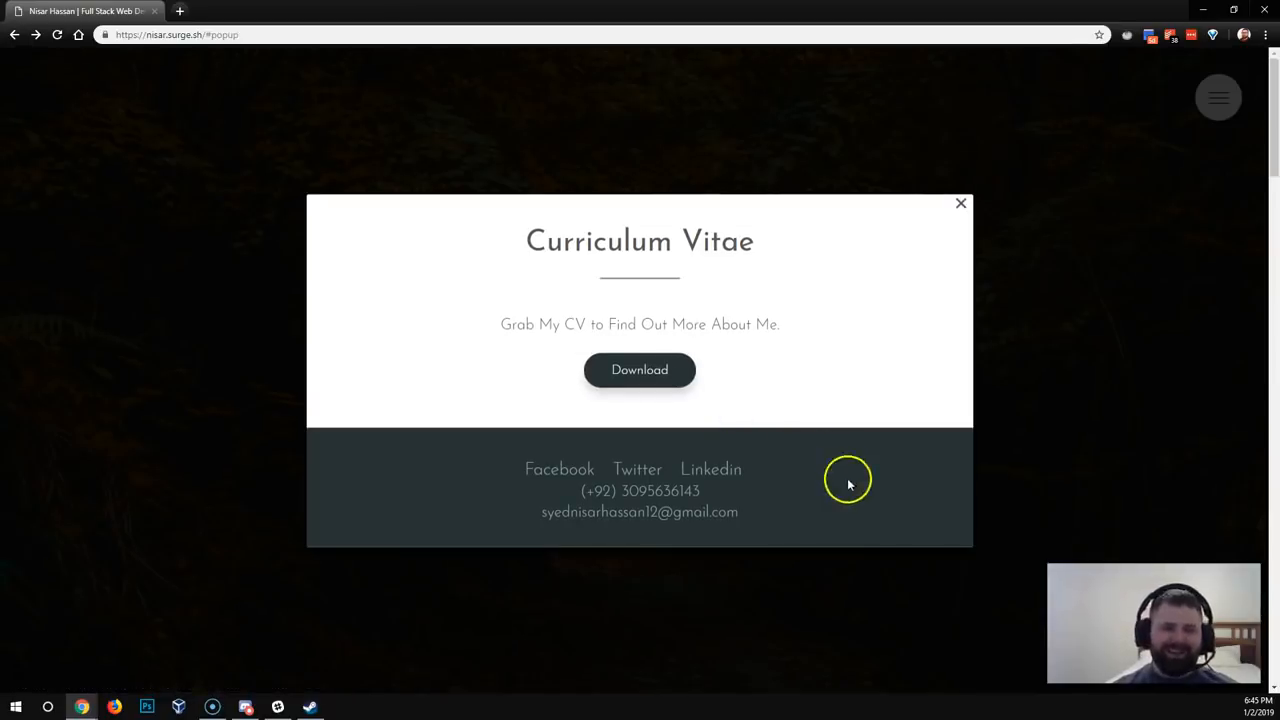
{"action": "mouse_move", "coordinate": [797, 471]}
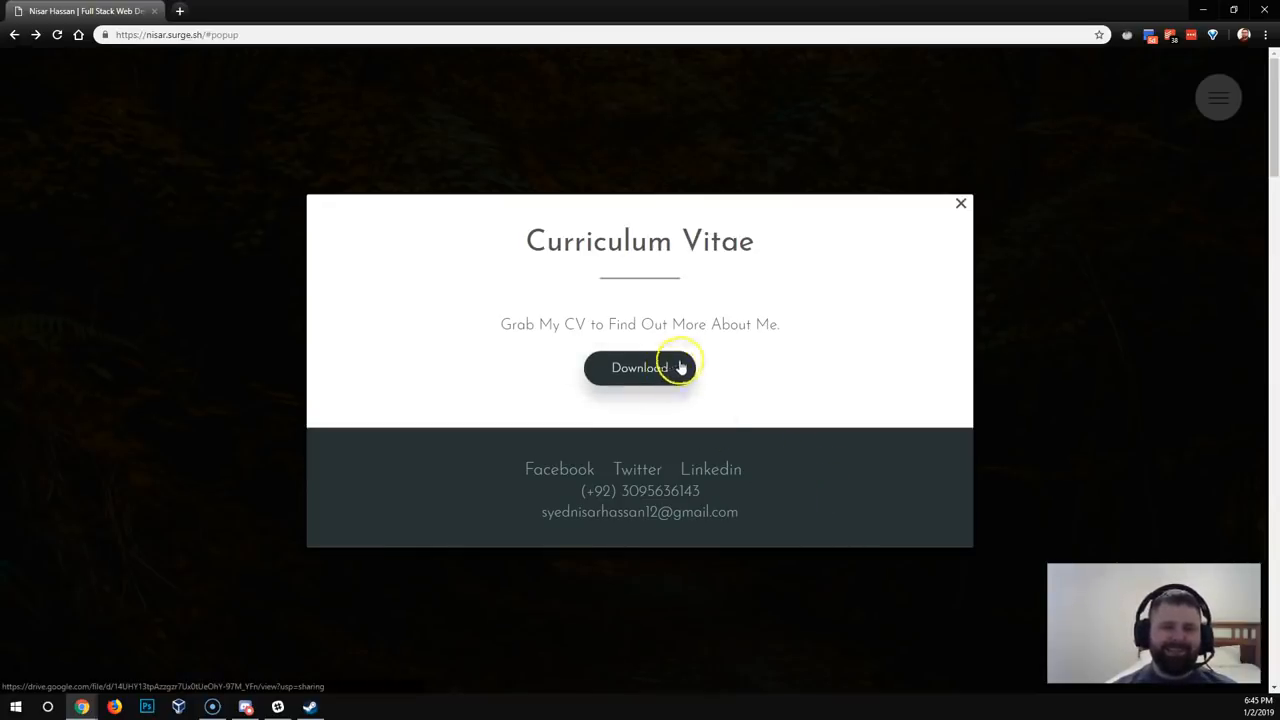
{"action": "mouse_move", "coordinate": [639, 375]}
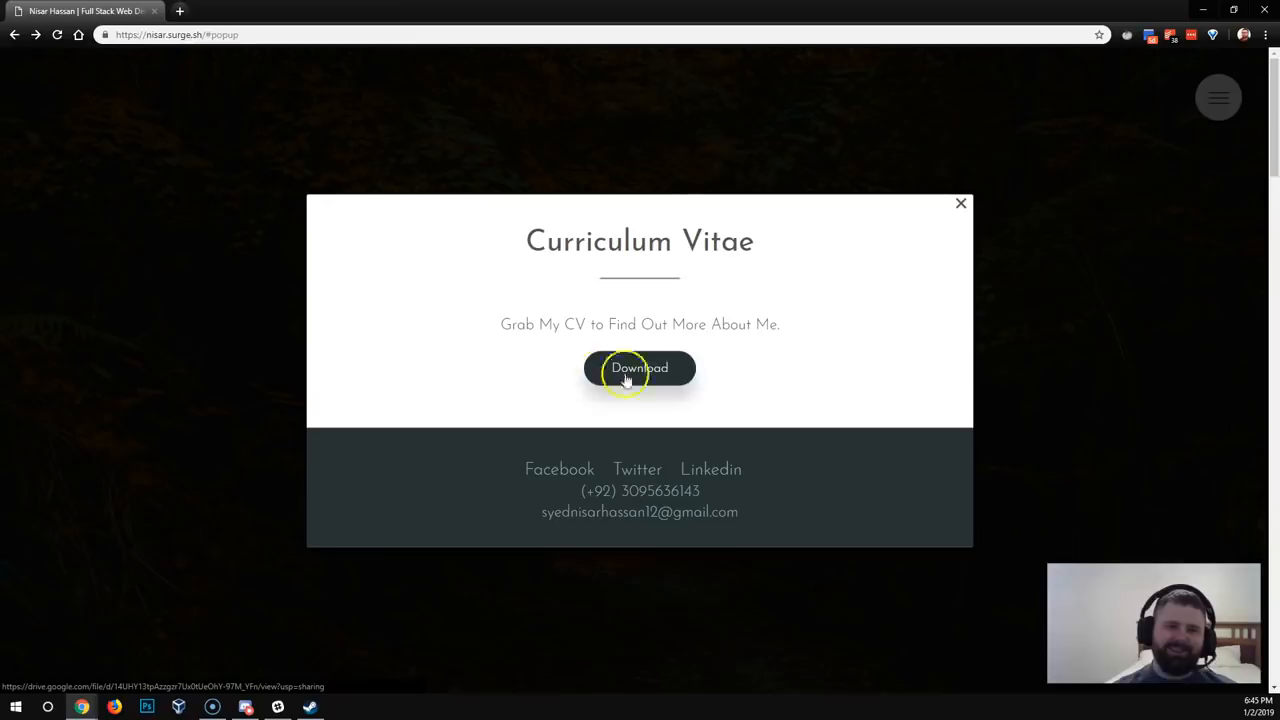
{"action": "mouse_move", "coordinate": [783, 367]}
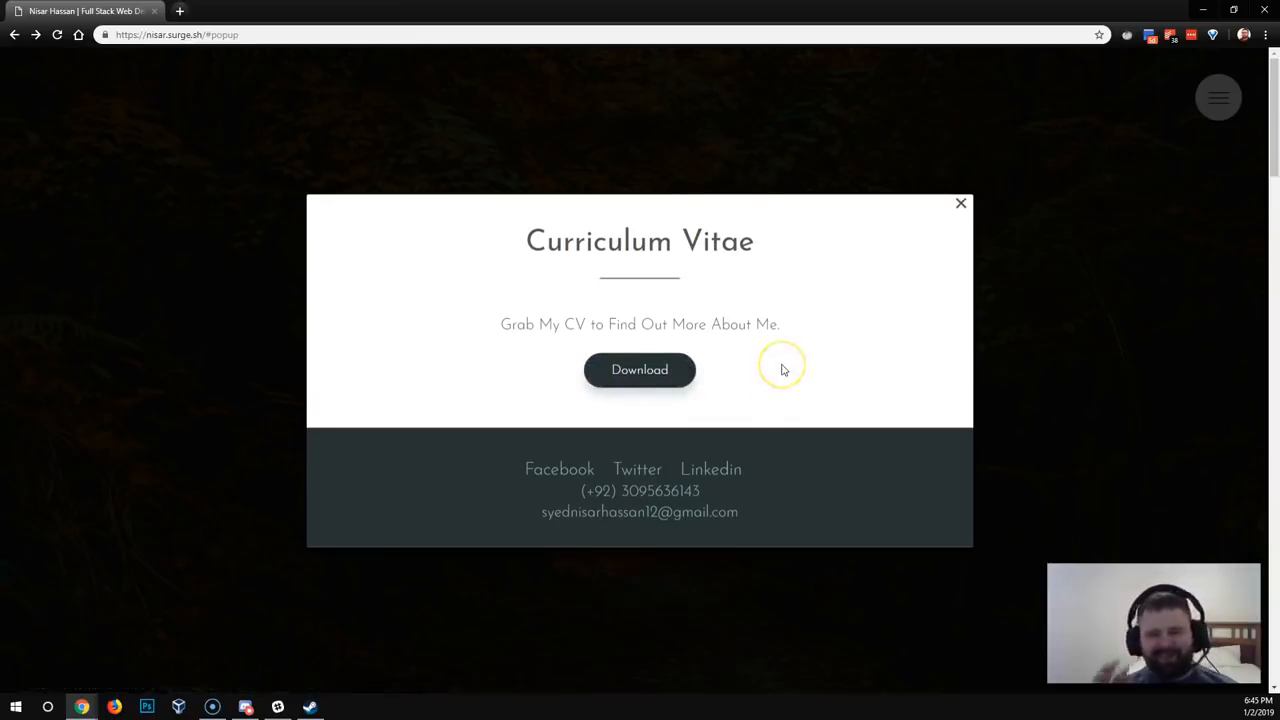
{"action": "mouse_move", "coordinate": [784, 370]}
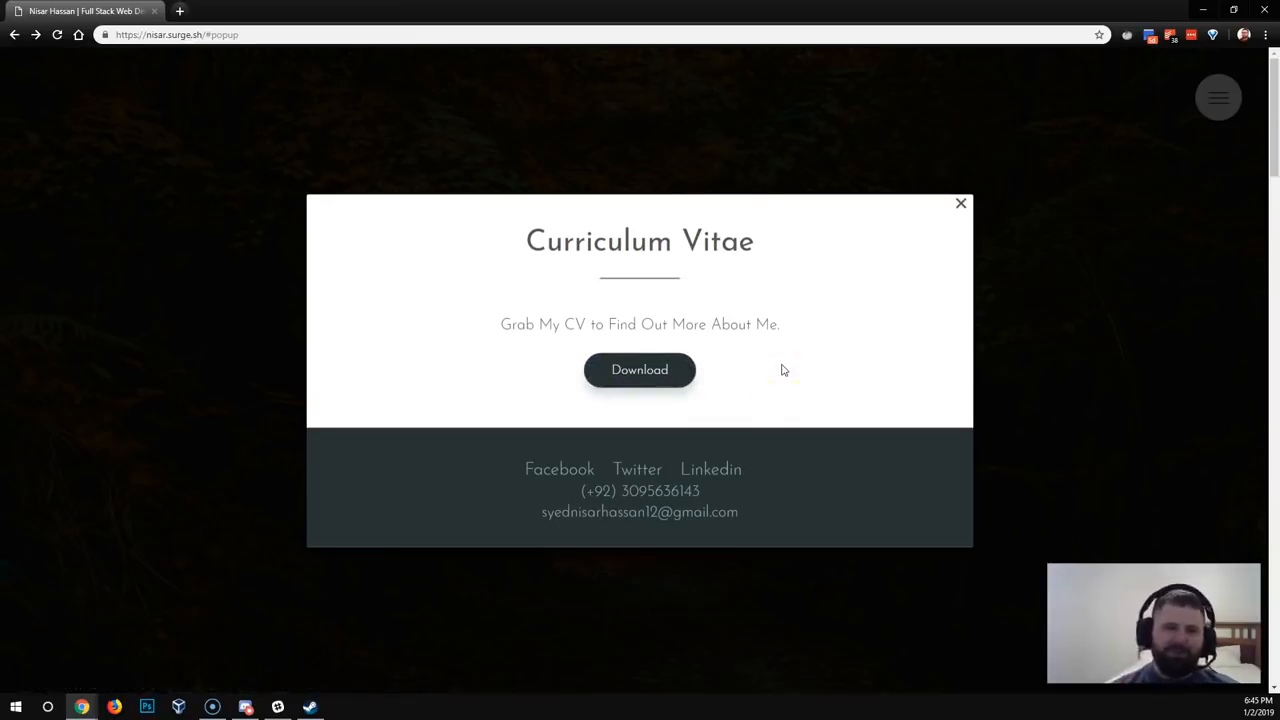
{"action": "mouse_move", "coordinate": [863, 475]}
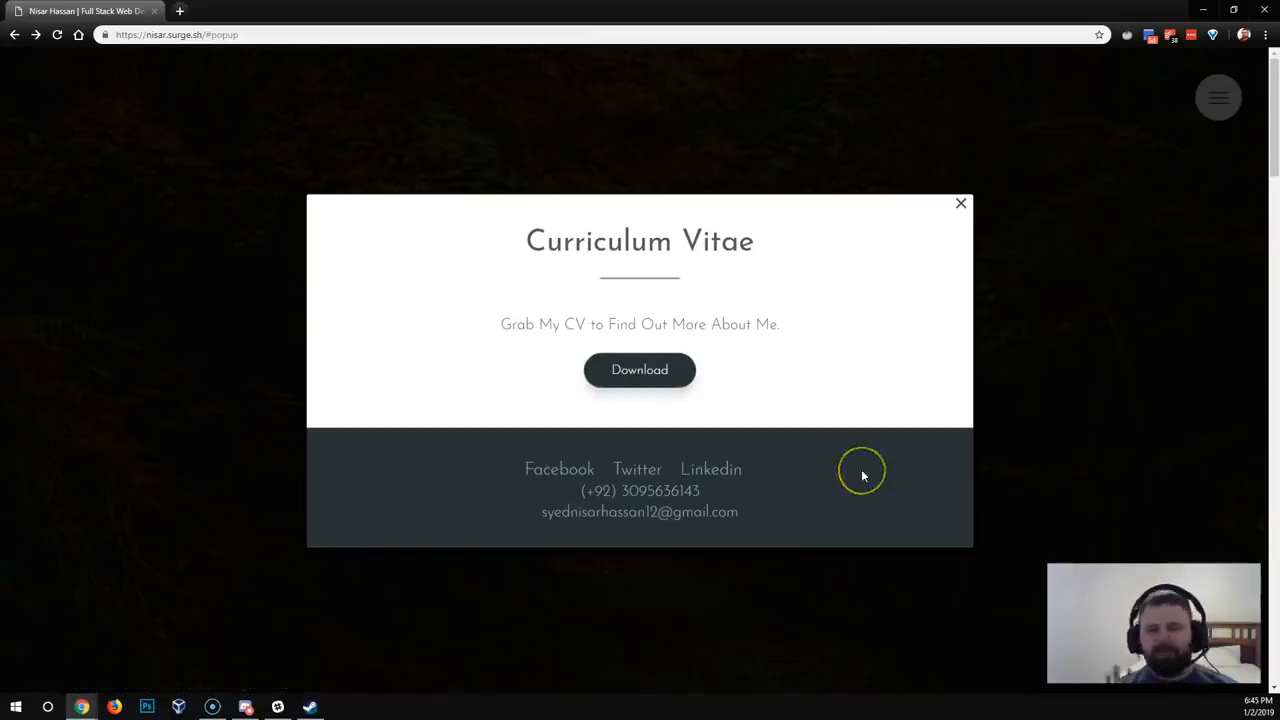
{"action": "mouse_move", "coordinate": [711, 469]}
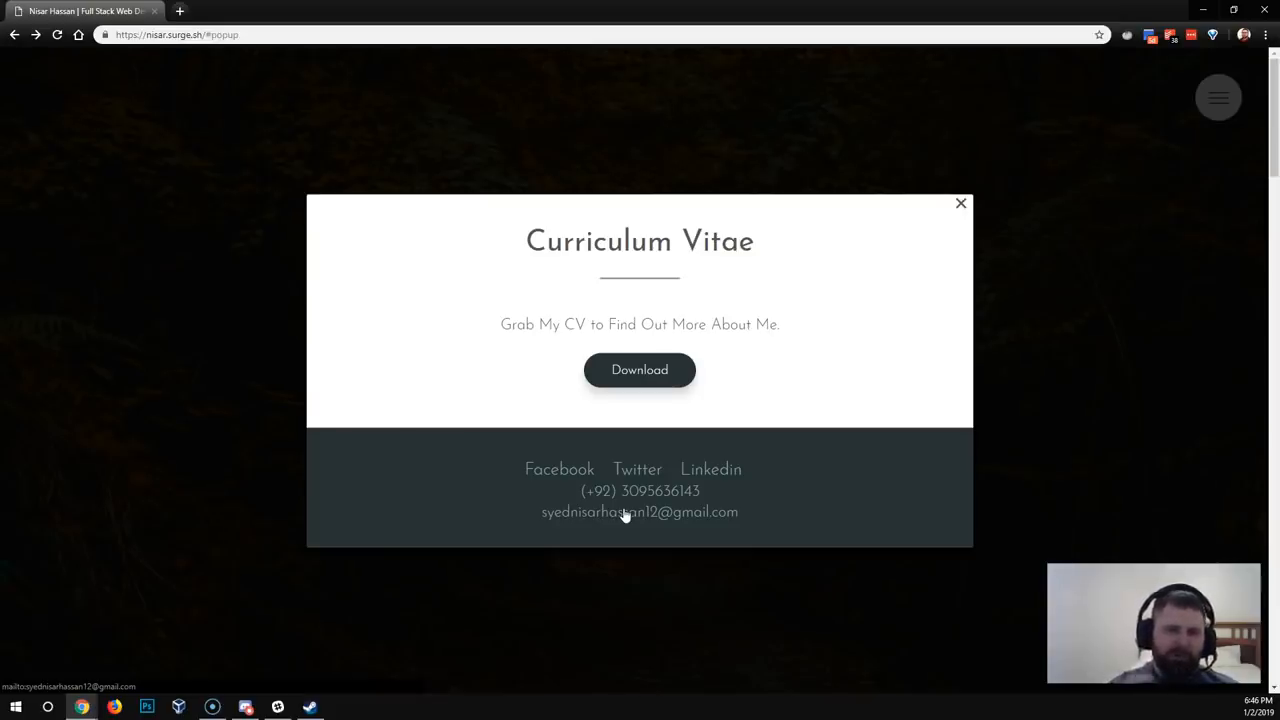
{"action": "mouse_move", "coordinate": [509, 481]}
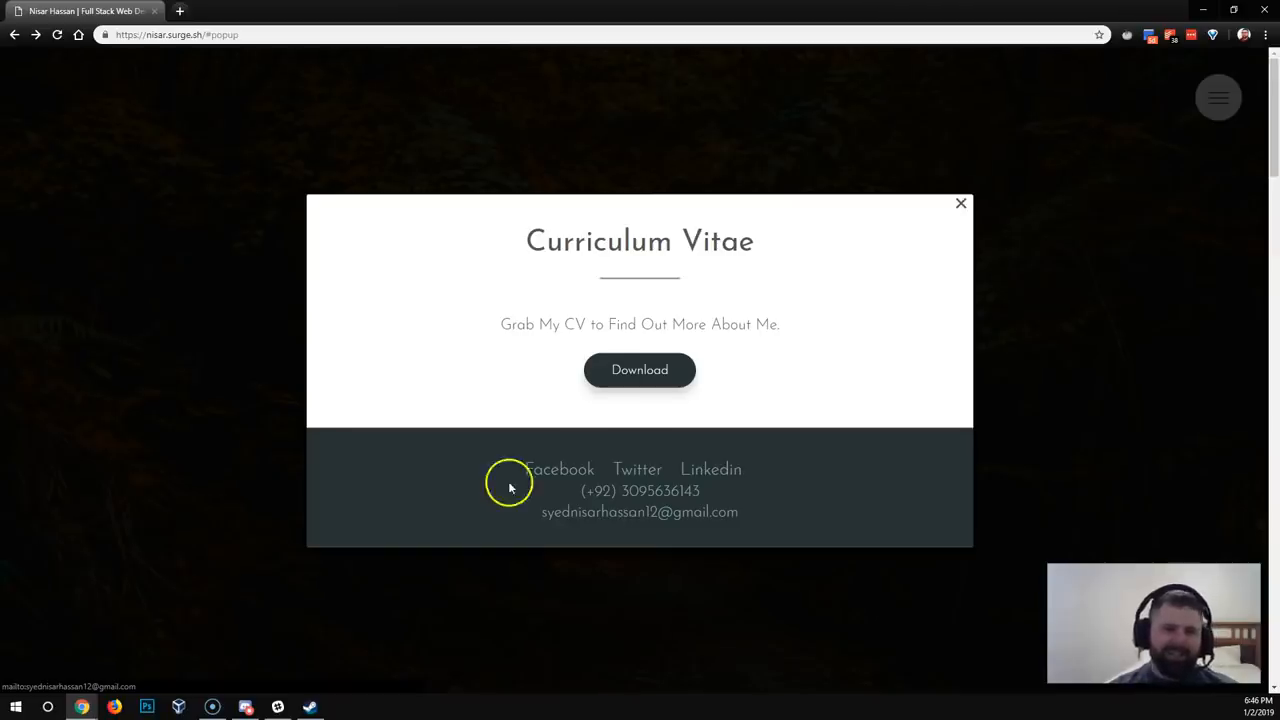
{"action": "mouse_move", "coordinate": [559, 469]}
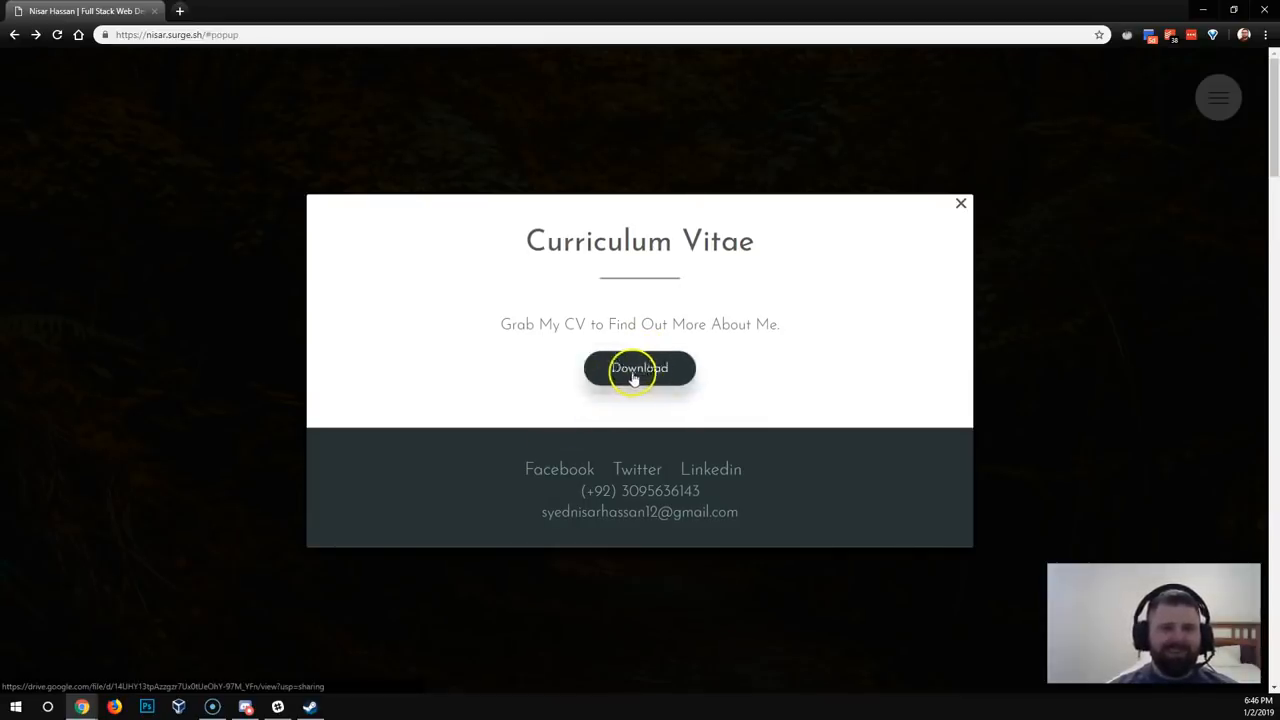
{"action": "mouse_move", "coordinate": [640, 403]}
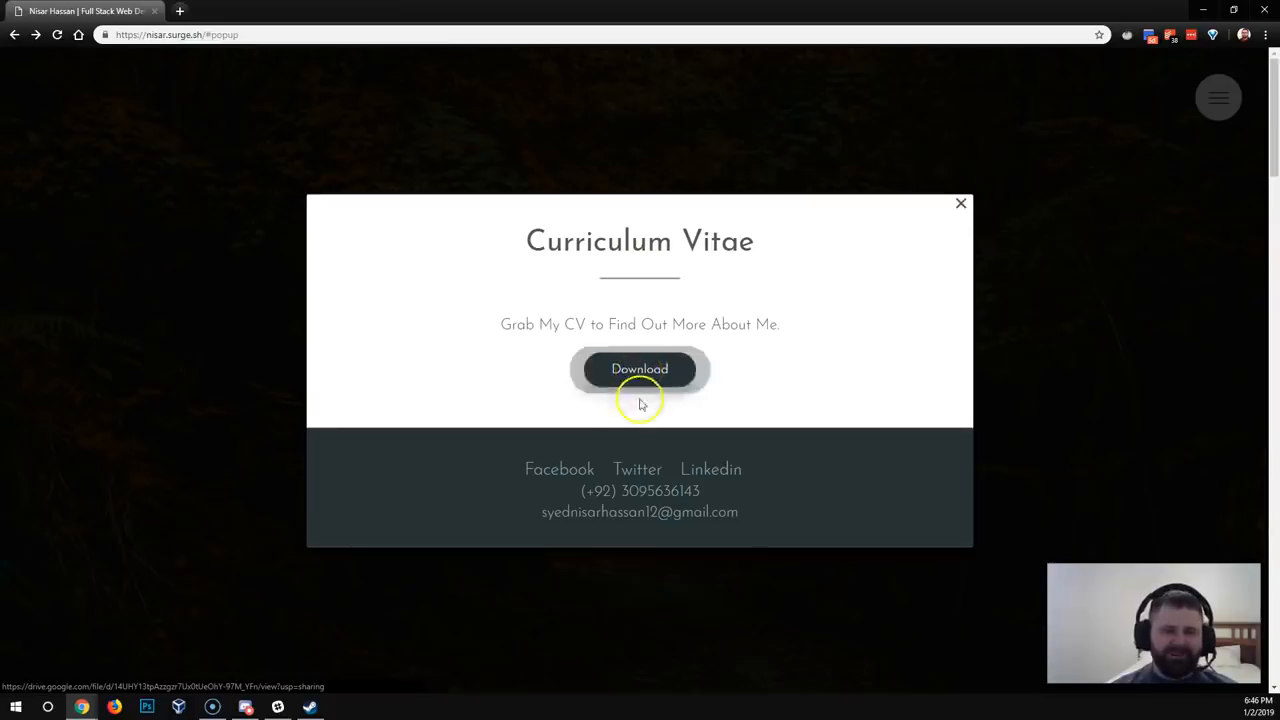
{"action": "mouse_move", "coordinate": [637, 469]}
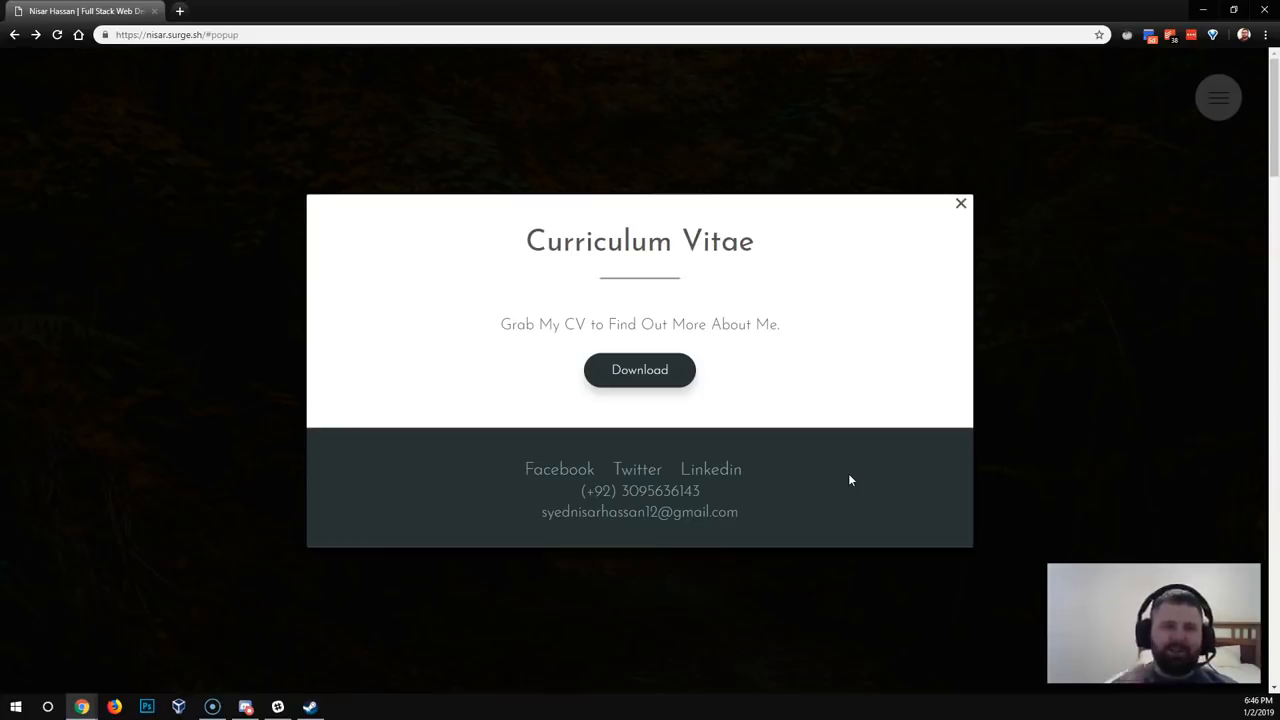
{"action": "mouse_move", "coordinate": [613, 483]}
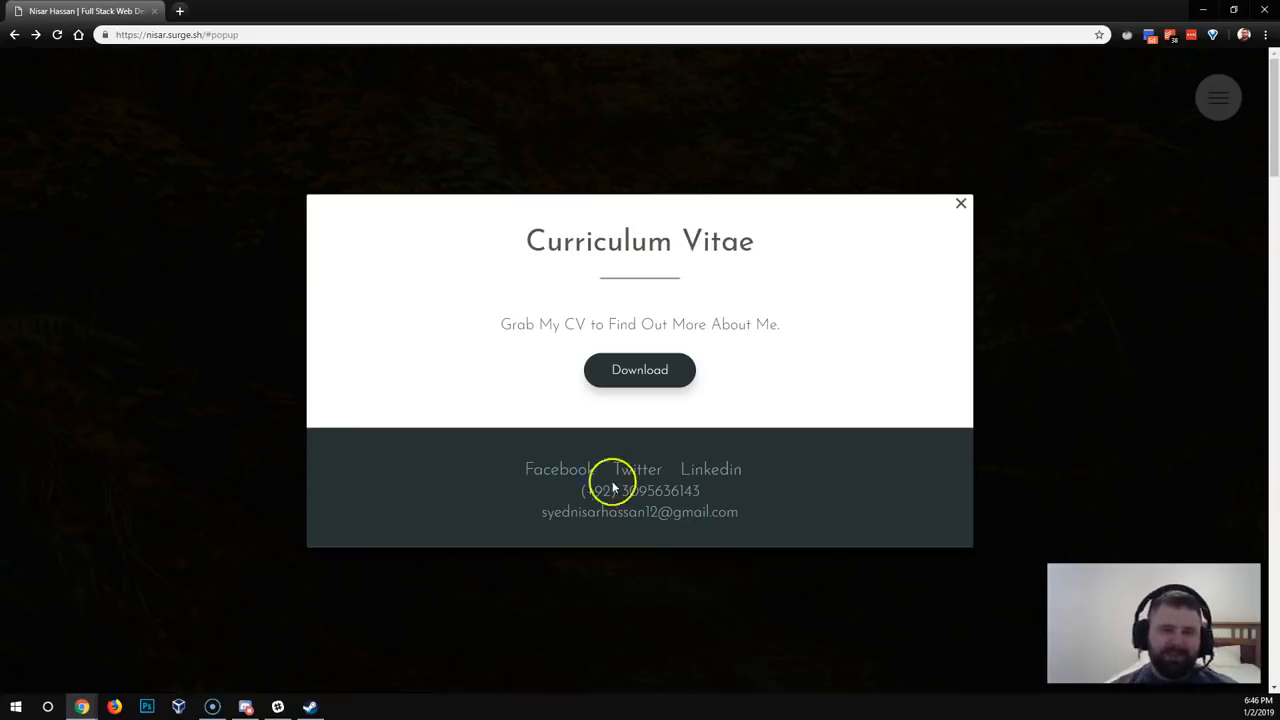
{"action": "mouse_move", "coordinate": [800, 490]}
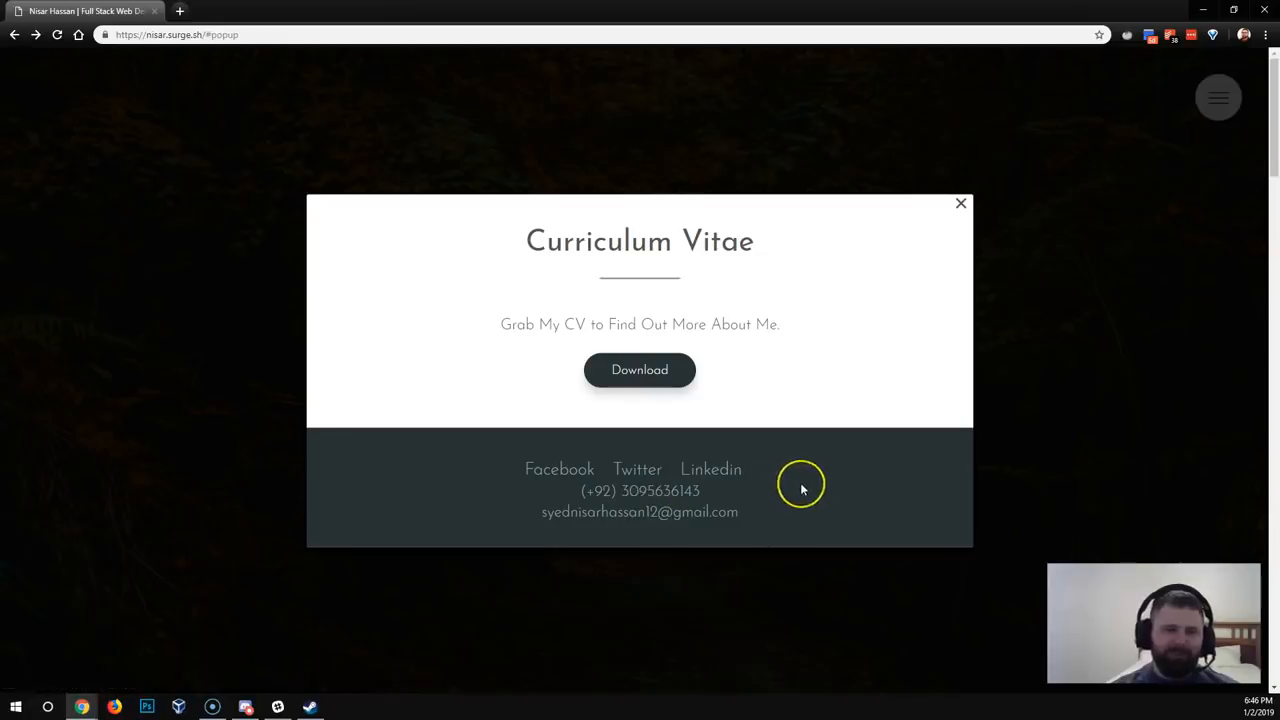
{"action": "mouse_move", "coordinate": [800, 488]}
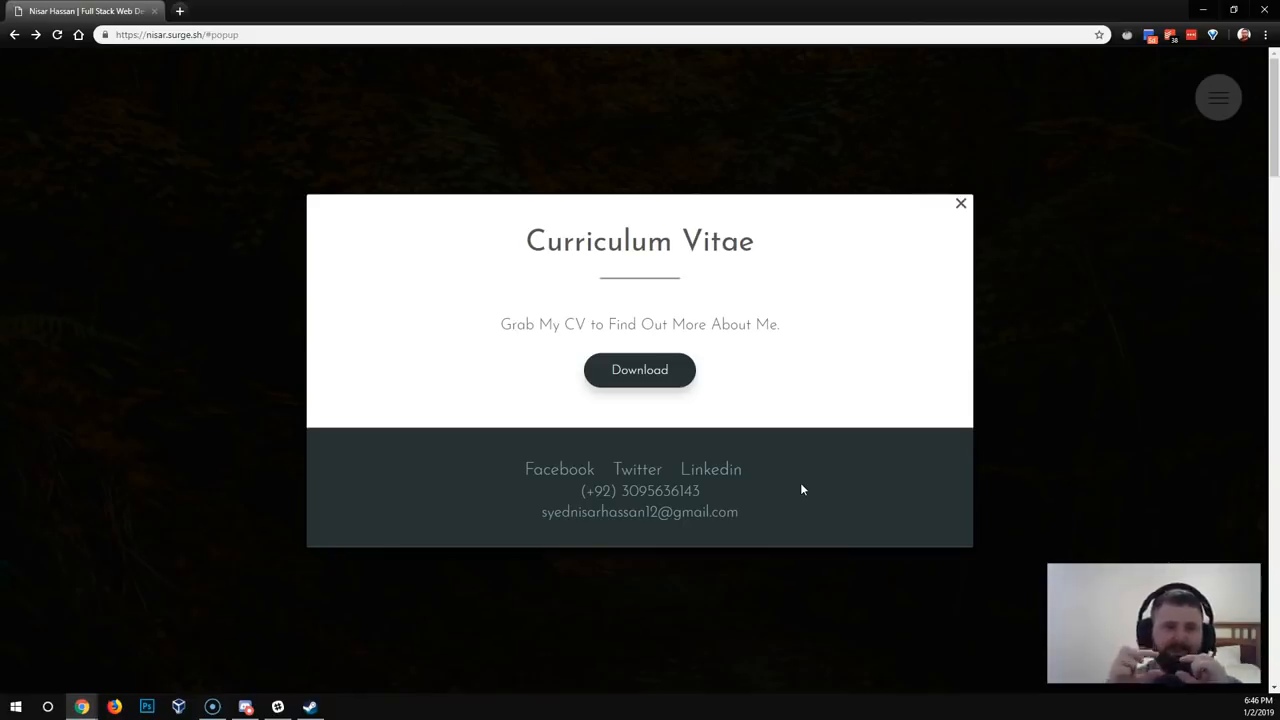
{"action": "mouse_move", "coordinate": [843, 357]}
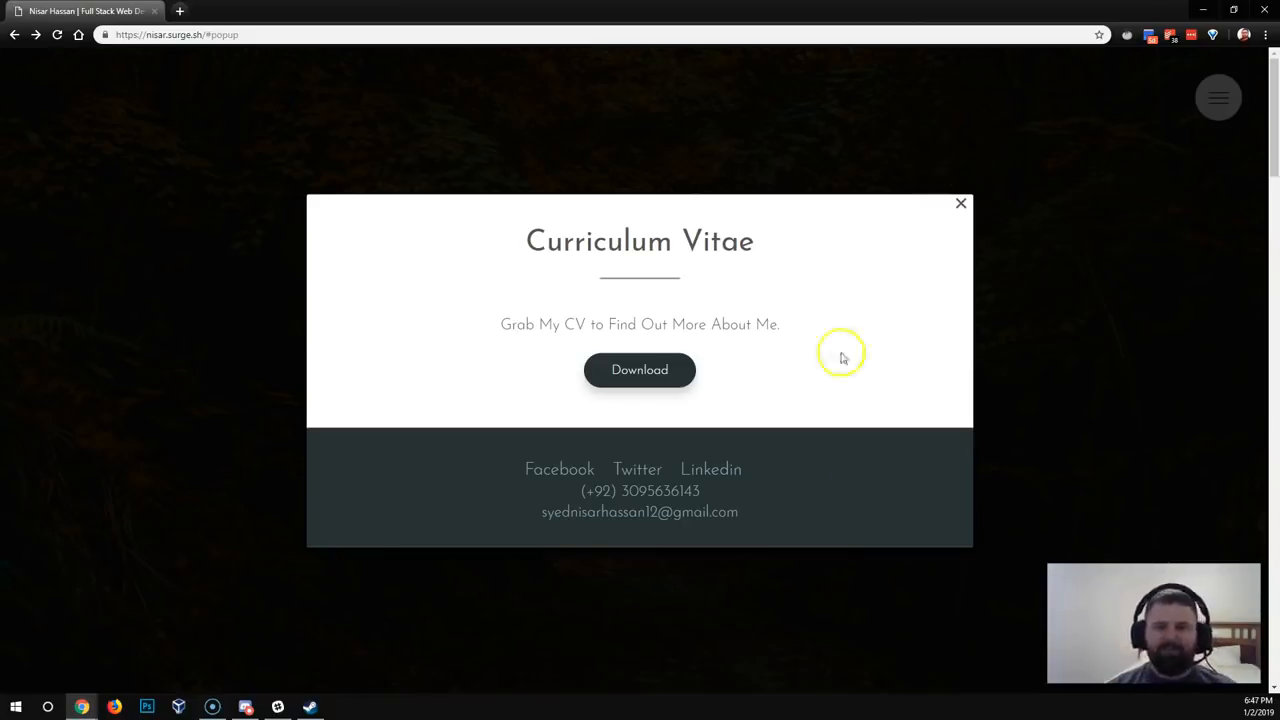
{"action": "mouse_move", "coordinate": [961, 204]}
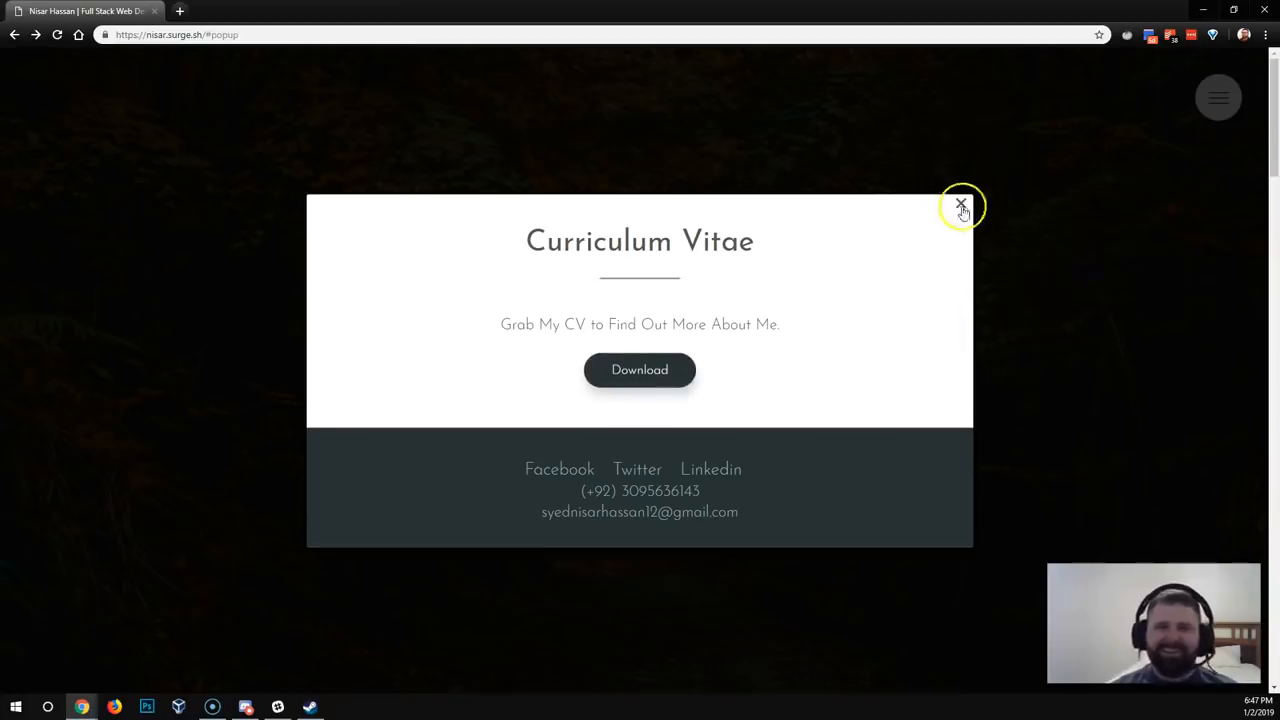
{"action": "left_click", "coordinate": [961, 206]}
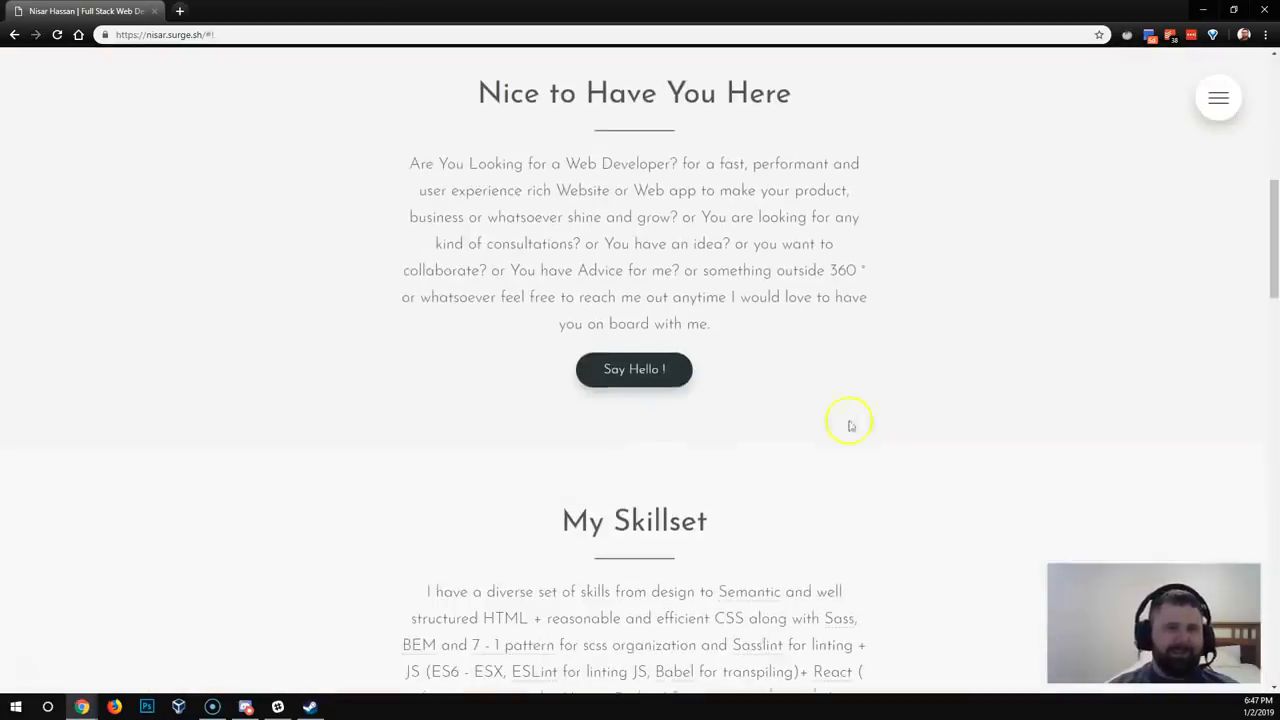
{"action": "mouse_move", "coordinate": [535, 165]}
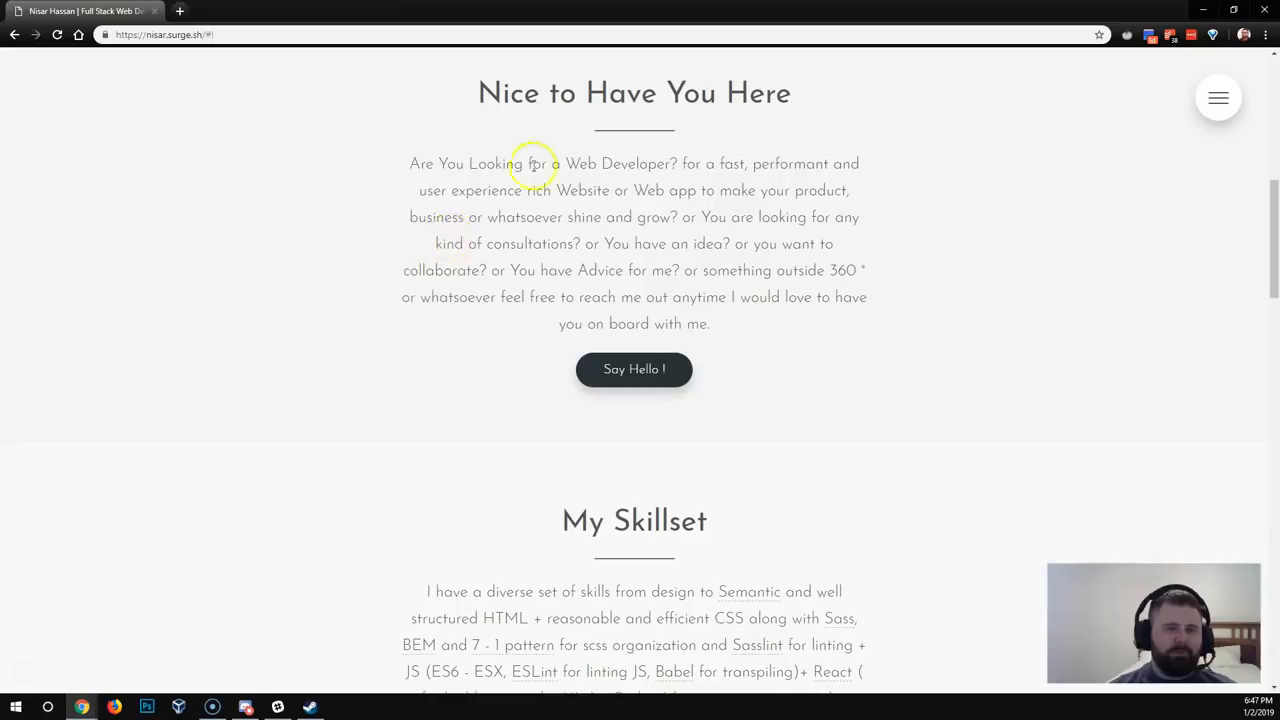
{"action": "mouse_move", "coordinate": [425, 158]}
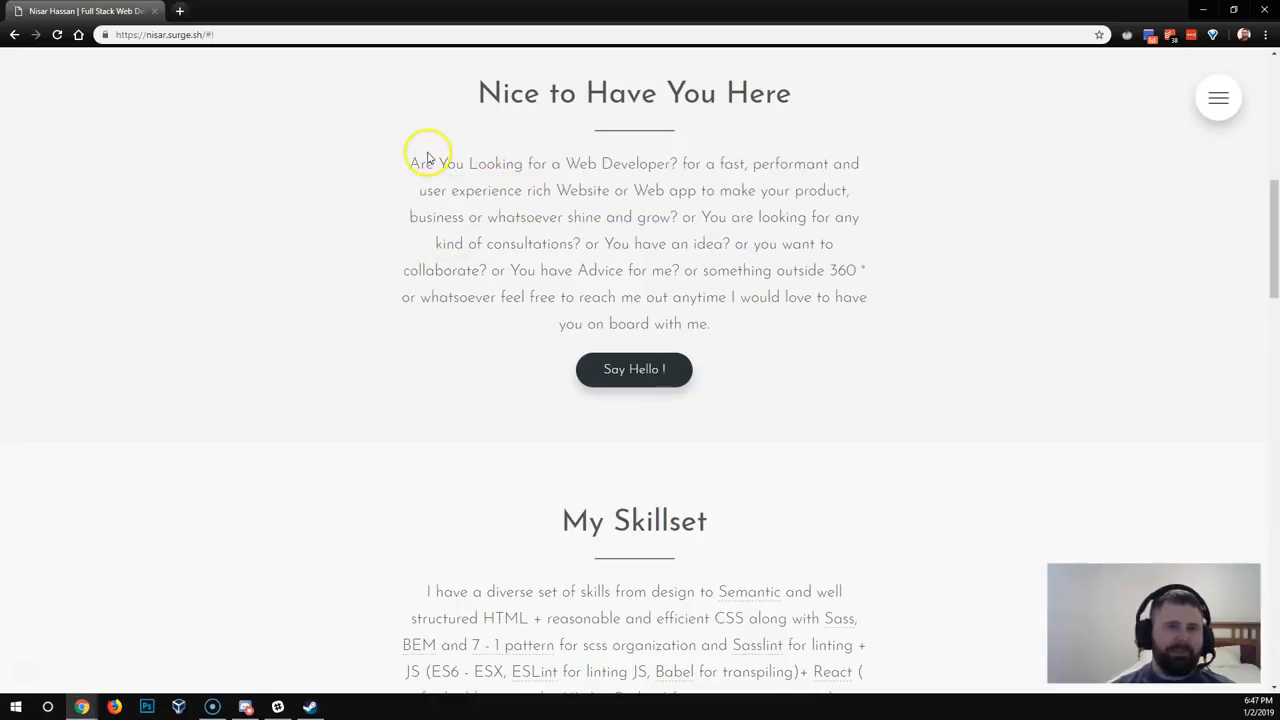
{"action": "left_click_drag", "start_coordinate": [410, 163], "coordinate": [690, 217]}
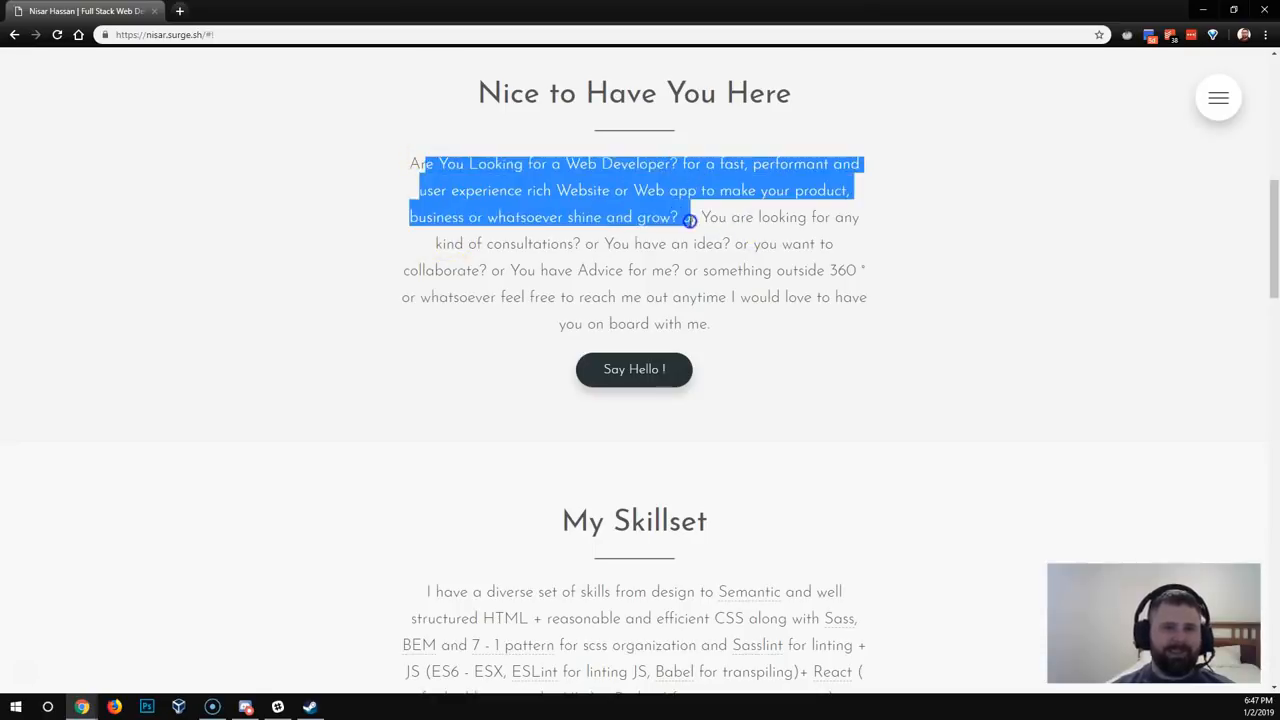
{"action": "left_click", "coordinate": [647, 250]}
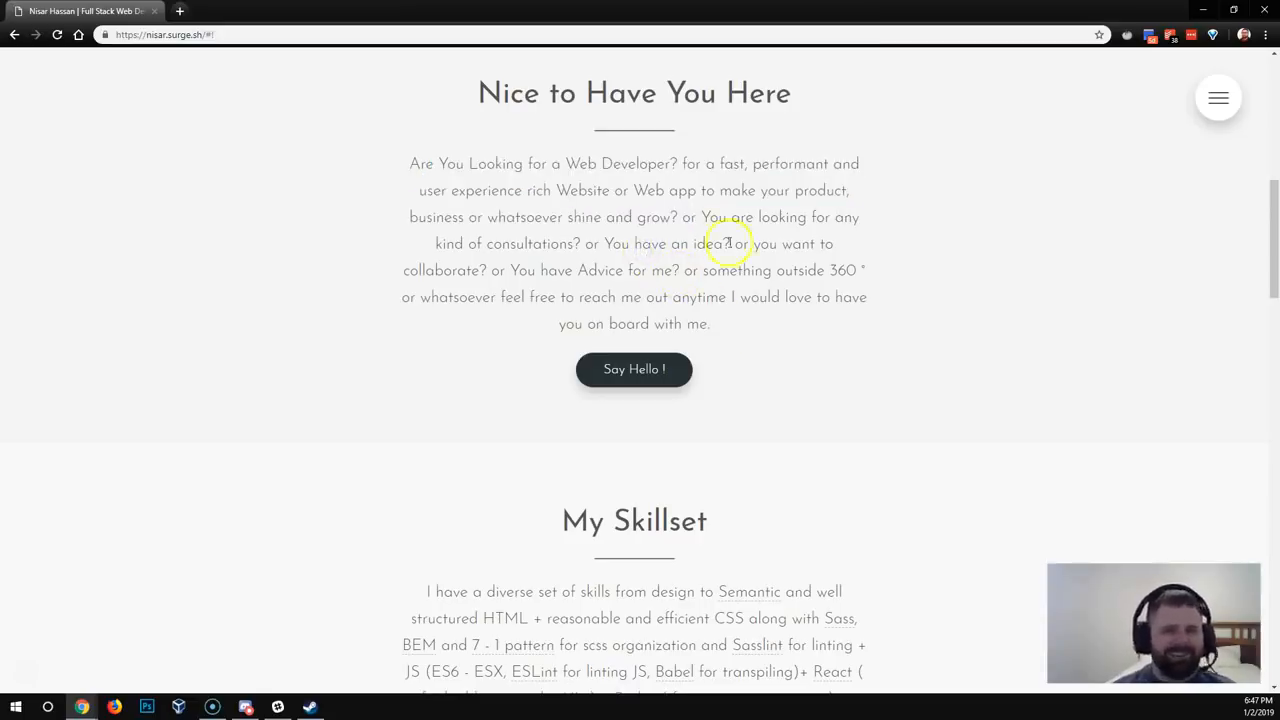
{"action": "mouse_move", "coordinate": [588, 243]}
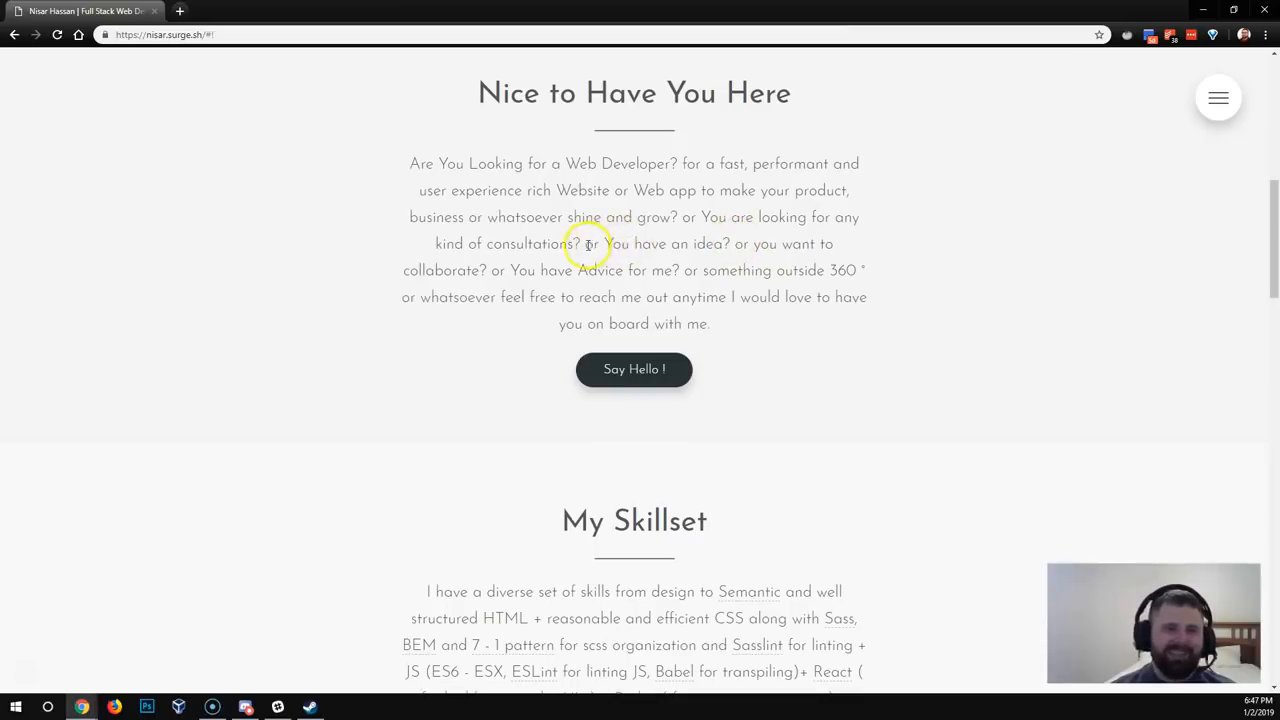
{"action": "left_click_drag", "start_coordinate": [590, 243], "coordinate": [711, 323]}
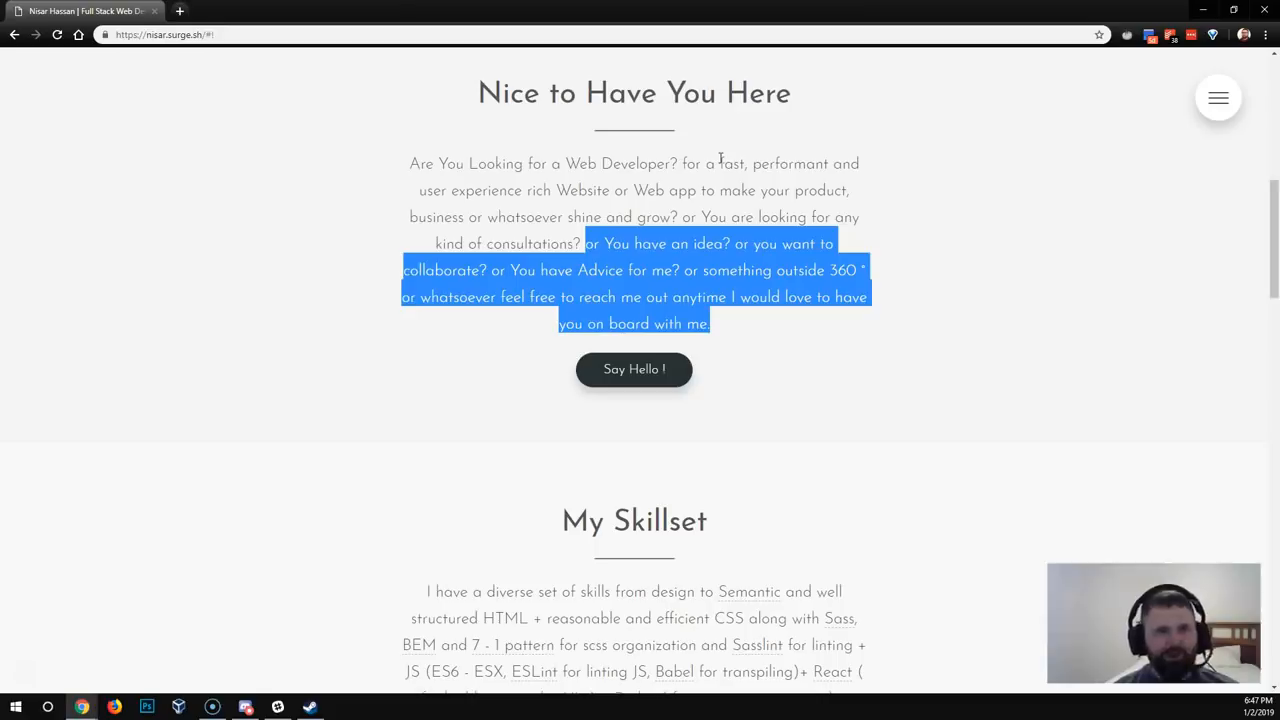
{"action": "left_click", "coordinate": [634, 450]}
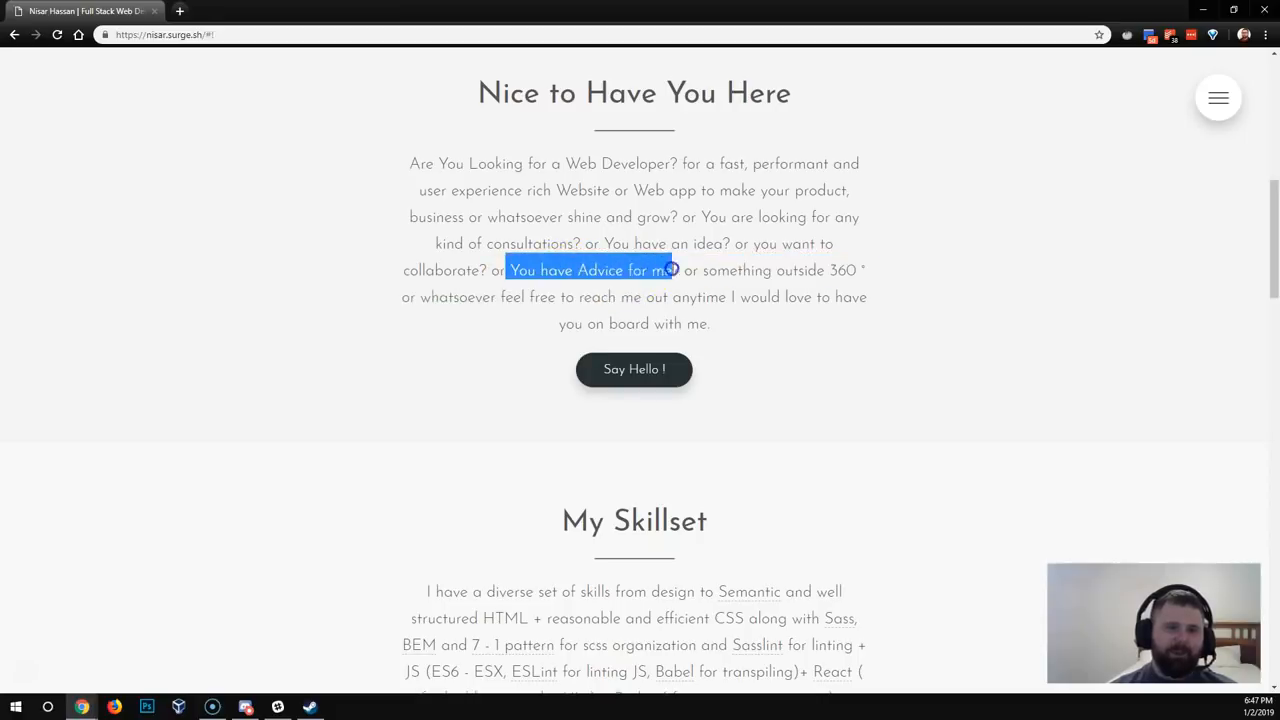
{"action": "scroll", "scroll_direction": "up", "scroll_amount": 3}
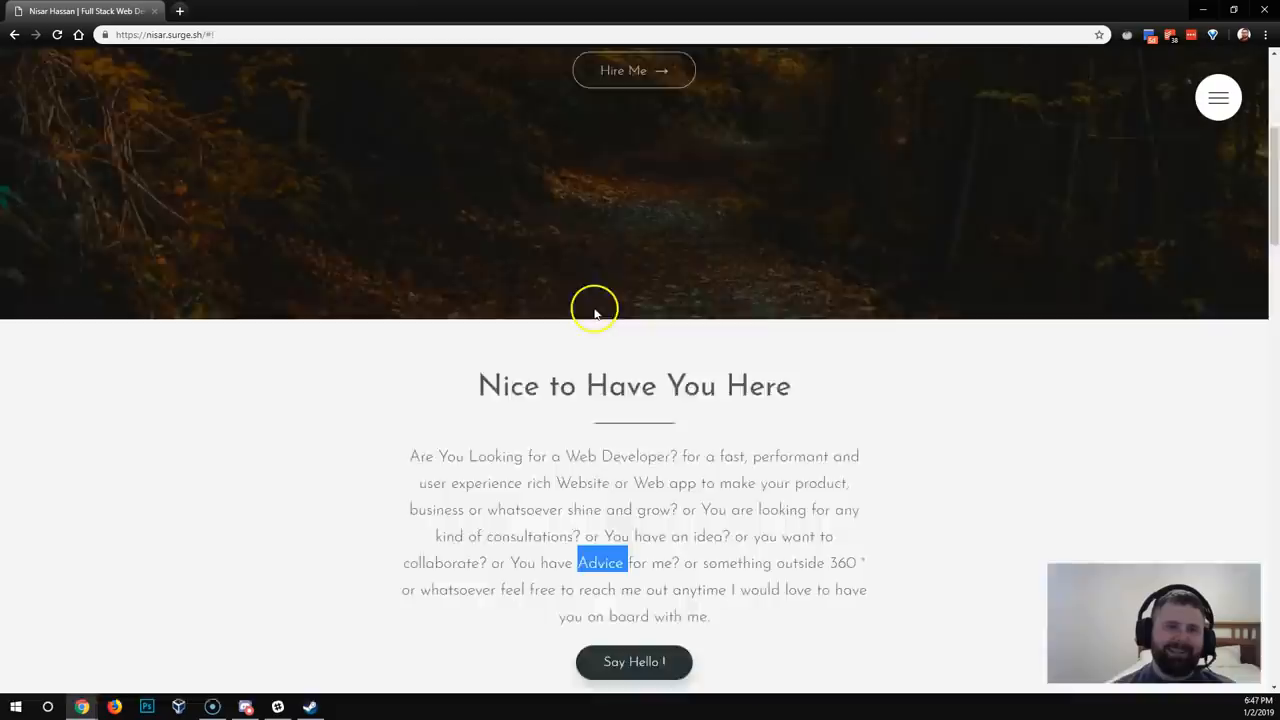
{"action": "scroll", "scroll_direction": "up", "scroll_amount": 3}
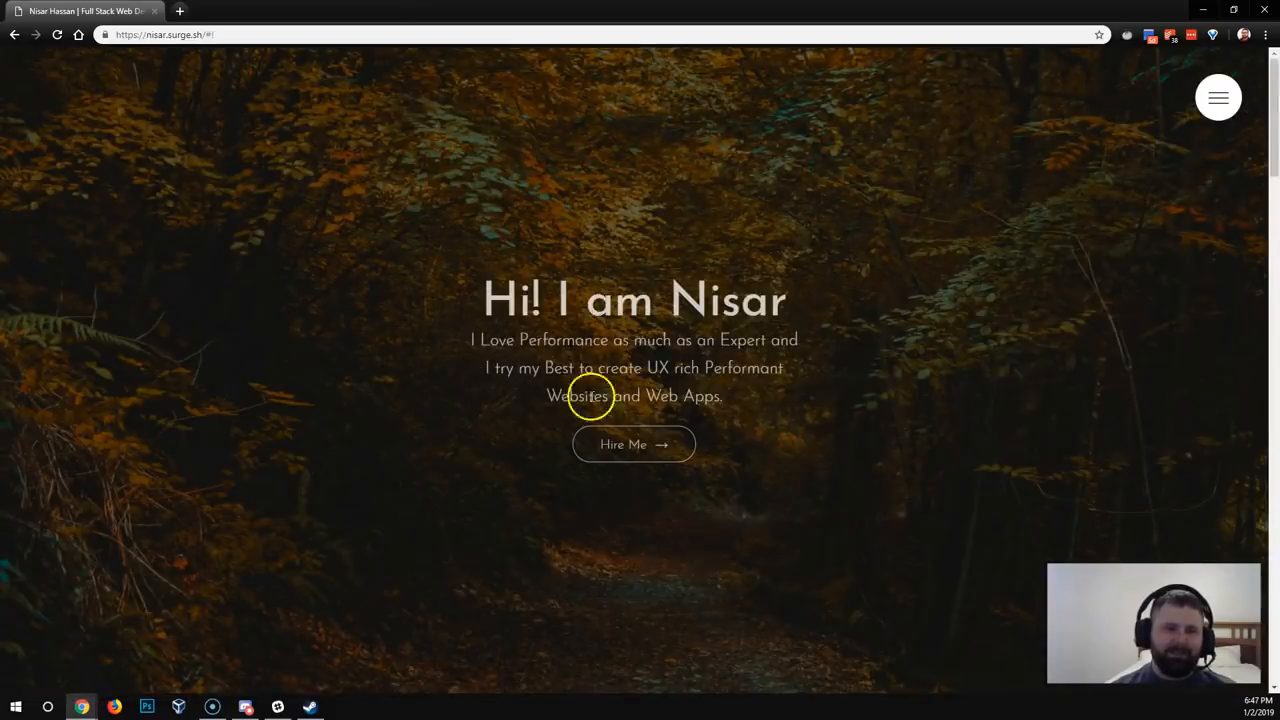
{"action": "scroll", "scroll_direction": "down", "scroll_amount": 3}
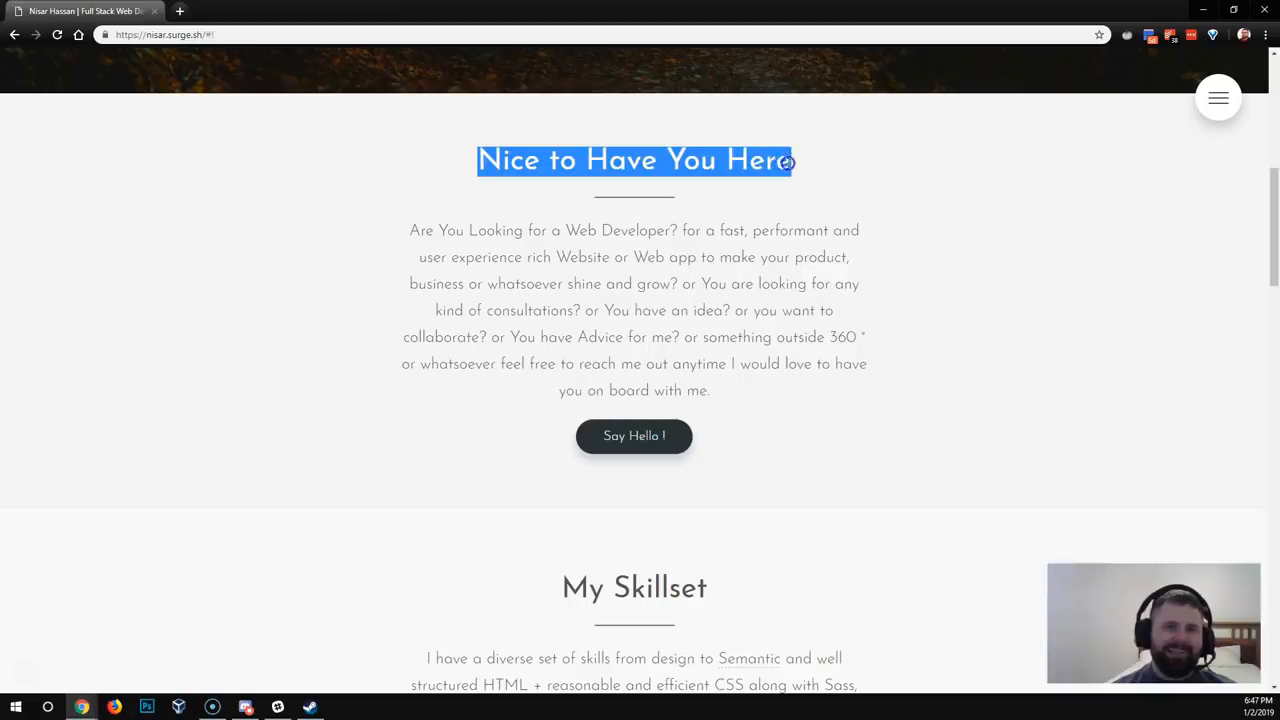
{"action": "mouse_move", "coordinate": [600, 160]}
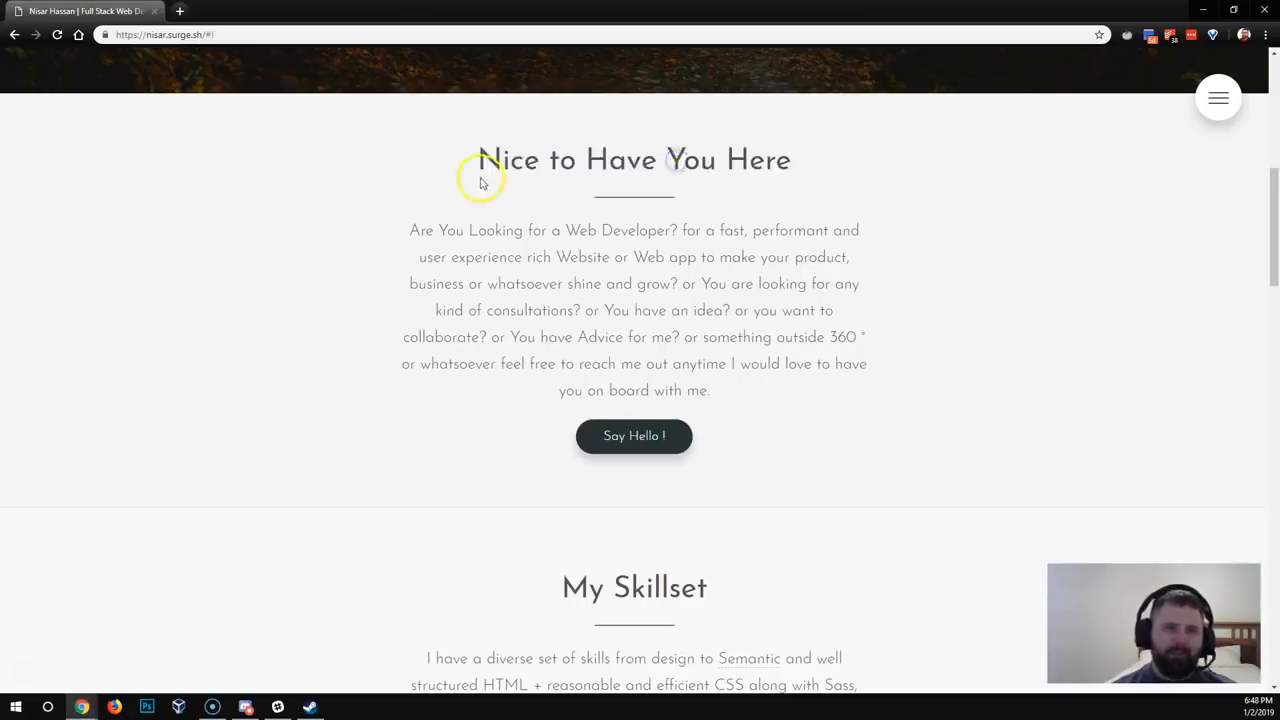
{"action": "mouse_move", "coordinate": [435, 250]}
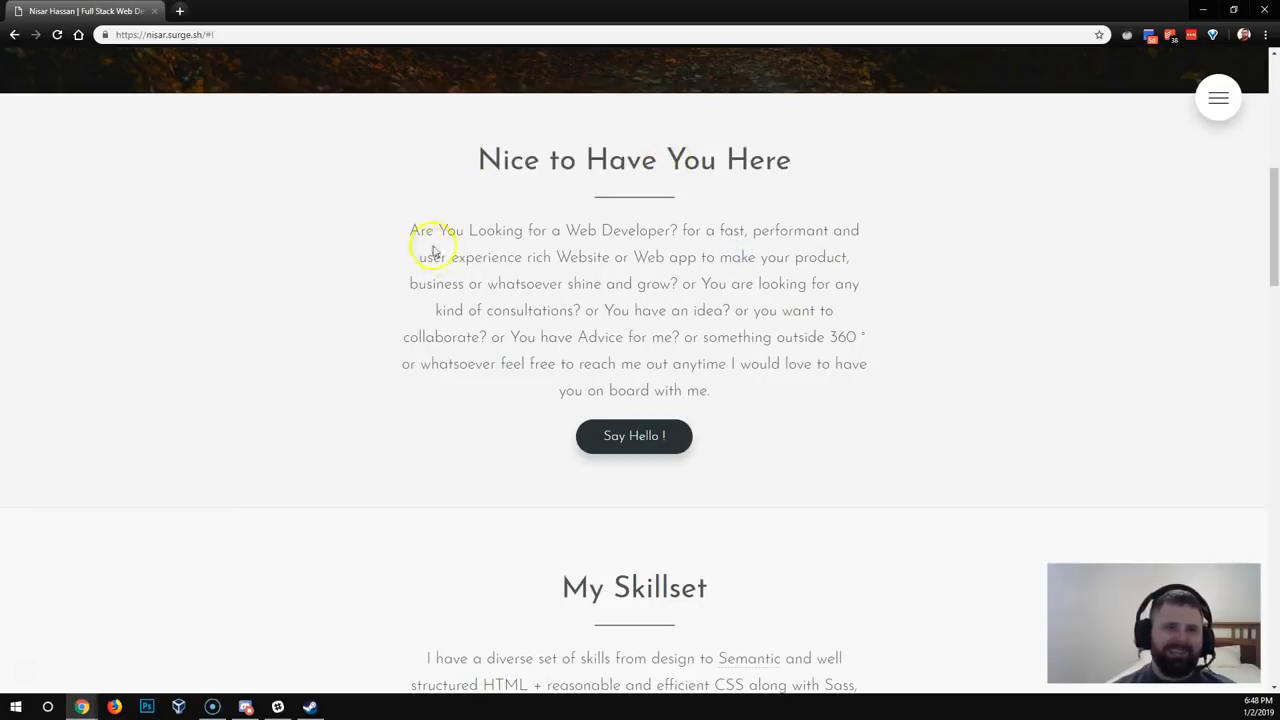
{"action": "mouse_move", "coordinate": [382, 254]}
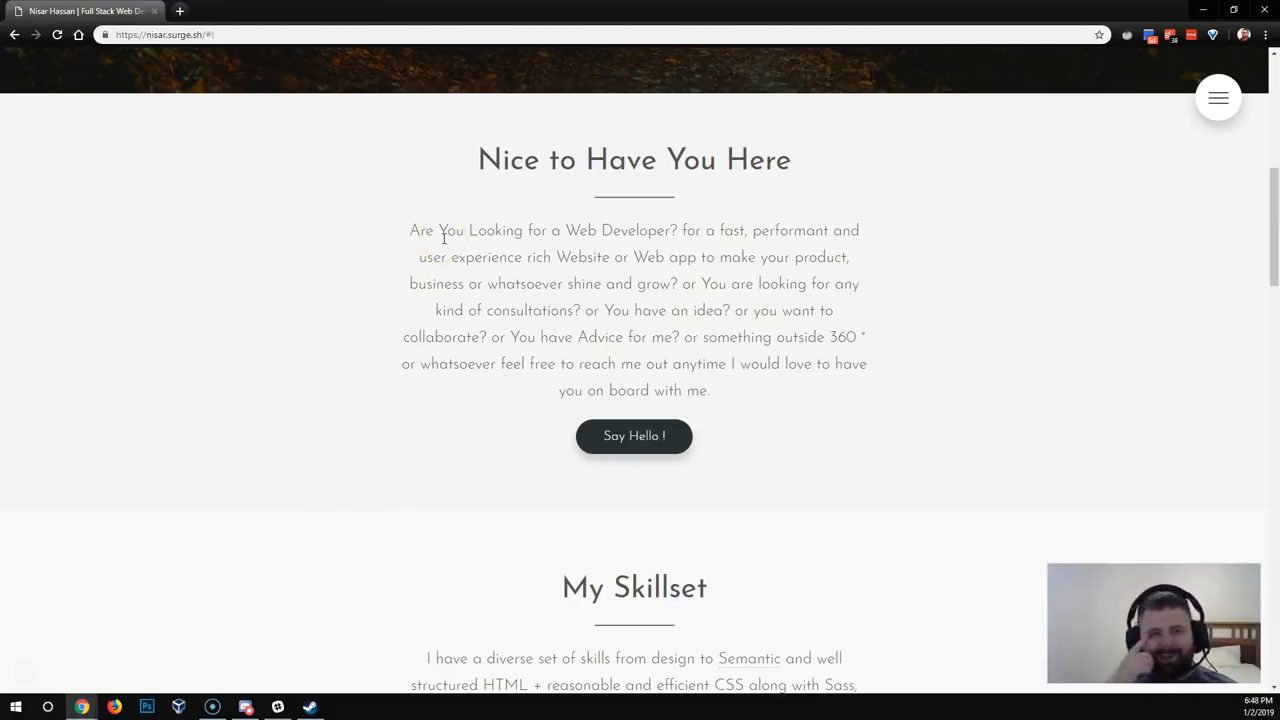
{"action": "double_click", "coordinate": [453, 230]}
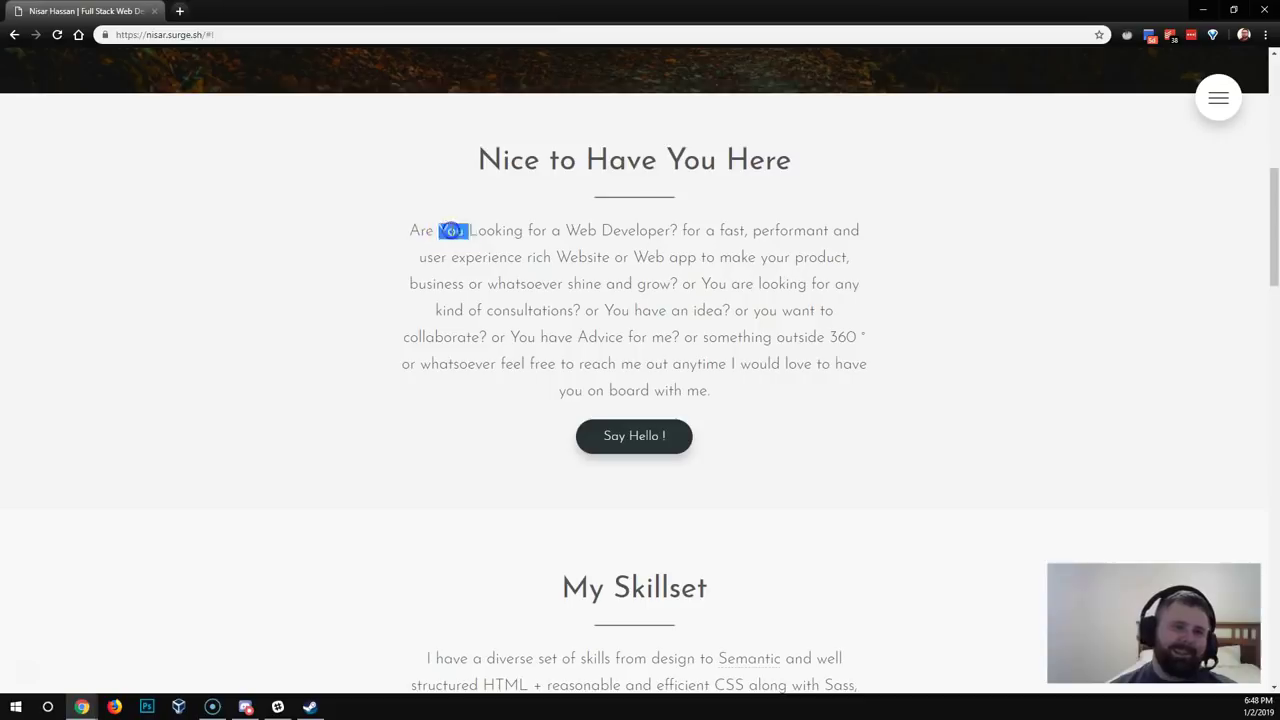
{"action": "double_click", "coordinate": [581, 230]}
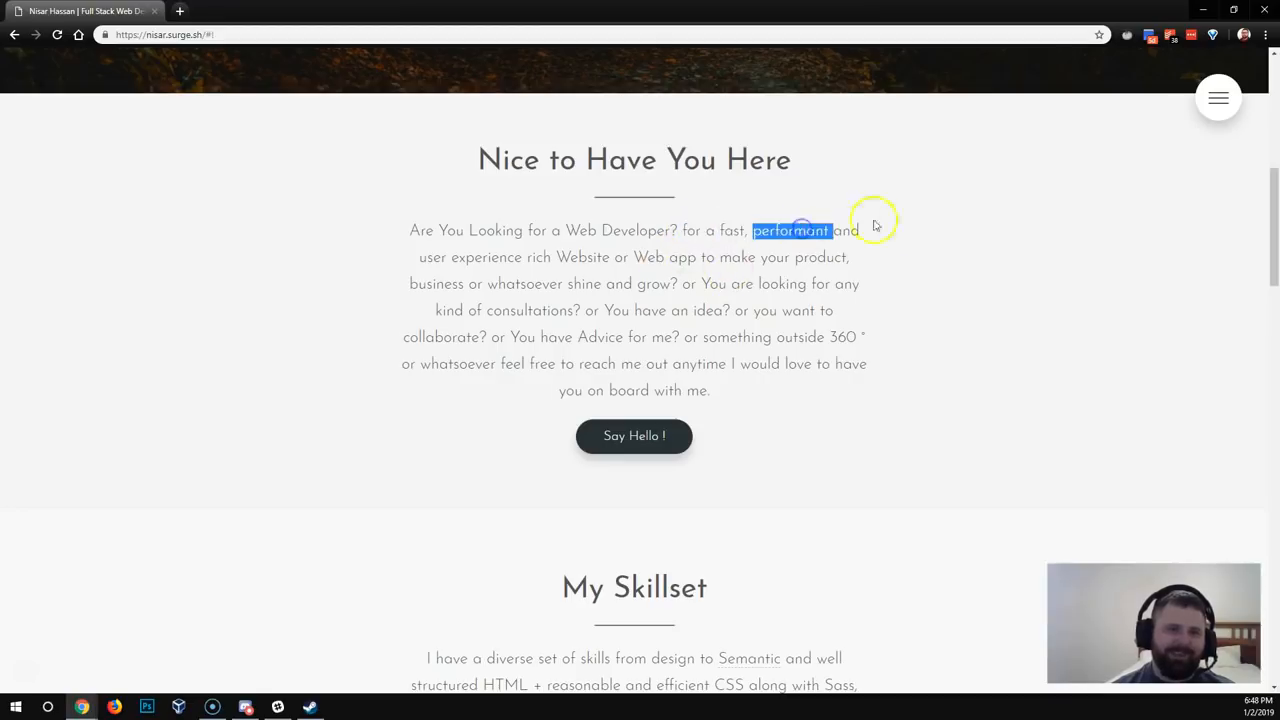
{"action": "mouse_move", "coordinate": [482, 277]}
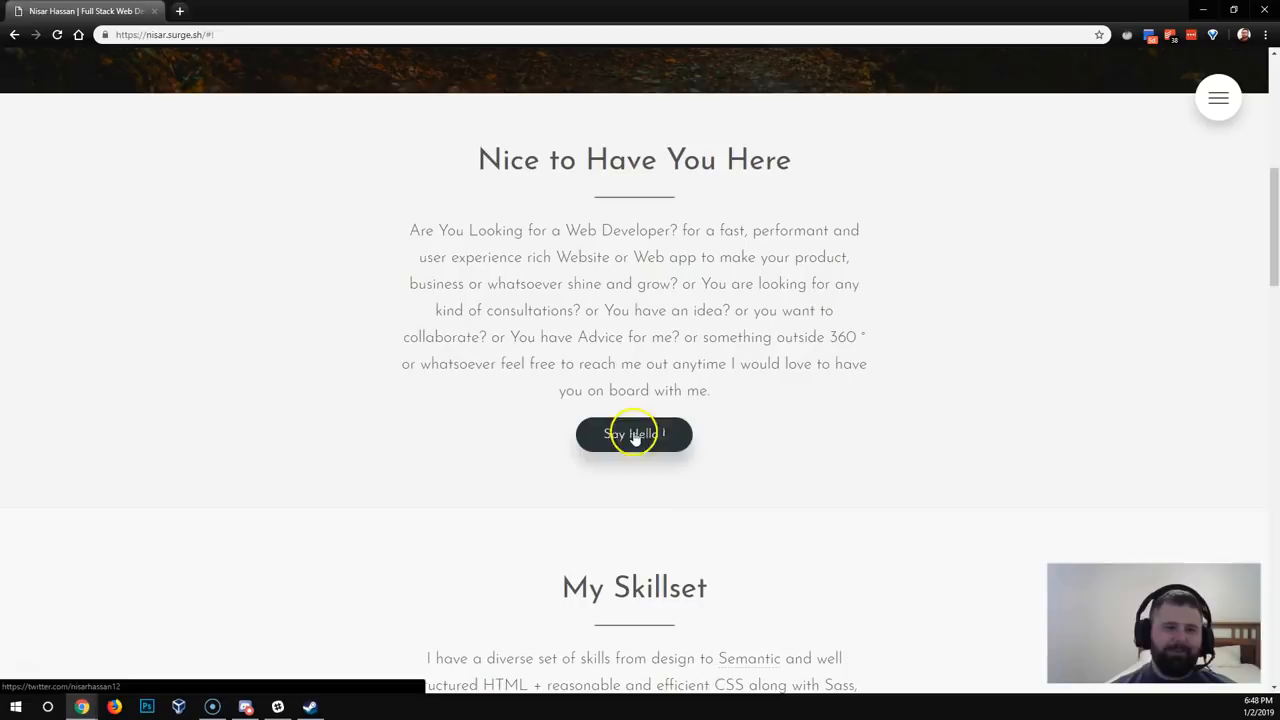
{"action": "left_click", "coordinate": [634, 433]}
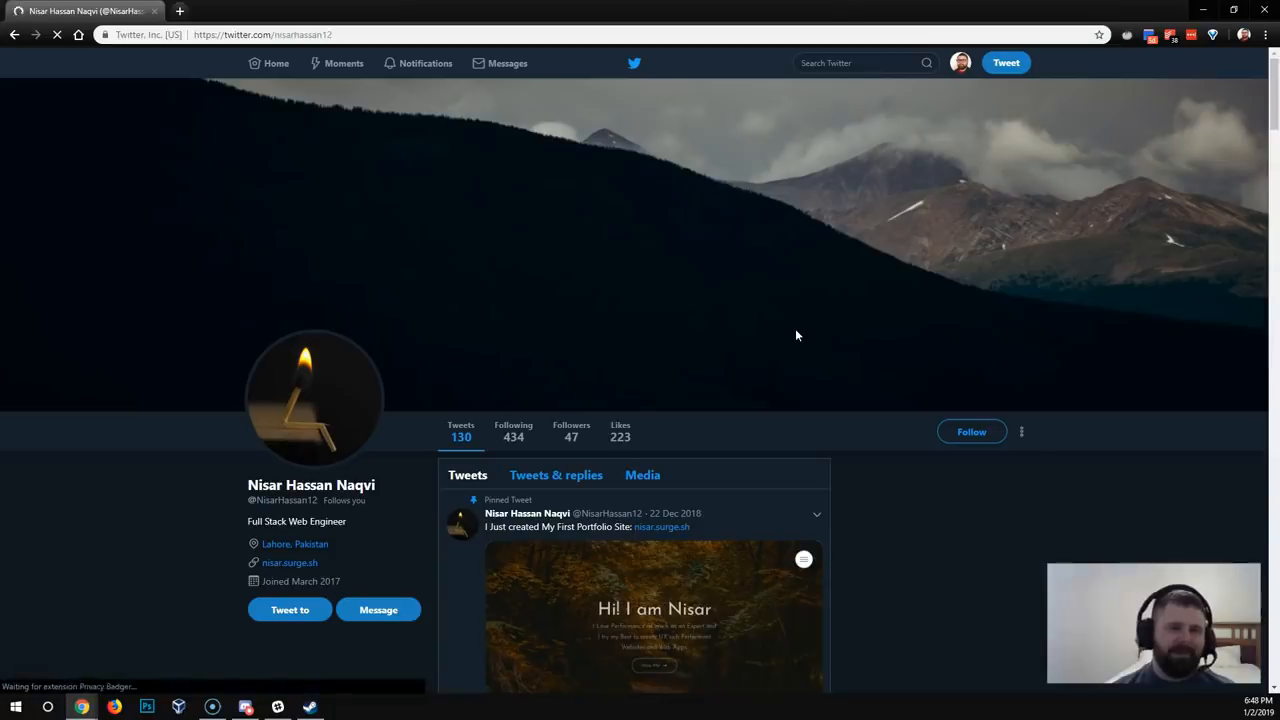
{"action": "left_click", "coordinate": [661, 527]}
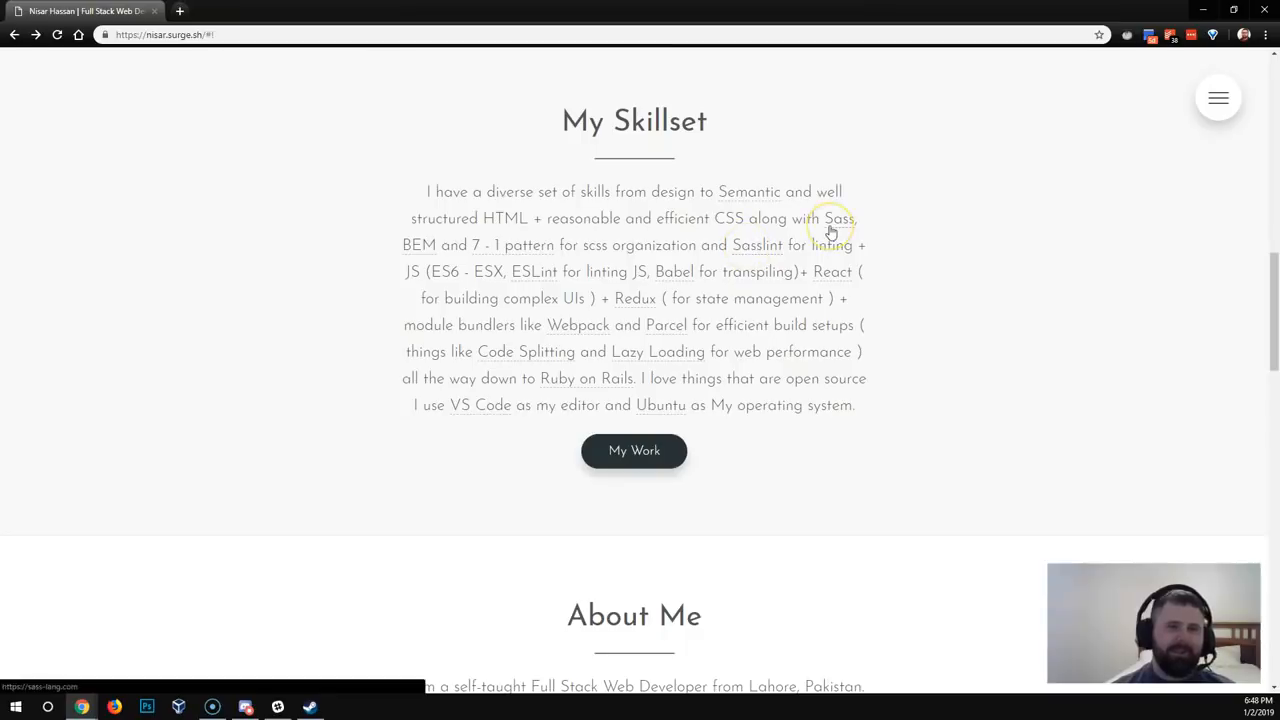
{"action": "mouse_move", "coordinate": [693, 383]}
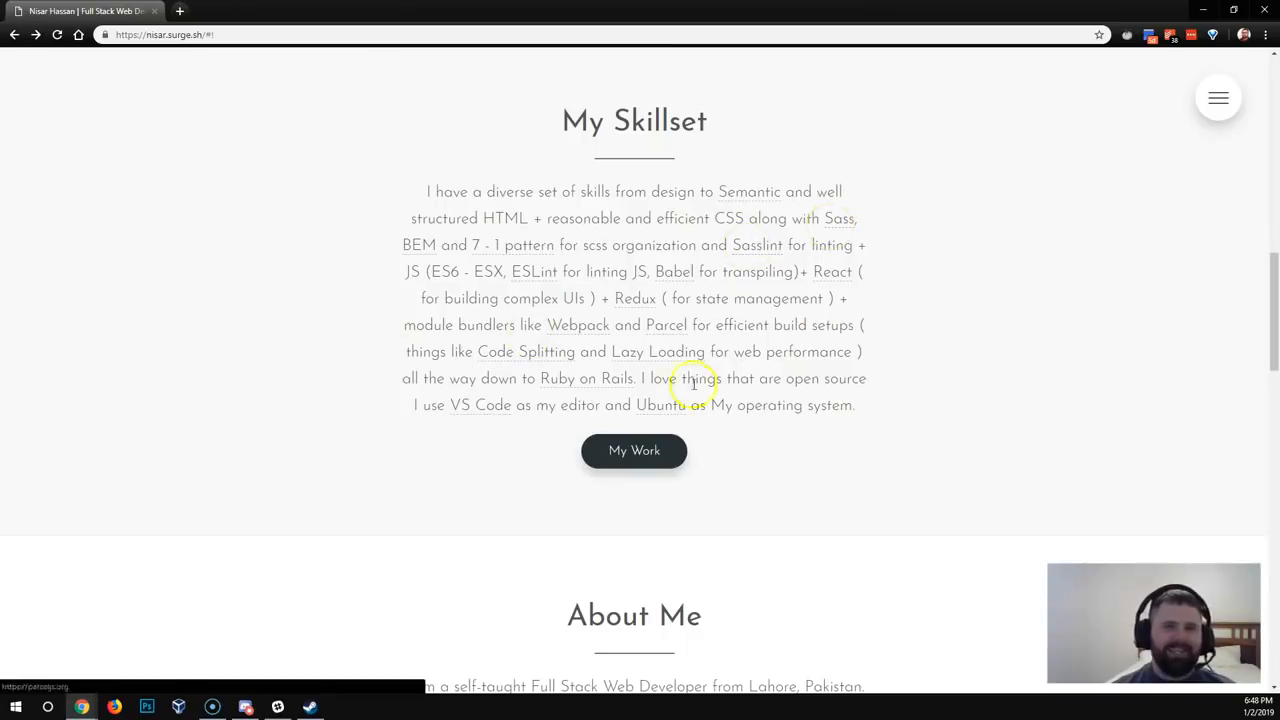
Review the skillset section, briefly highlighting words in its paragraph
{"action": "scroll", "scroll_direction": "up", "scroll_amount": 3}
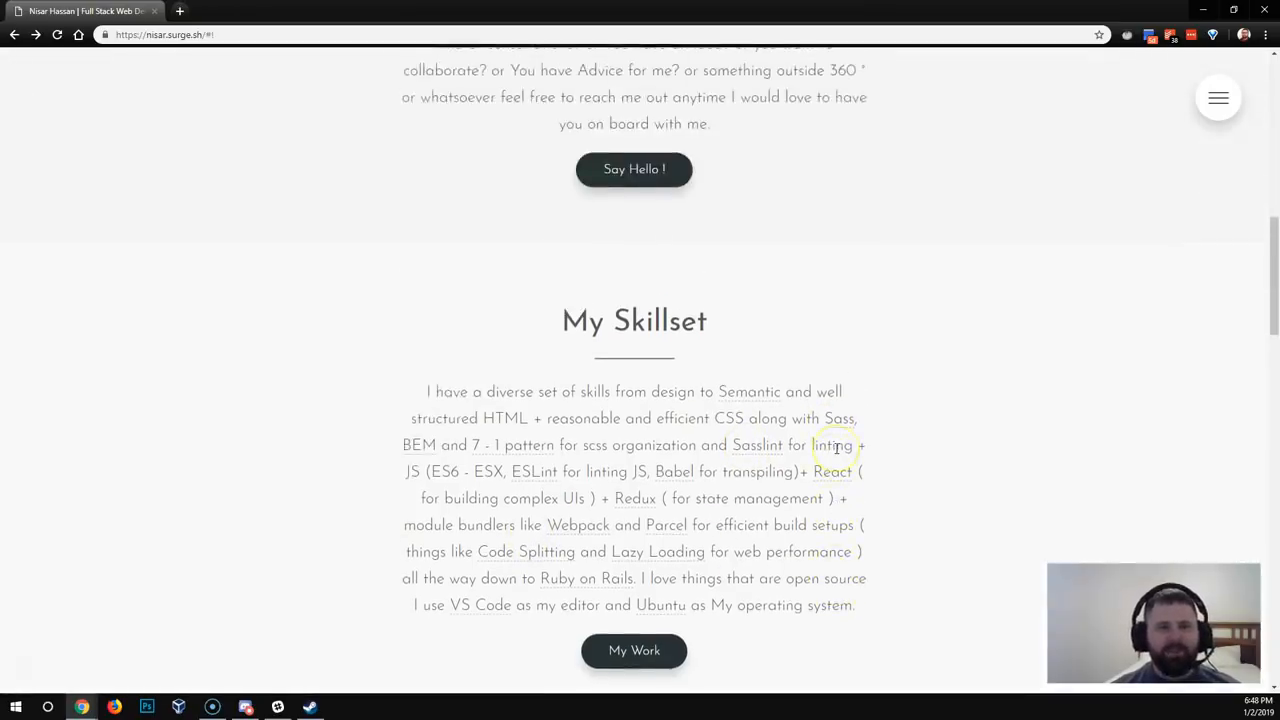
{"action": "scroll", "scroll_direction": "down", "scroll_amount": 3}
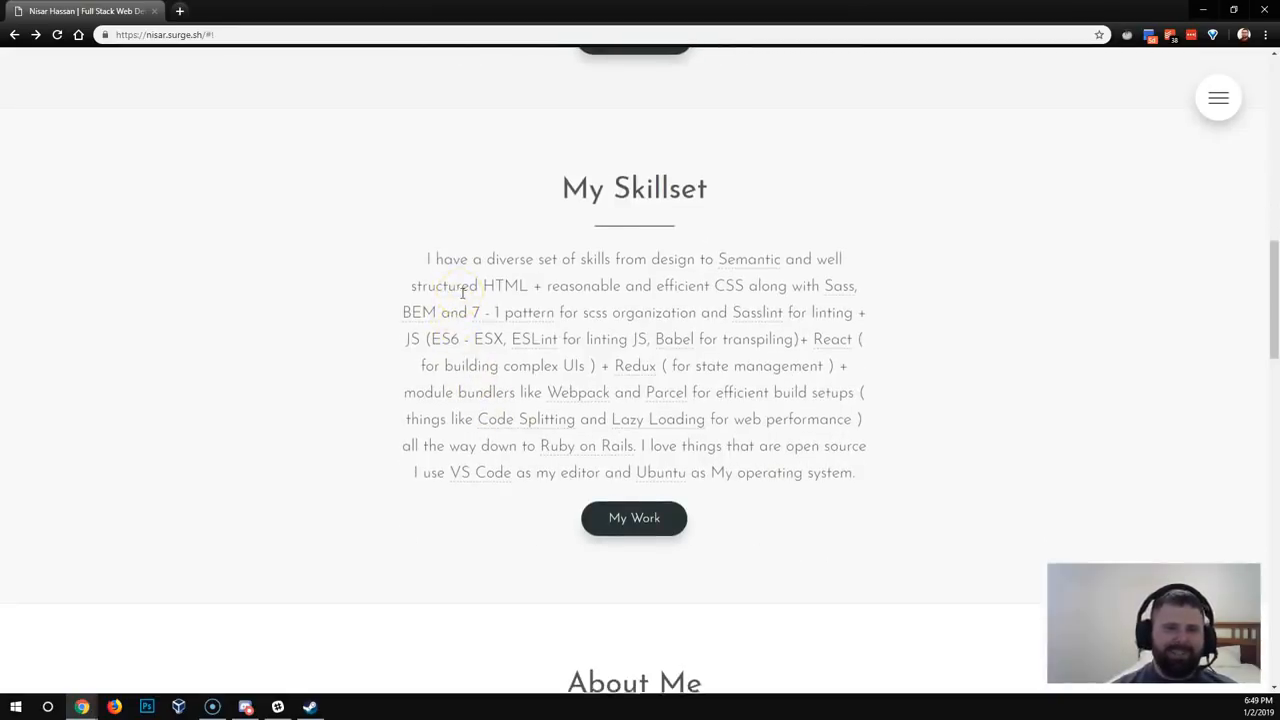
{"action": "scroll", "scroll_direction": "up", "scroll_amount": 3}
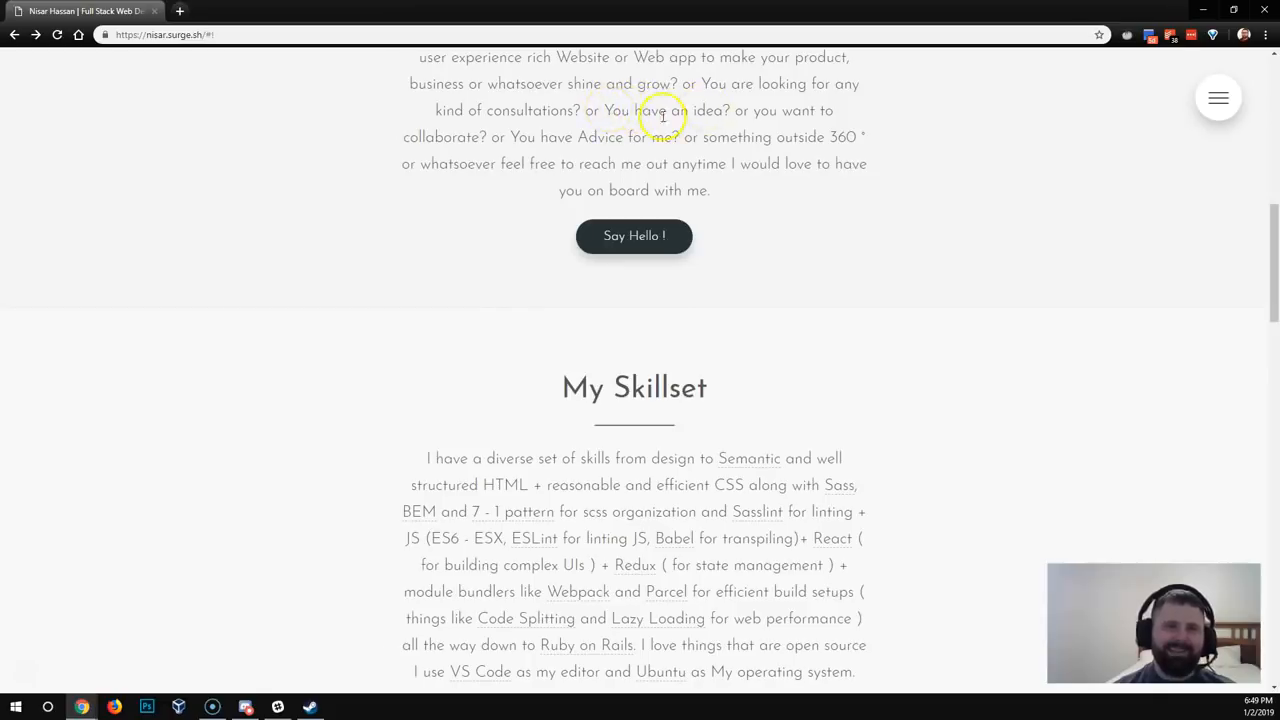
{"action": "scroll", "scroll_direction": "down", "scroll_amount": 3}
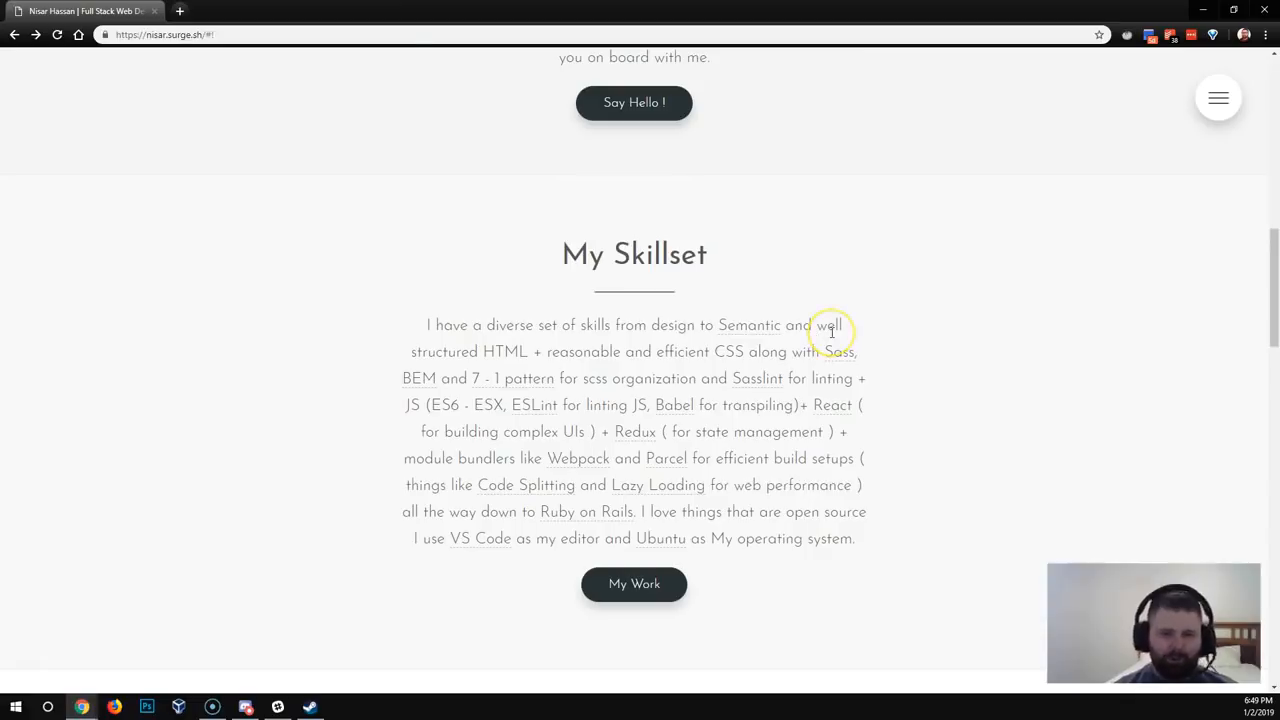
{"action": "scroll", "scroll_direction": "down", "scroll_amount": 3}
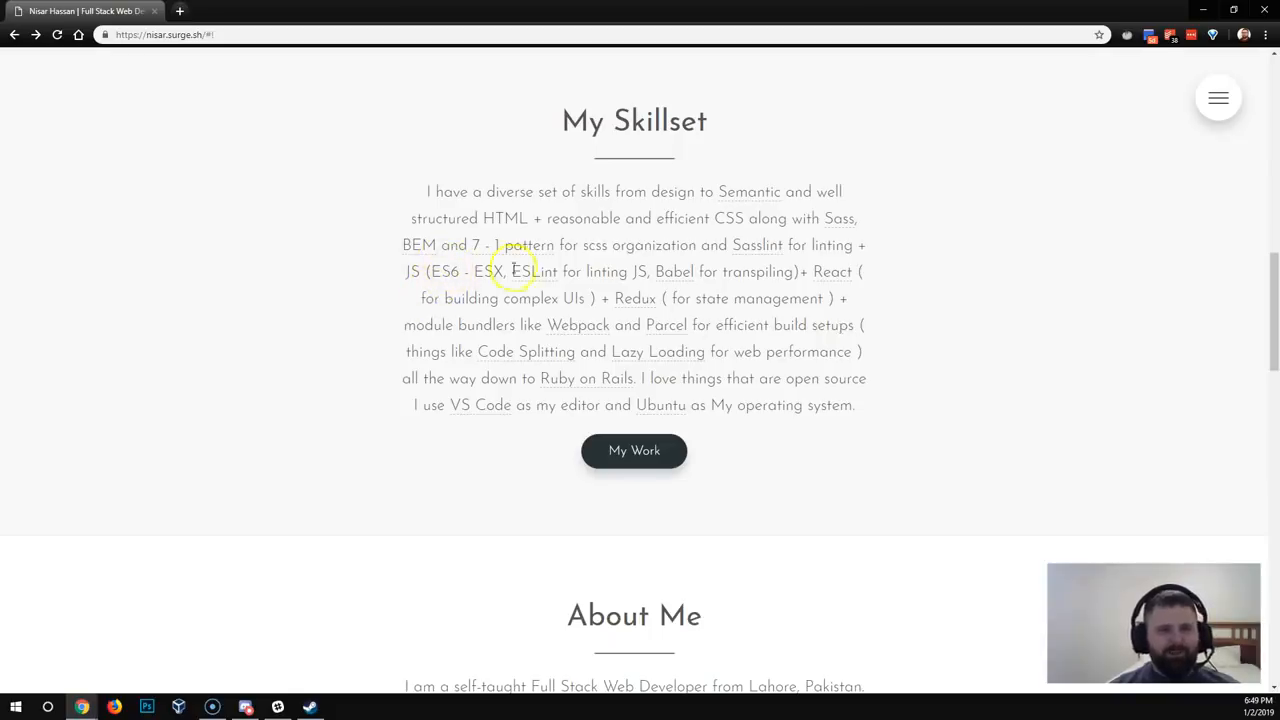
{"action": "mouse_move", "coordinate": [519, 278]}
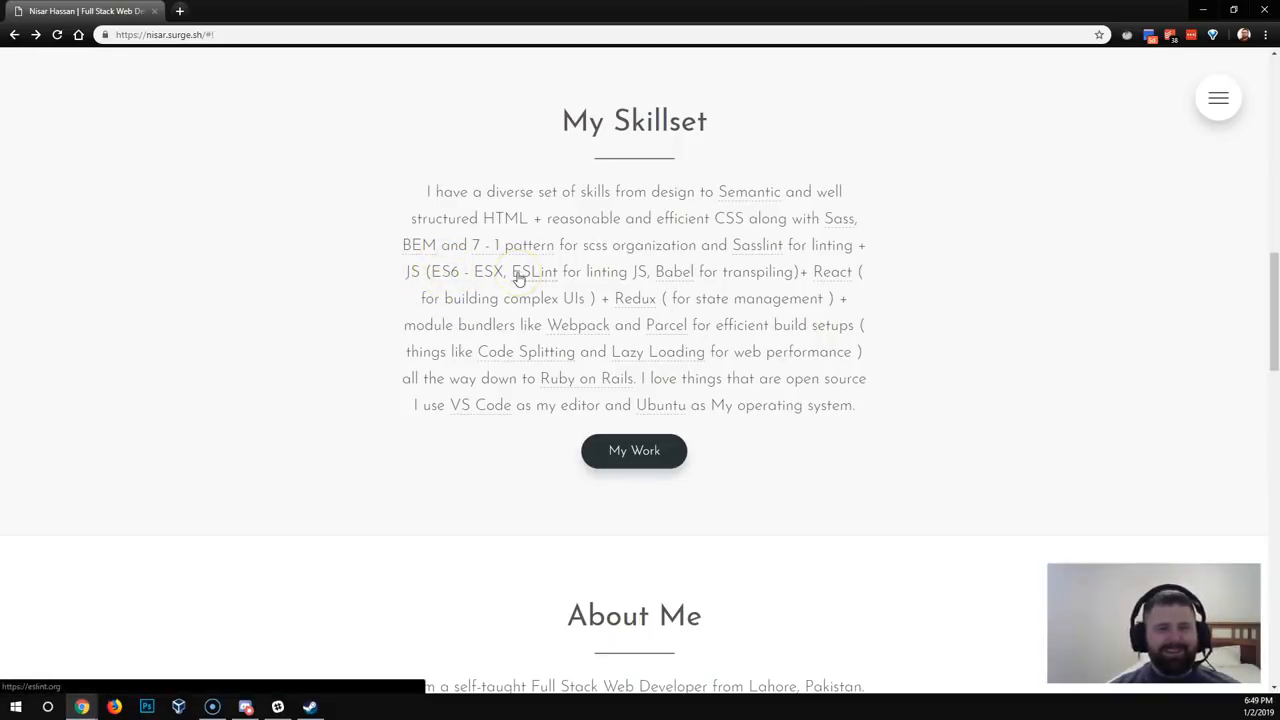
{"action": "mouse_move", "coordinate": [459, 337]}
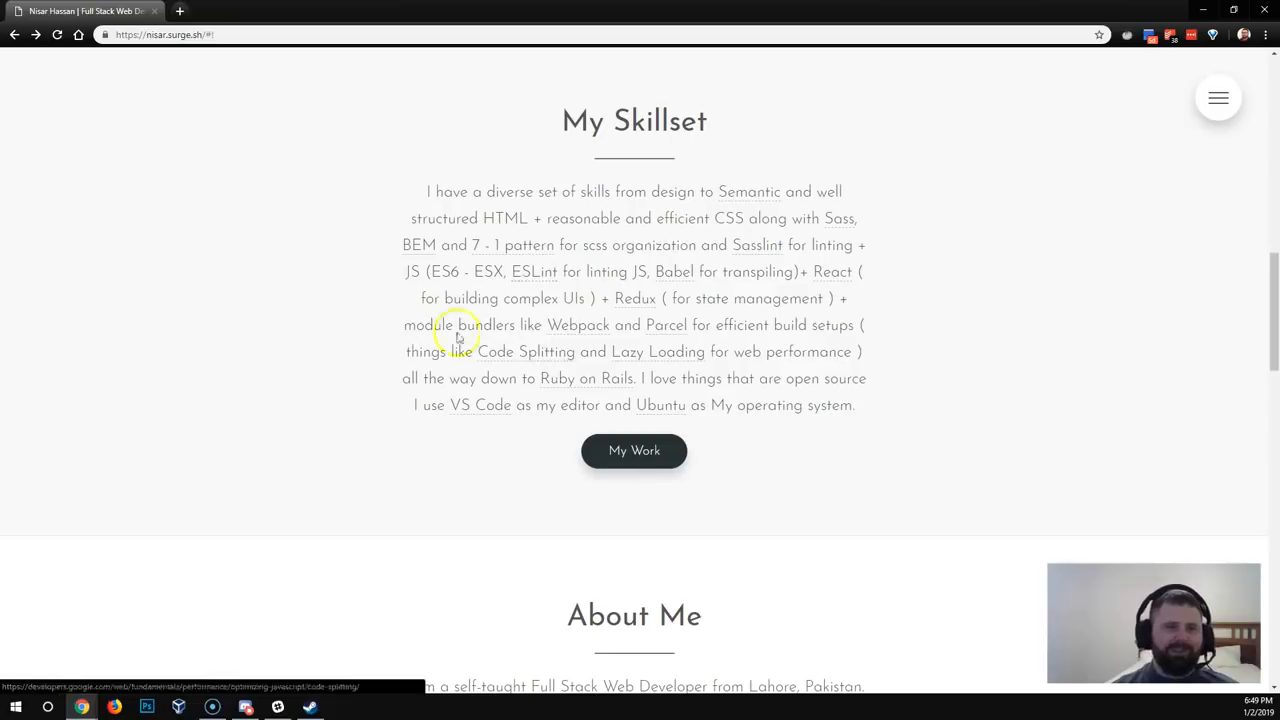
{"action": "mouse_move", "coordinate": [522, 243]}
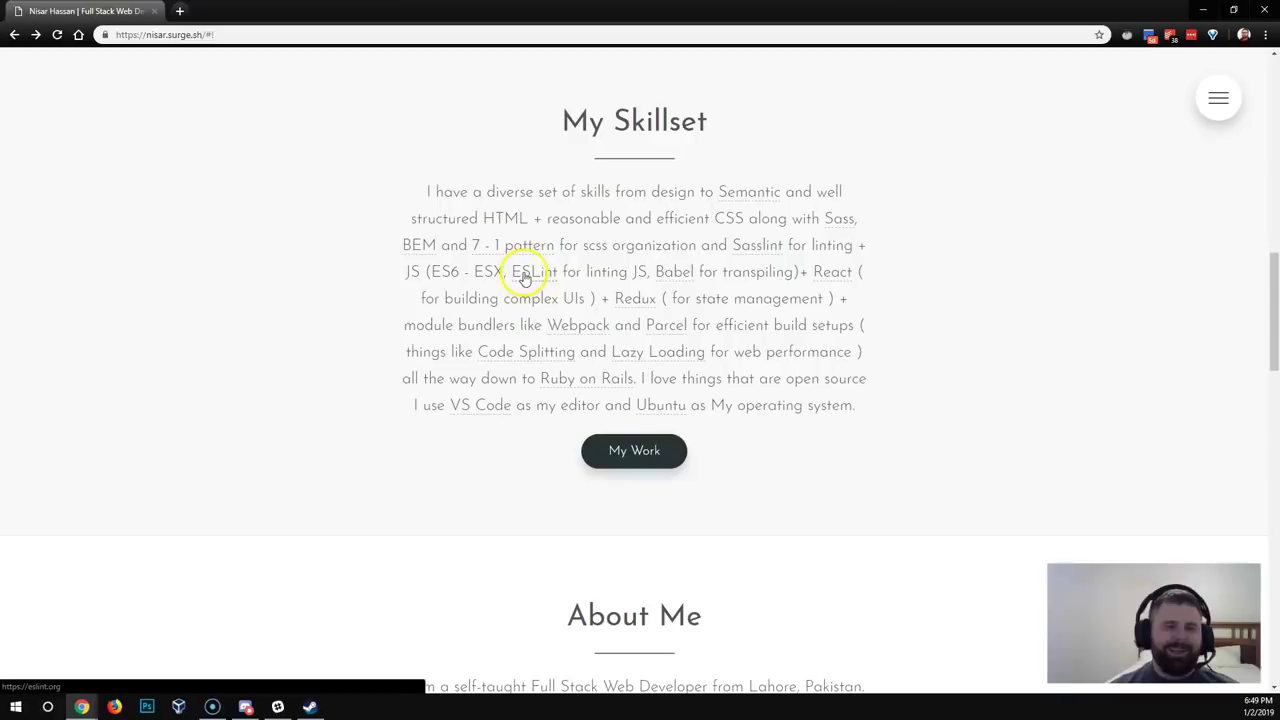
{"action": "mouse_move", "coordinate": [700, 290]}
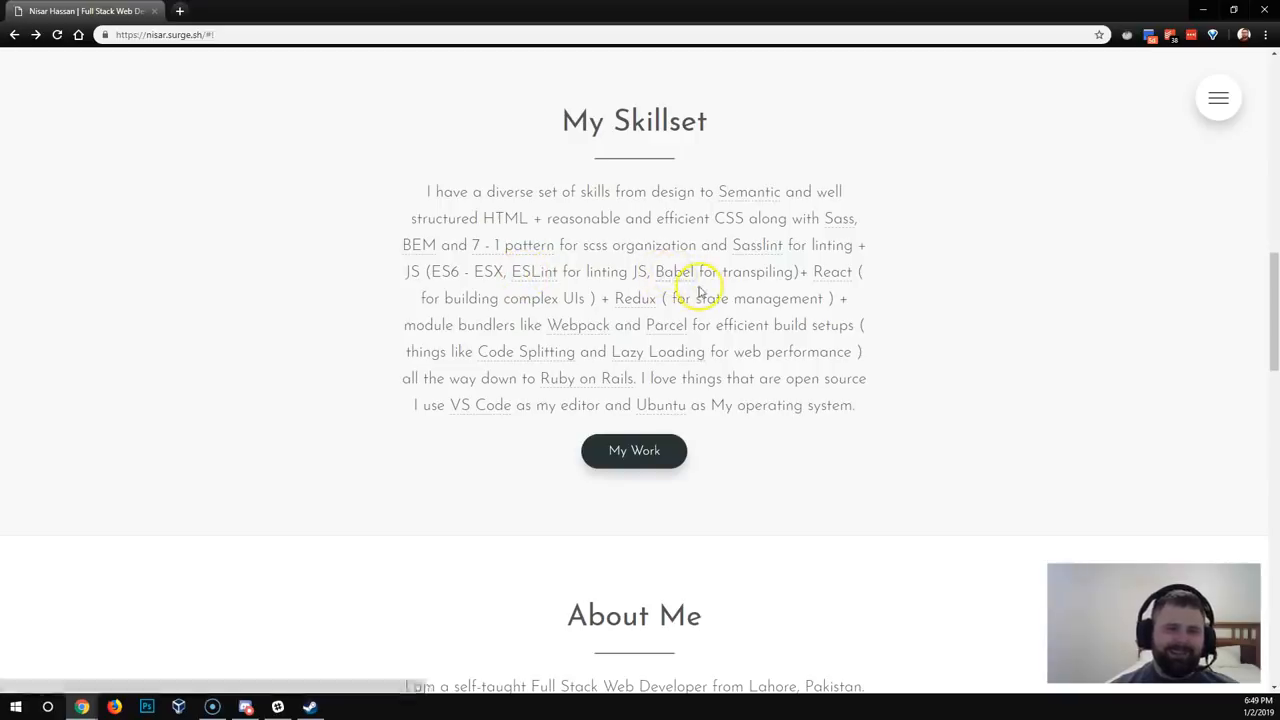
{"action": "mouse_move", "coordinate": [676, 280]}
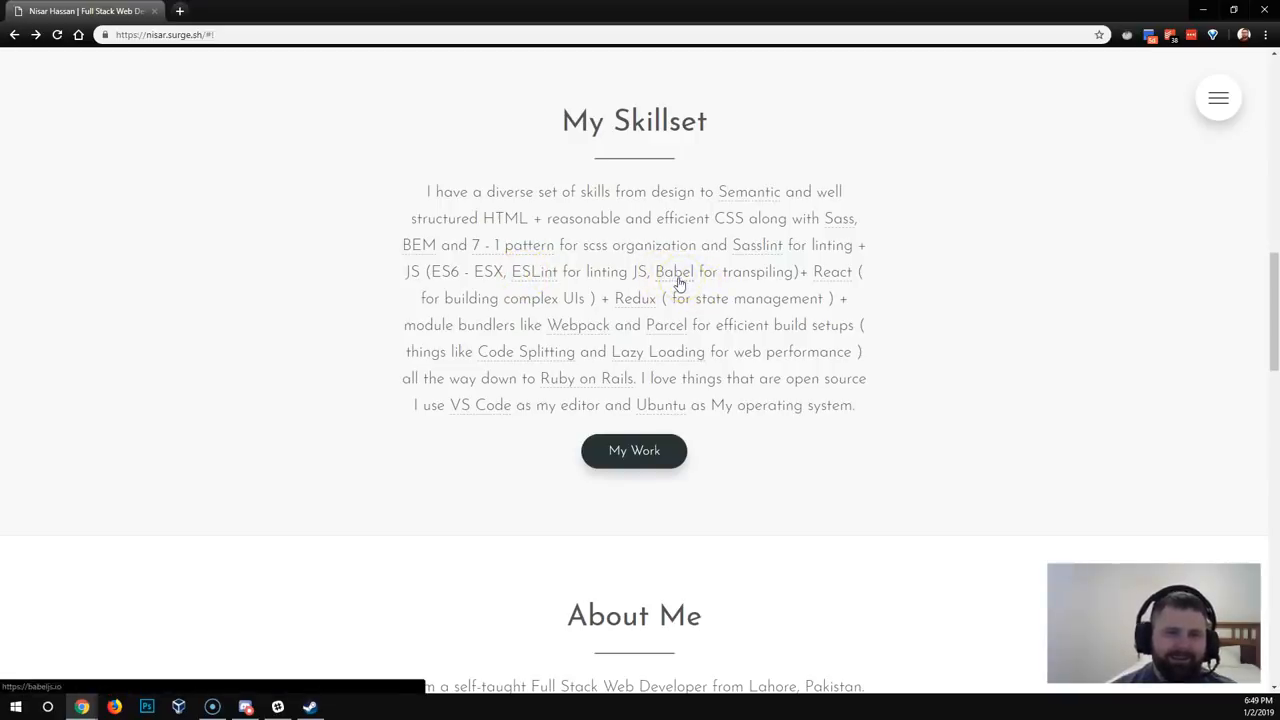
{"action": "mouse_move", "coordinate": [918, 330]}
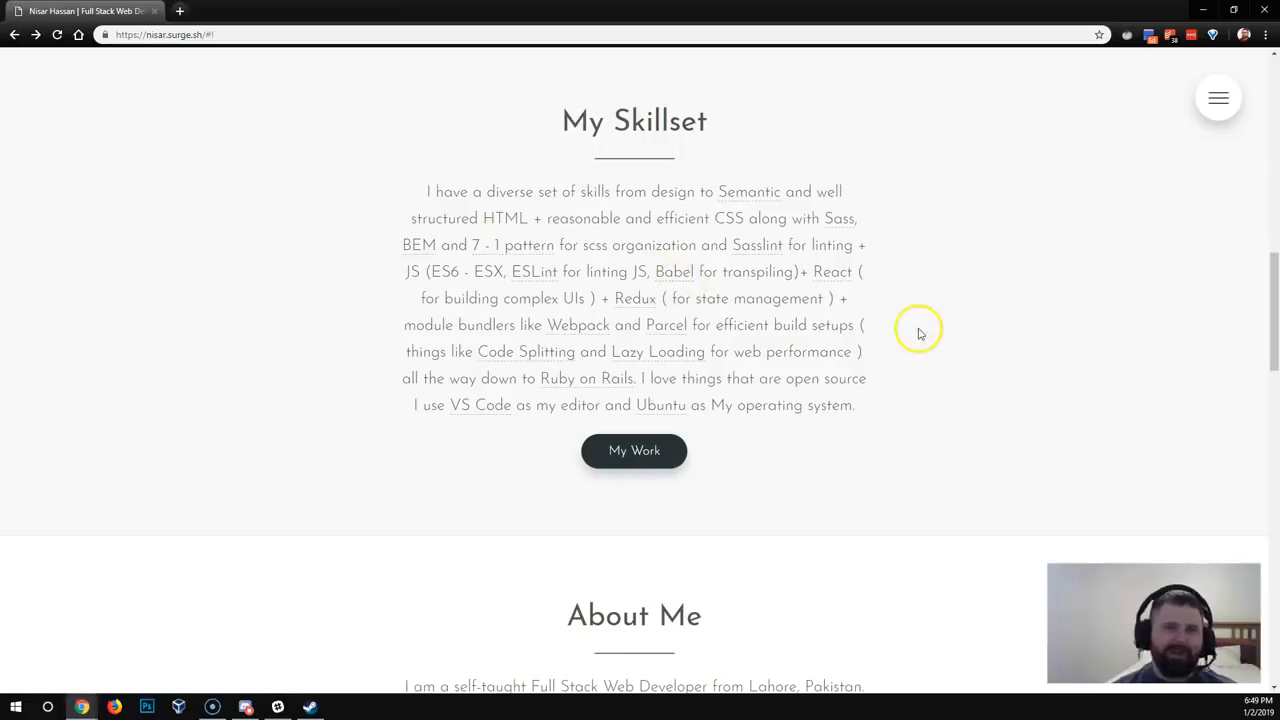
{"action": "mouse_move", "coordinate": [910, 312]}
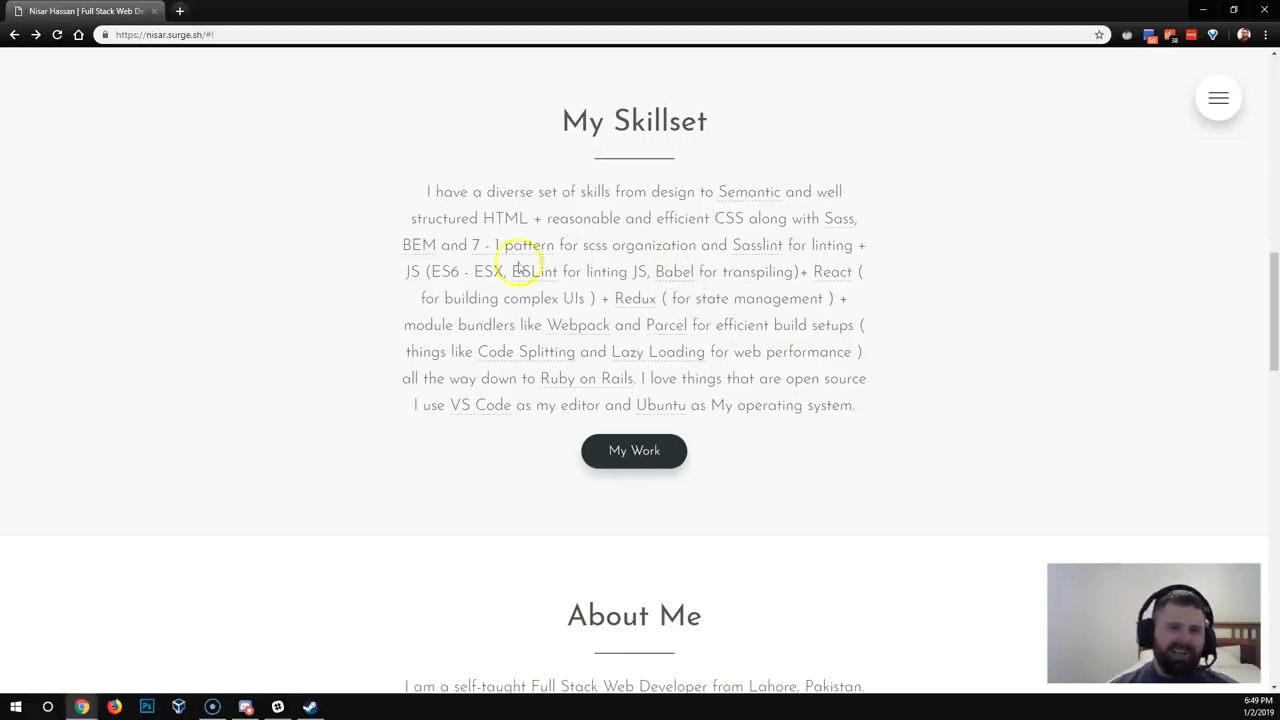
{"action": "mouse_move", "coordinate": [420, 210]}
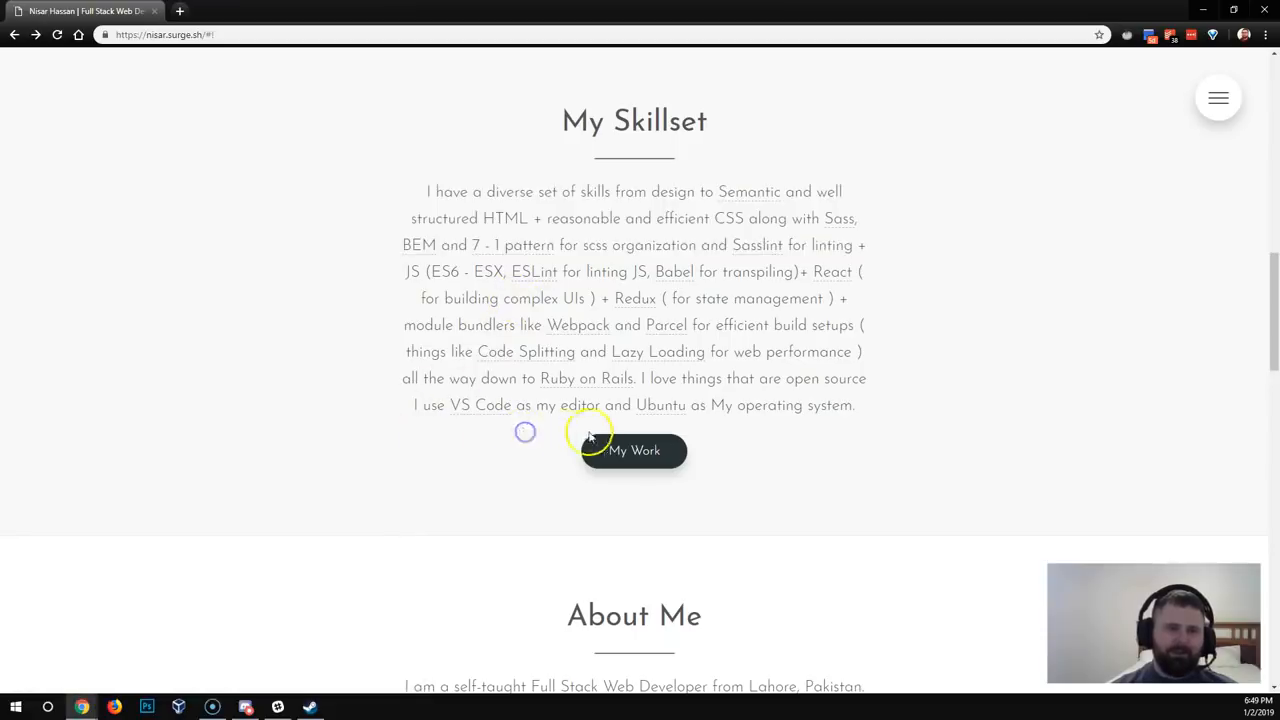
{"action": "mouse_move", "coordinate": [437, 345]}
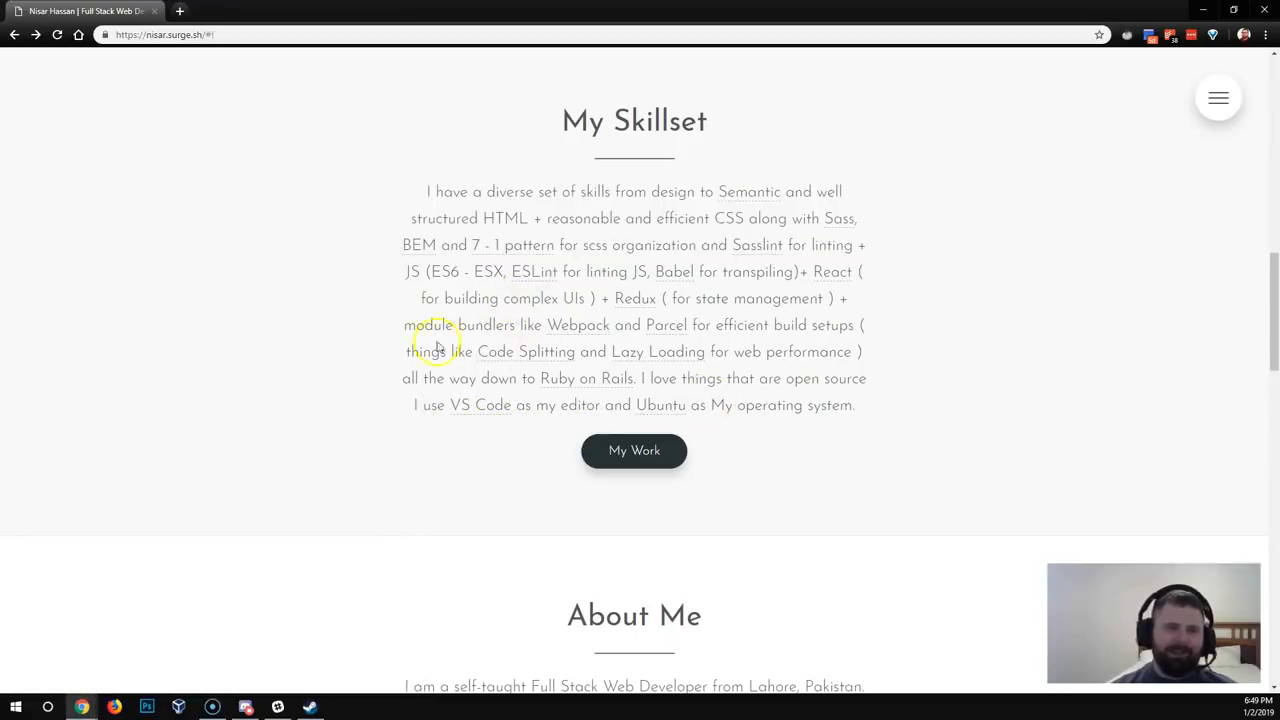
{"action": "double_click", "coordinate": [485, 324]}
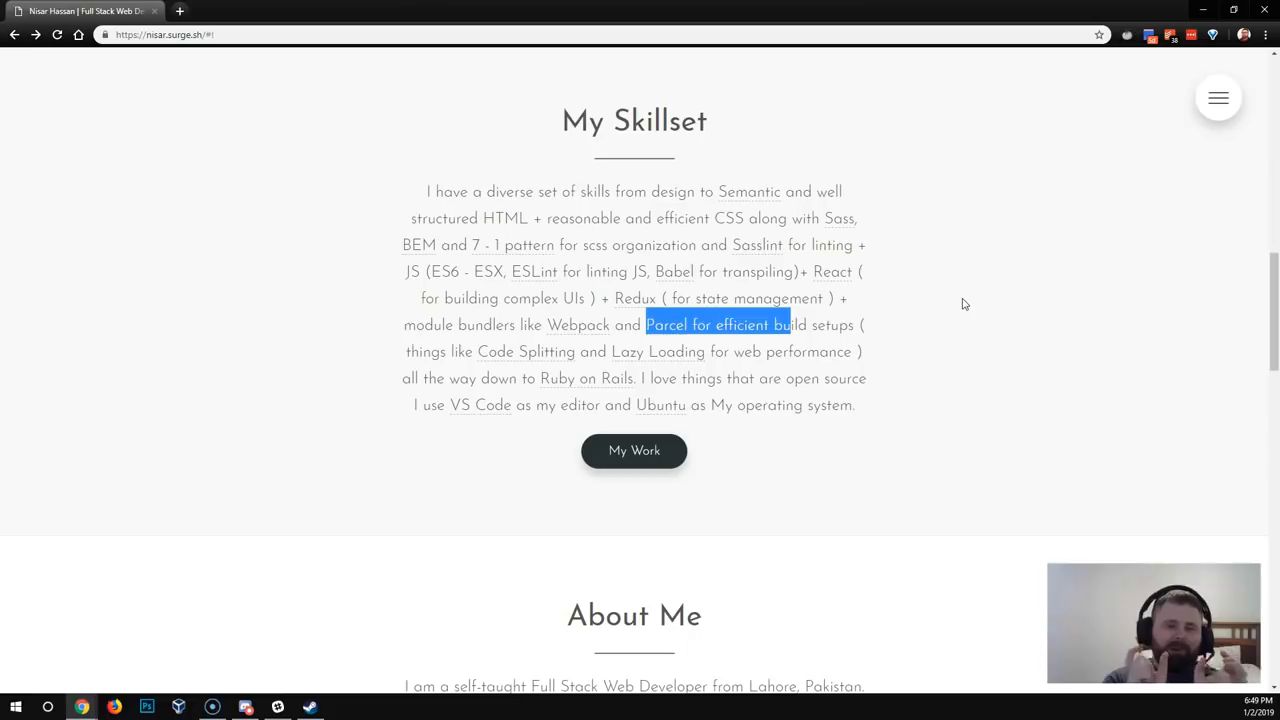
{"action": "left_click", "coordinate": [962, 300]}
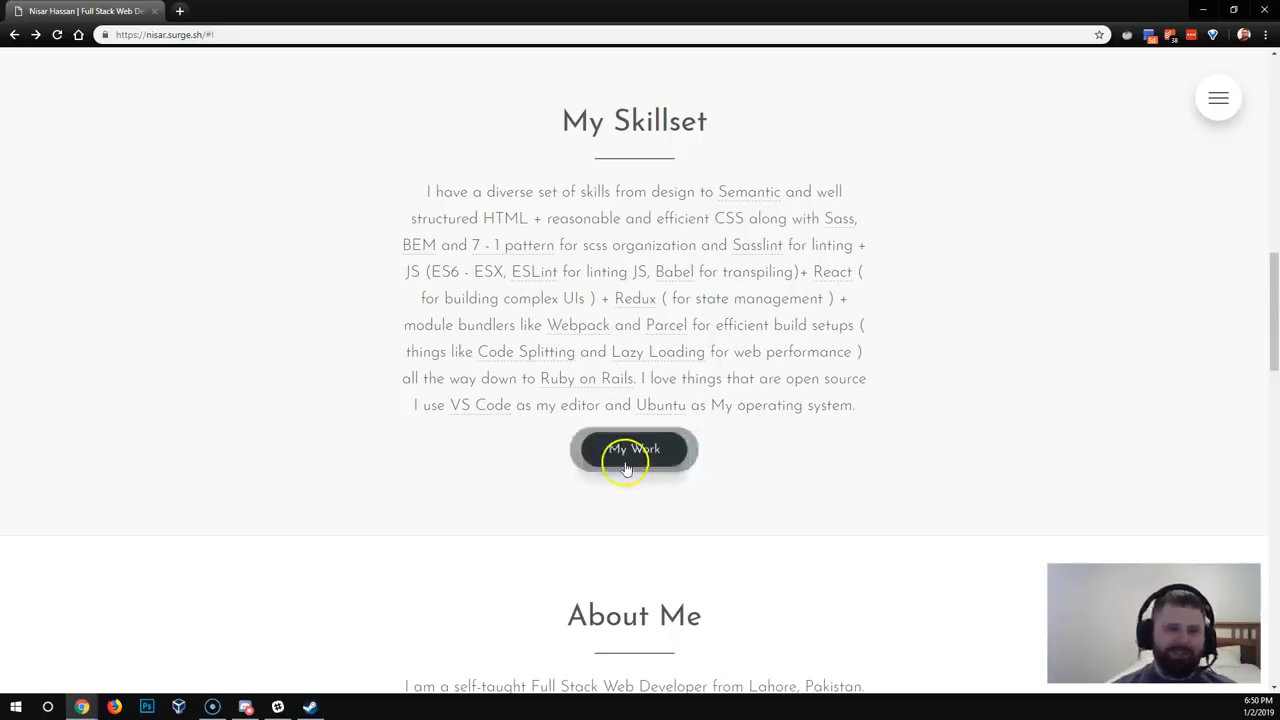
Jump toward My Work via its button and scroll through About Me
{"action": "left_click", "coordinate": [634, 450]}
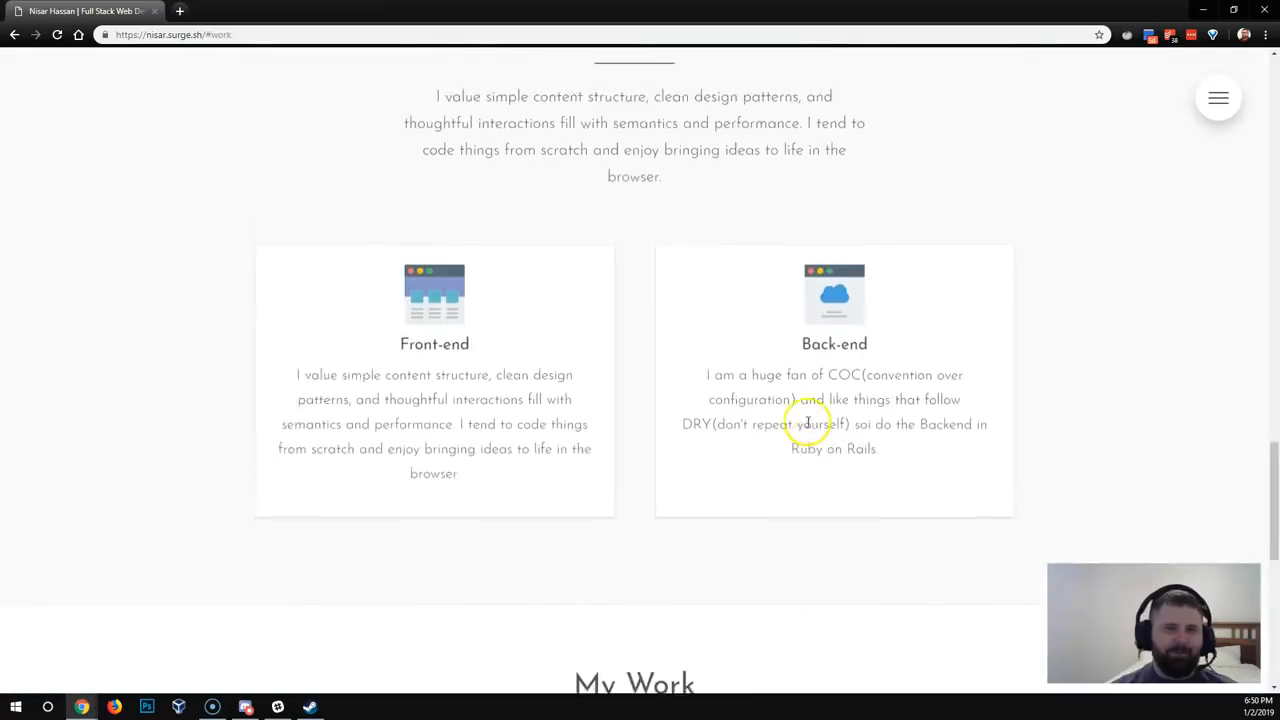
{"action": "scroll", "scroll_direction": "up", "scroll_amount": 3}
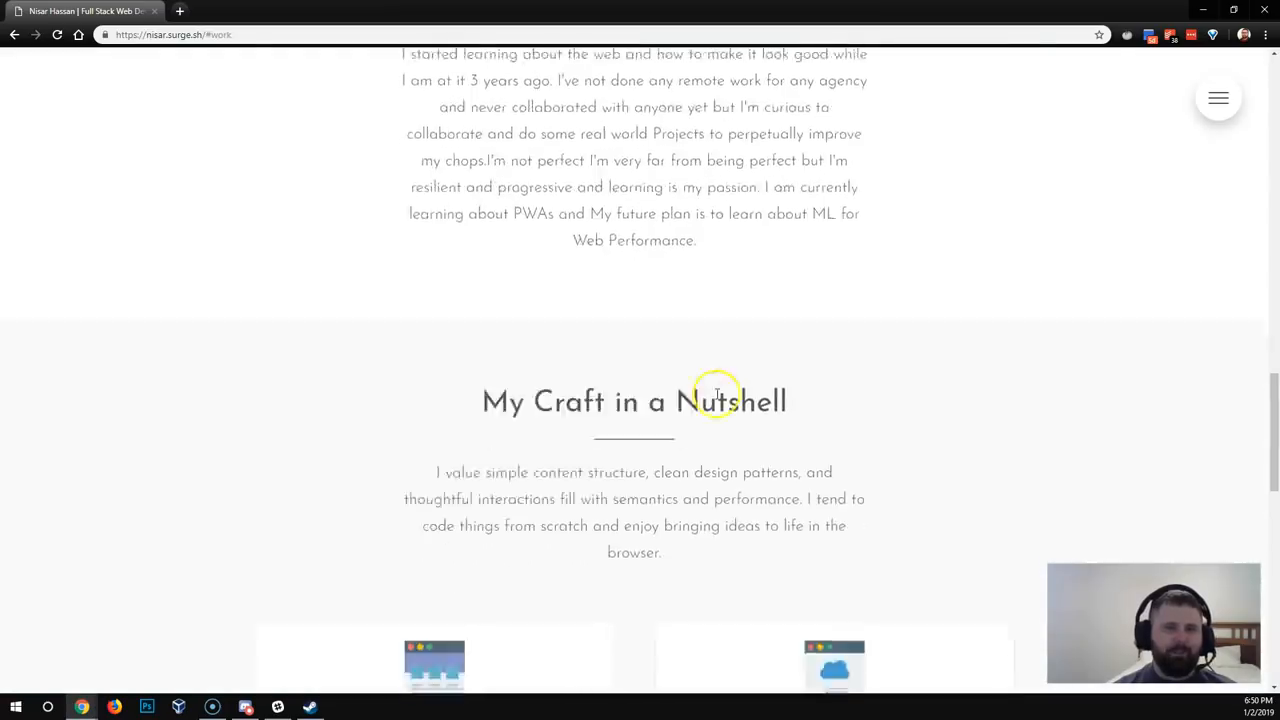
{"action": "scroll", "scroll_direction": "up", "scroll_amount": 3}
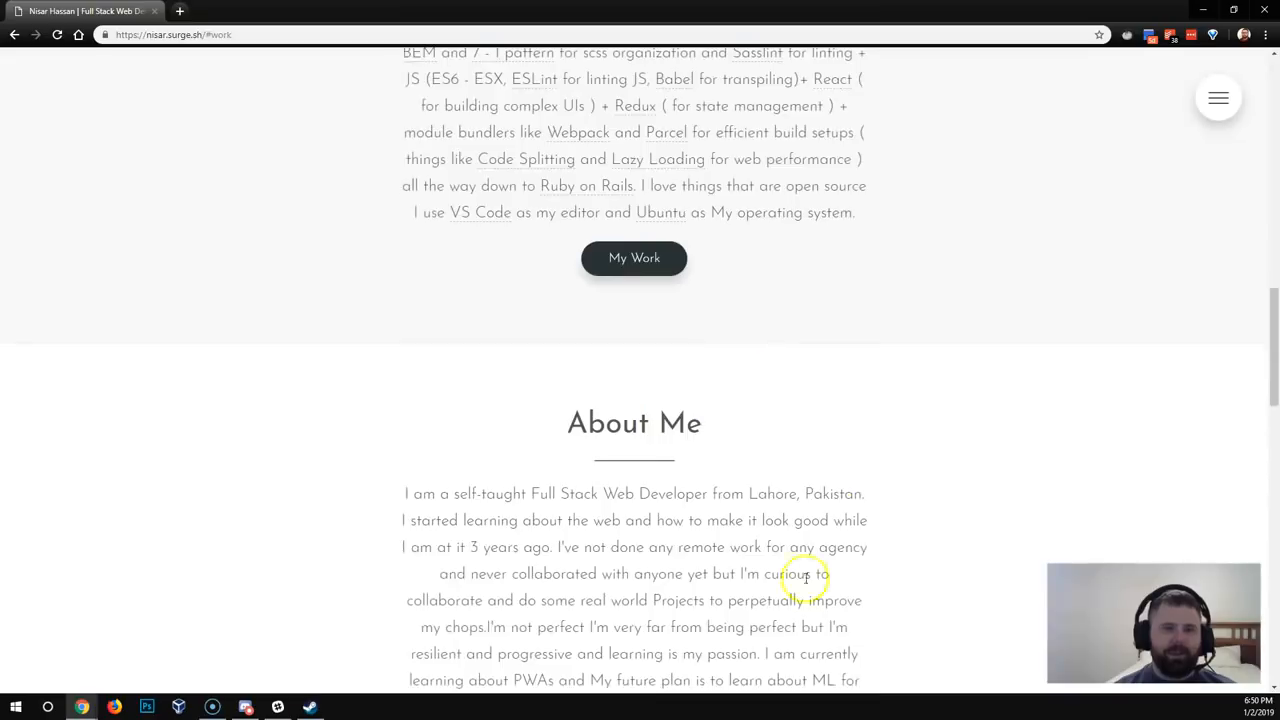
{"action": "scroll", "scroll_direction": "down", "scroll_amount": 3}
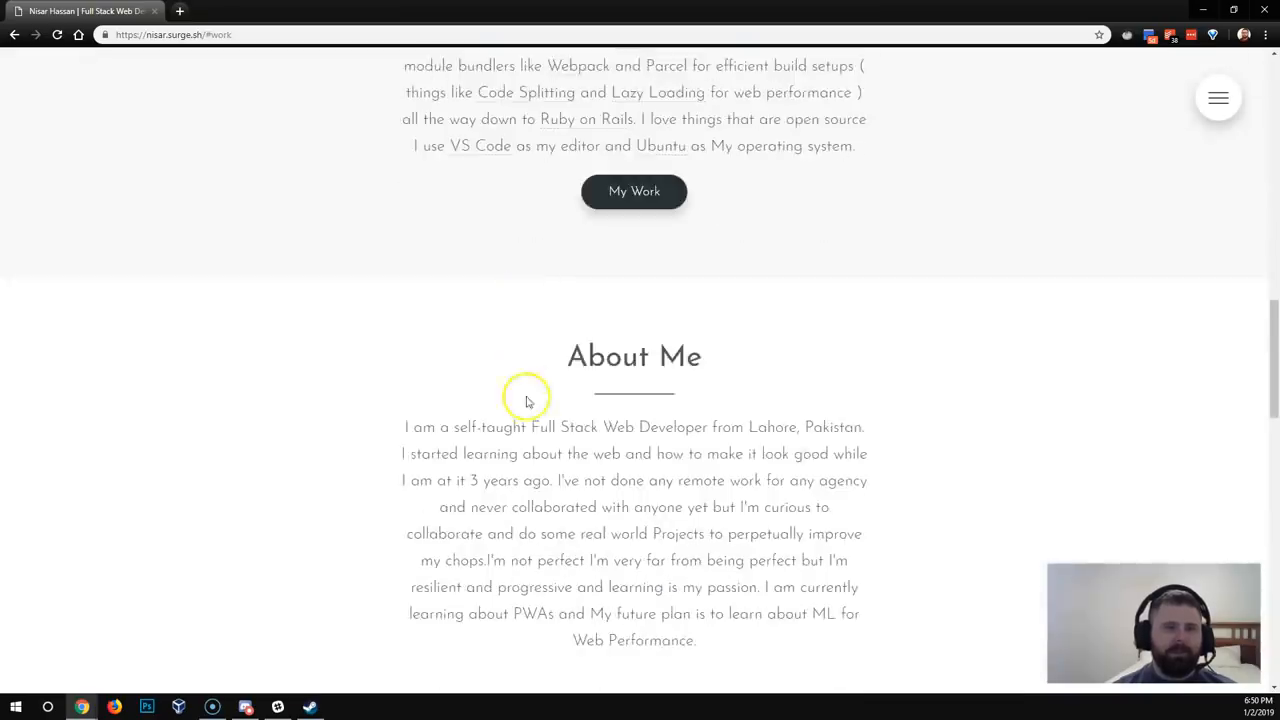
{"action": "scroll", "scroll_direction": "down", "scroll_amount": 3}
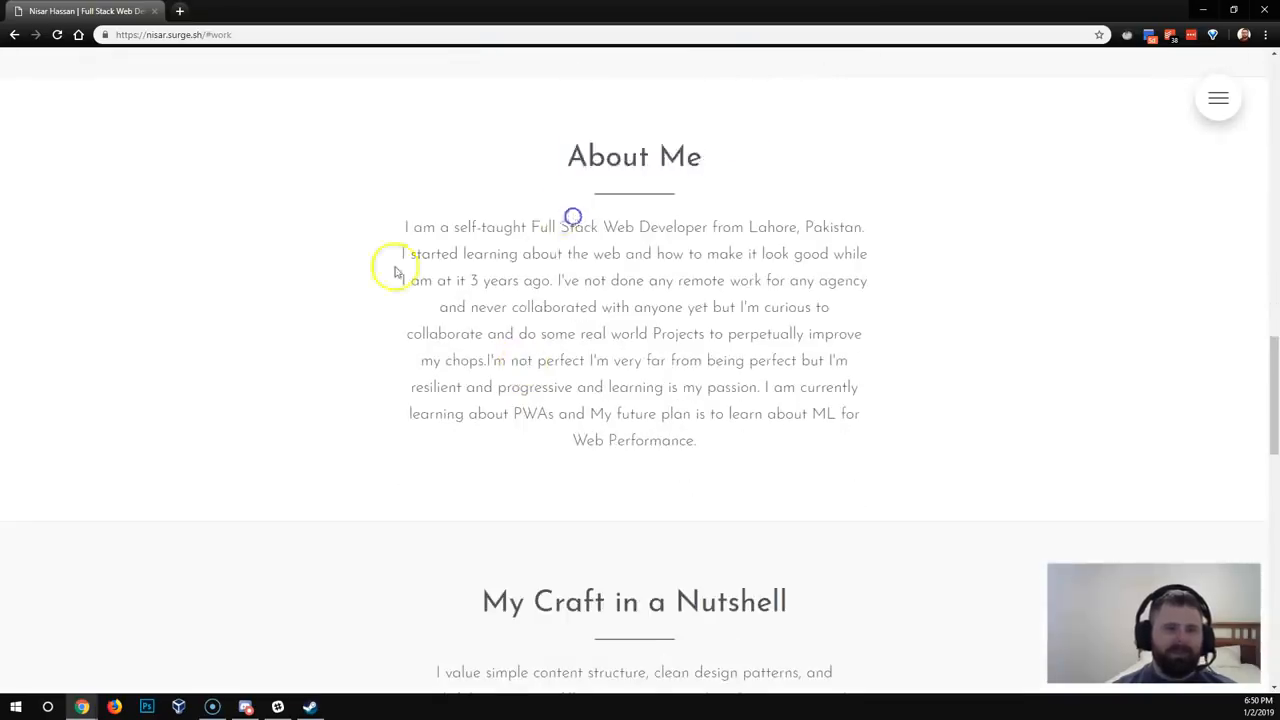
{"action": "mouse_move", "coordinate": [625, 367]}
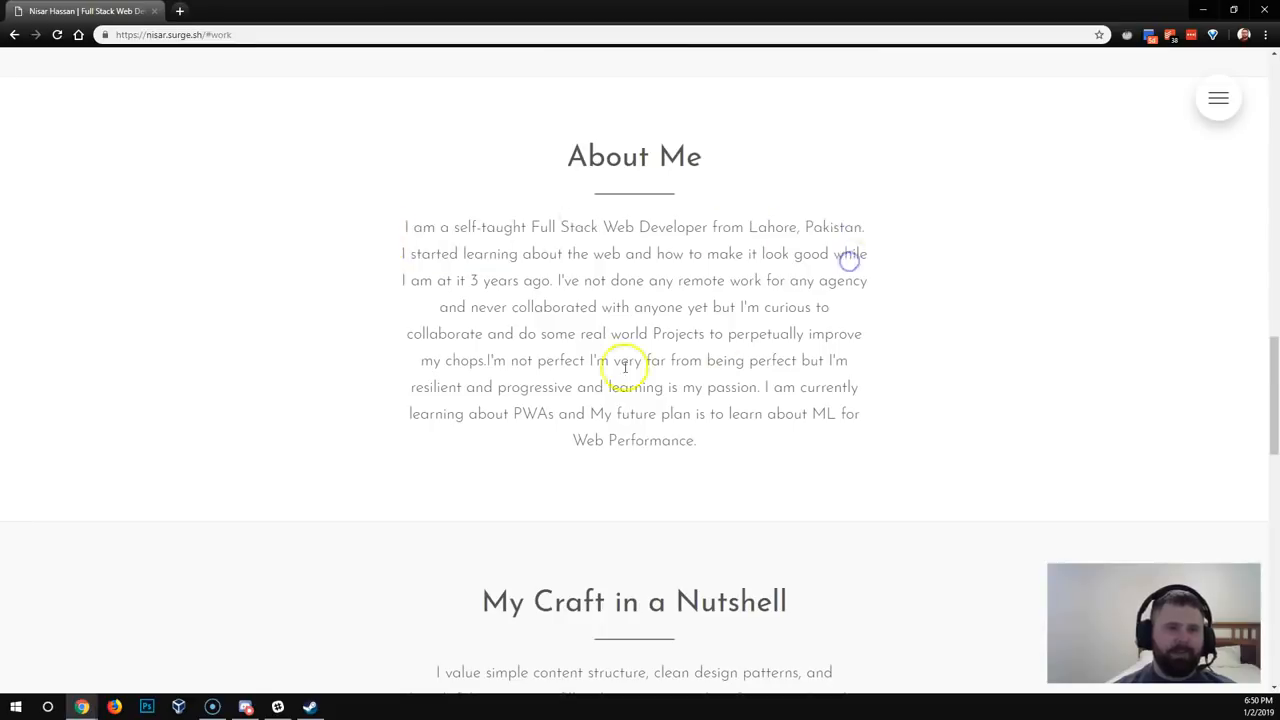
{"action": "mouse_move", "coordinate": [805, 303]}
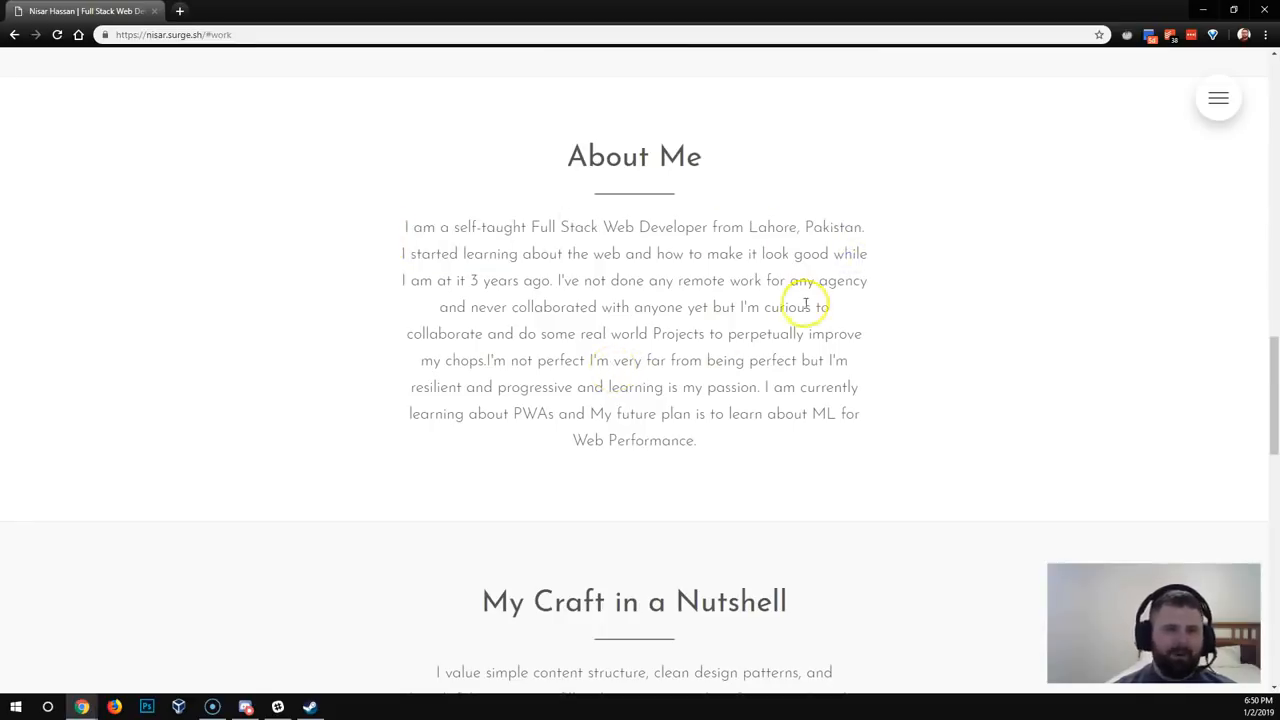
{"action": "scroll", "scroll_direction": "down", "scroll_amount": 3}
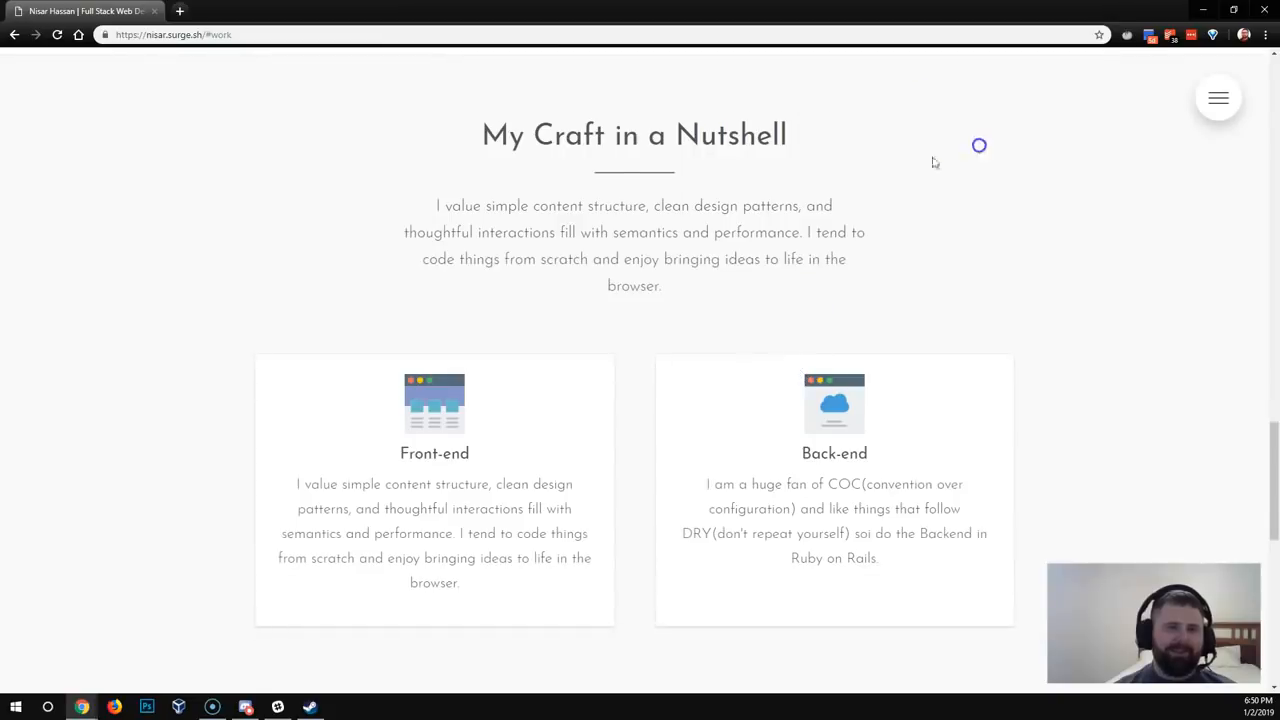
{"action": "mouse_move", "coordinate": [614, 213]}
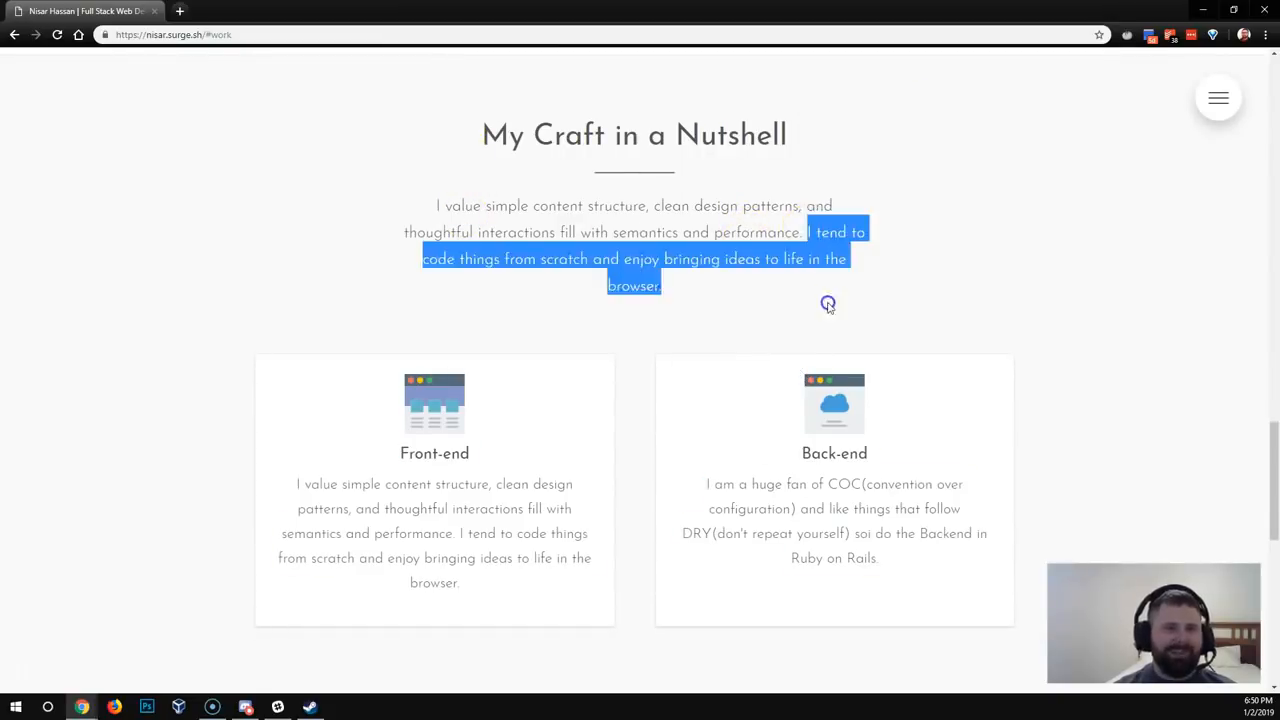
Highlight sentences of the My Craft in a Nutshell intro while reading, then scroll on
{"action": "left_click", "coordinate": [550, 232]}
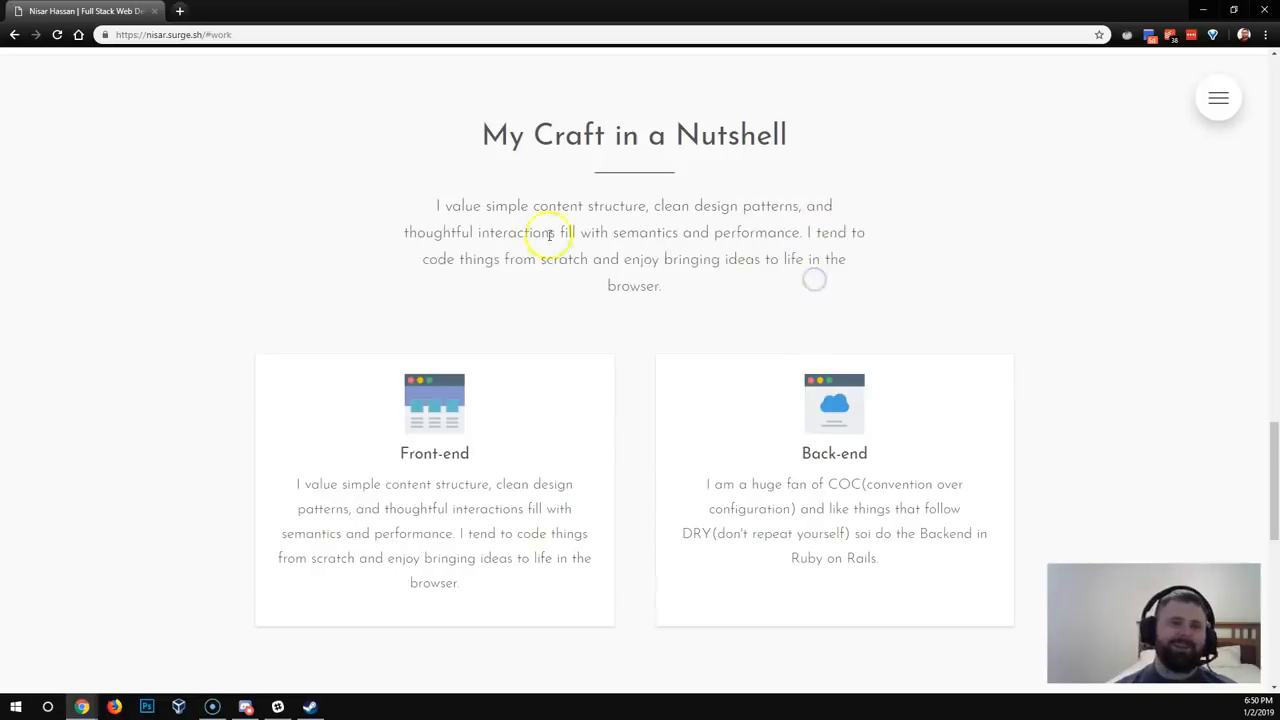
{"action": "left_click_drag", "start_coordinate": [439, 206], "coordinate": [807, 232]}
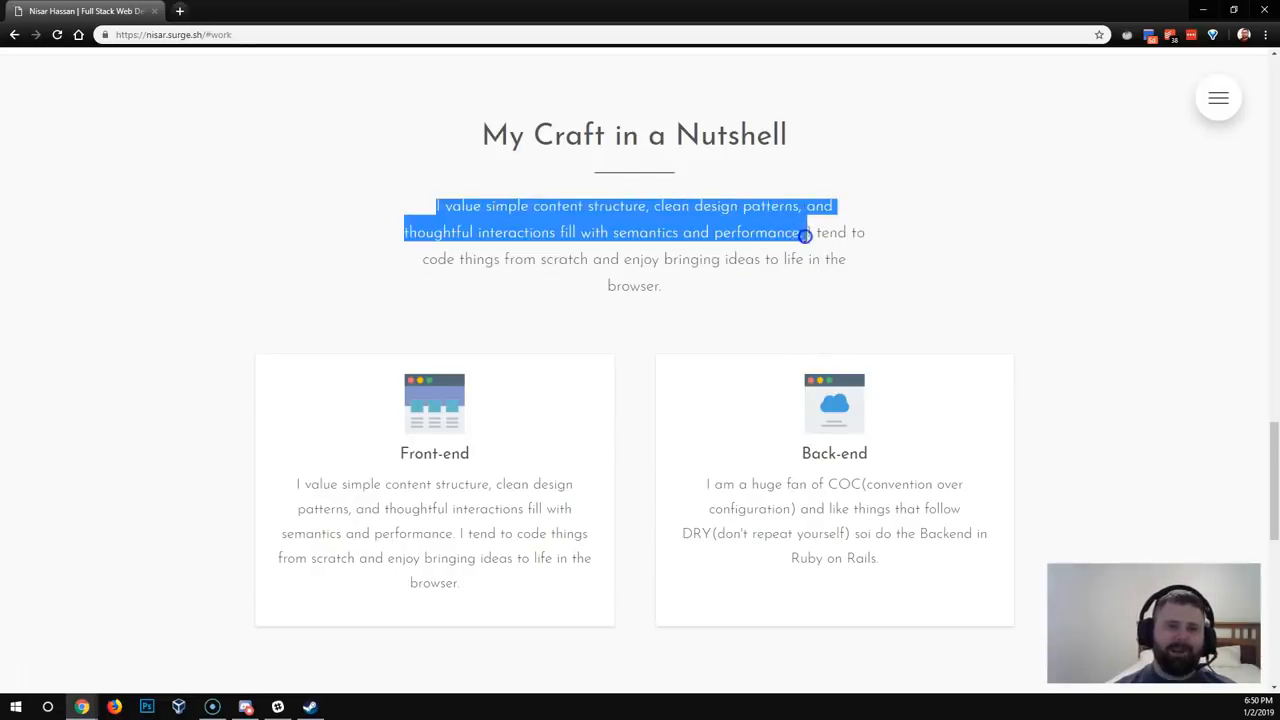
{"action": "left_click", "coordinate": [722, 282]}
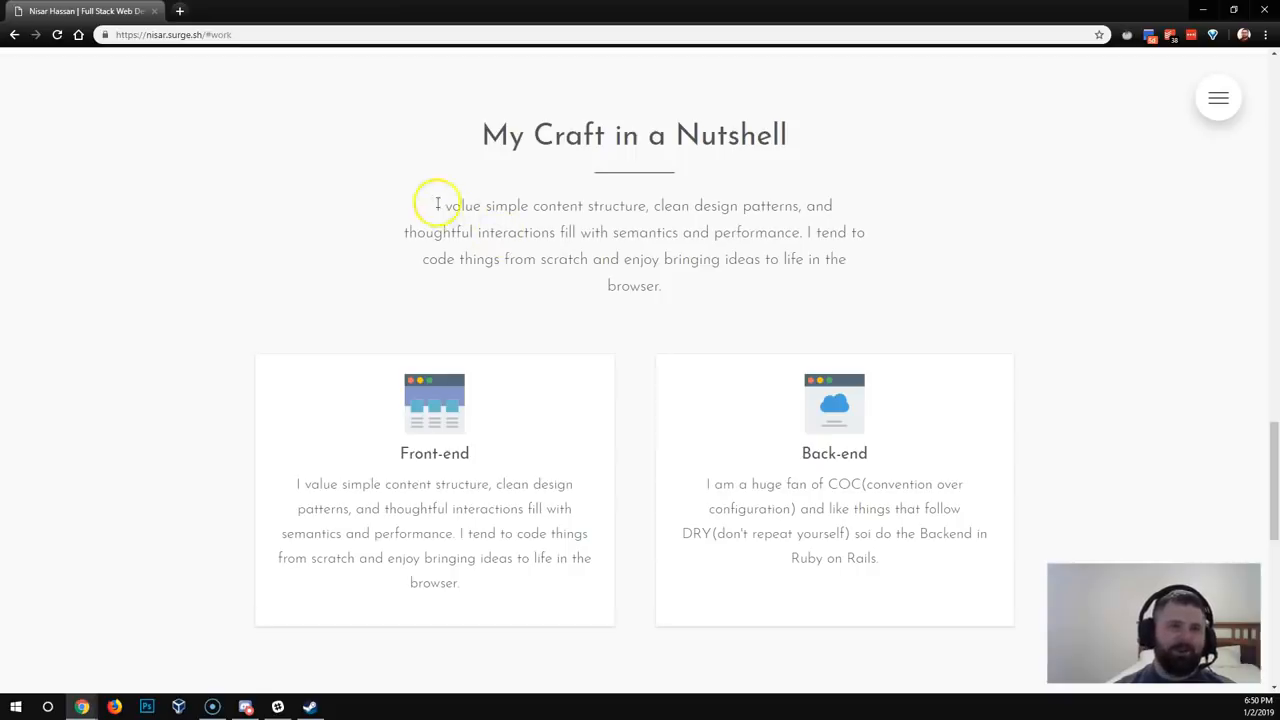
{"action": "left_click_drag", "start_coordinate": [436, 206], "coordinate": [648, 206]}
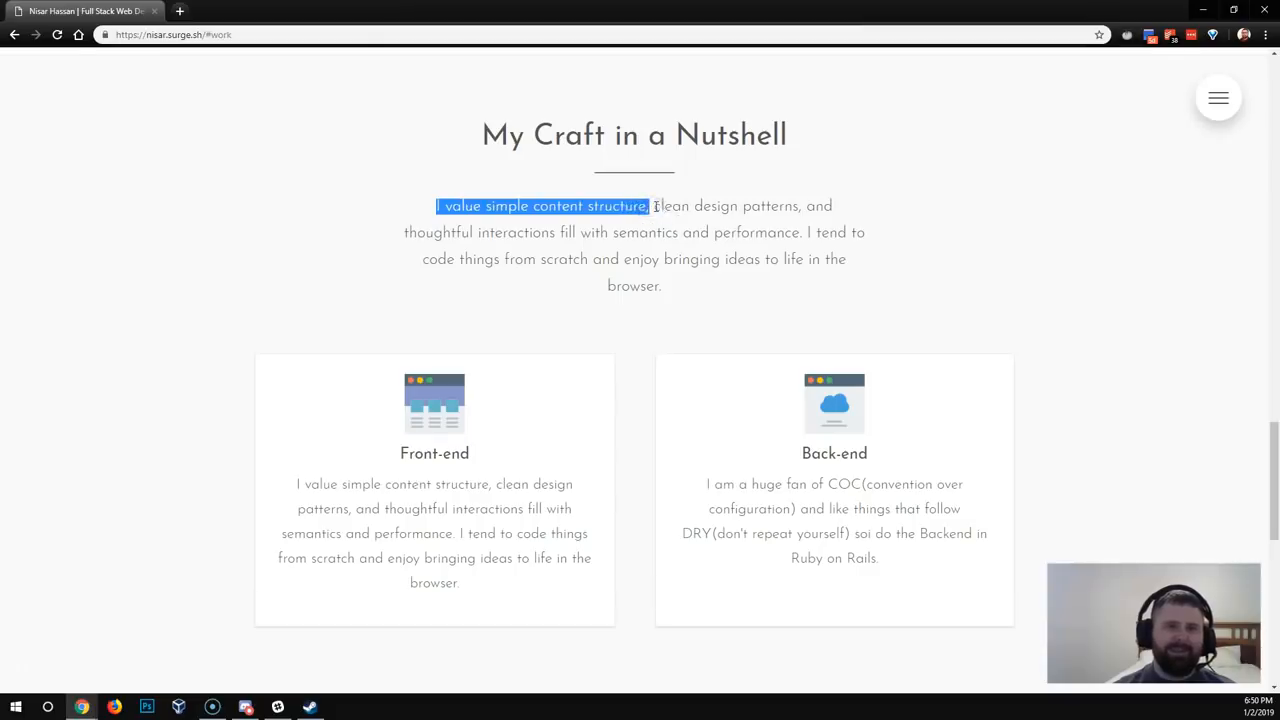
{"action": "left_click", "coordinate": [655, 205]}
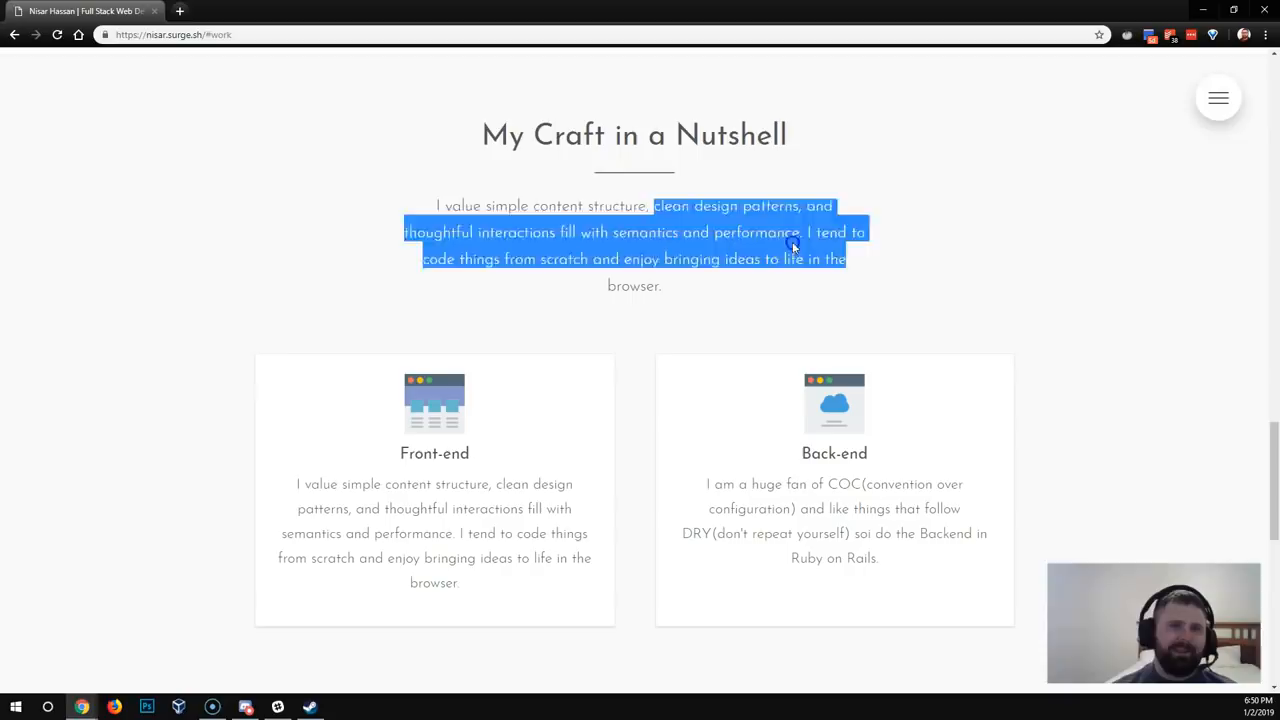
{"action": "left_click", "coordinate": [440, 205]}
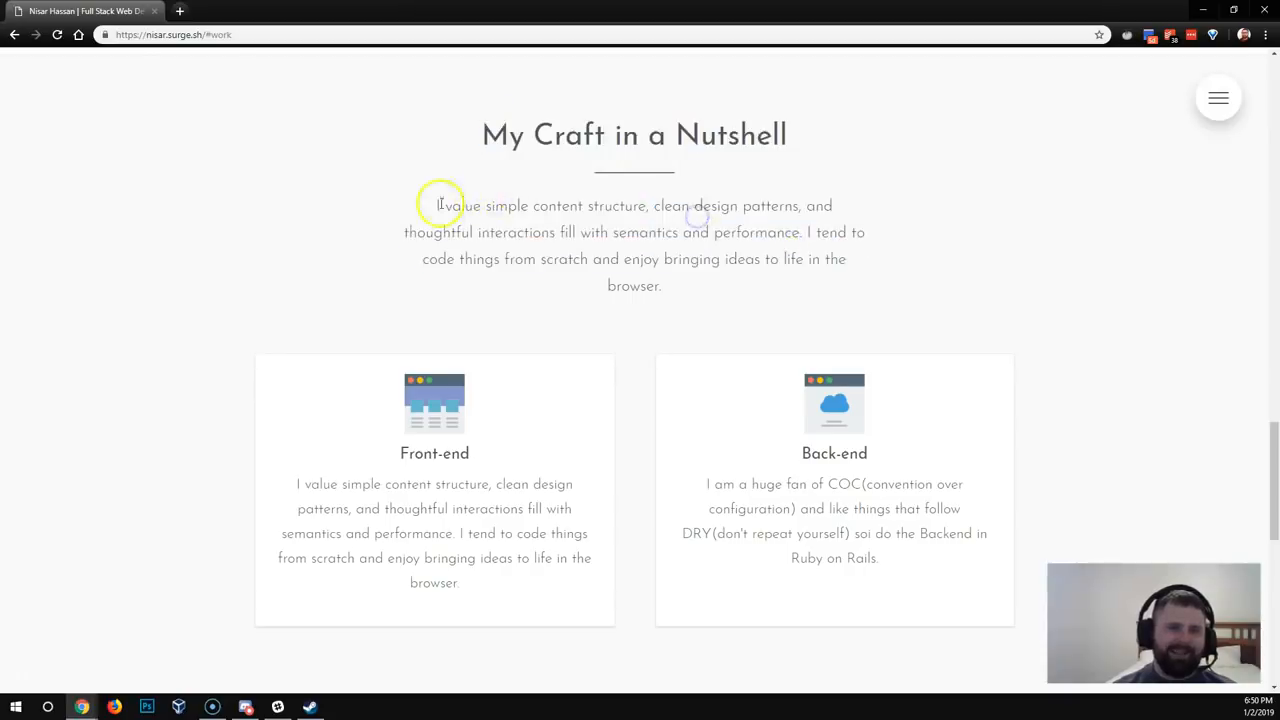
{"action": "mouse_move", "coordinate": [707, 273]}
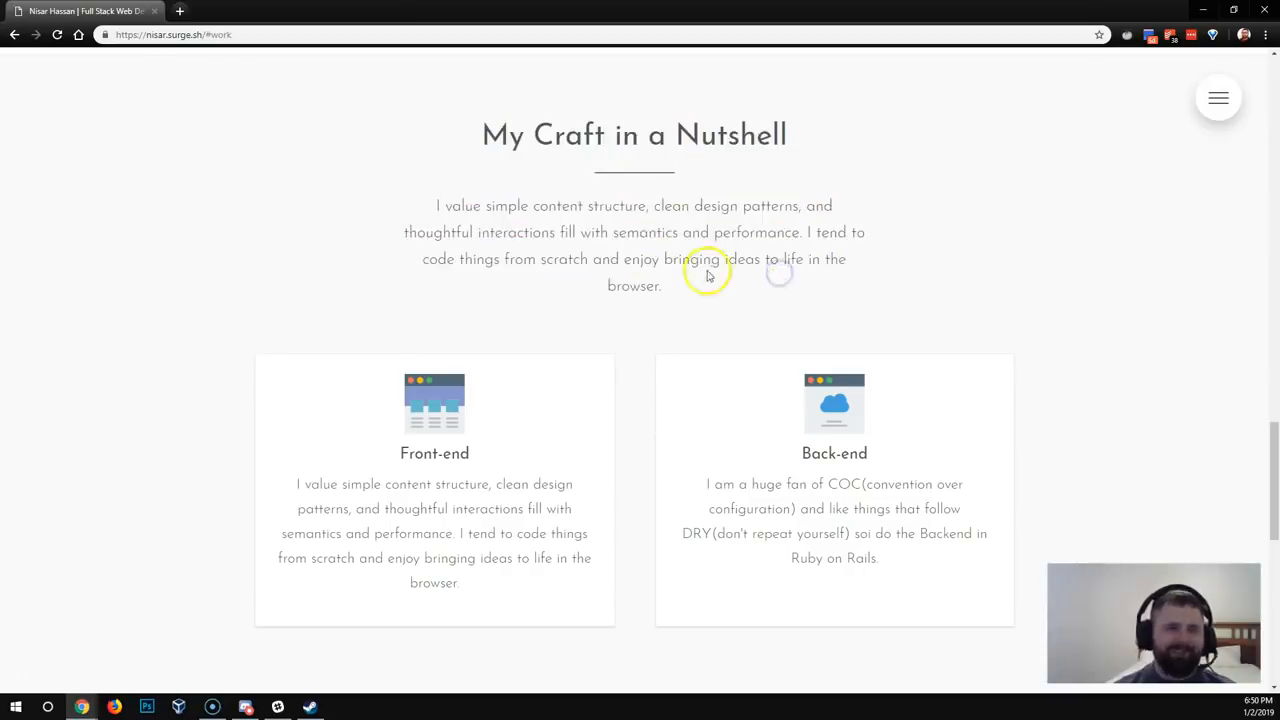
{"action": "scroll", "scroll_direction": "down", "scroll_amount": 3}
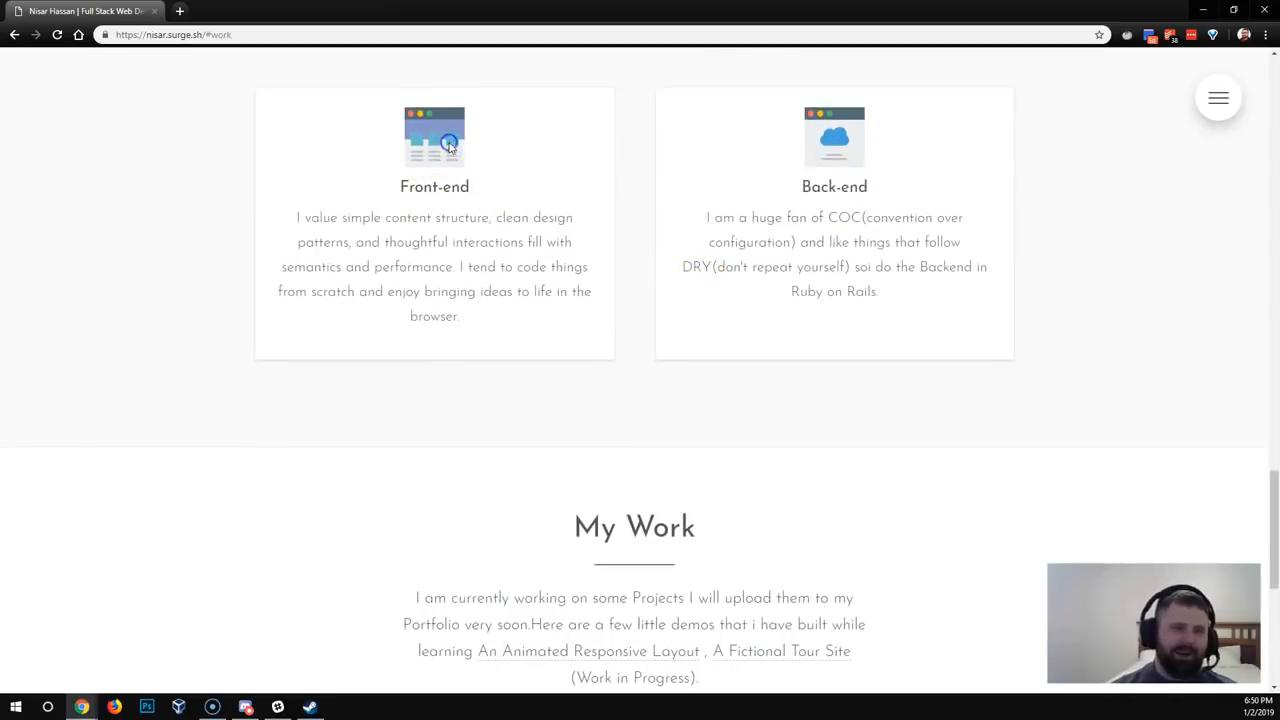
{"action": "mouse_move", "coordinate": [290, 224]}
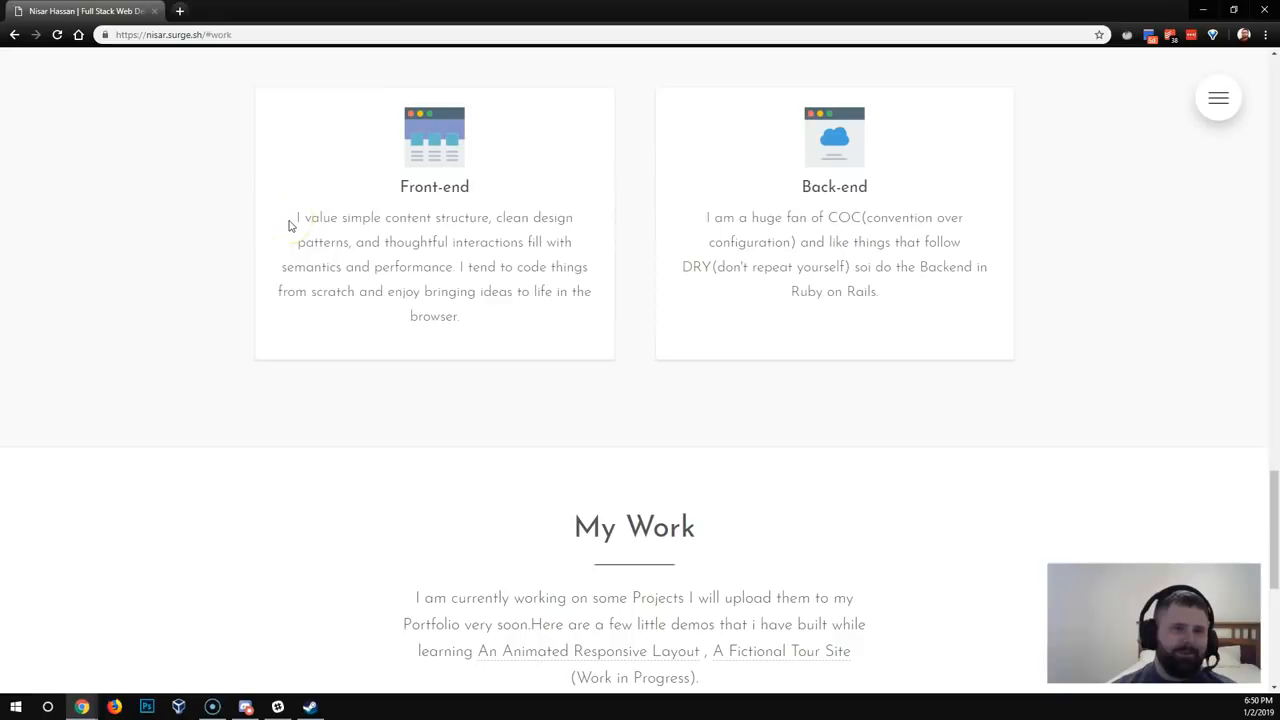
{"action": "mouse_move", "coordinate": [463, 265]}
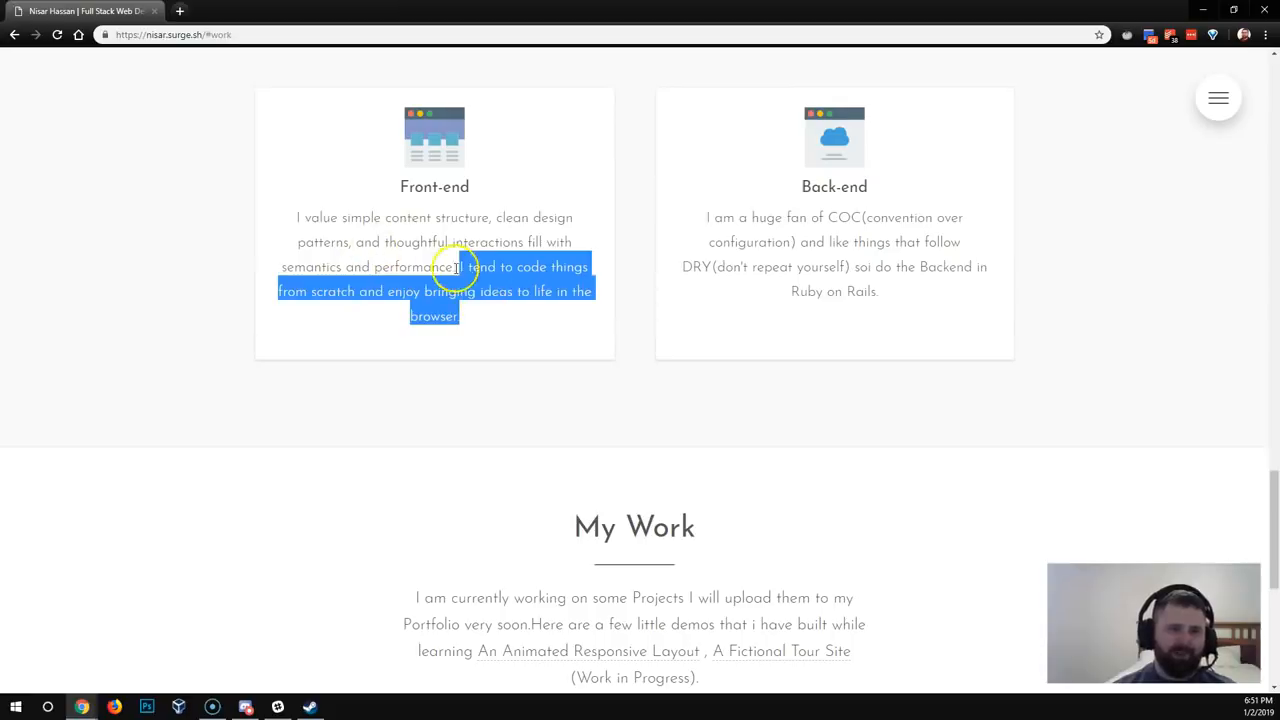
{"action": "left_click", "coordinate": [455, 266]}
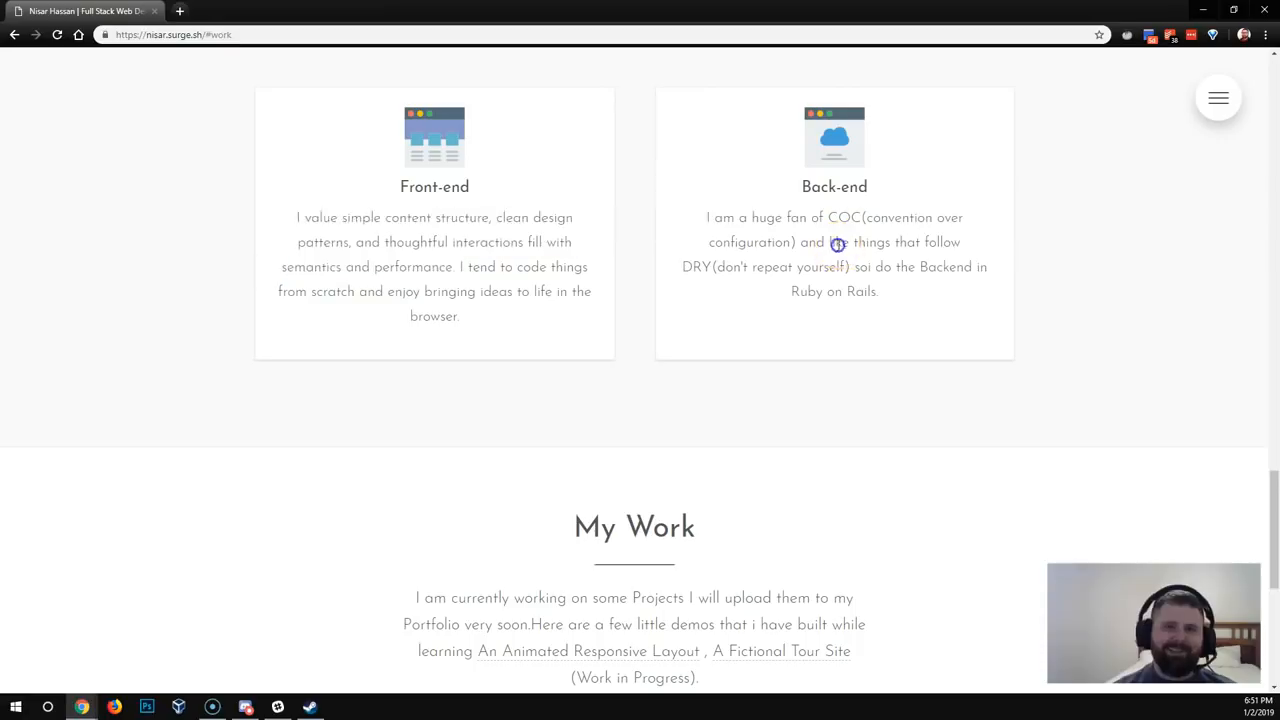
{"action": "mouse_move", "coordinate": [693, 222]}
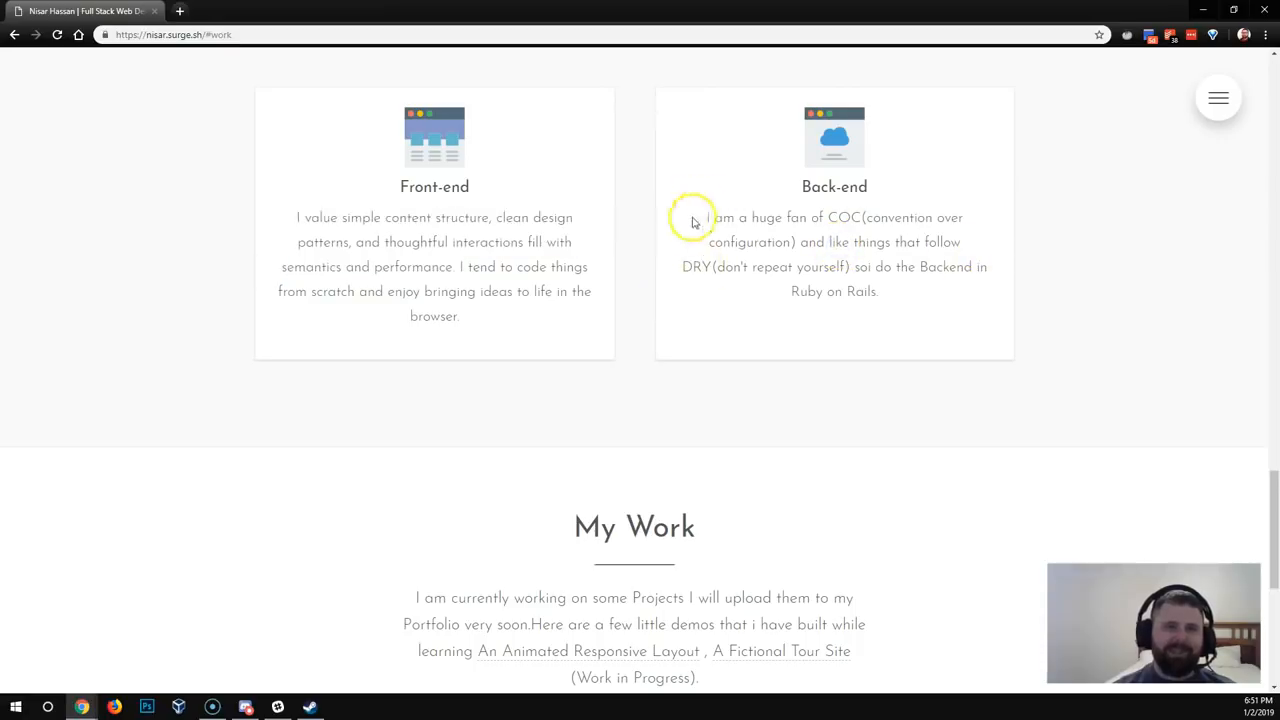
{"action": "mouse_move", "coordinate": [757, 332]}
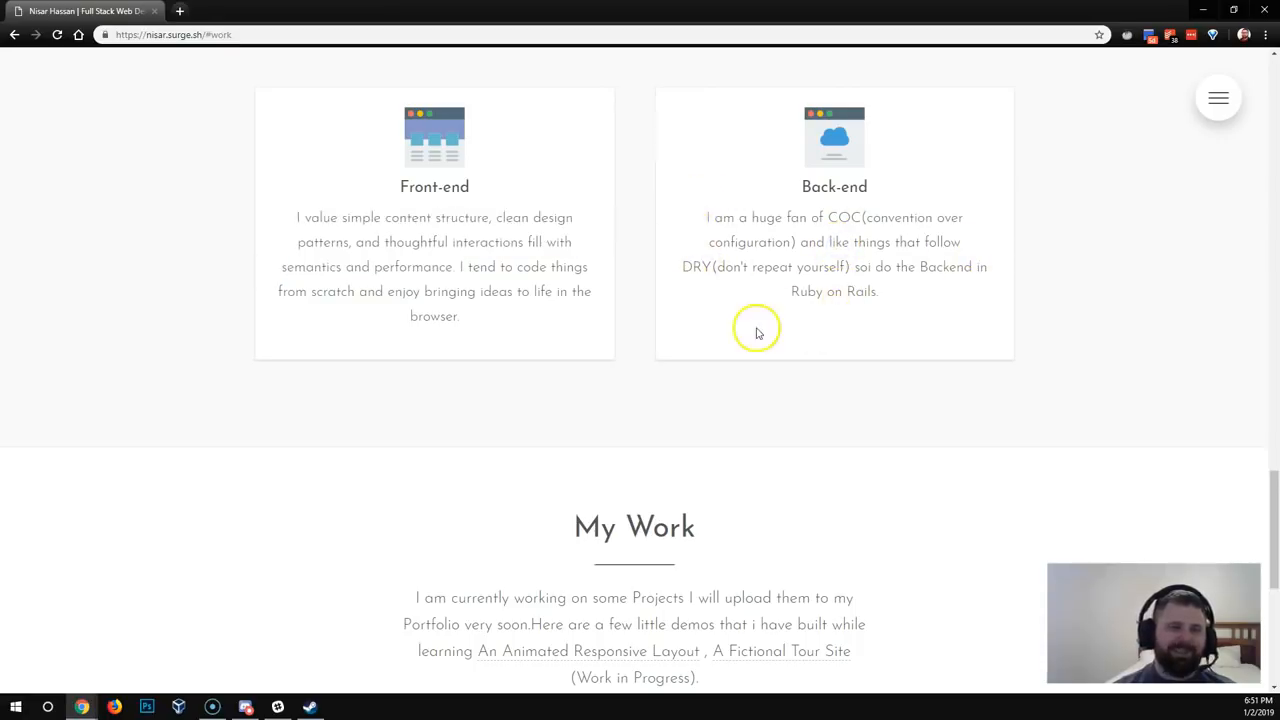
{"action": "scroll", "scroll_direction": "up", "scroll_amount": 3}
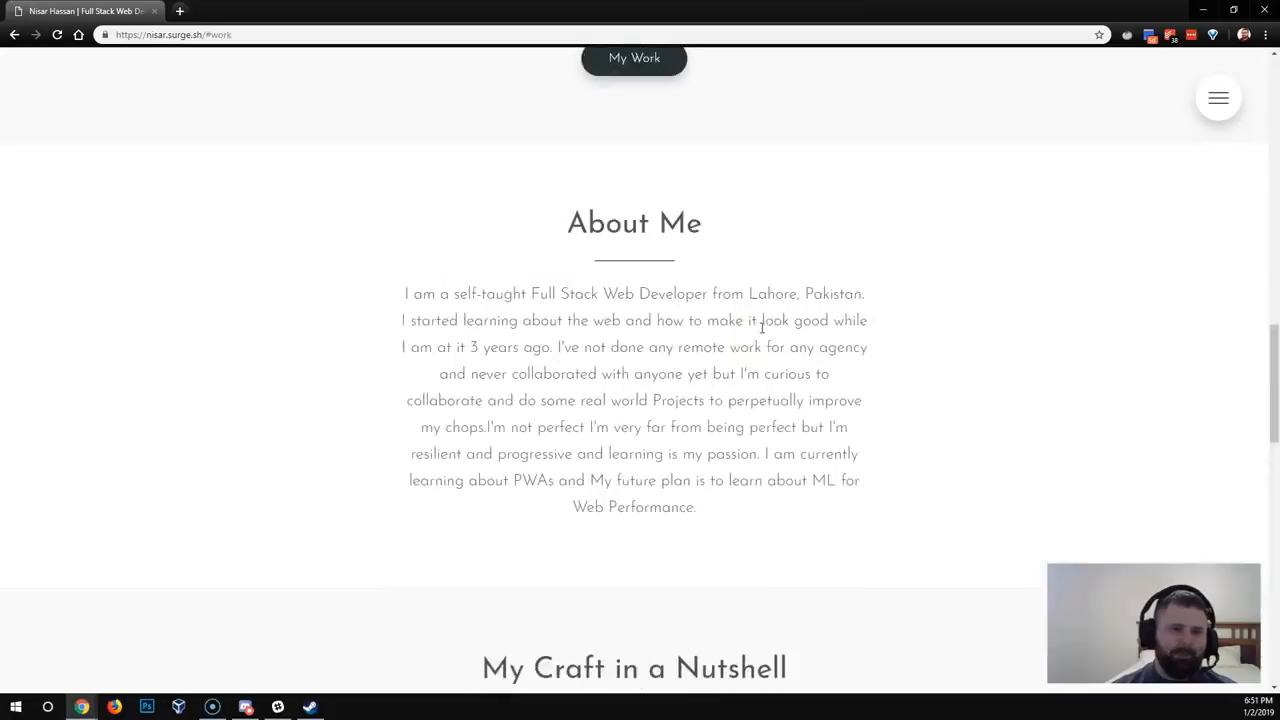
Highlight the hero tagline, then scroll past Say Hello down to My Skillset
{"action": "scroll", "scroll_direction": "up", "scroll_amount": 3}
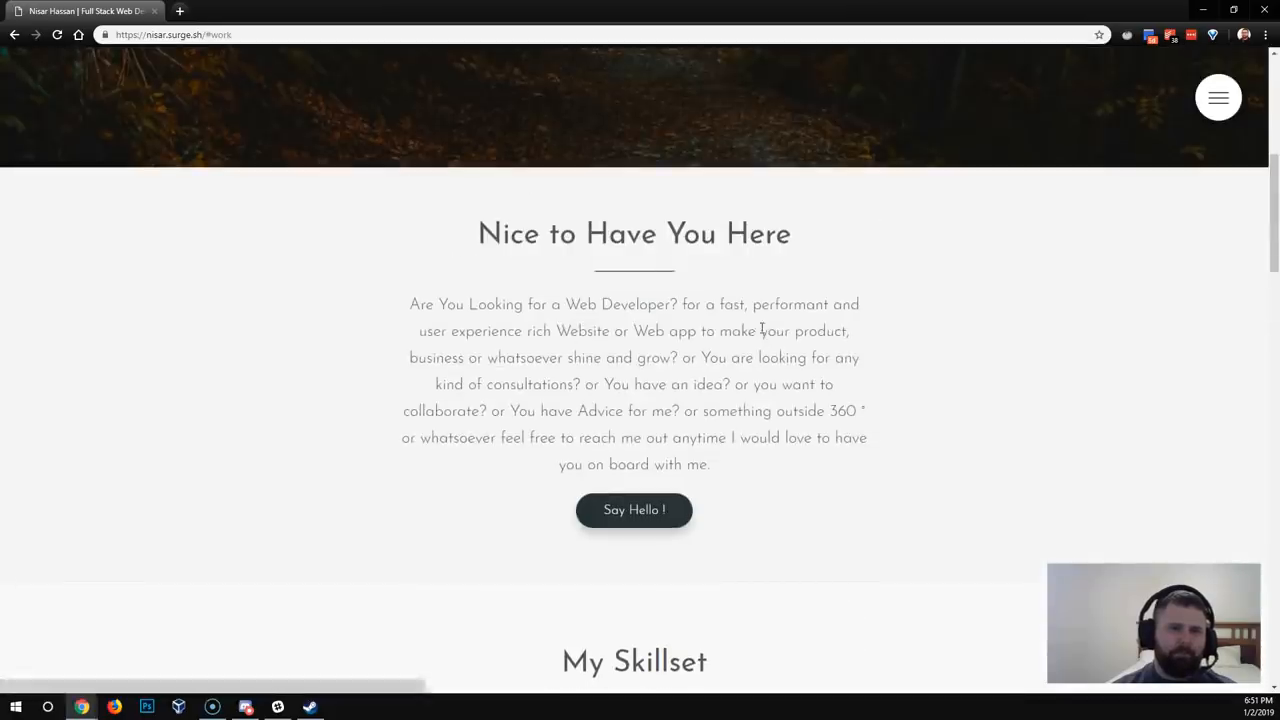
{"action": "scroll", "scroll_direction": "up", "scroll_amount": 3}
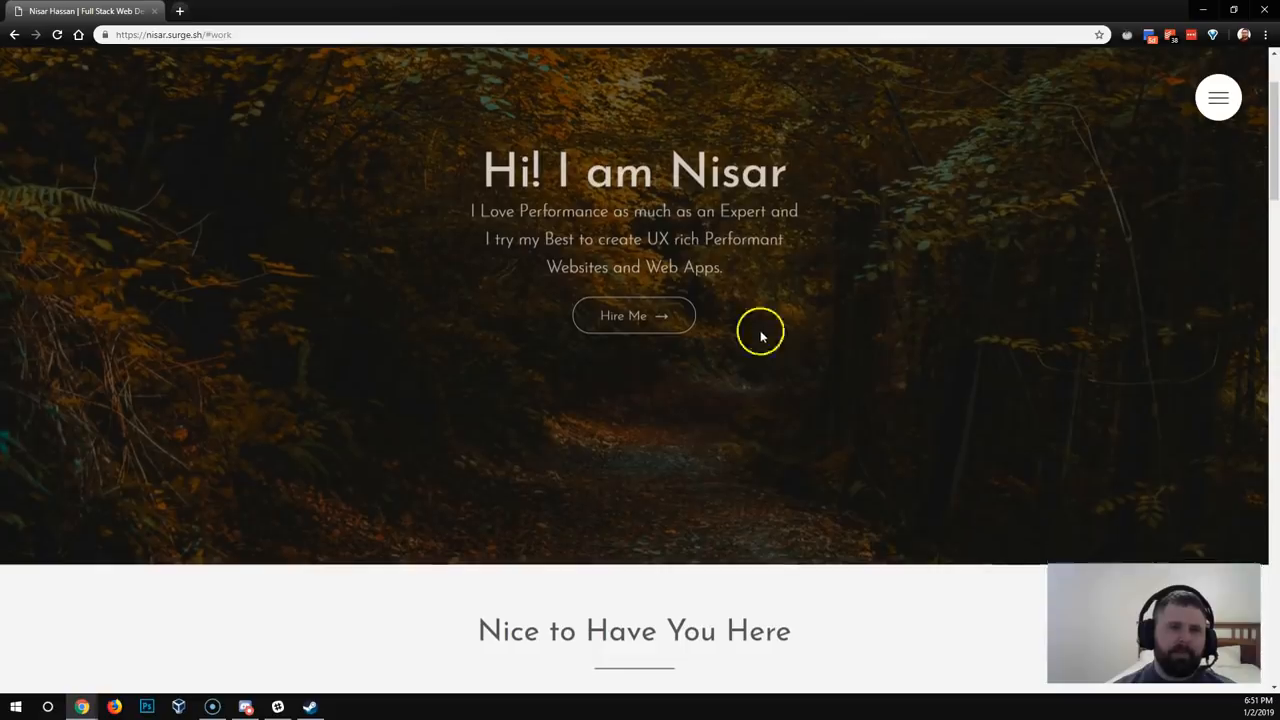
{"action": "scroll", "scroll_direction": "down", "scroll_amount": 3}
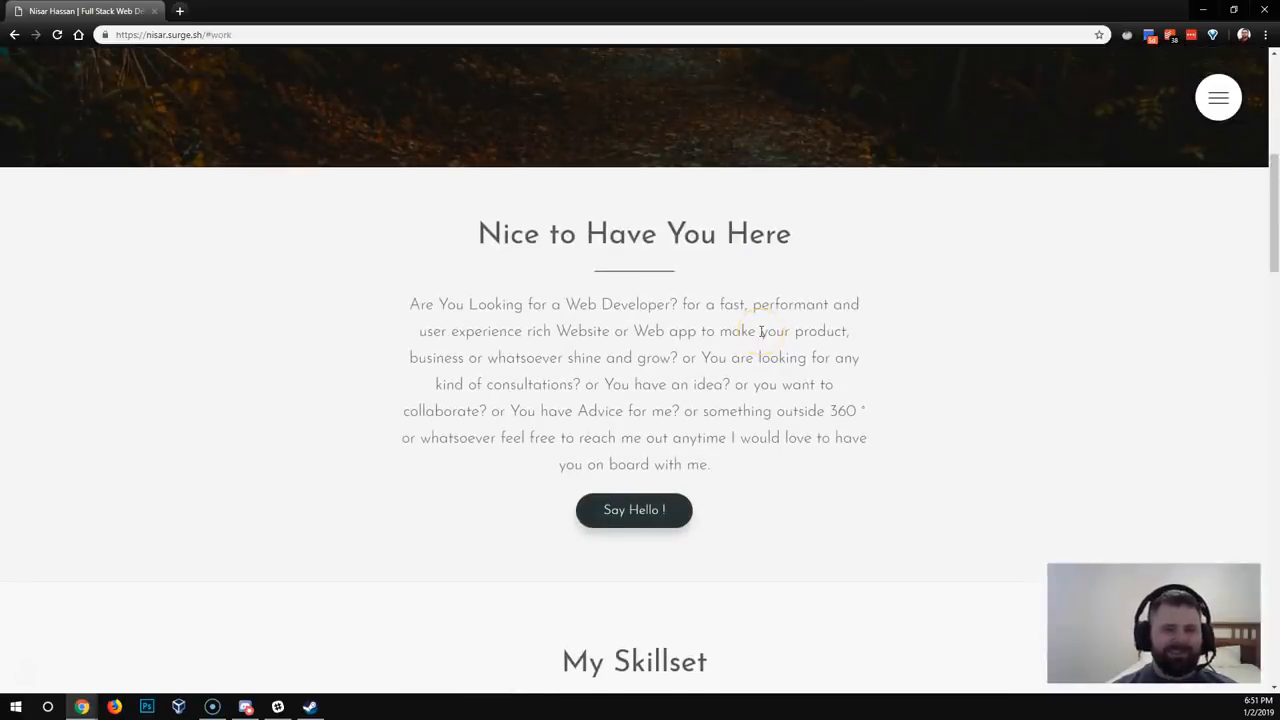
{"action": "scroll", "scroll_direction": "up", "scroll_amount": 3}
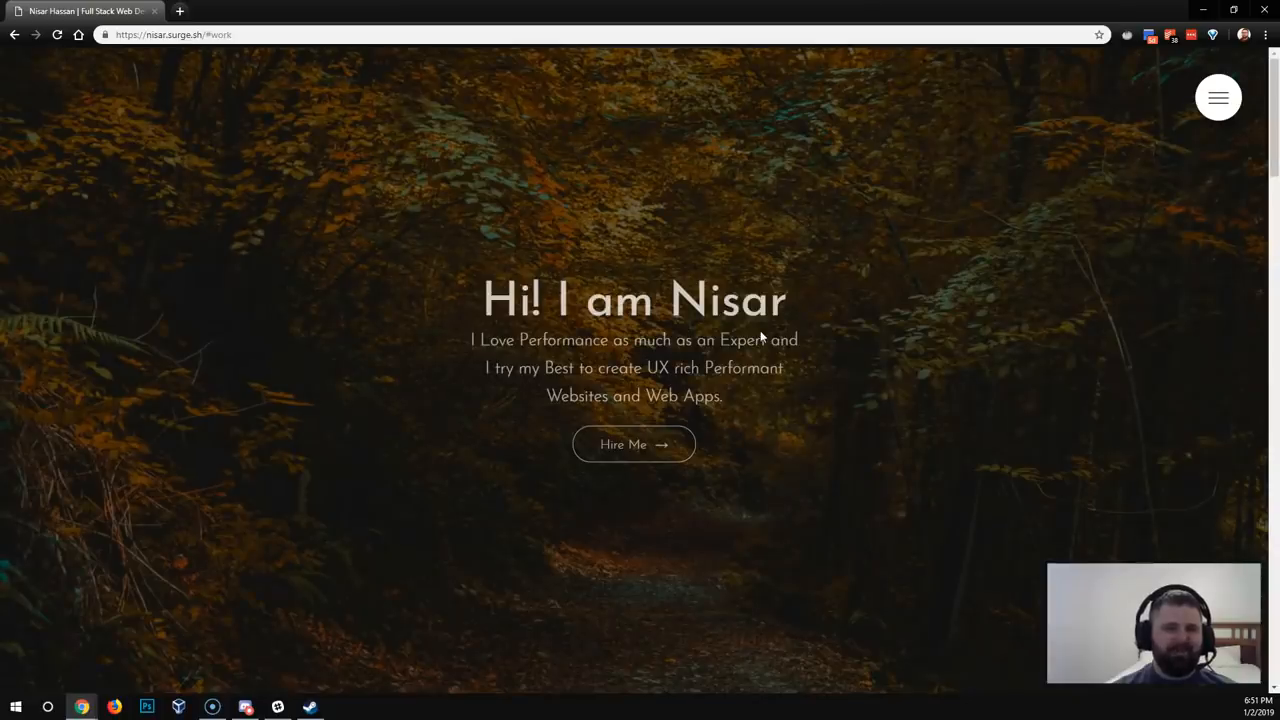
{"action": "left_click_drag", "start_coordinate": [472, 339], "coordinate": [725, 395]}
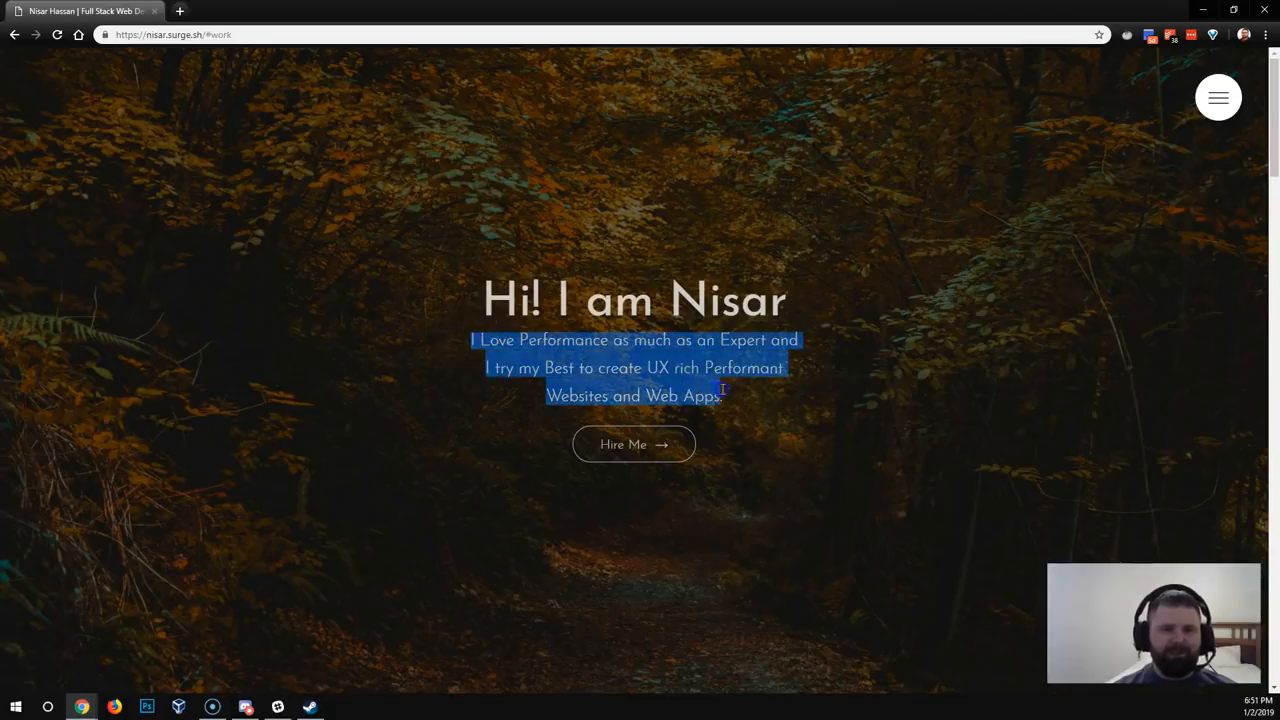
{"action": "mouse_move", "coordinate": [742, 483]}
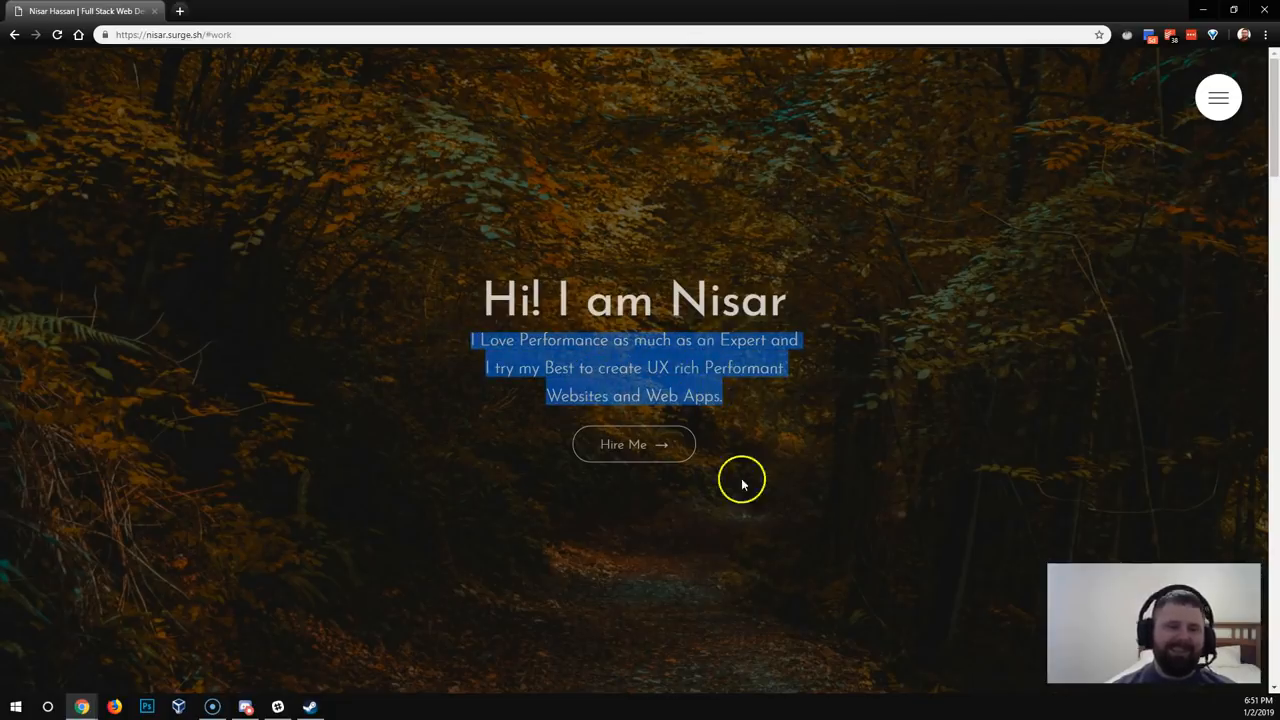
{"action": "mouse_move", "coordinate": [463, 217]}
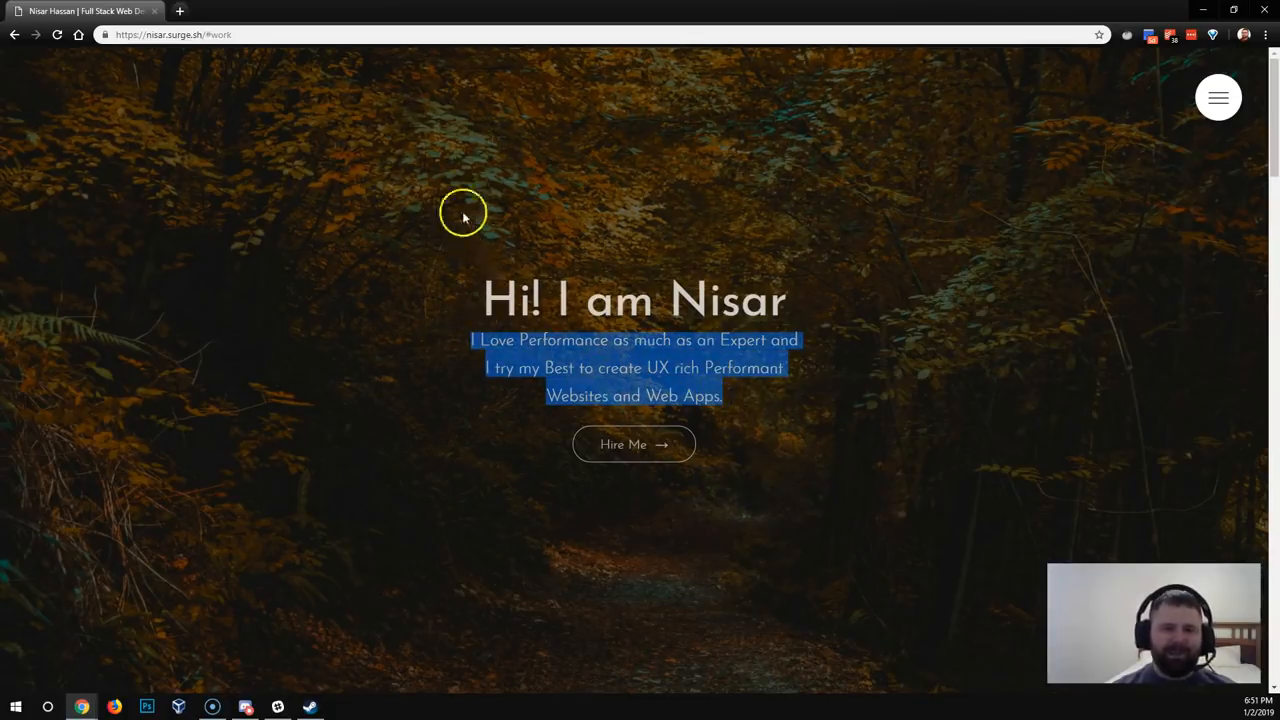
{"action": "mouse_move", "coordinate": [634, 444]}
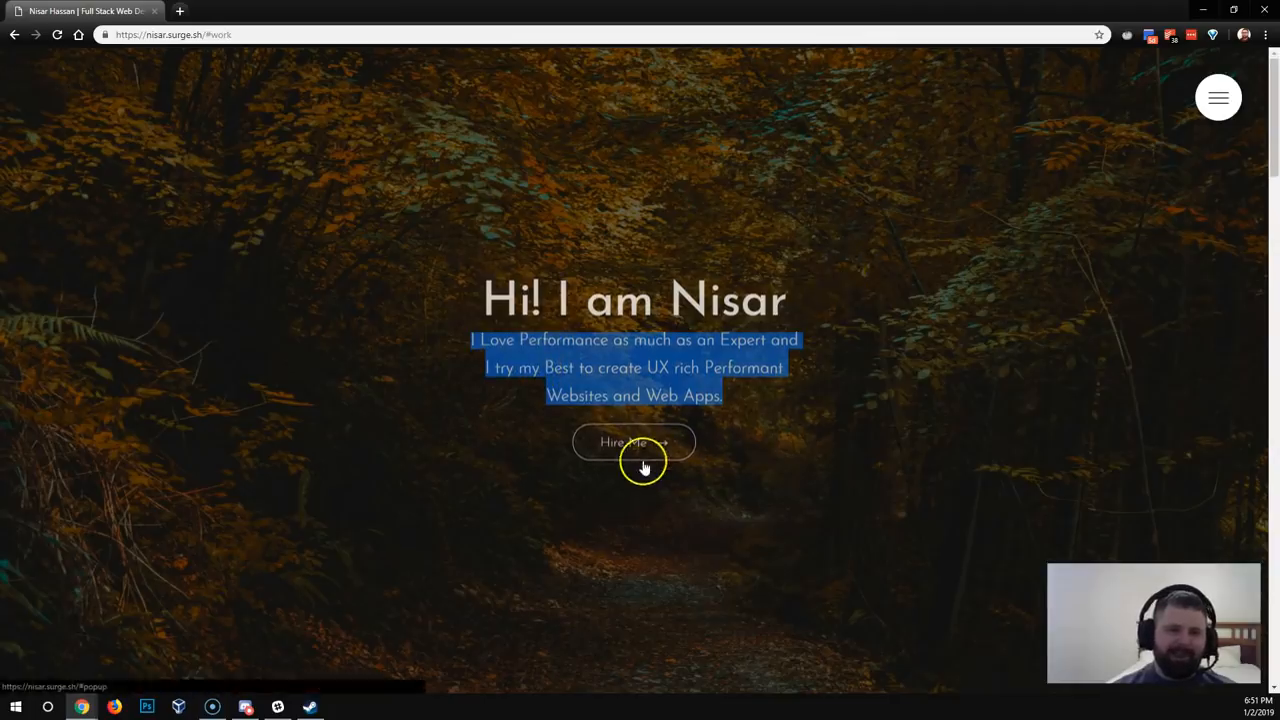
{"action": "scroll", "scroll_direction": "down", "scroll_amount": 3}
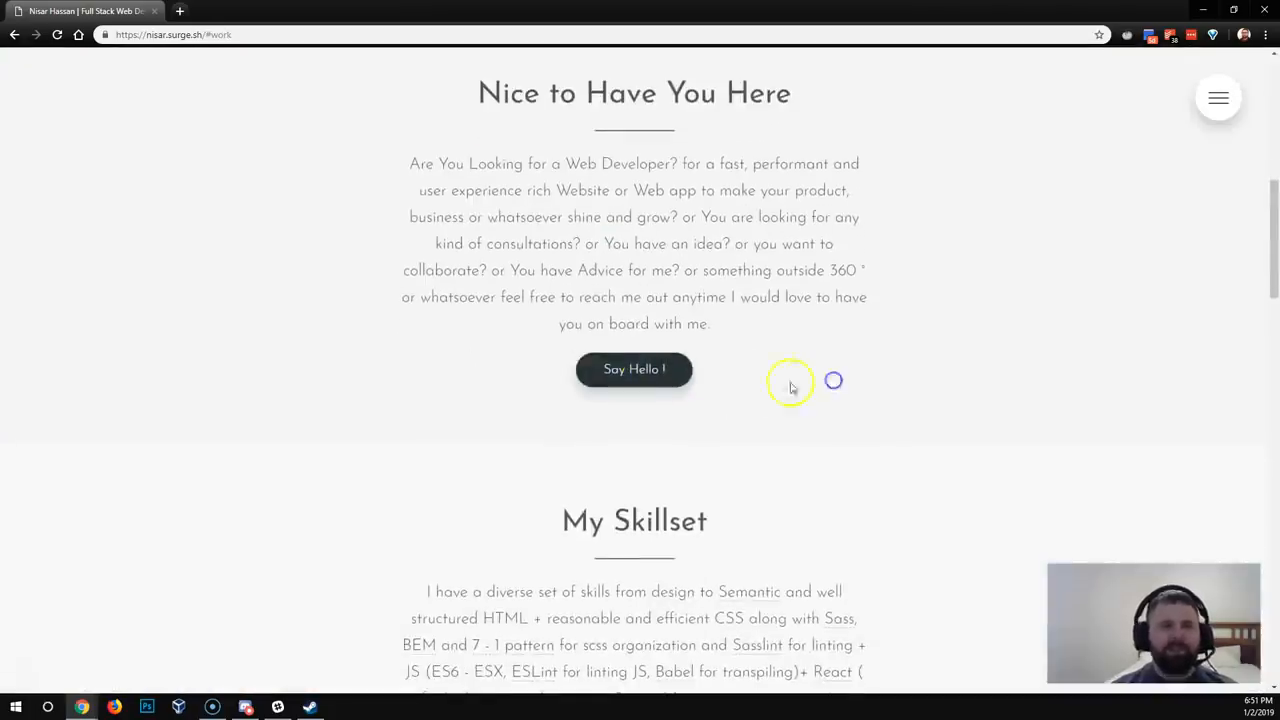
{"action": "mouse_move", "coordinate": [650, 267]}
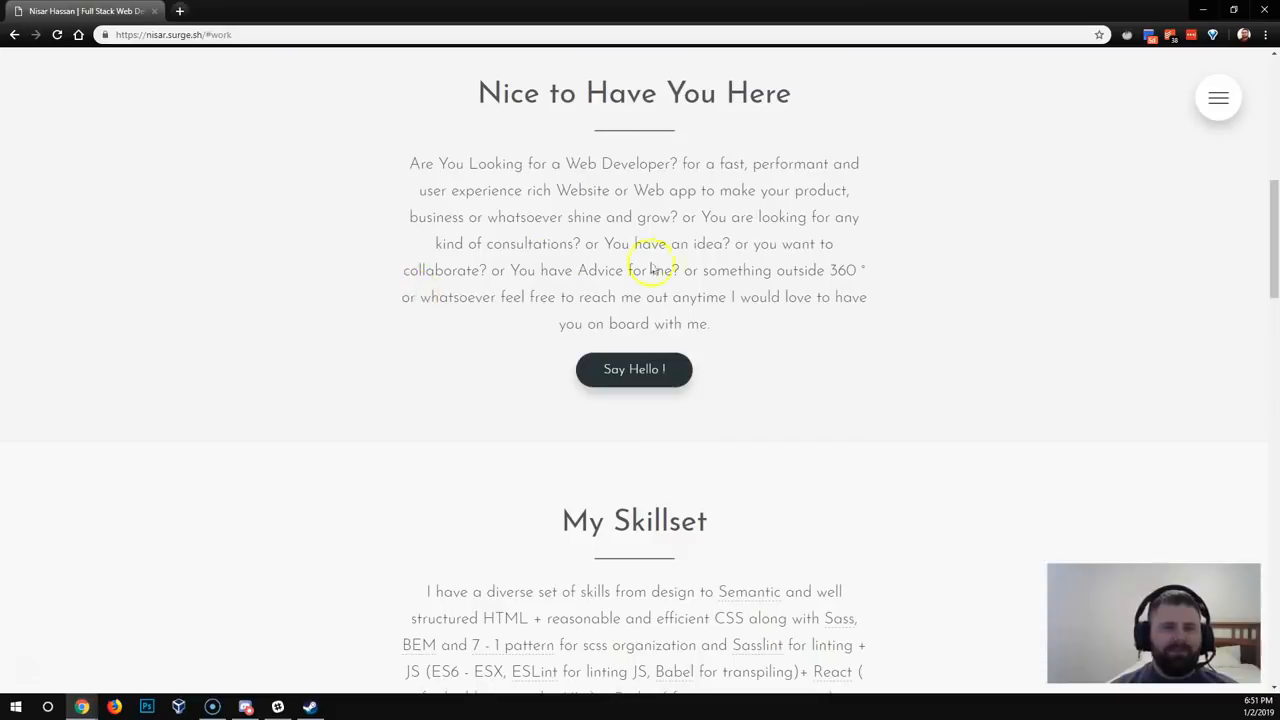
{"action": "mouse_move", "coordinate": [672, 272]}
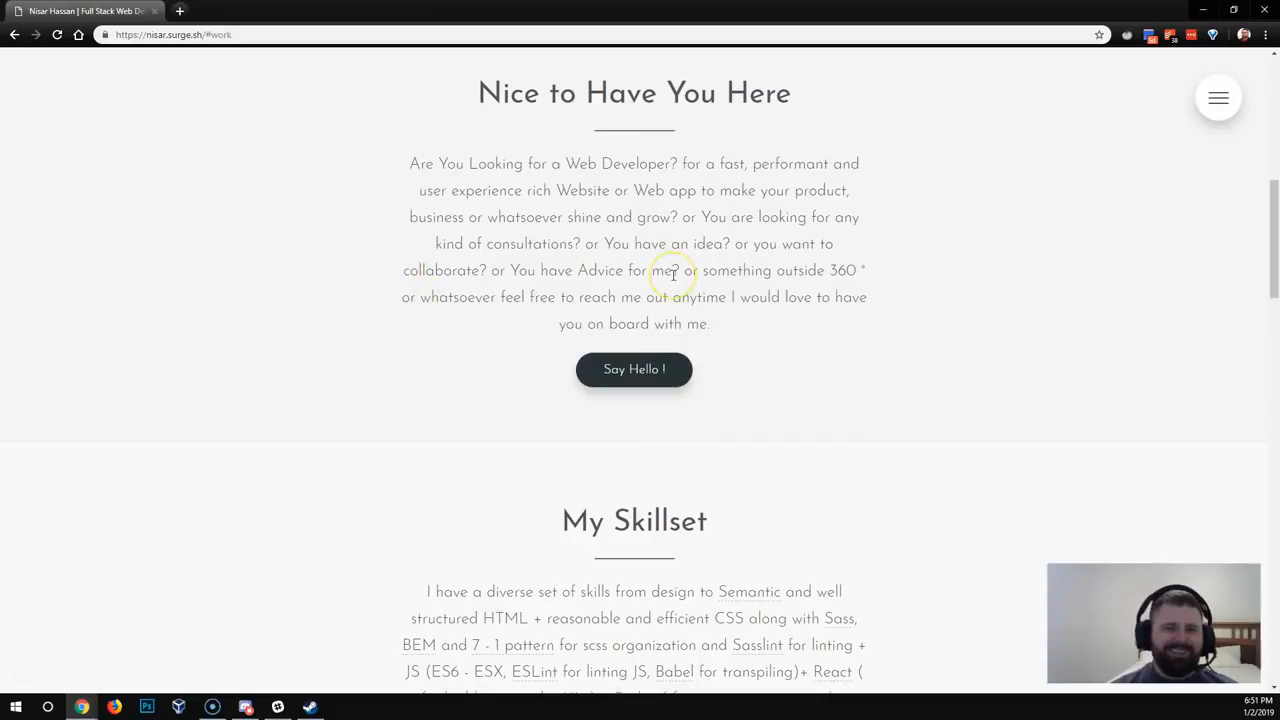
{"action": "mouse_move", "coordinate": [531, 358]}
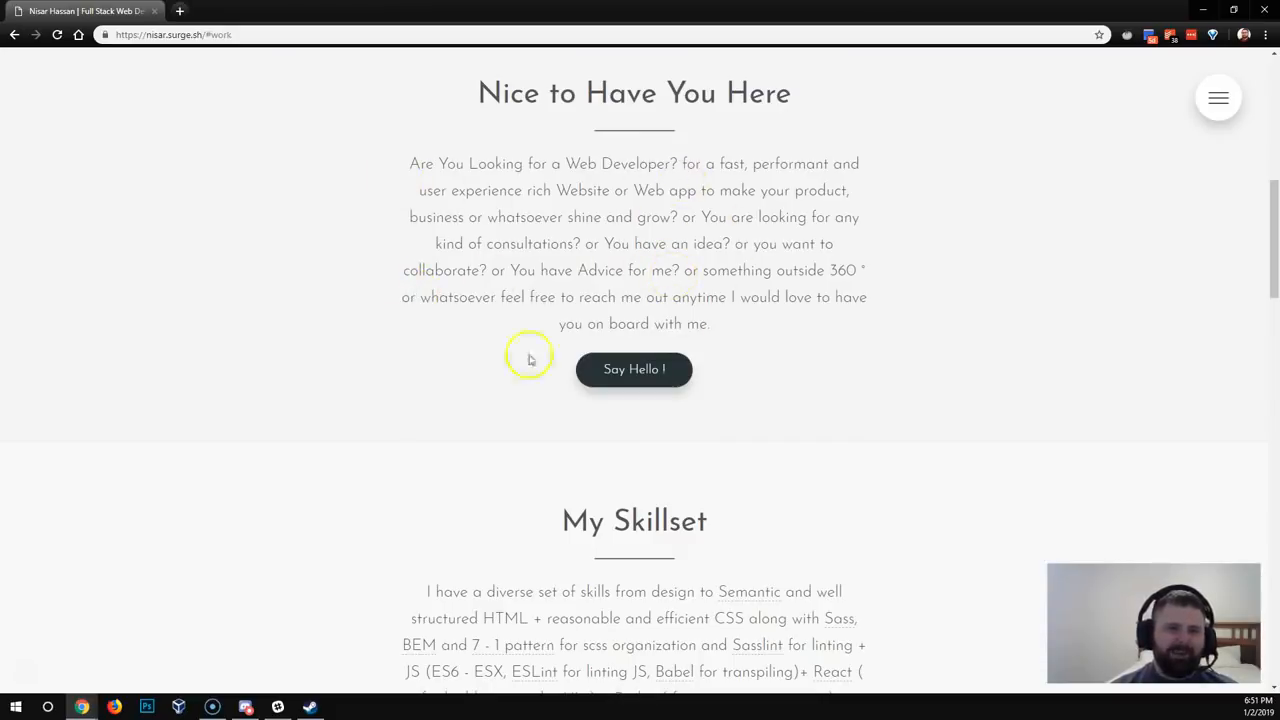
{"action": "scroll", "scroll_direction": "down", "scroll_amount": 3}
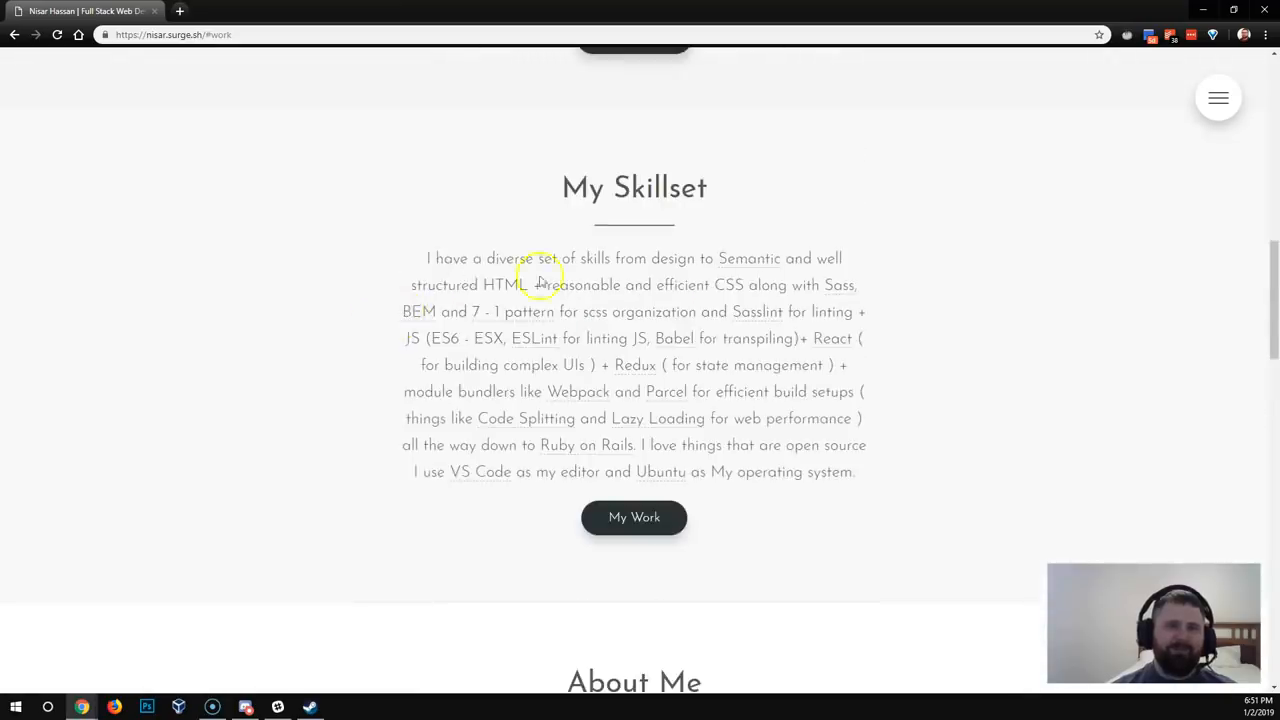
Scroll through About Me, highlight part of the Craft in a Nutshell intro, reach My Work
{"action": "scroll", "scroll_direction": "down", "scroll_amount": 3}
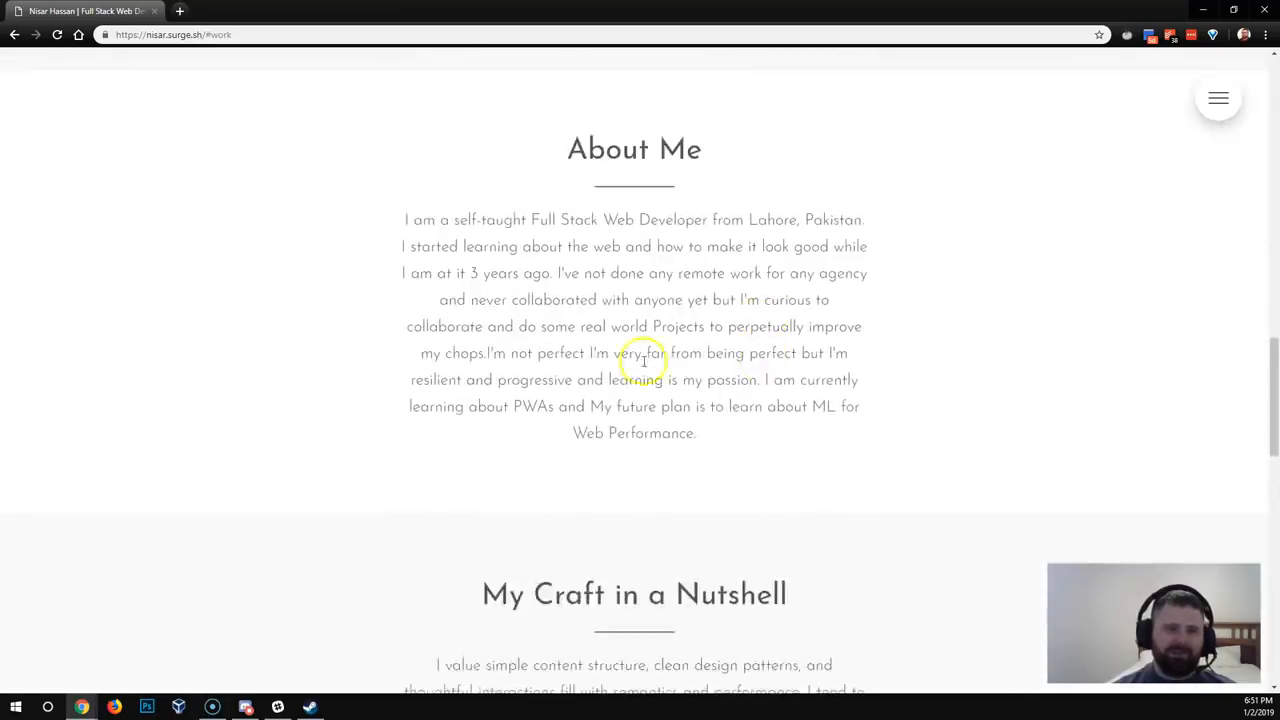
{"action": "scroll", "scroll_direction": "down", "scroll_amount": 3}
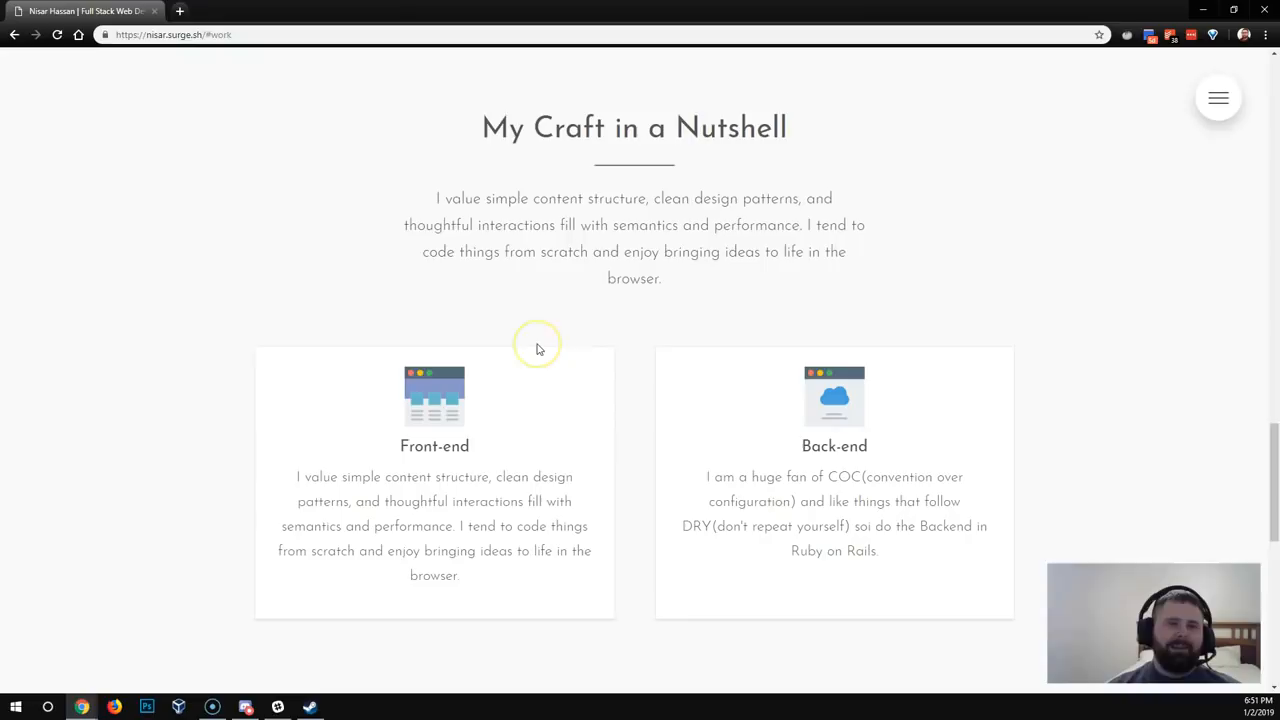
{"action": "mouse_move", "coordinate": [334, 500]}
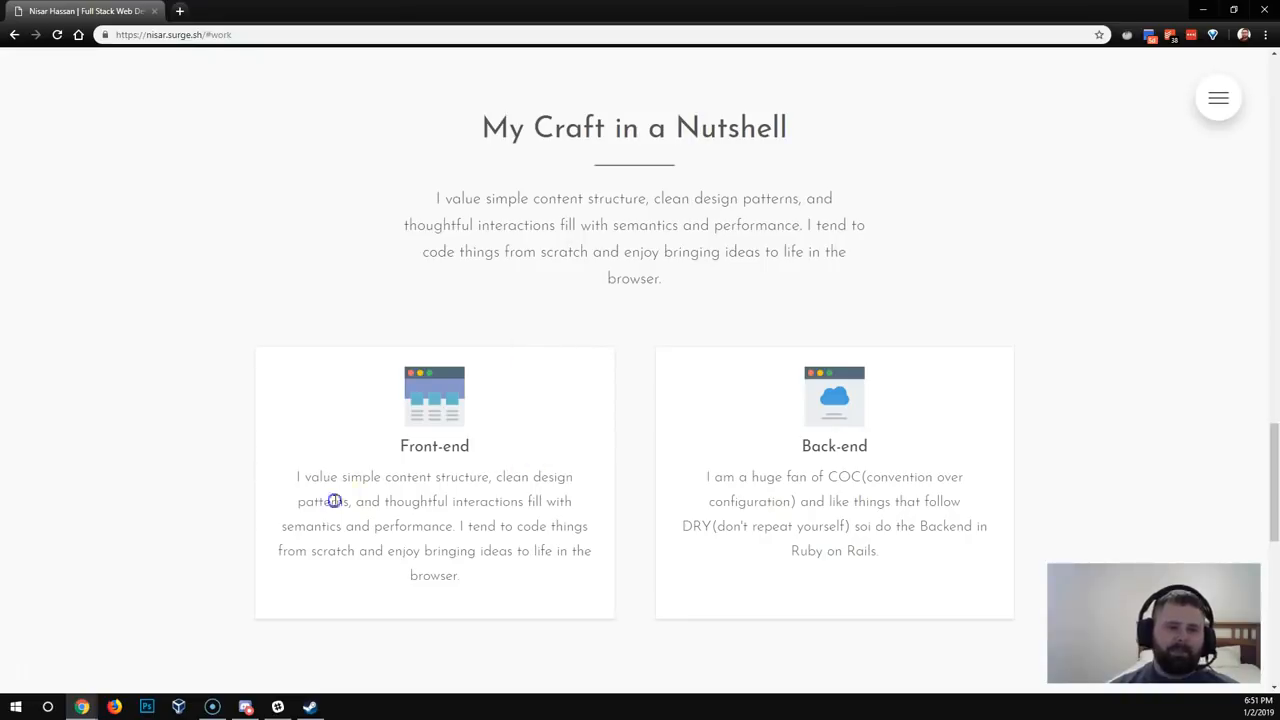
{"action": "left_click_drag", "start_coordinate": [770, 224], "coordinate": [775, 251]}
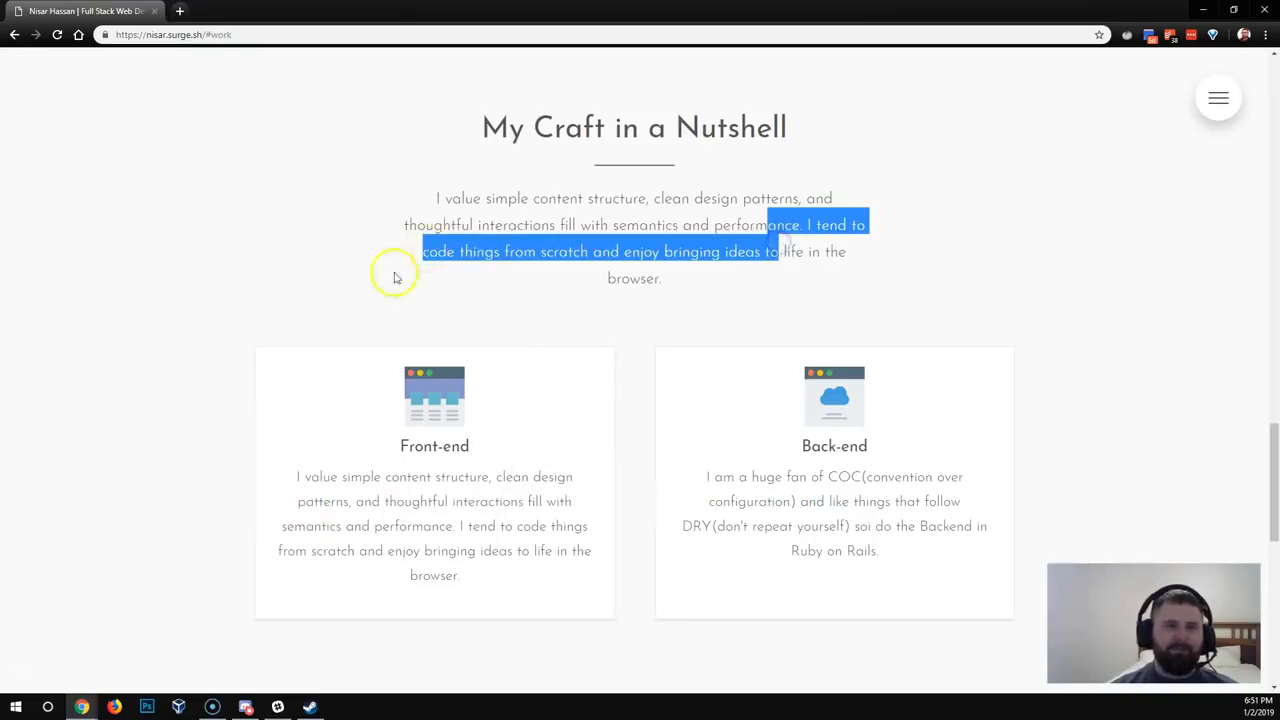
{"action": "left_click", "coordinate": [817, 262]}
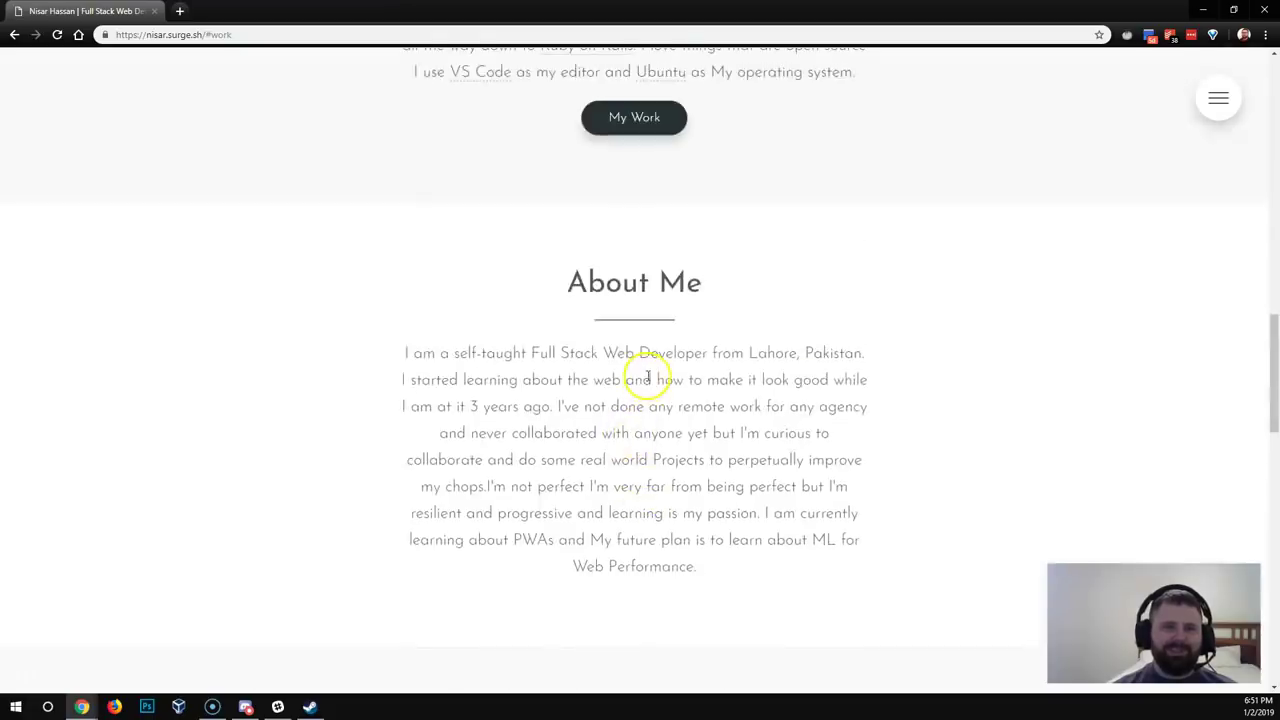
{"action": "scroll", "scroll_direction": "up", "scroll_amount": 3}
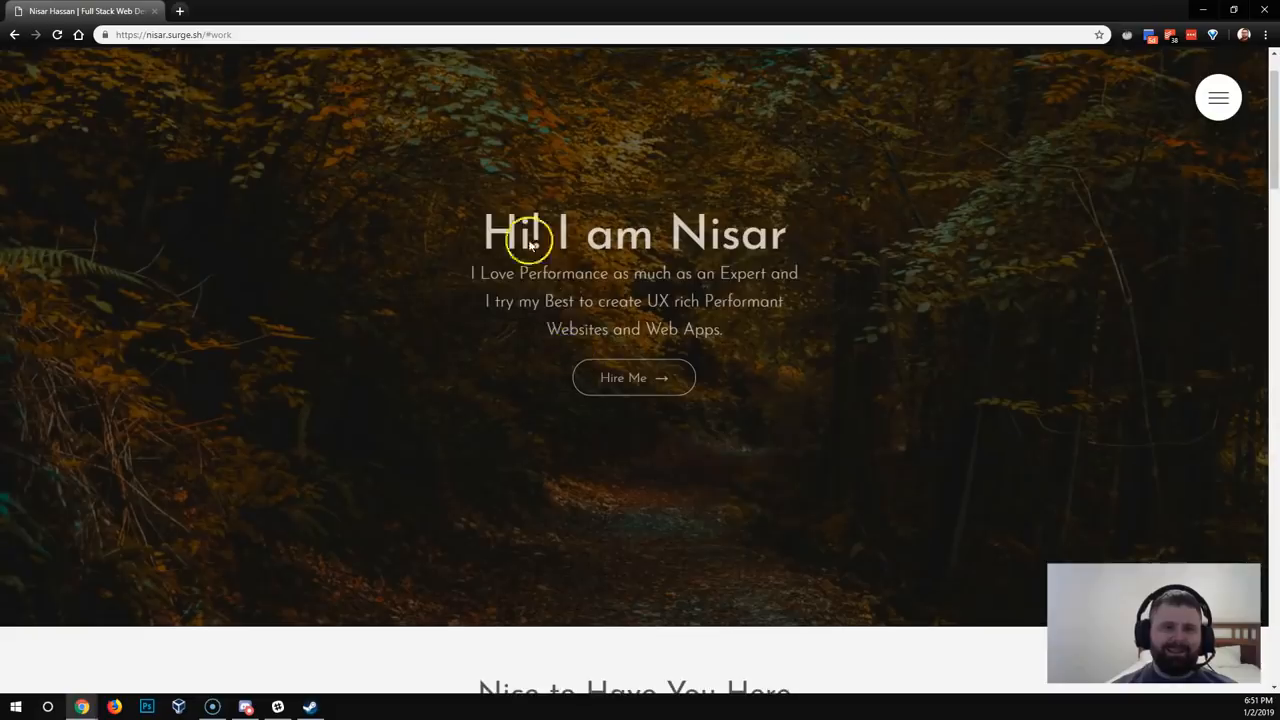
{"action": "scroll", "scroll_direction": "down", "scroll_amount": 3}
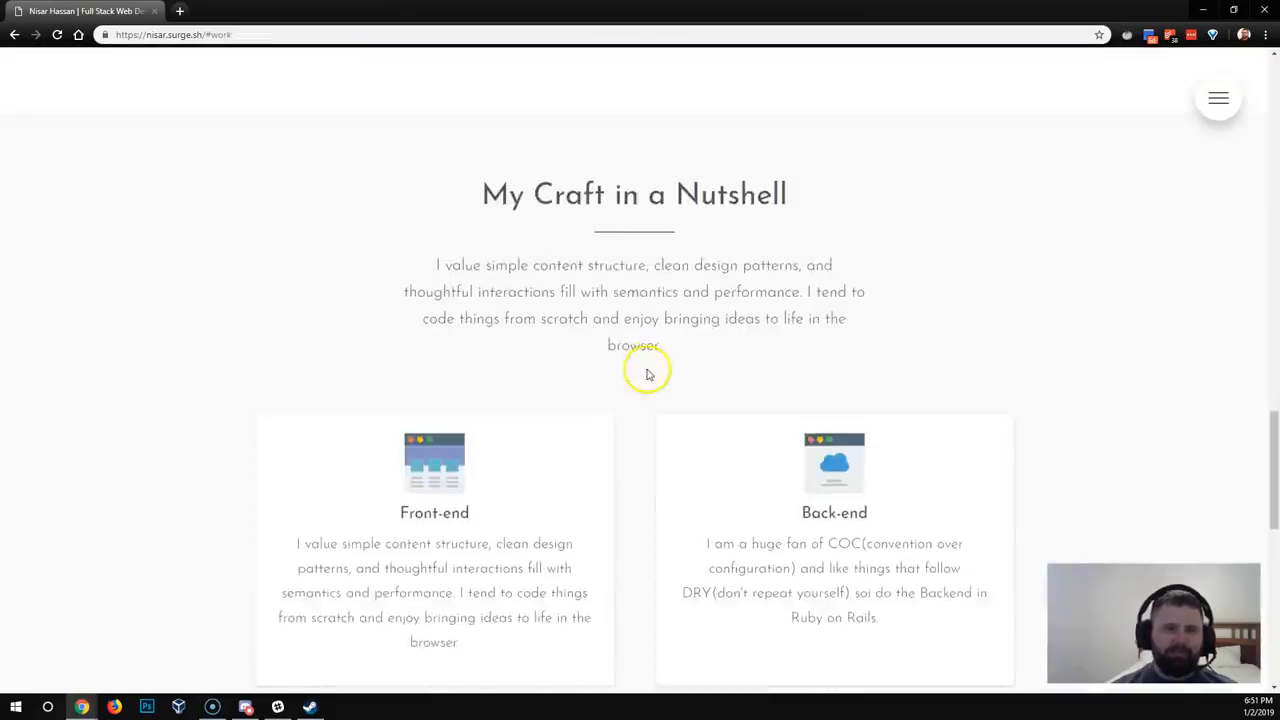
{"action": "scroll", "scroll_direction": "down", "scroll_amount": 3}
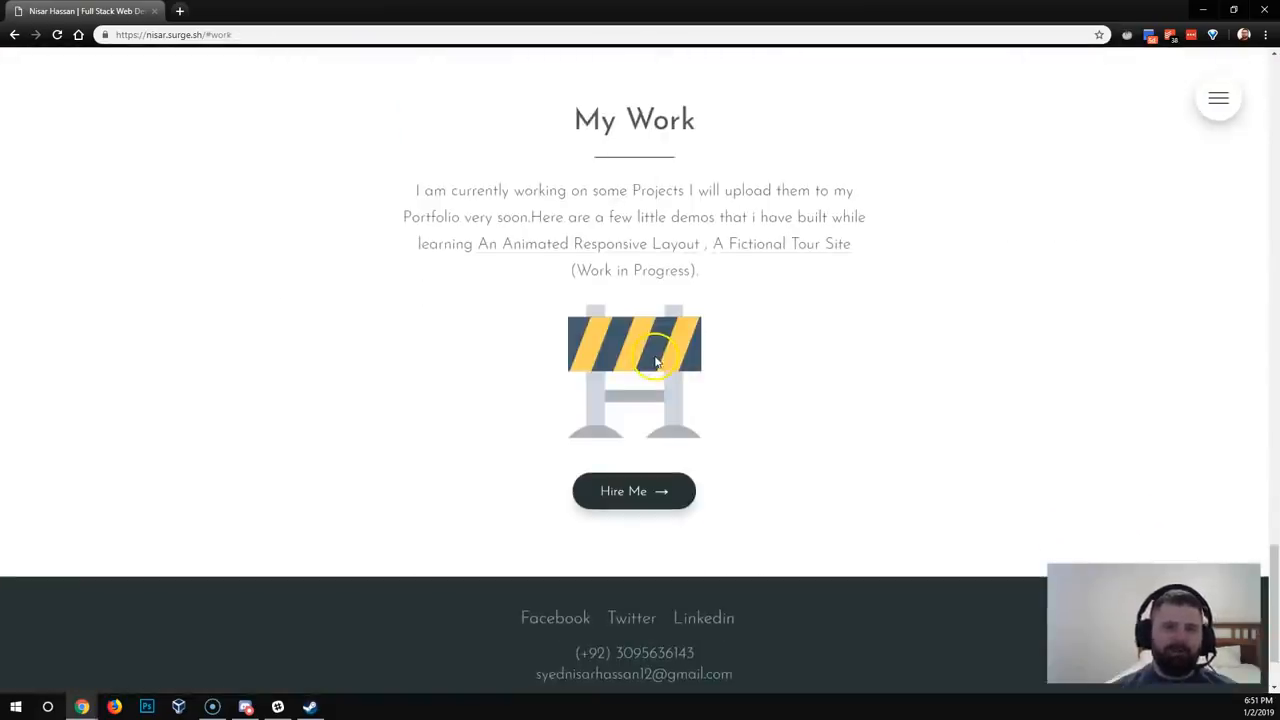
Open the Animated Responsive Layout and Fictional Tour Site demos in new tabs, viewing the layout demo
{"action": "left_click_drag", "start_coordinate": [456, 190], "coordinate": [627, 190]}
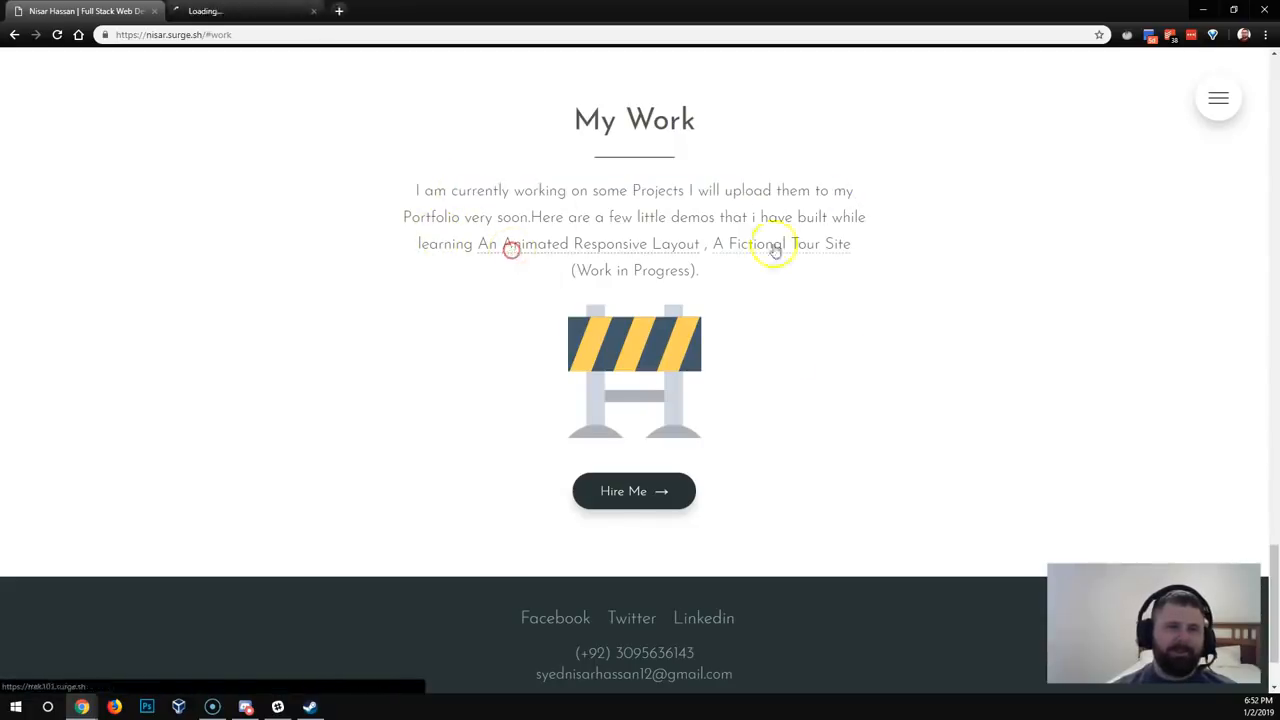
{"action": "left_click", "coordinate": [781, 243]}
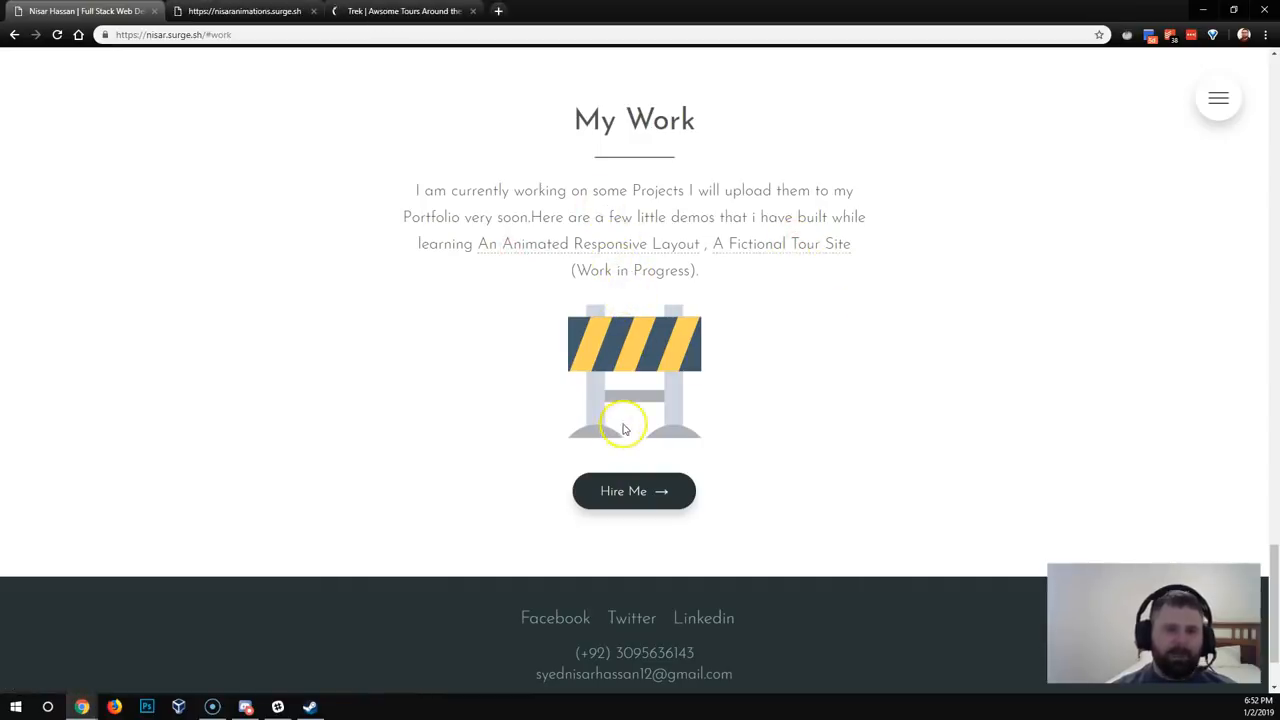
{"action": "mouse_move", "coordinate": [818, 362]}
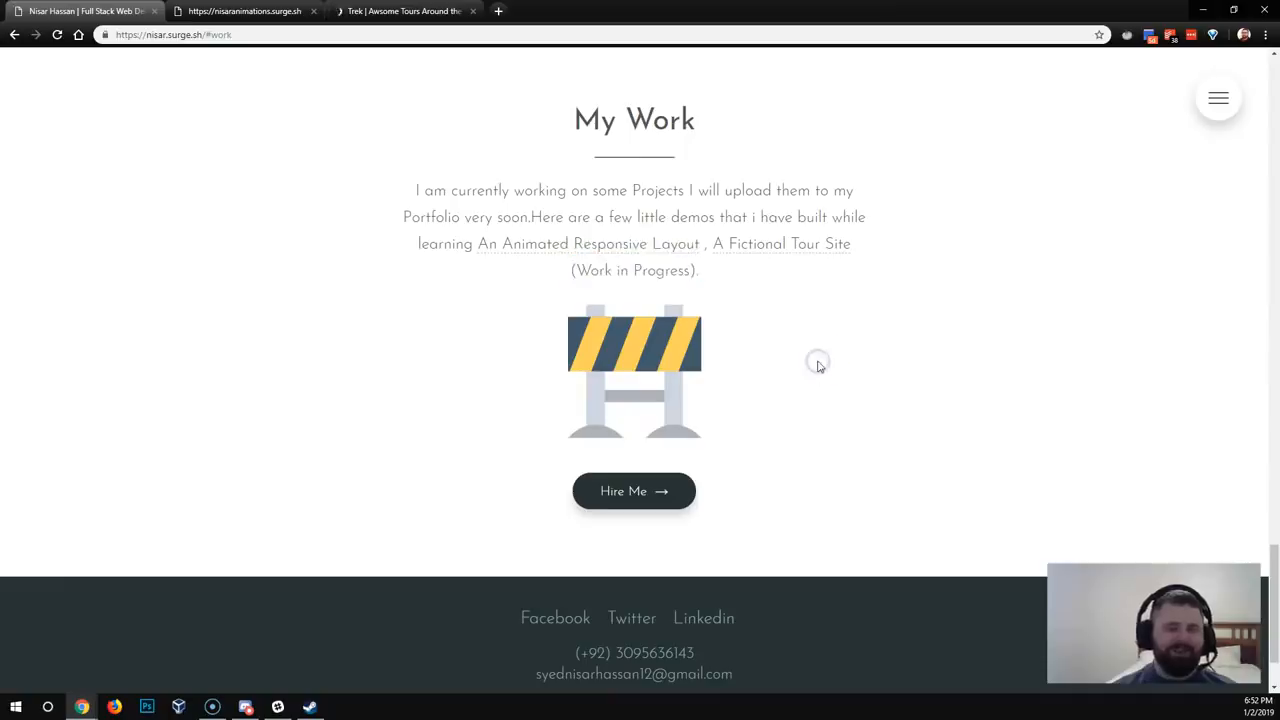
{"action": "mouse_move", "coordinate": [645, 365]}
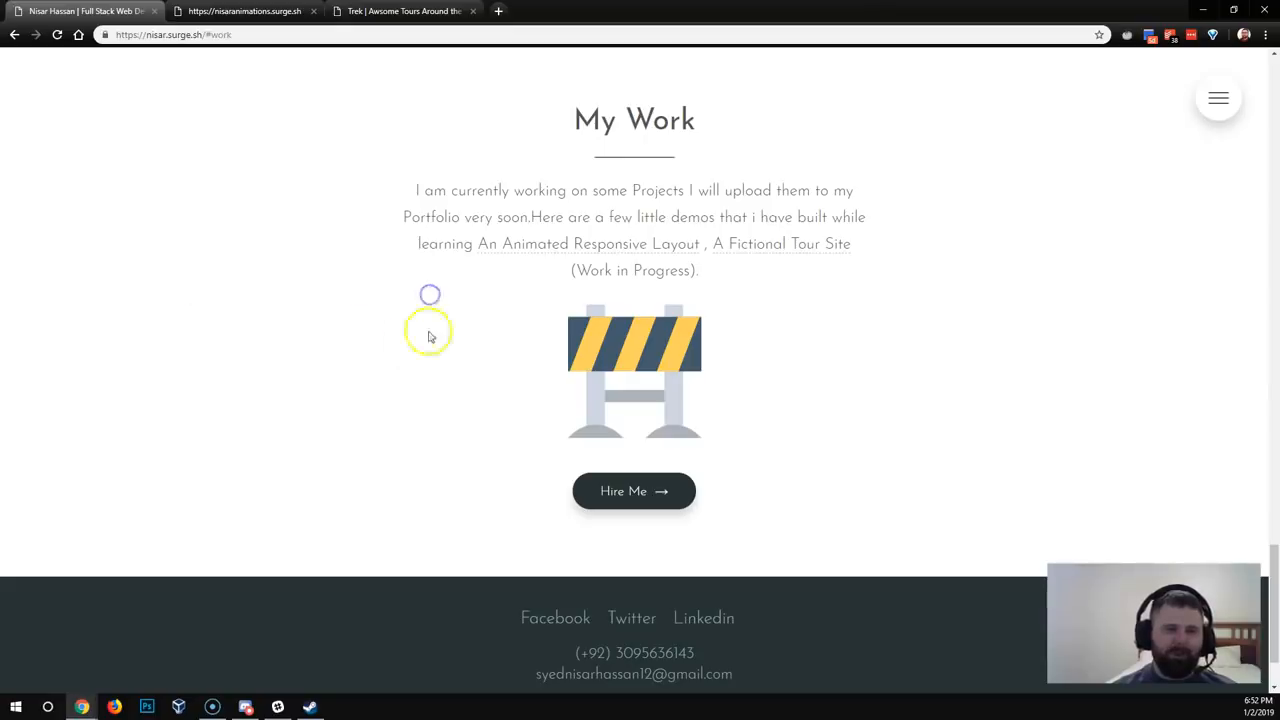
{"action": "mouse_move", "coordinate": [308, 351]}
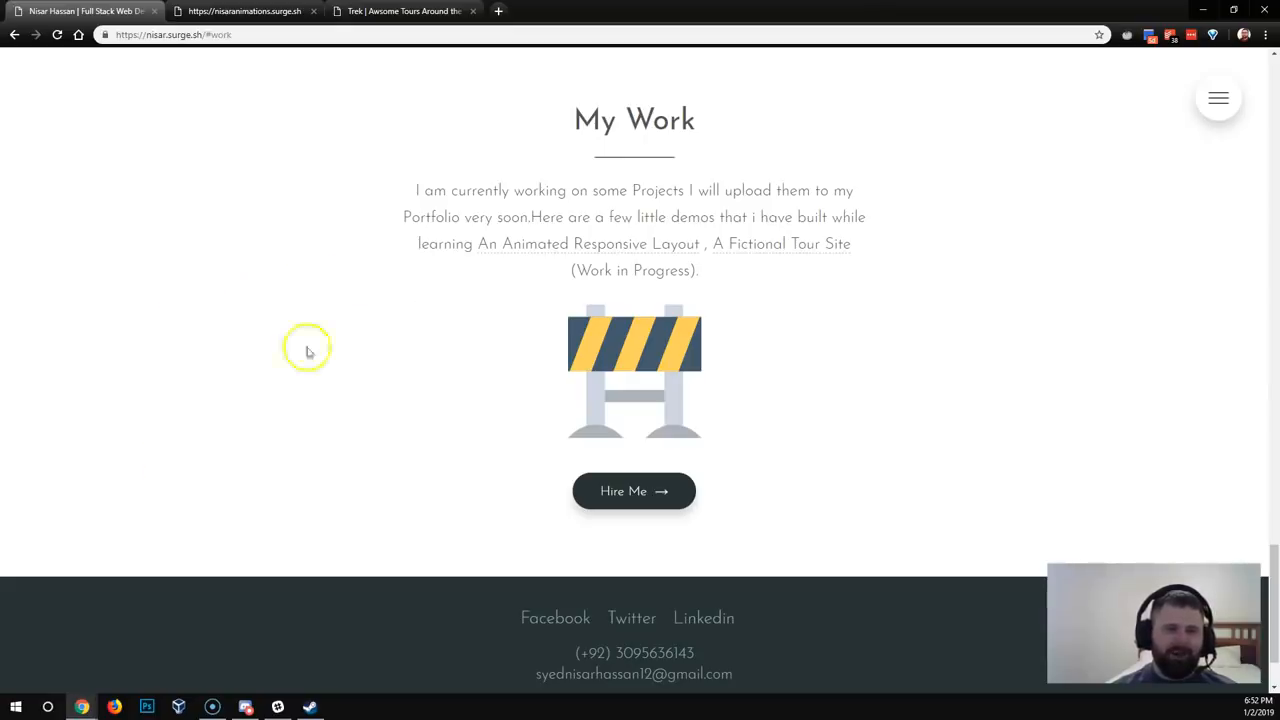
{"action": "mouse_move", "coordinate": [573, 381]}
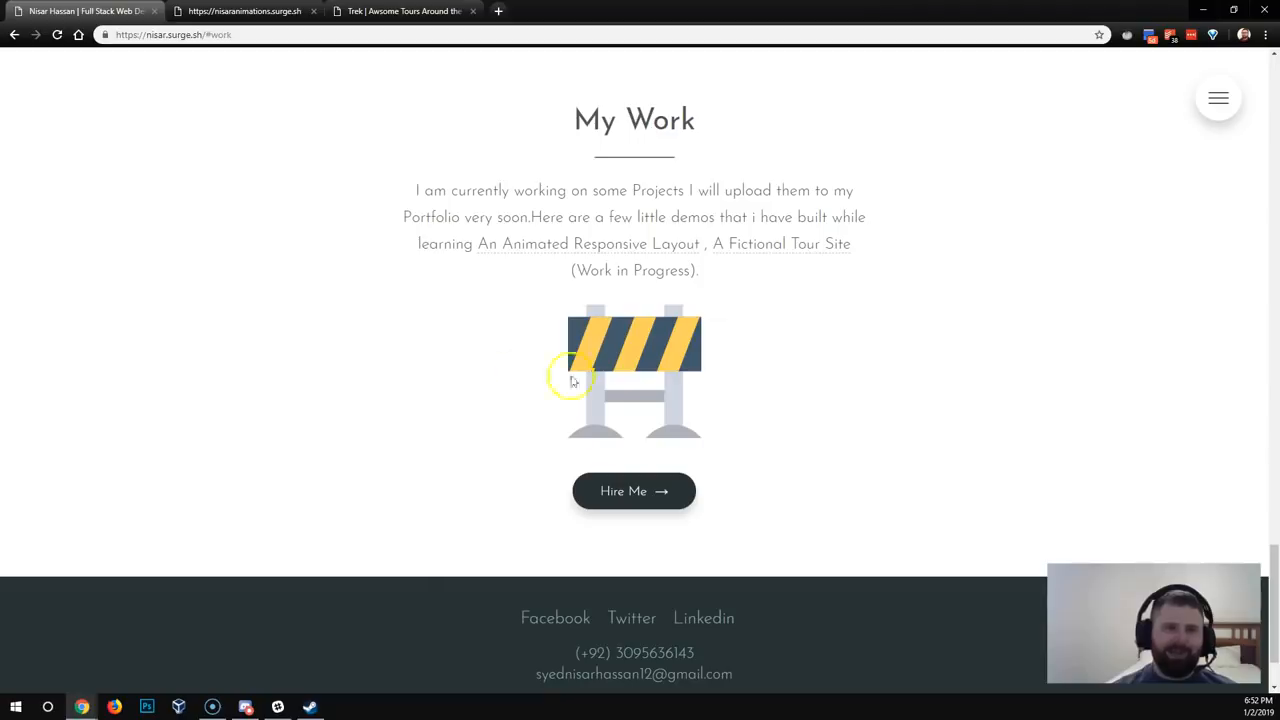
{"action": "mouse_move", "coordinate": [482, 367]}
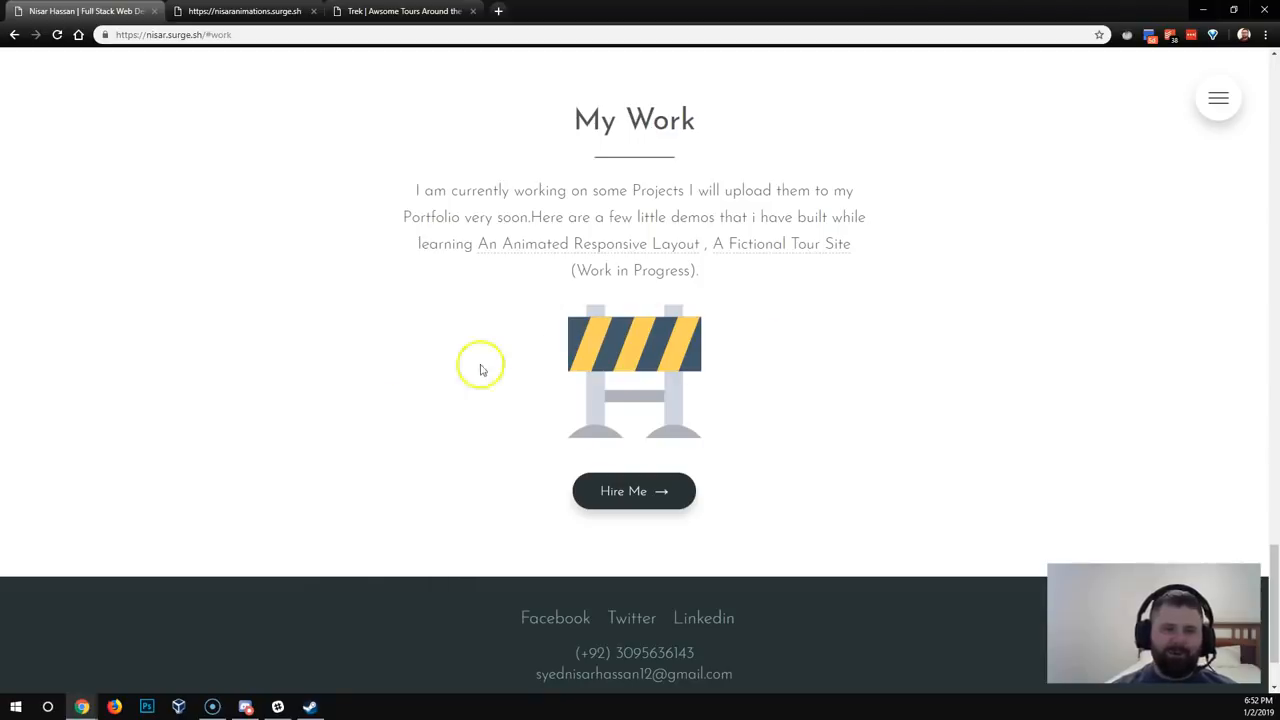
{"action": "left_click", "coordinate": [240, 11]}
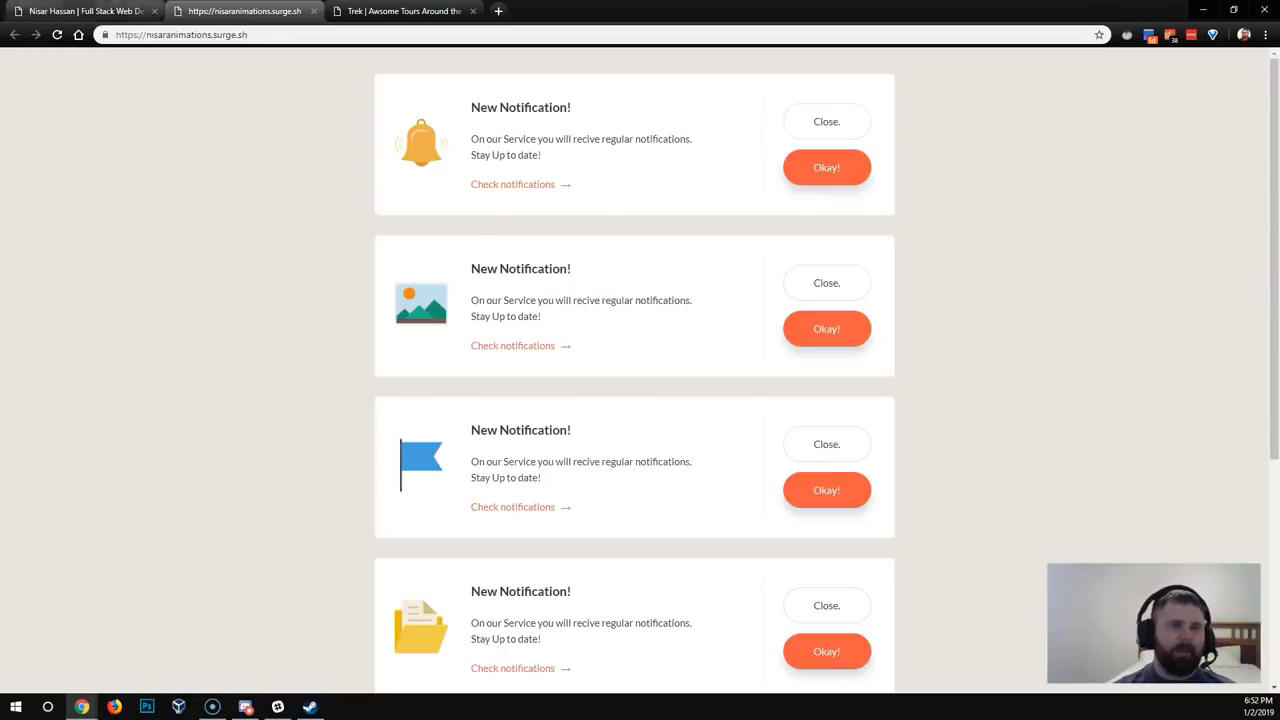
Switch to the Trek demo tab, dismiss the Translate offer, and scroll its tours
{"action": "left_click", "coordinate": [403, 11]}
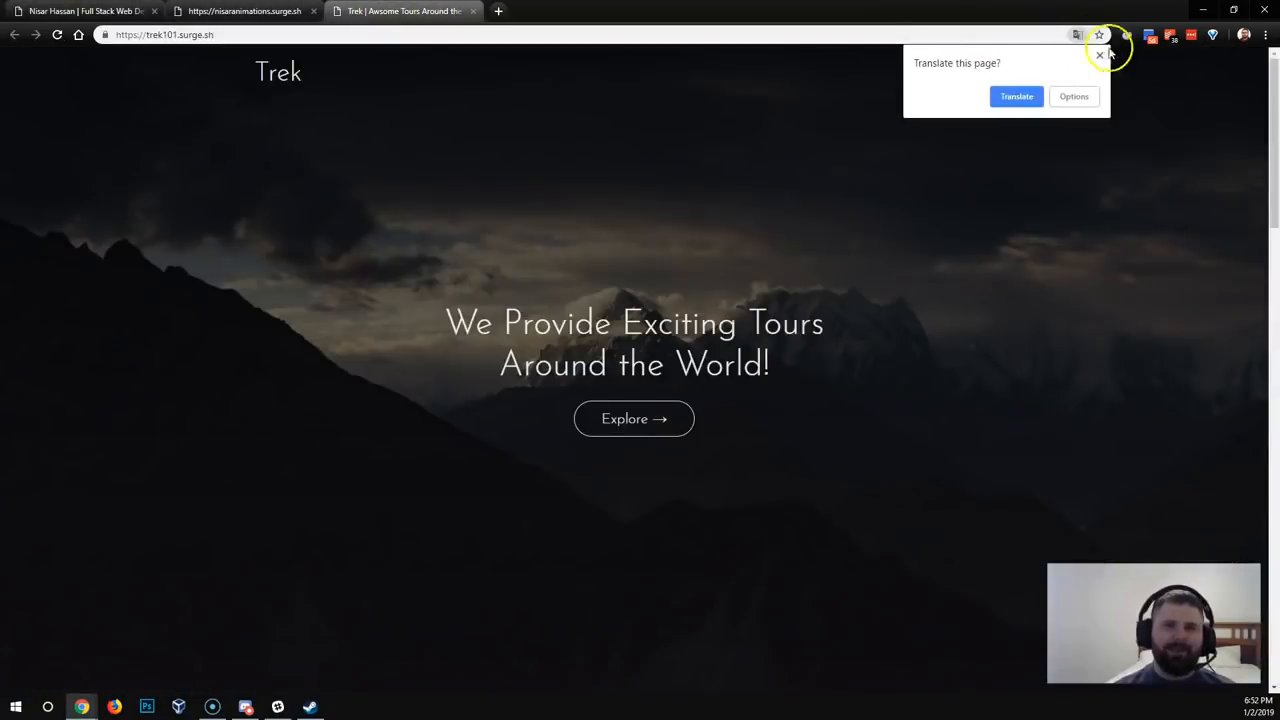
{"action": "left_click", "coordinate": [1099, 55]}
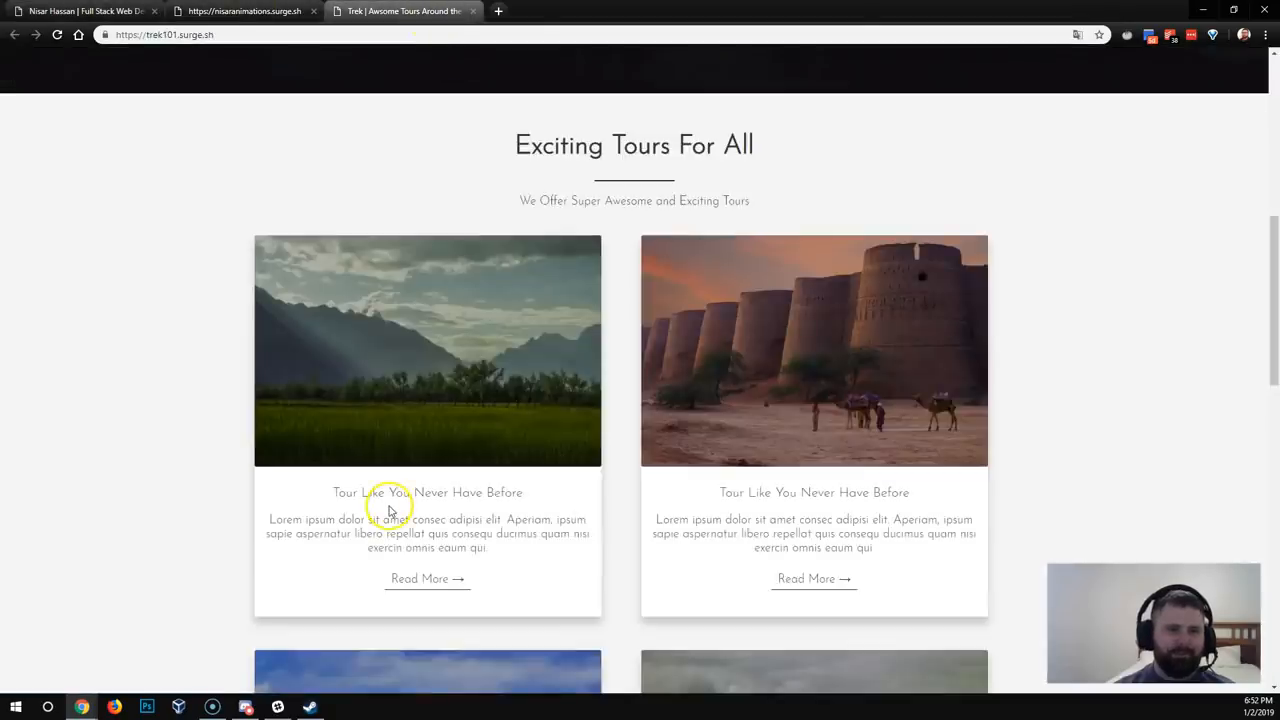
{"action": "scroll", "scroll_direction": "down", "scroll_amount": 3}
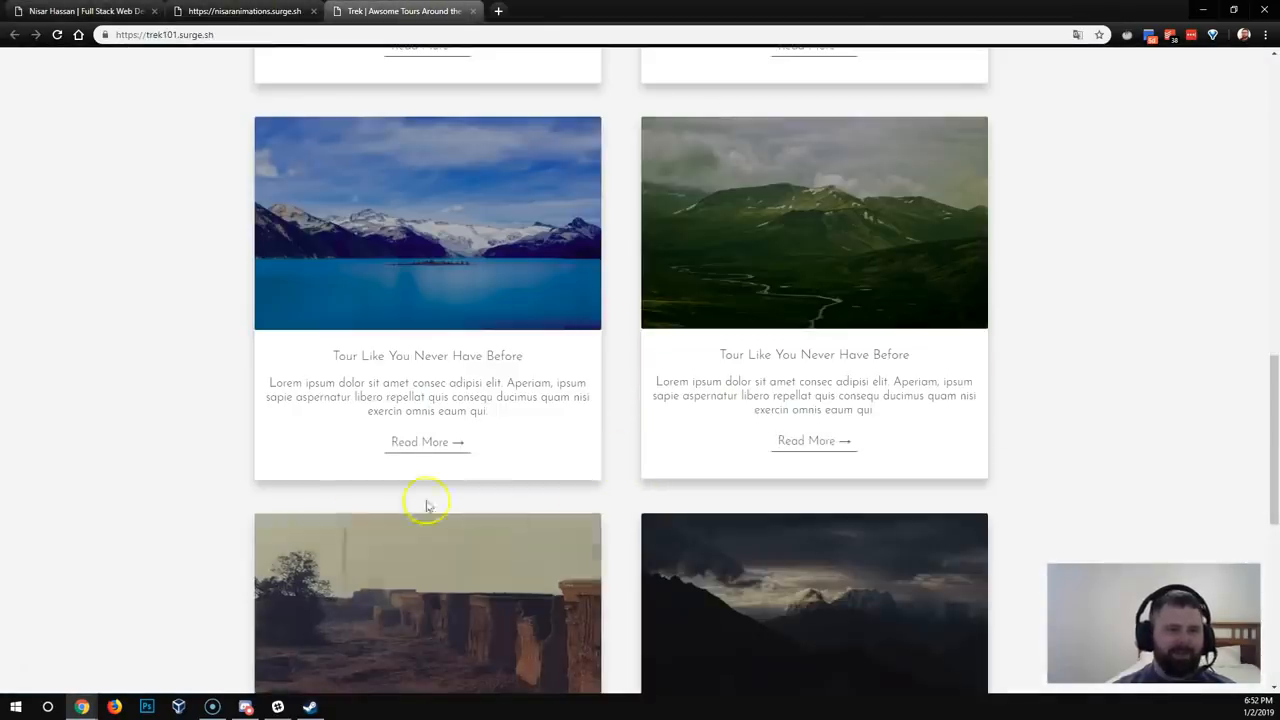
{"action": "scroll", "scroll_direction": "down", "scroll_amount": 3}
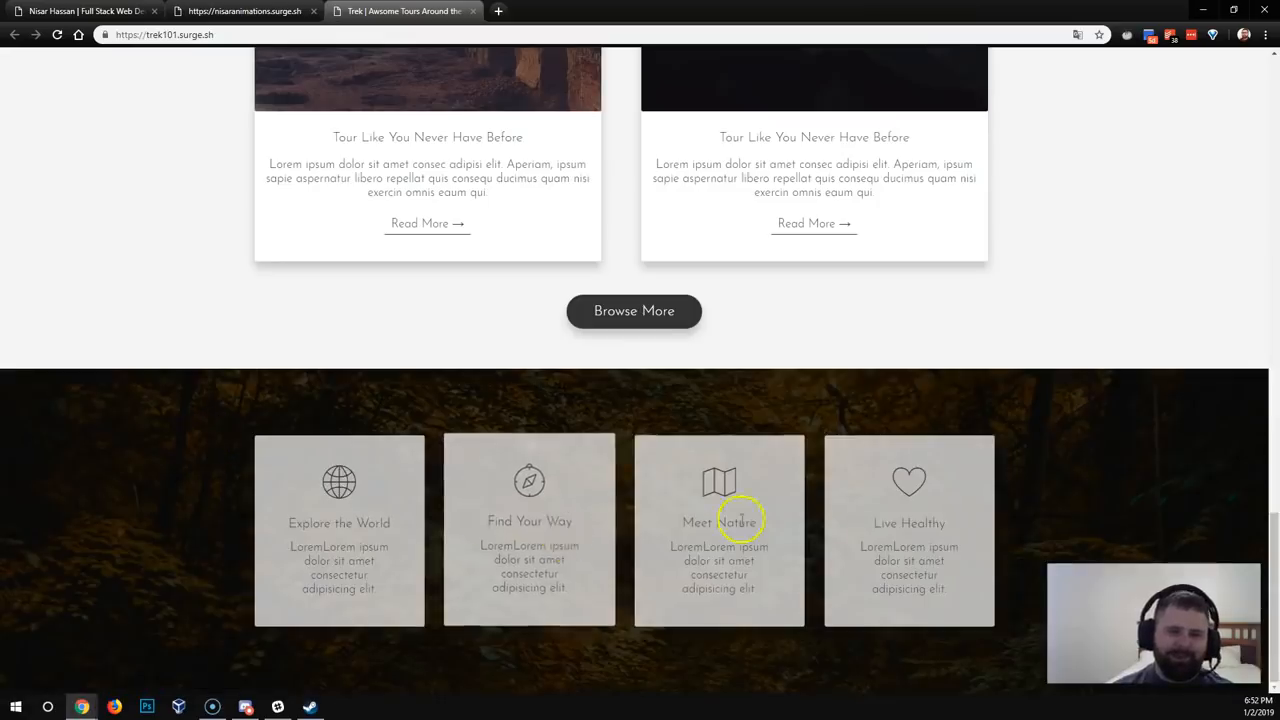
{"action": "scroll", "scroll_direction": "up", "scroll_amount": 3}
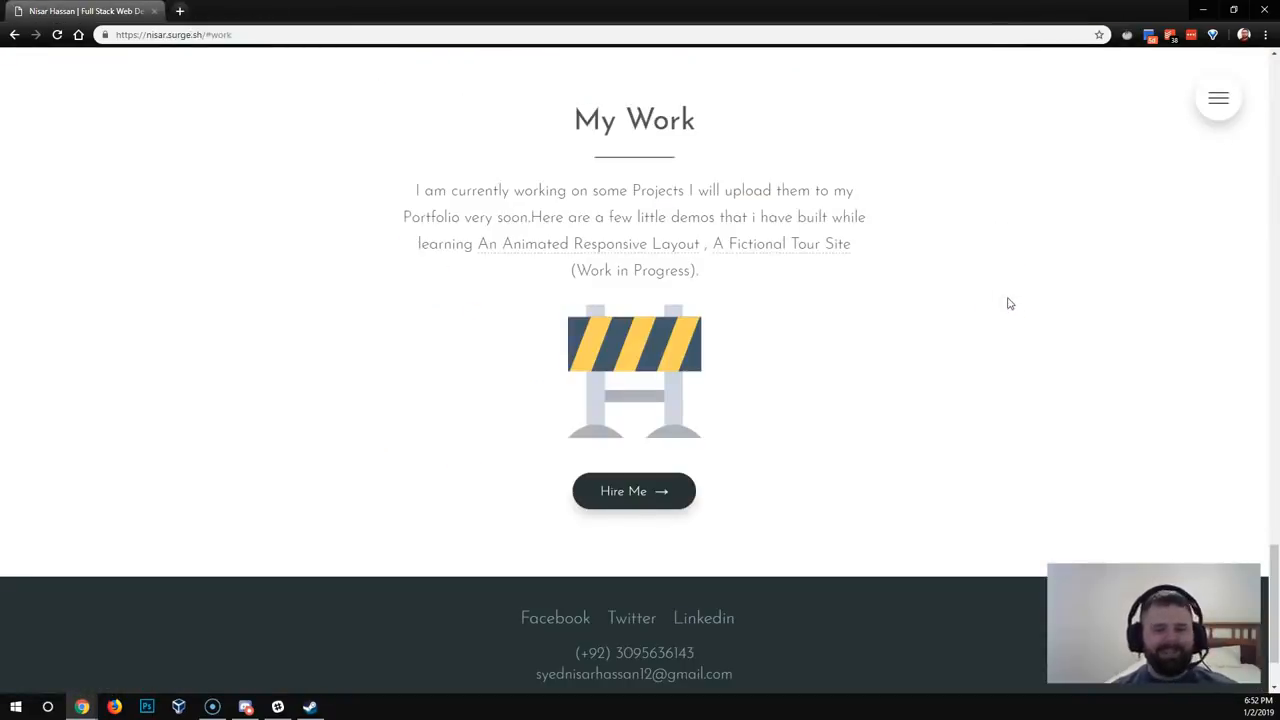
{"action": "scroll", "scroll_direction": "down", "scroll_amount": 3}
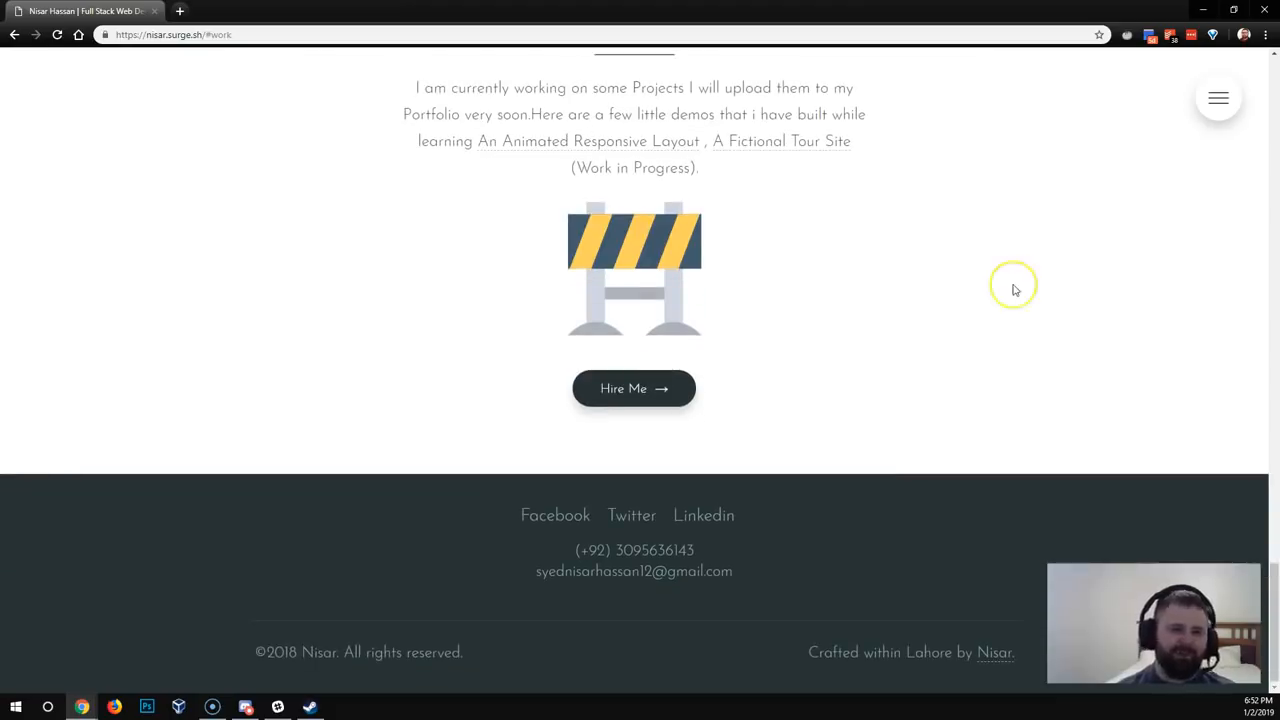
{"action": "mouse_move", "coordinate": [1015, 290]}
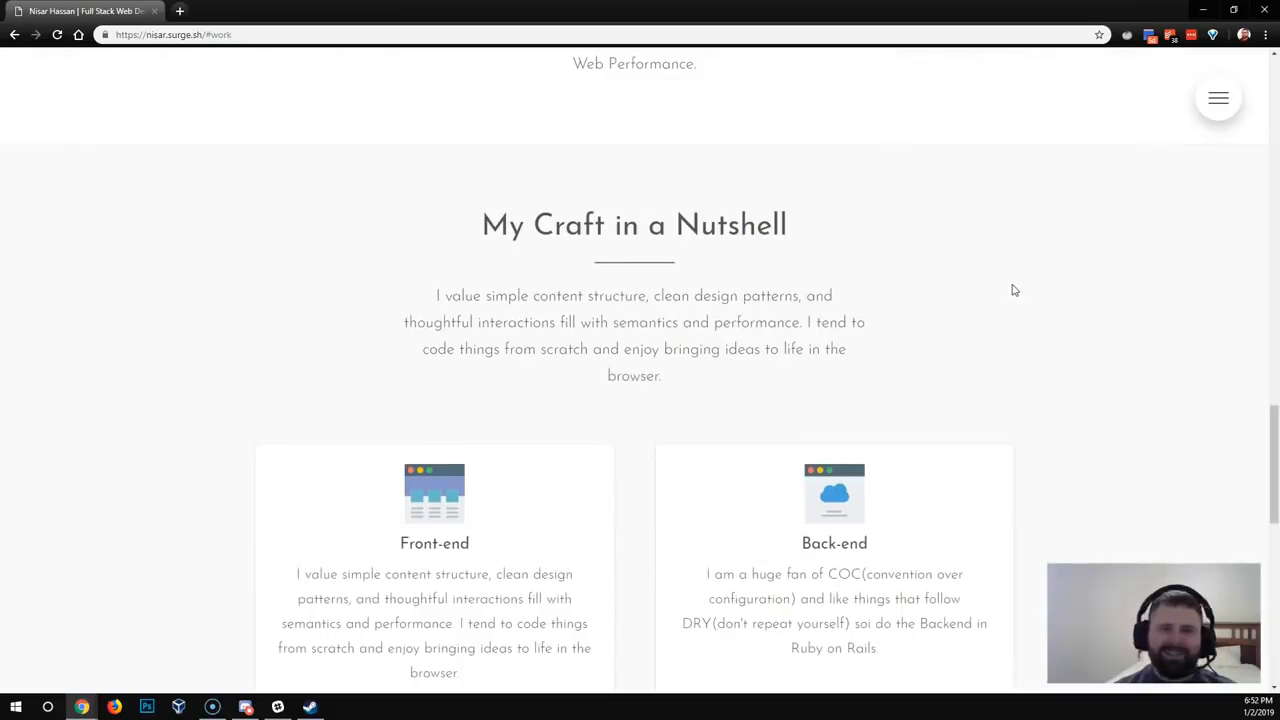
{"action": "scroll", "scroll_direction": "up", "scroll_amount": 3}
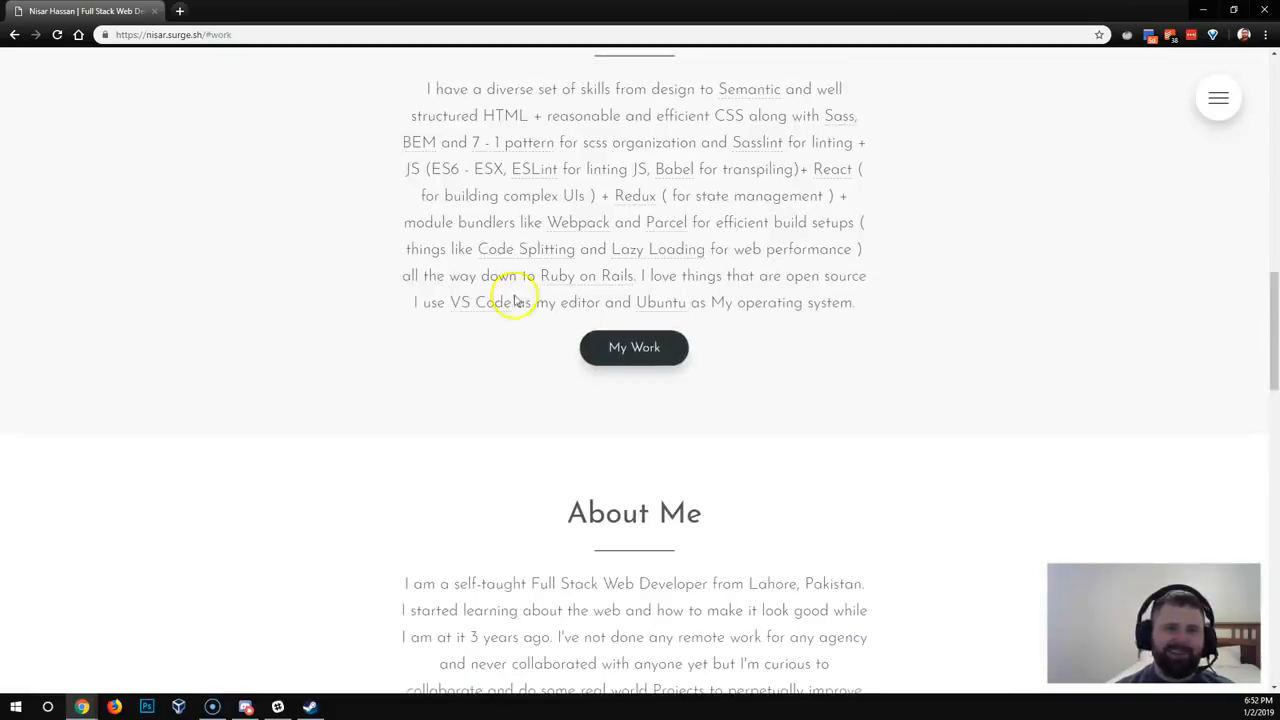
{"action": "scroll", "scroll_direction": "down", "scroll_amount": 3}
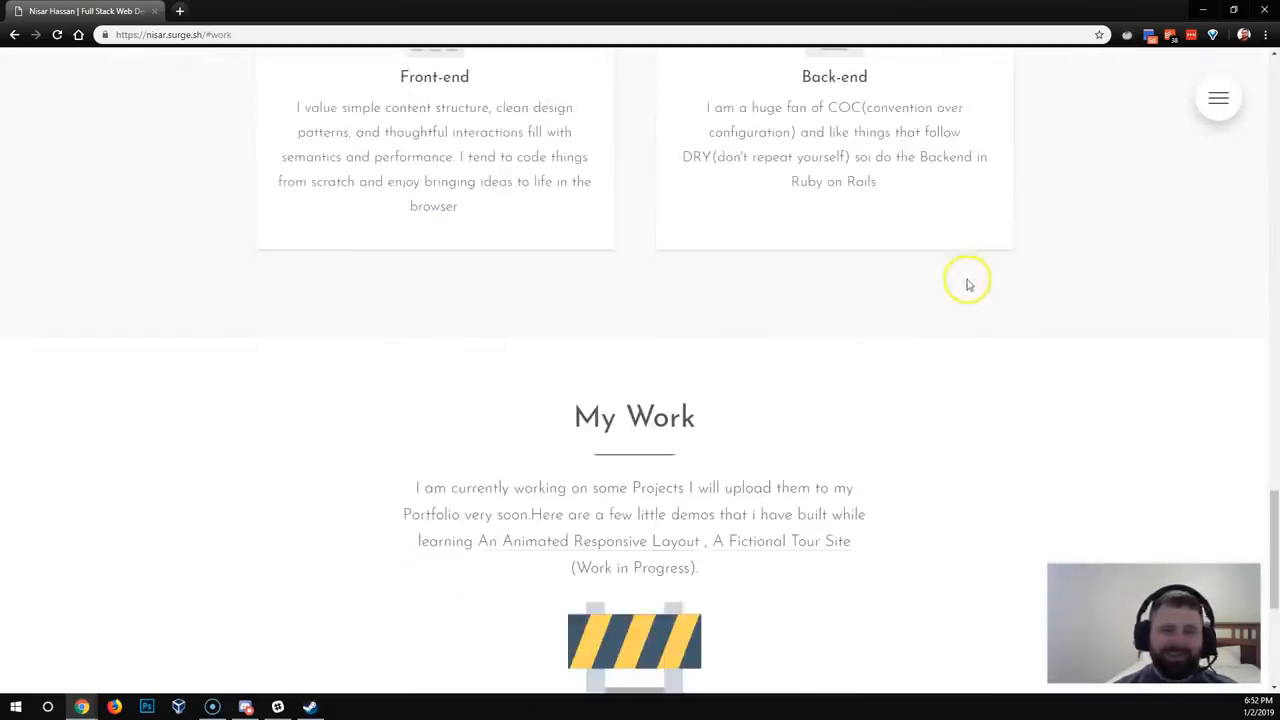
{"action": "scroll", "scroll_direction": "down", "scroll_amount": 3}
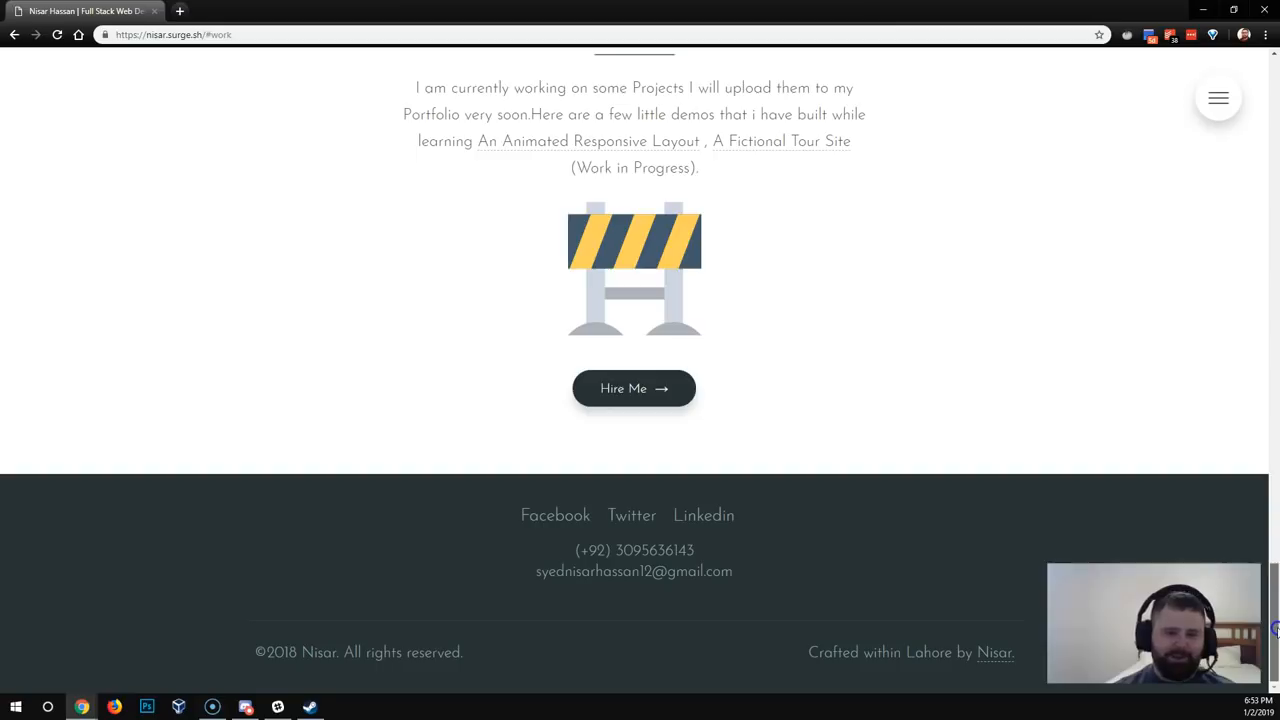
{"action": "scroll", "scroll_direction": "up", "scroll_amount": 3}
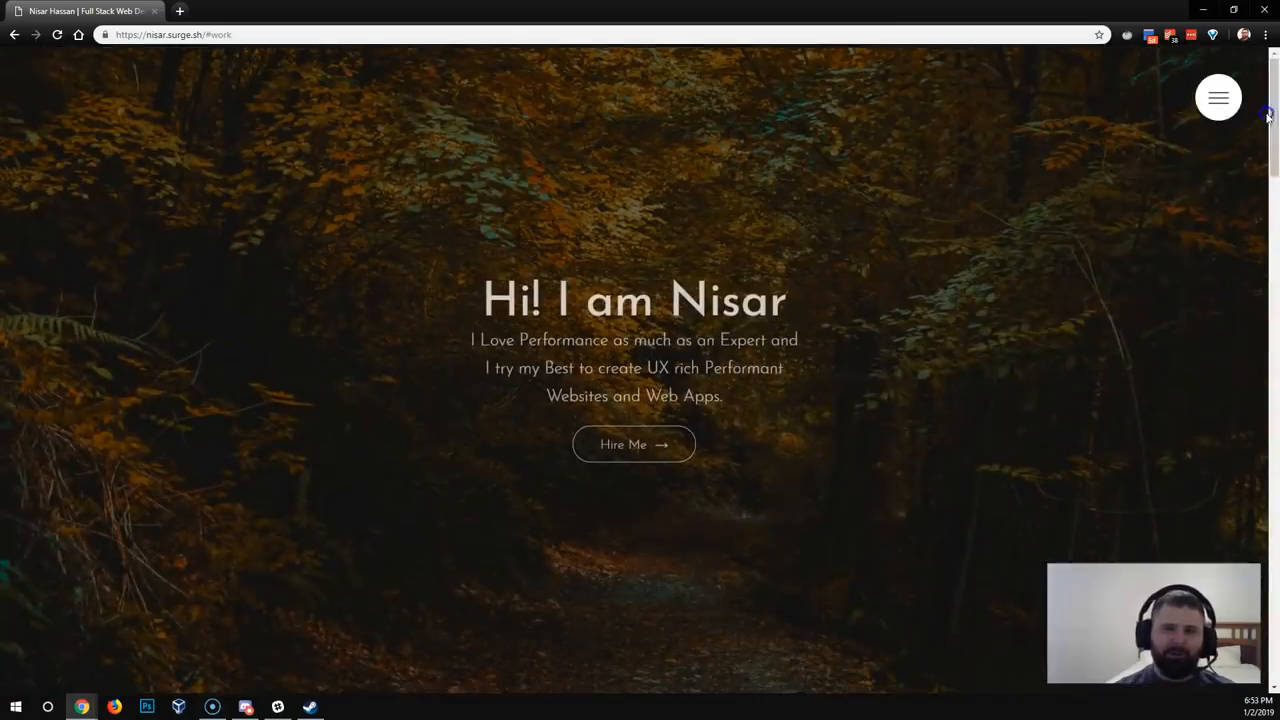
Jump to 02 Skills through the hamburger menu, then reopen the menu
{"action": "left_click", "coordinate": [1218, 97]}
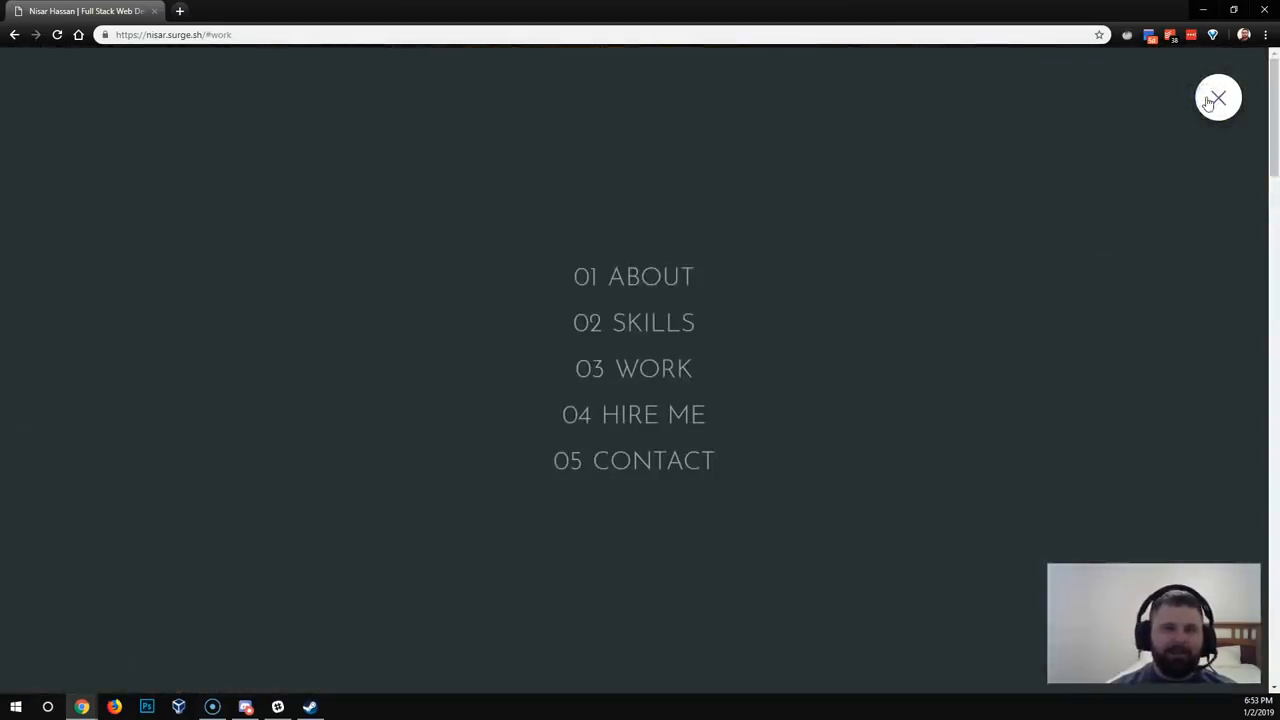
{"action": "mouse_move", "coordinate": [634, 322]}
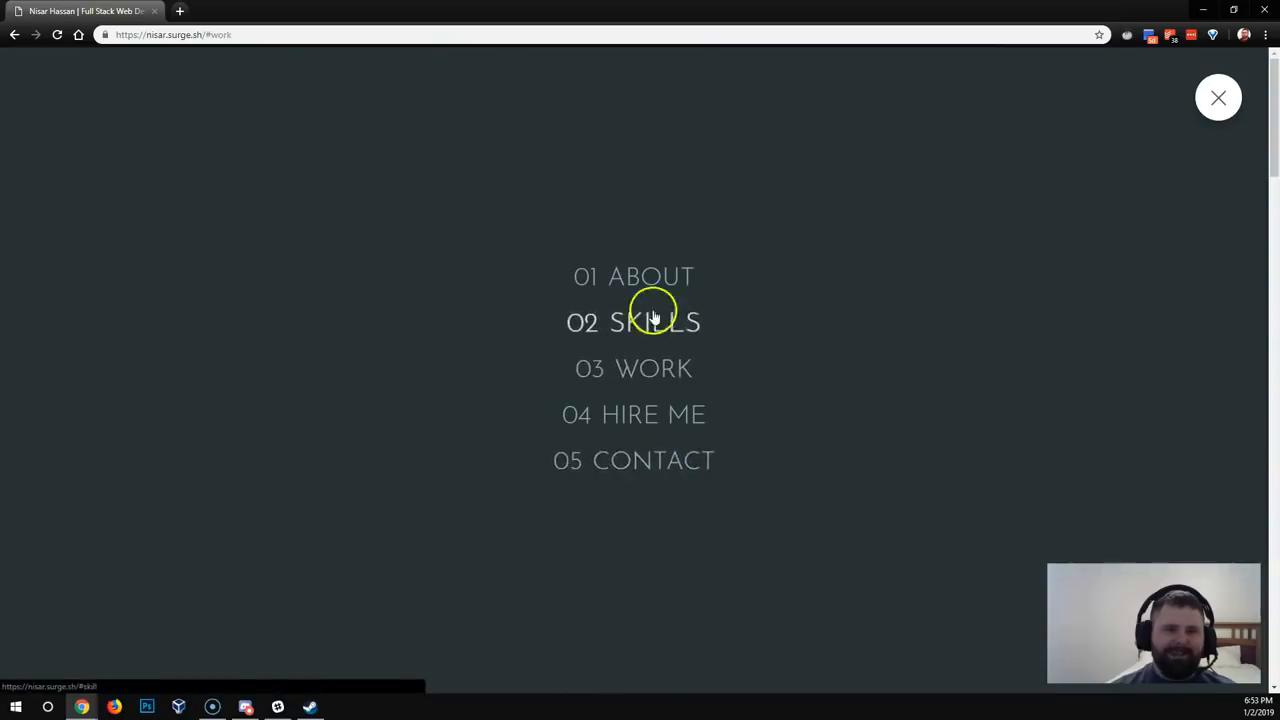
{"action": "left_click", "coordinate": [633, 322]}
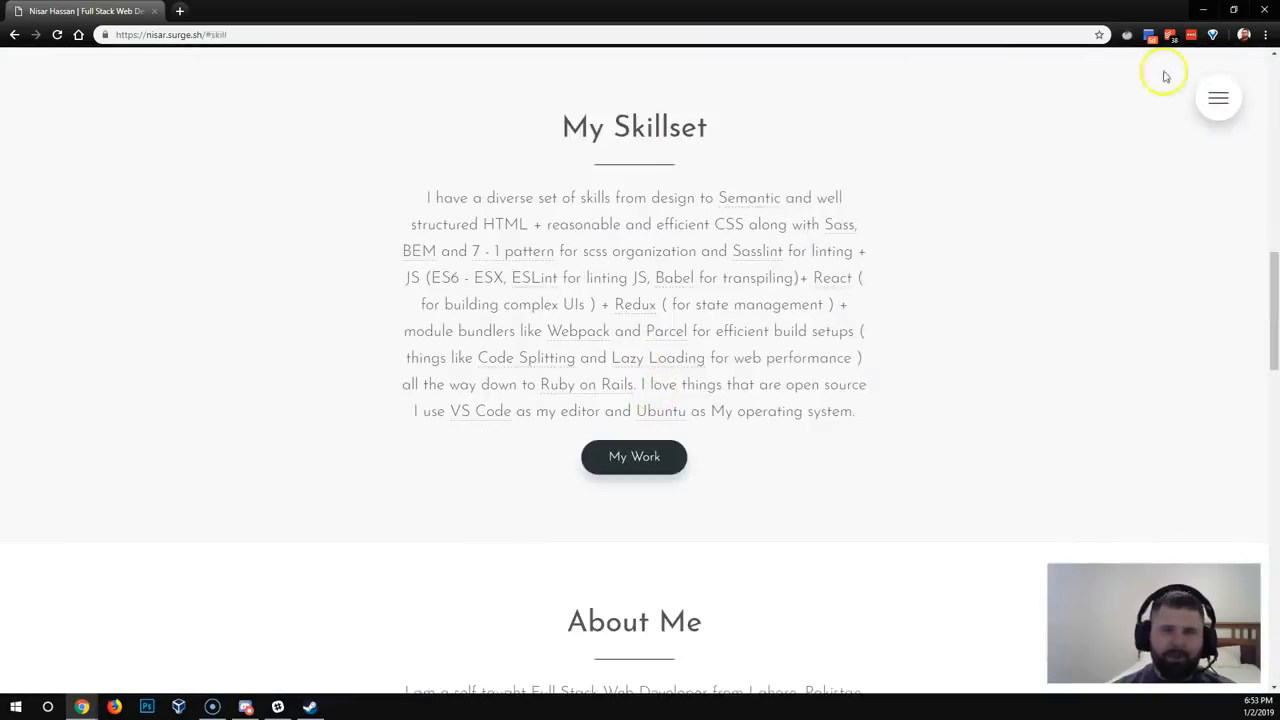
{"action": "left_click", "coordinate": [1218, 97]}
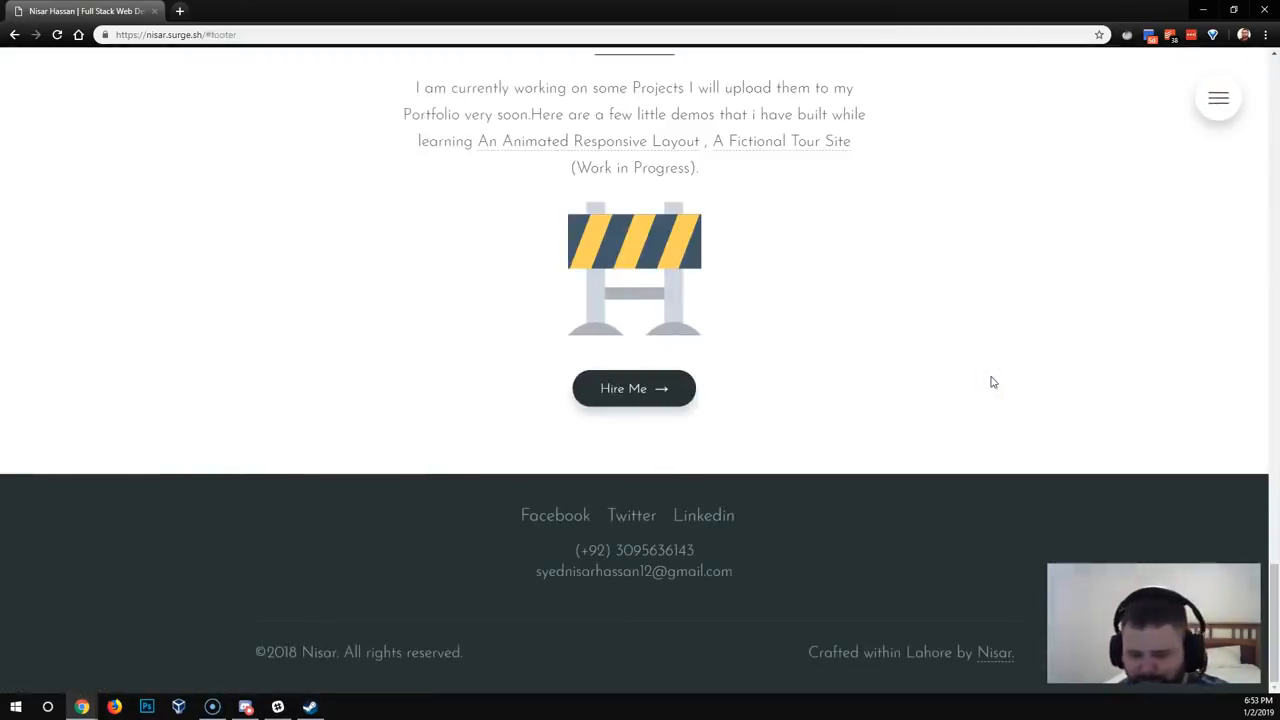
Preview the site in DevTools iPhone 6/7/8 mode and toggle its mobile menu
{"action": "key", "text": "F12"}
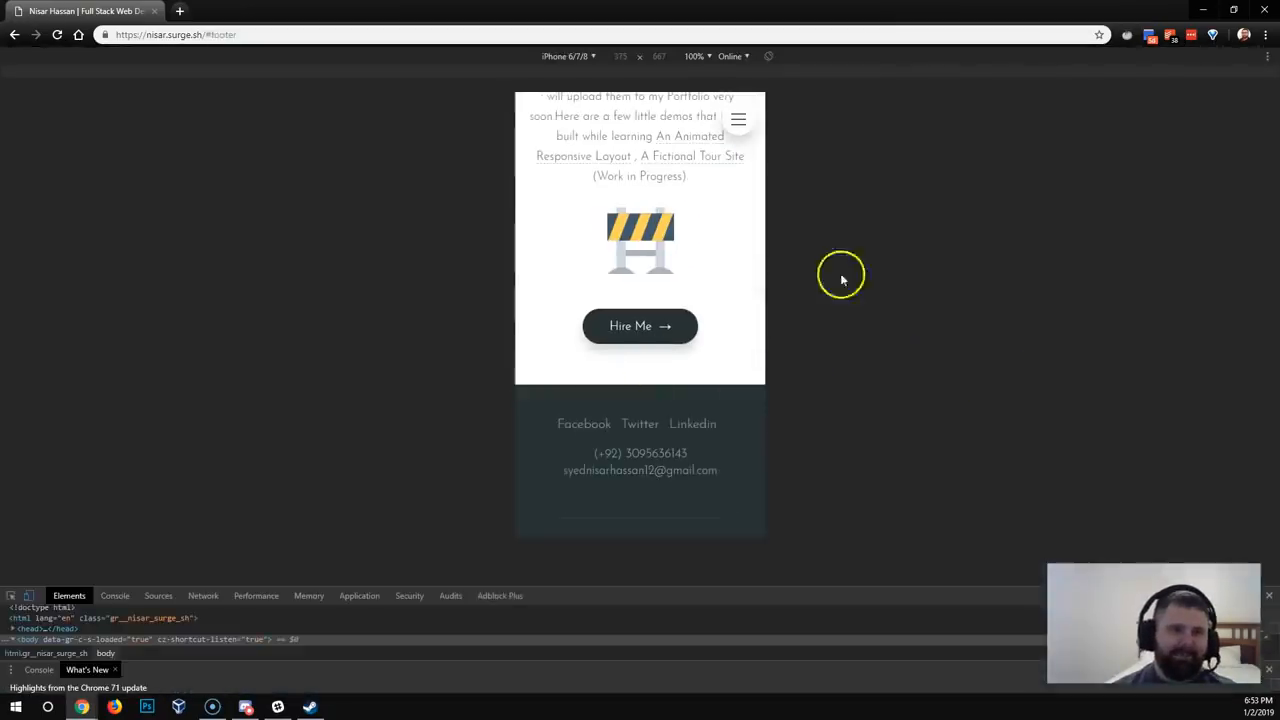
{"action": "left_click", "coordinate": [567, 56]}
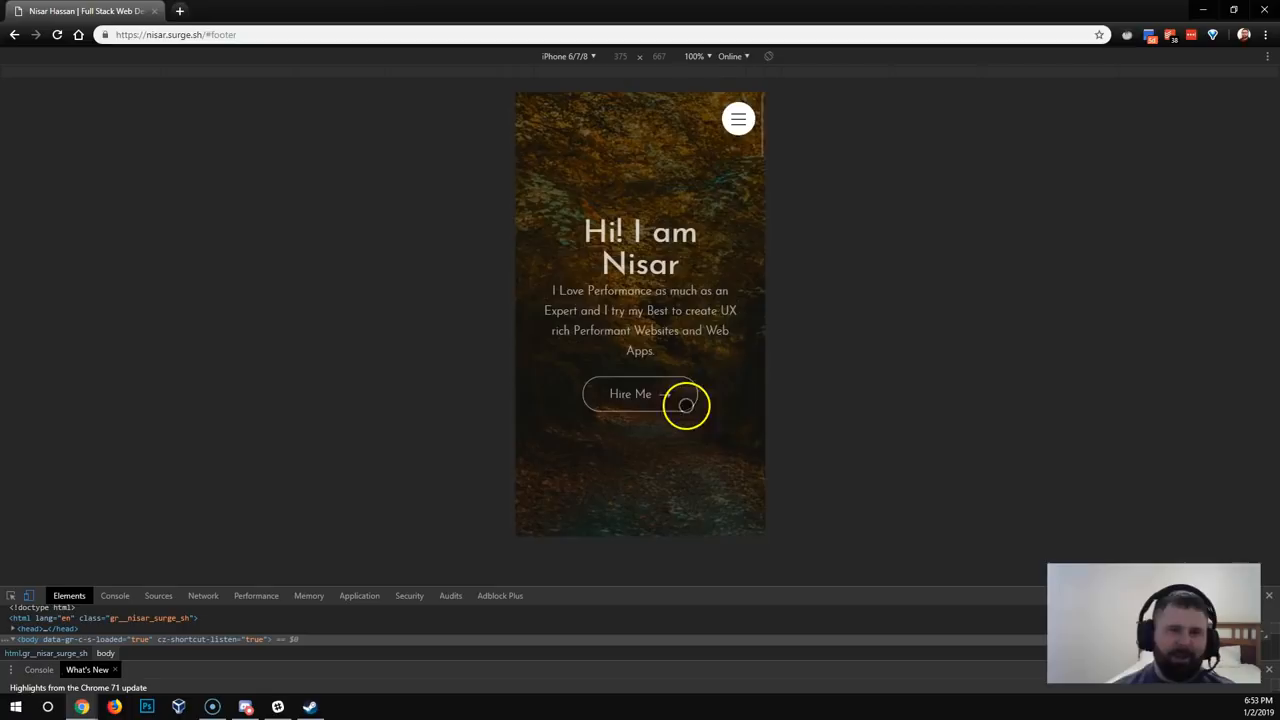
{"action": "left_click", "coordinate": [738, 118]}
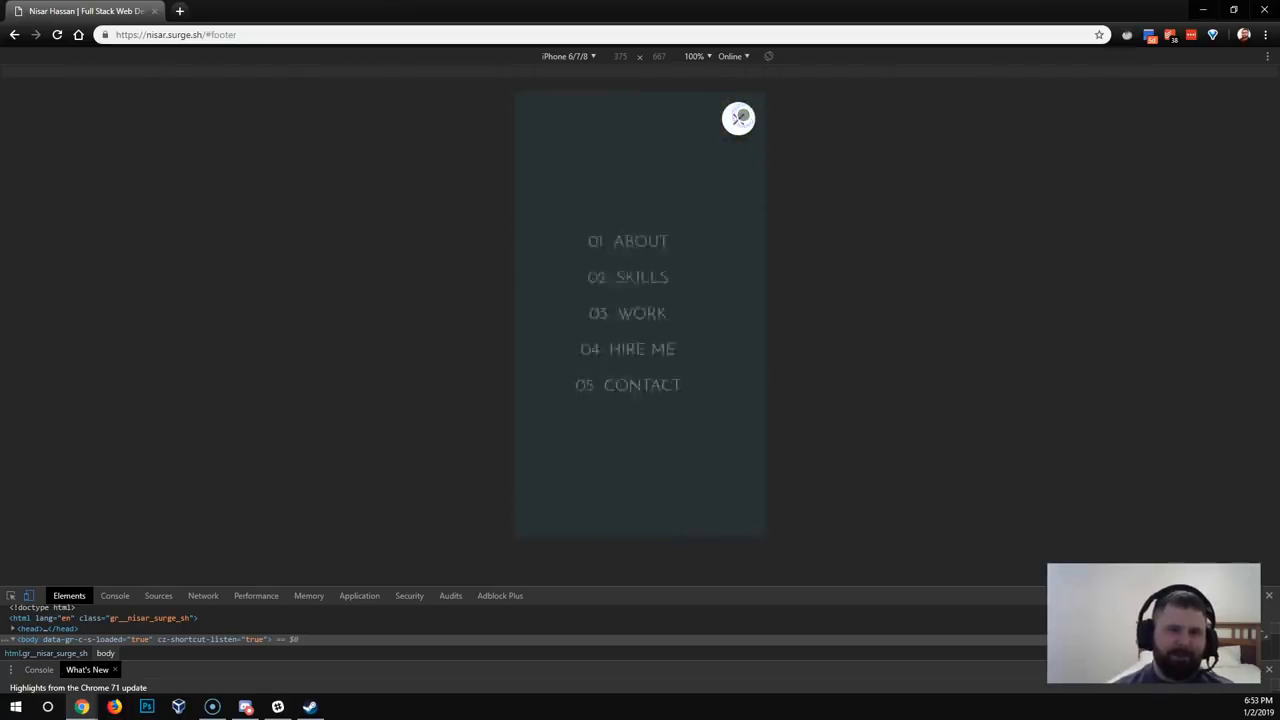
{"action": "left_click", "coordinate": [739, 117]}
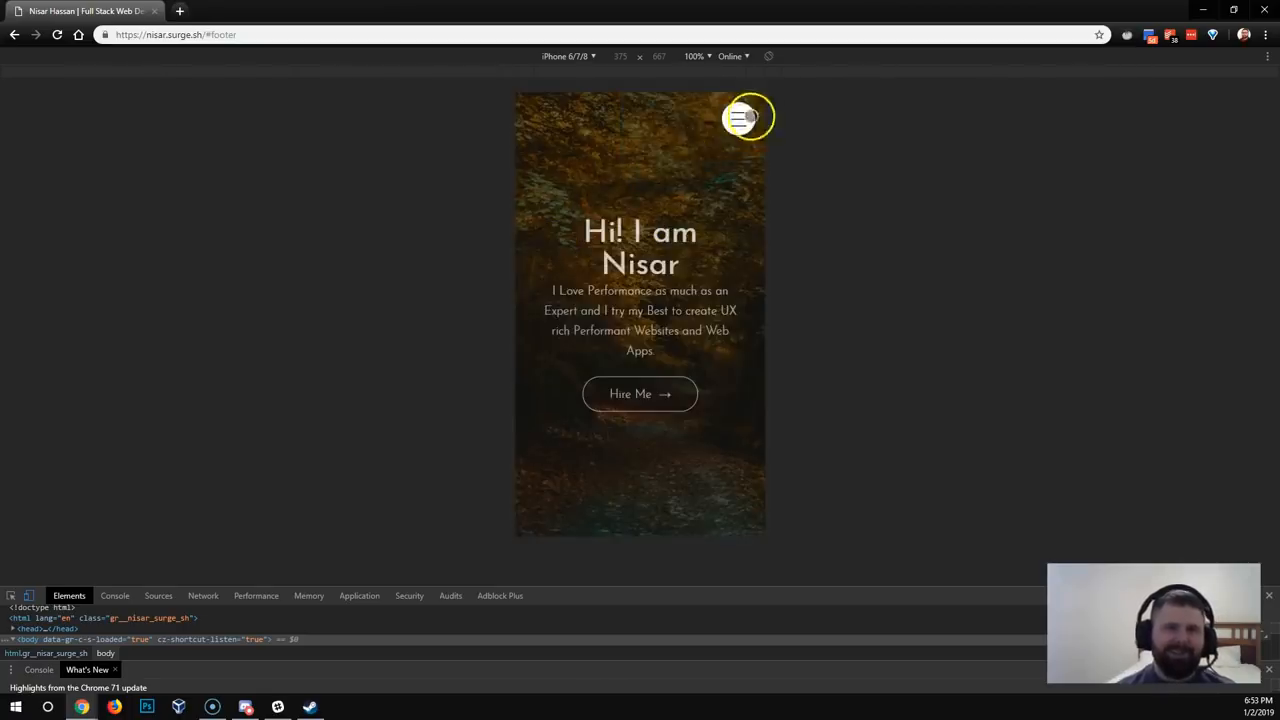
{"action": "scroll", "scroll_direction": "down", "scroll_amount": 3}
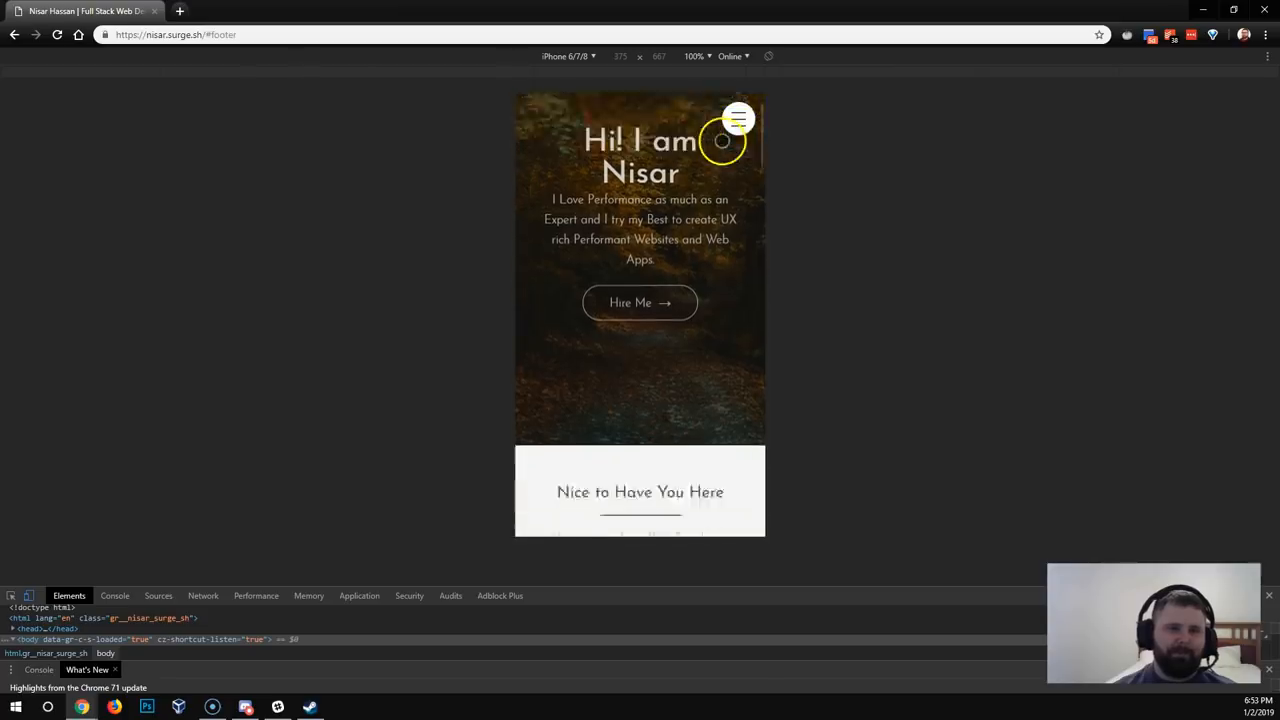
{"action": "scroll", "scroll_direction": "down", "scroll_amount": 3}
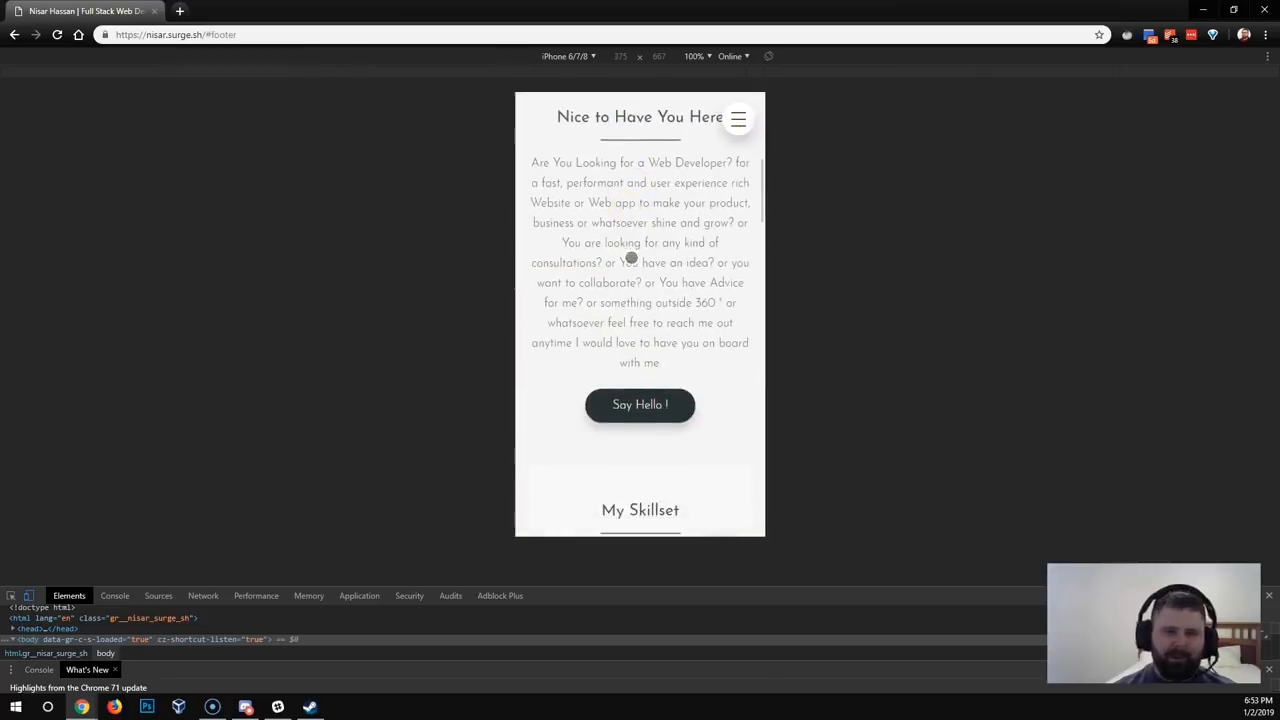
{"action": "scroll", "scroll_direction": "up", "scroll_amount": 3}
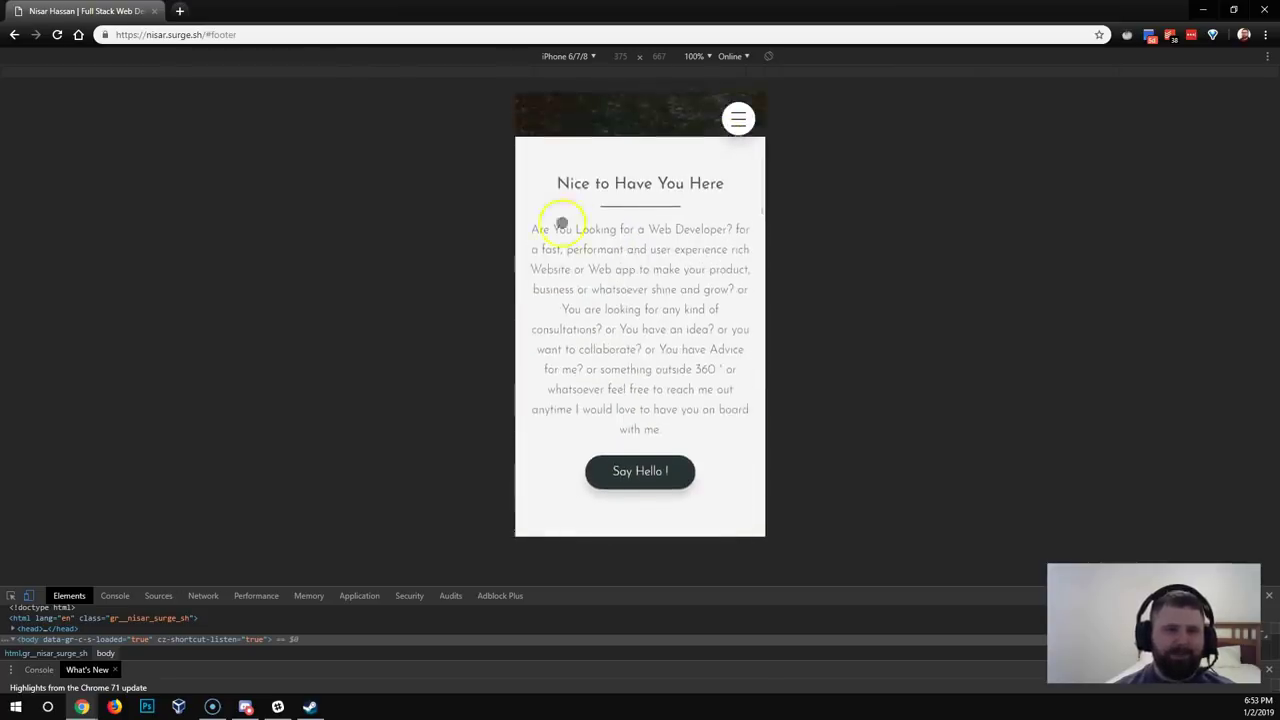
{"action": "scroll", "scroll_direction": "down", "scroll_amount": 3}
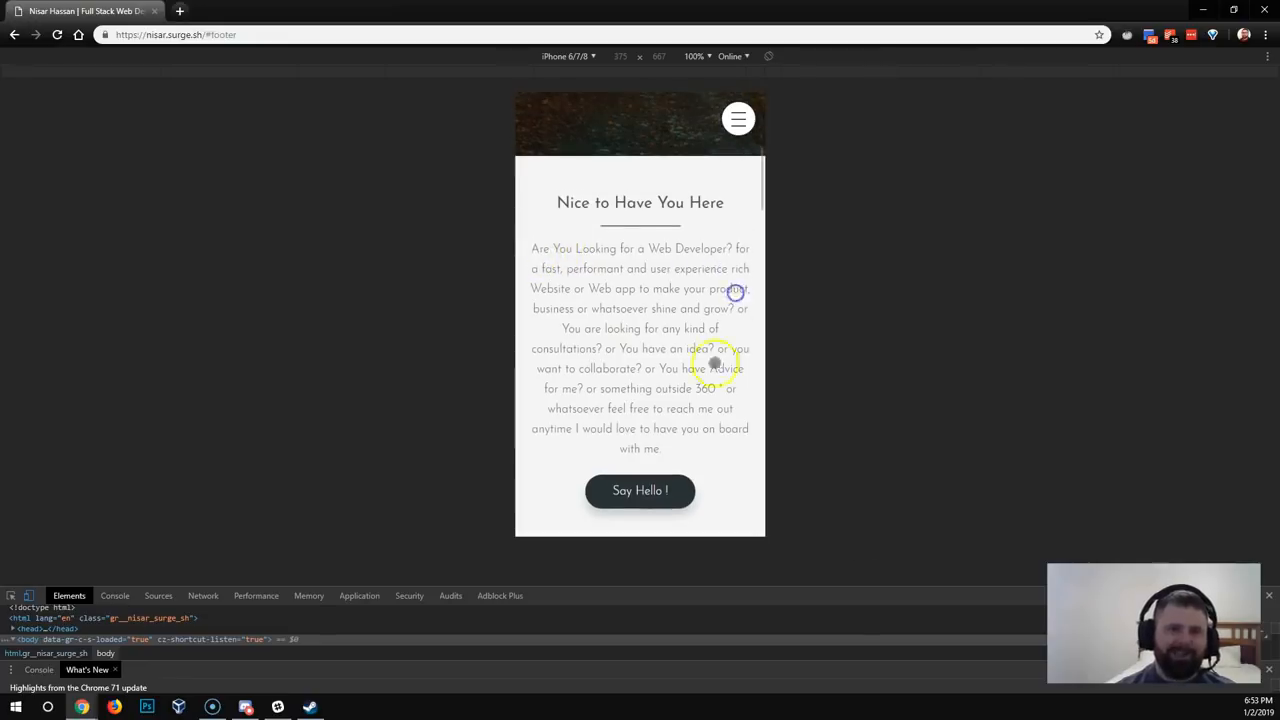
{"action": "mouse_move", "coordinate": [658, 422]}
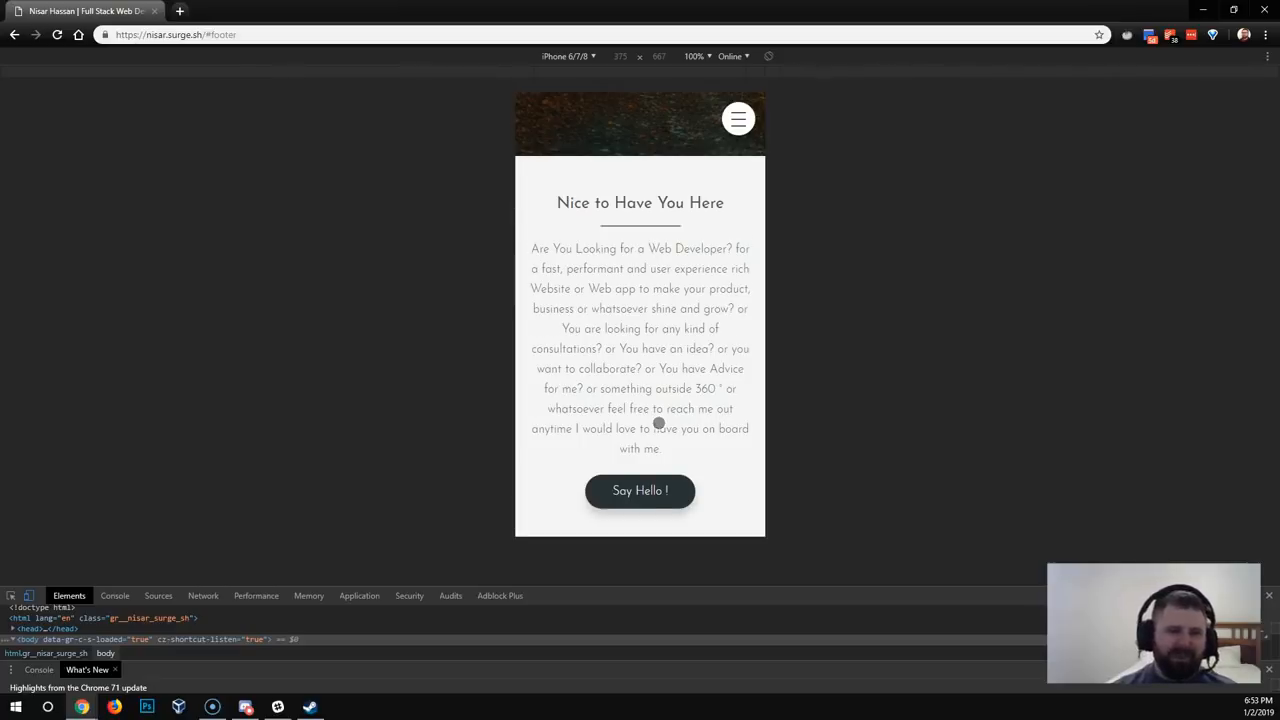
{"action": "scroll", "scroll_direction": "down", "scroll_amount": 3}
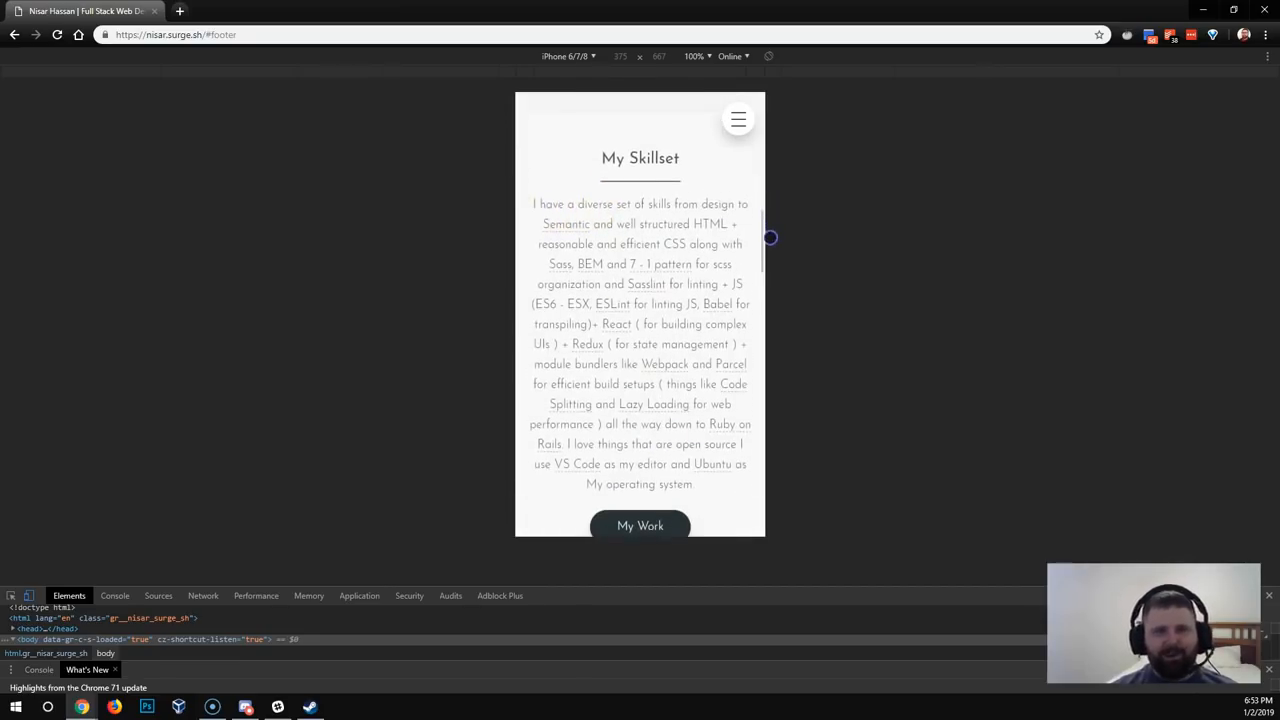
Scroll the phone preview down to the footer and back up to the greeting
{"action": "scroll", "scroll_direction": "up", "scroll_amount": 3}
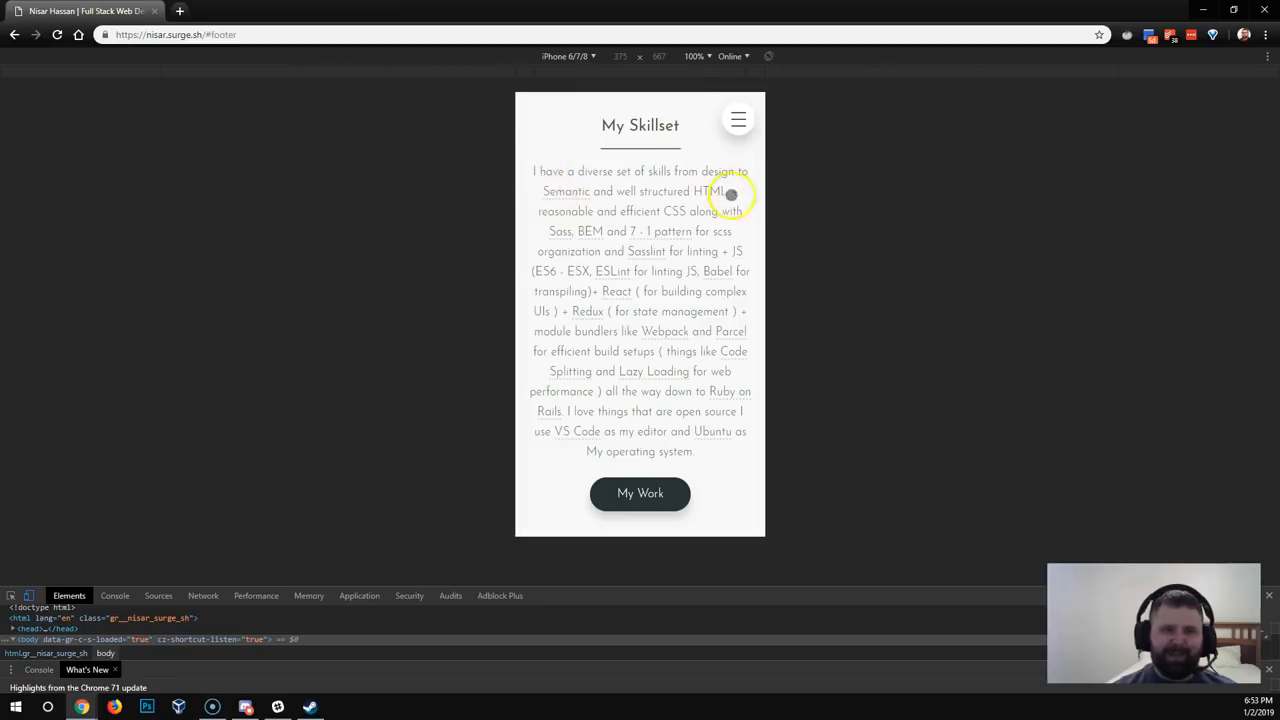
{"action": "mouse_move", "coordinate": [536, 412]}
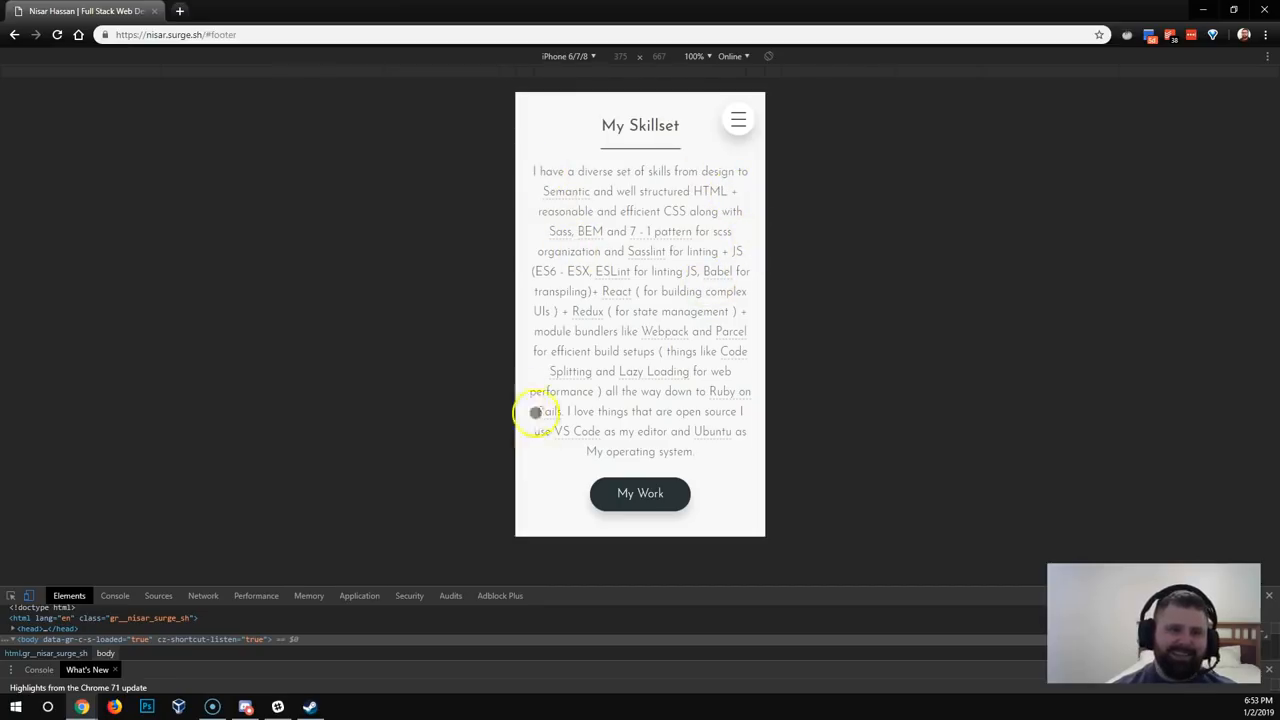
{"action": "mouse_move", "coordinate": [655, 323]}
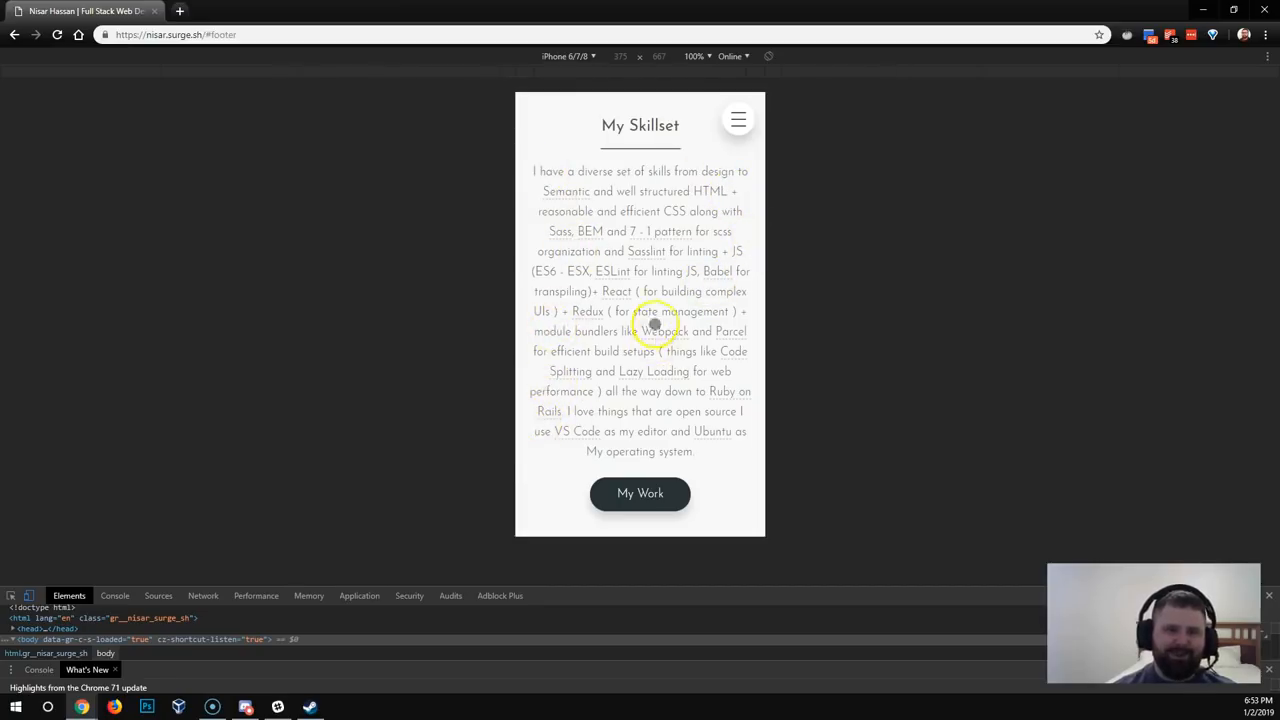
{"action": "mouse_move", "coordinate": [736, 452]}
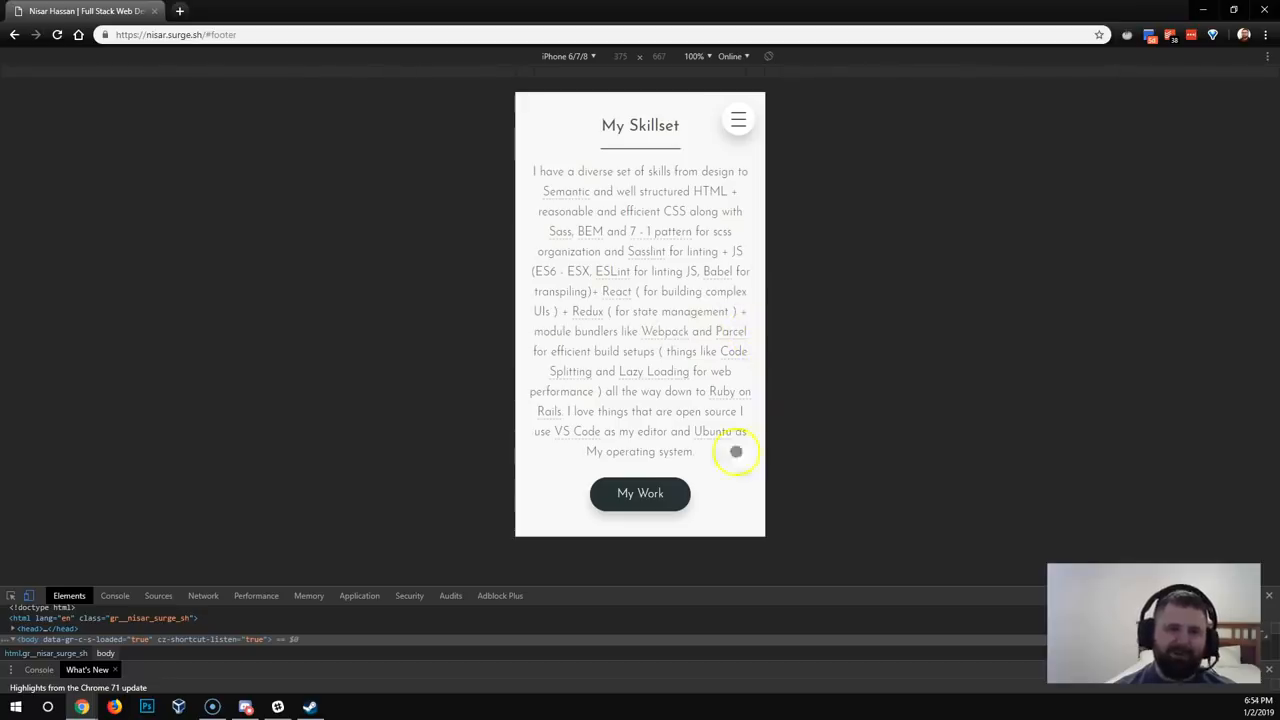
{"action": "mouse_move", "coordinate": [383, 368]}
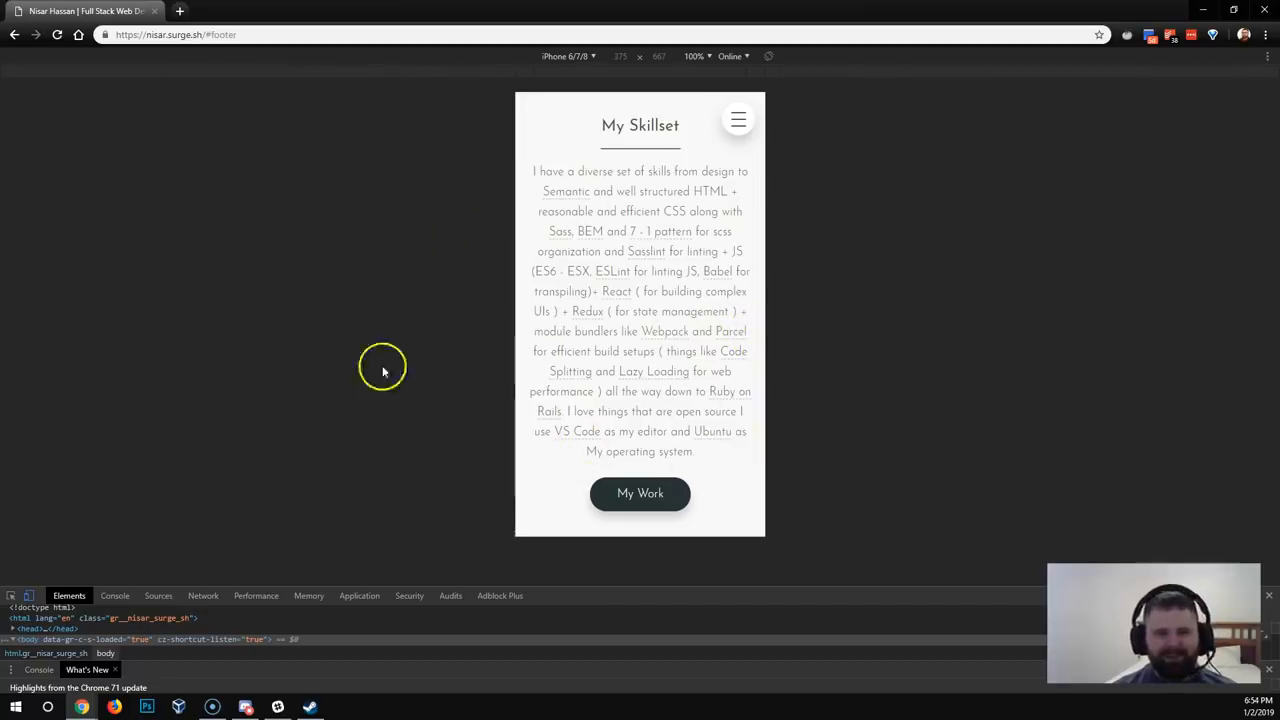
{"action": "mouse_move", "coordinate": [565, 364]}
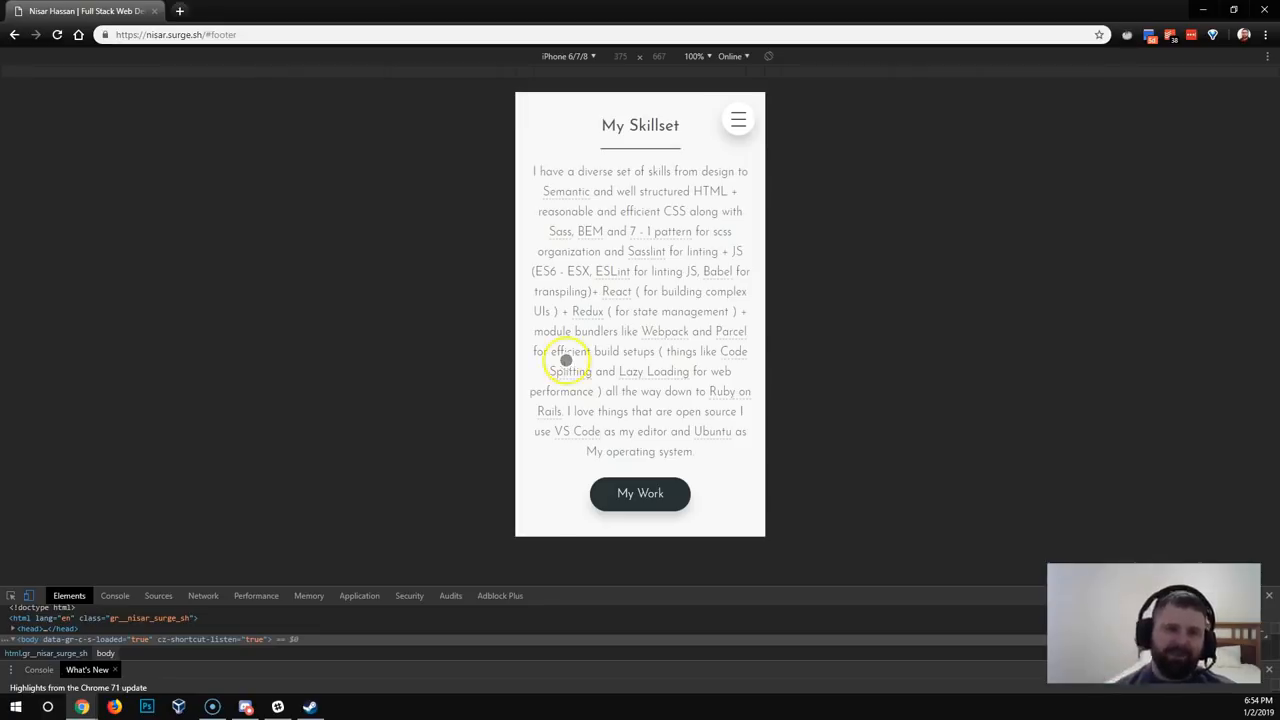
{"action": "scroll", "scroll_direction": "up", "scroll_amount": 3}
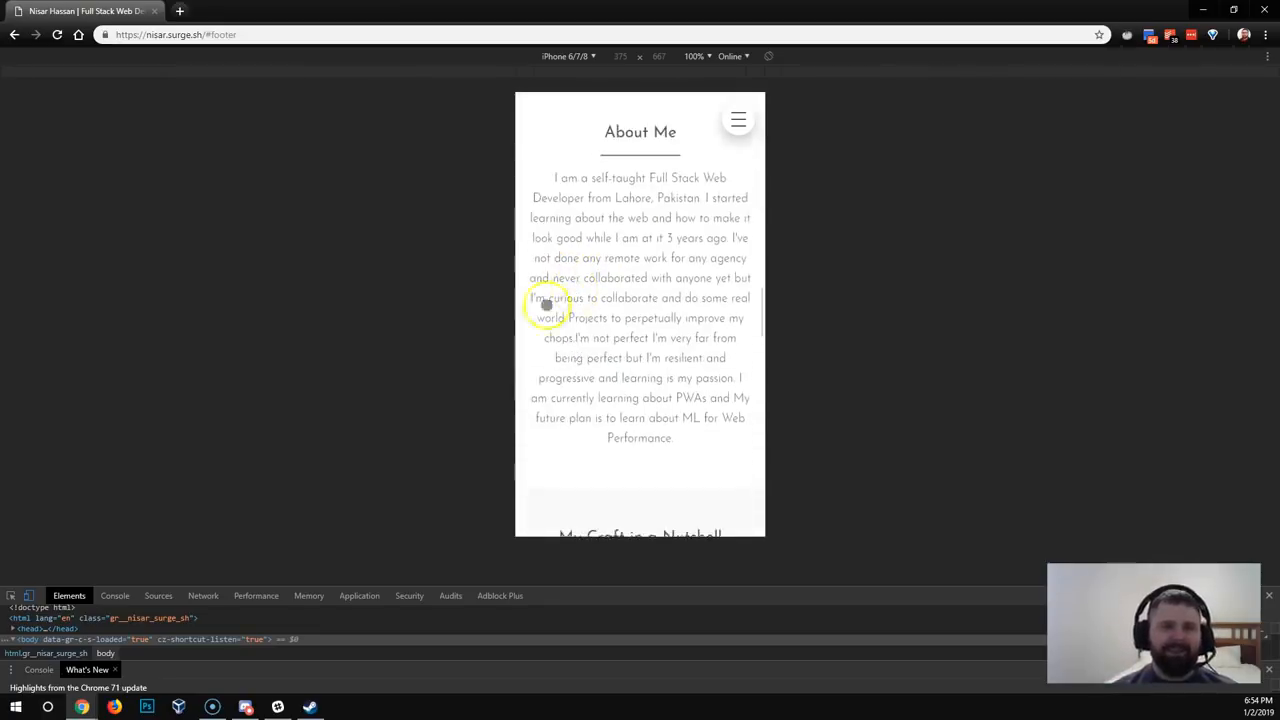
{"action": "scroll", "scroll_direction": "down", "scroll_amount": 3}
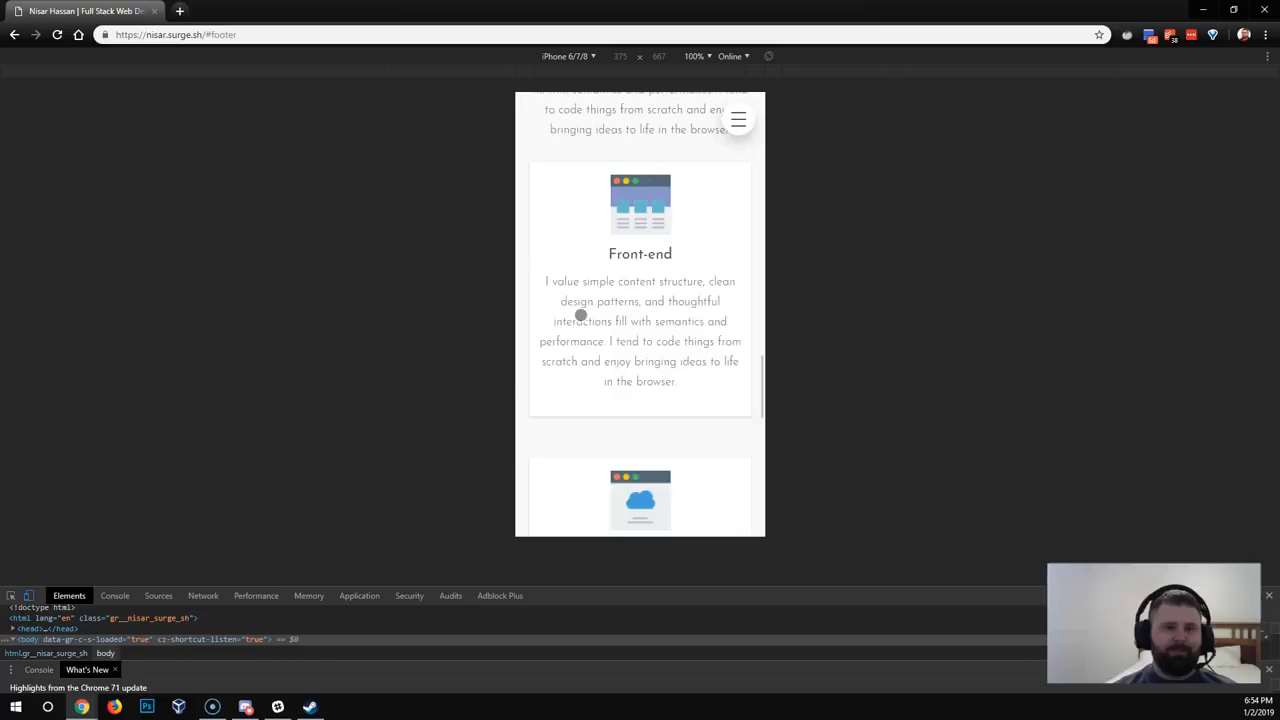
{"action": "scroll", "scroll_direction": "down", "scroll_amount": 3}
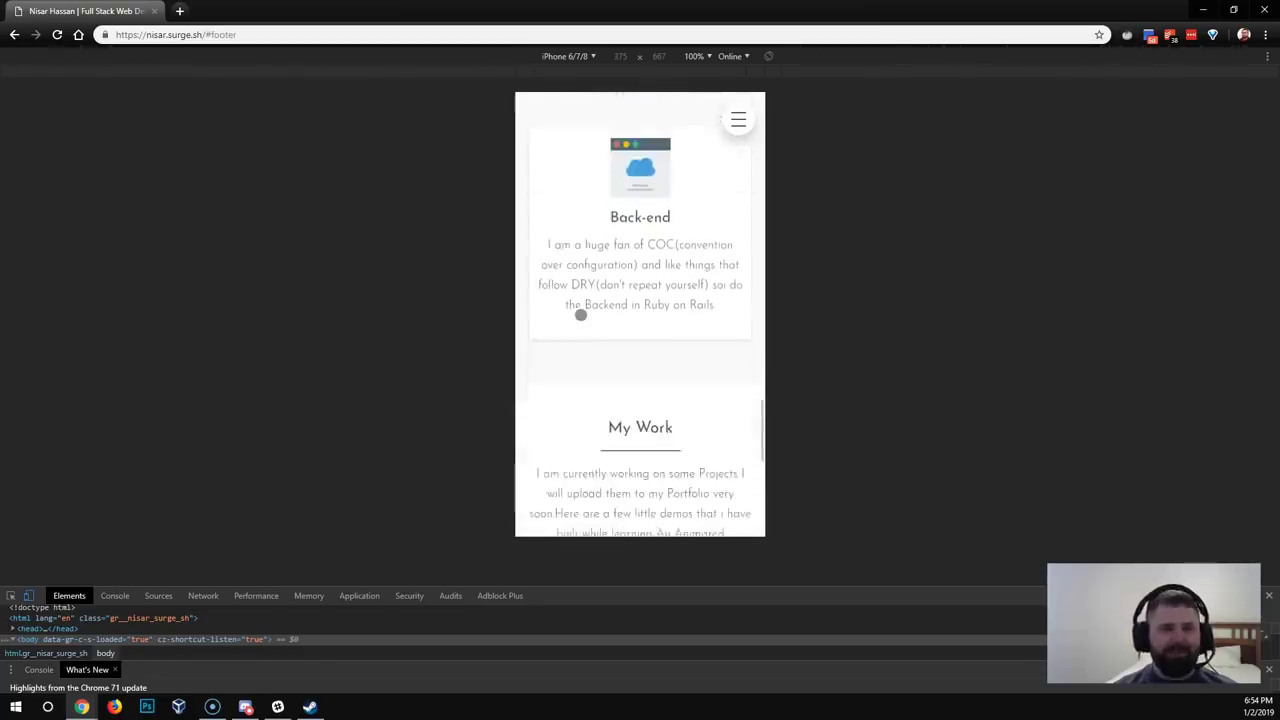
{"action": "scroll", "scroll_direction": "down", "scroll_amount": 3}
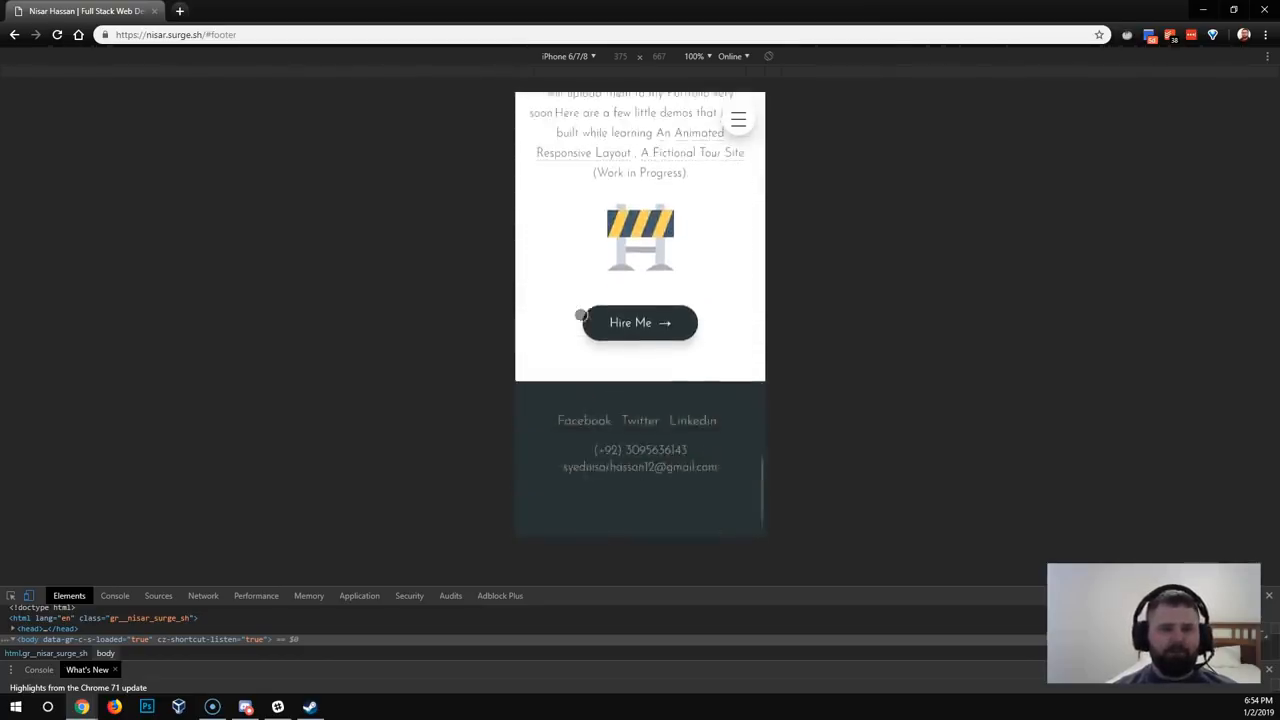
{"action": "scroll", "scroll_direction": "up", "scroll_amount": 3}
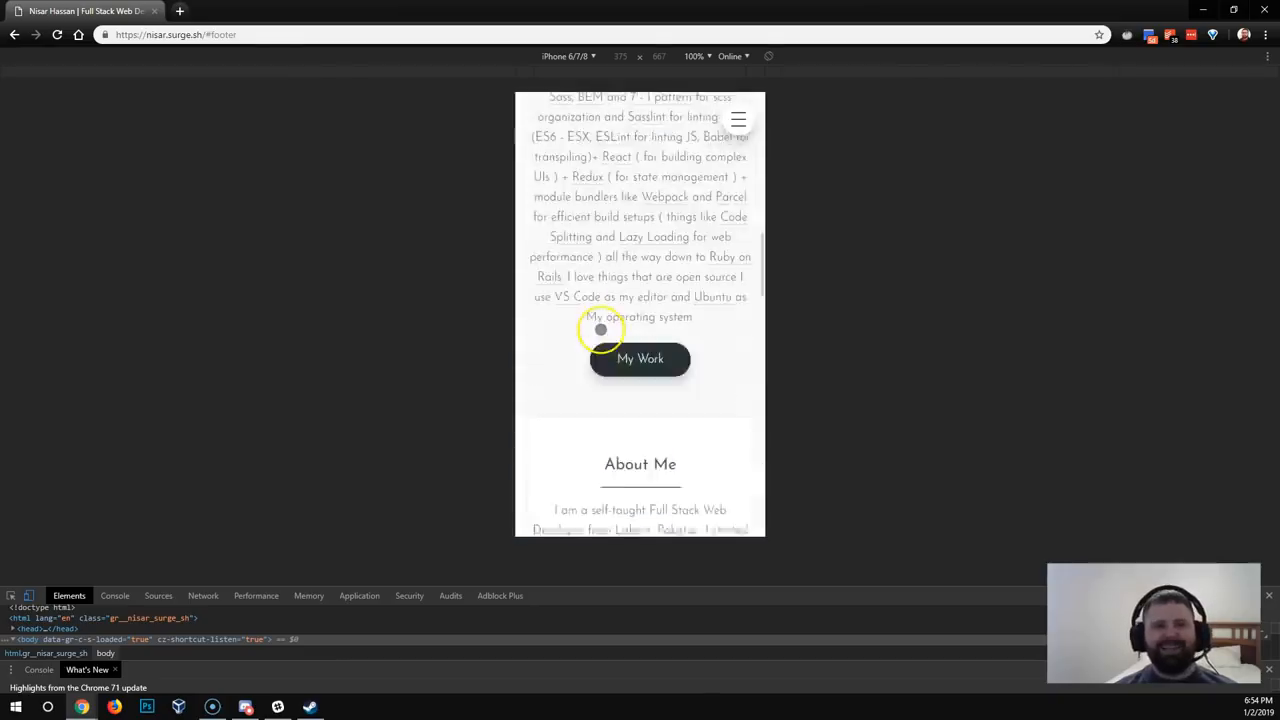
{"action": "scroll", "scroll_direction": "up", "scroll_amount": 3}
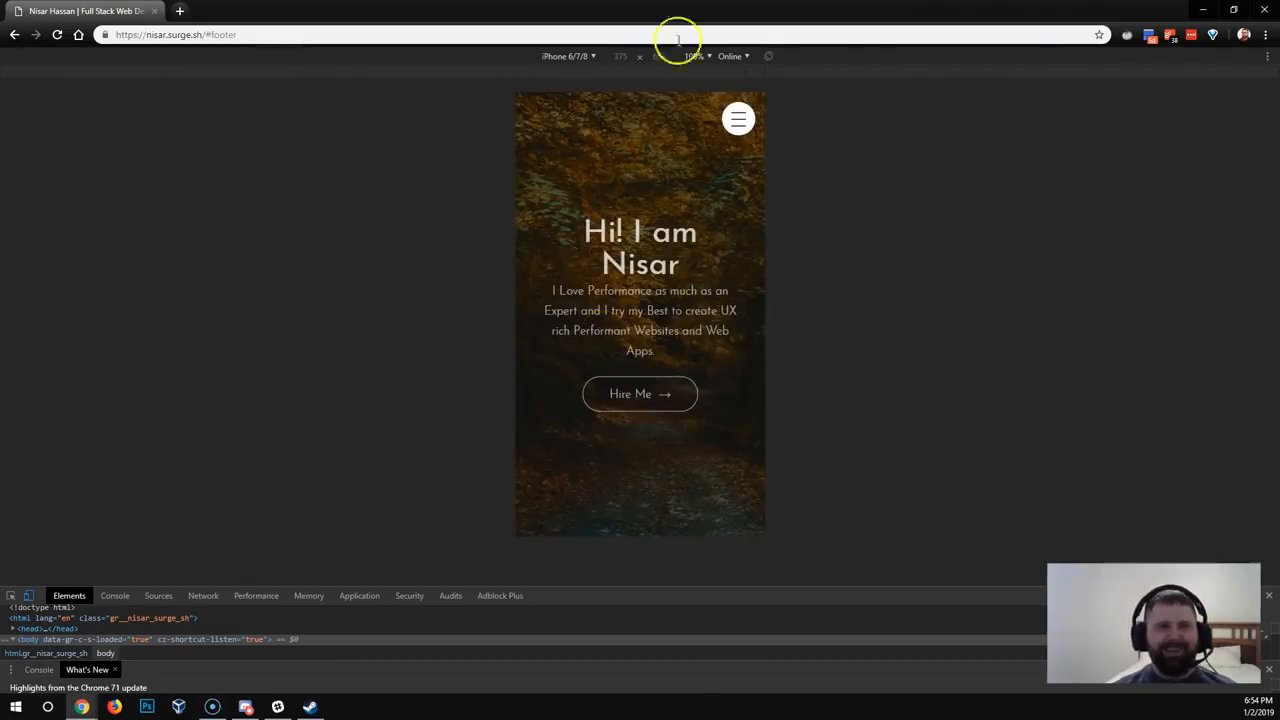
{"action": "mouse_move", "coordinate": [940, 173]}
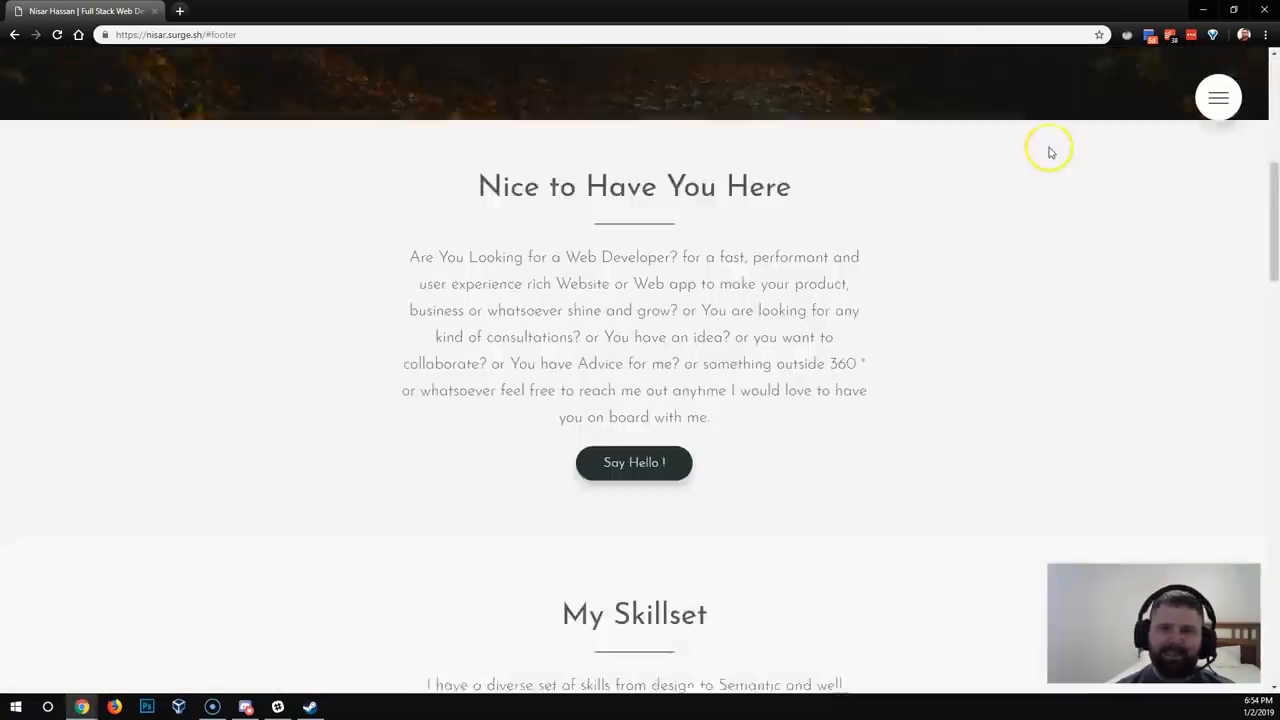
Scroll to the portfolio footer and follow its Facebook social link
{"action": "scroll", "scroll_direction": "down", "scroll_amount": 3}
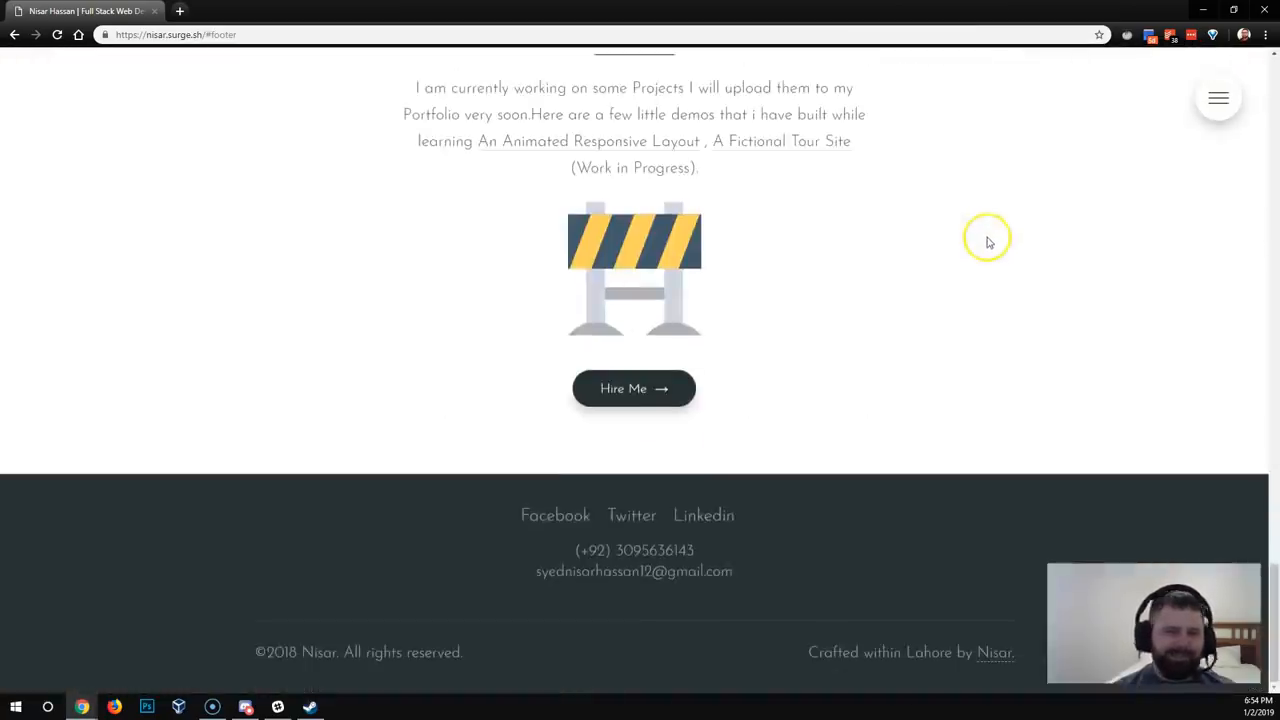
{"action": "mouse_move", "coordinate": [58, 690]}
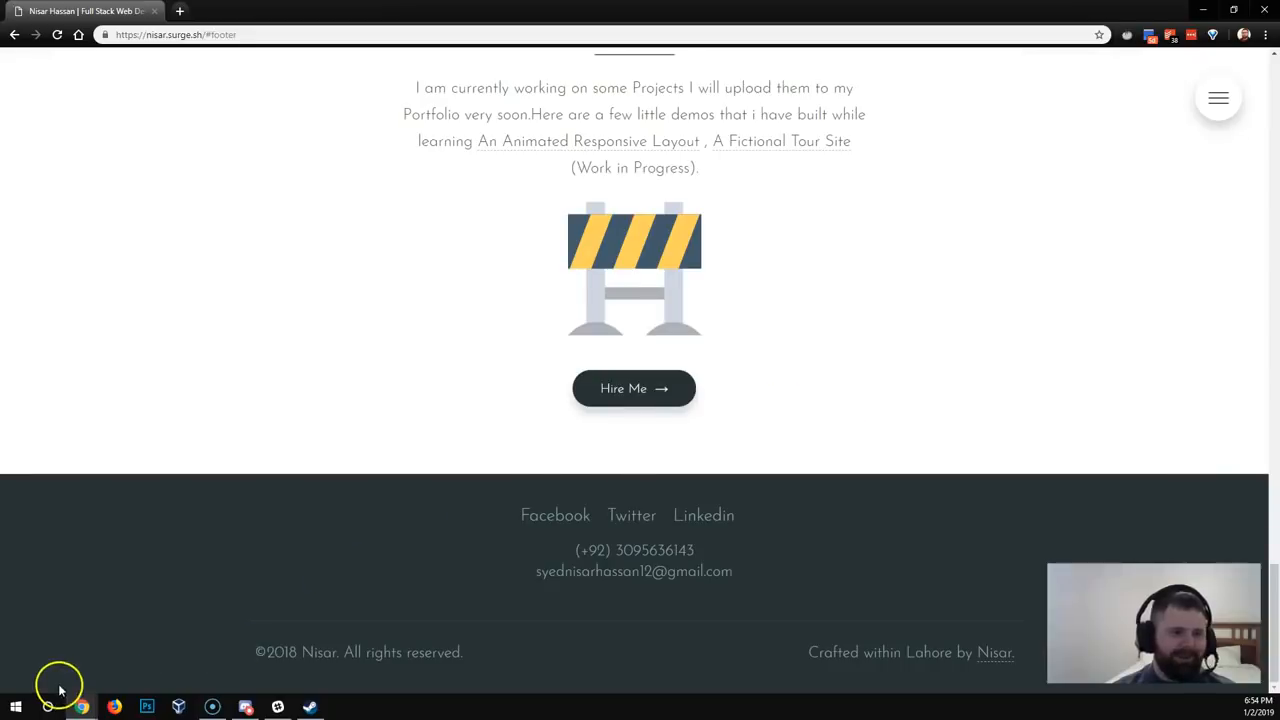
{"action": "mouse_move", "coordinate": [560, 515]}
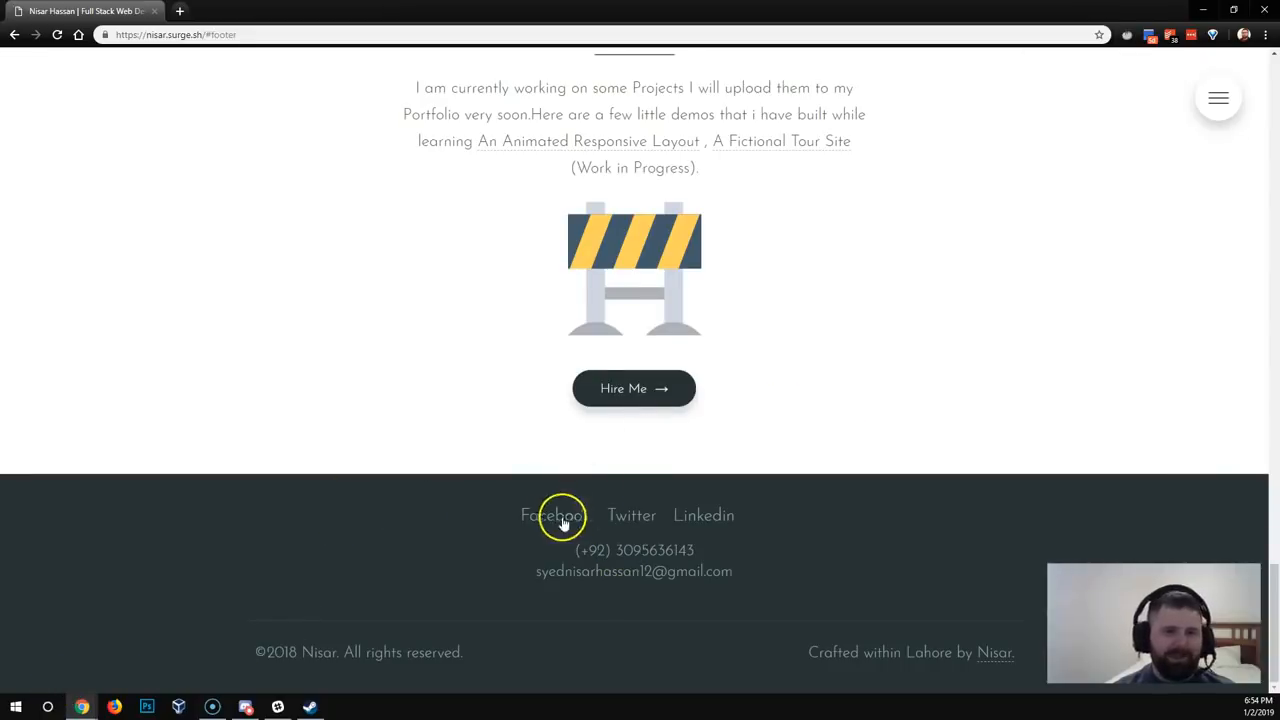
{"action": "left_click", "coordinate": [555, 515]}
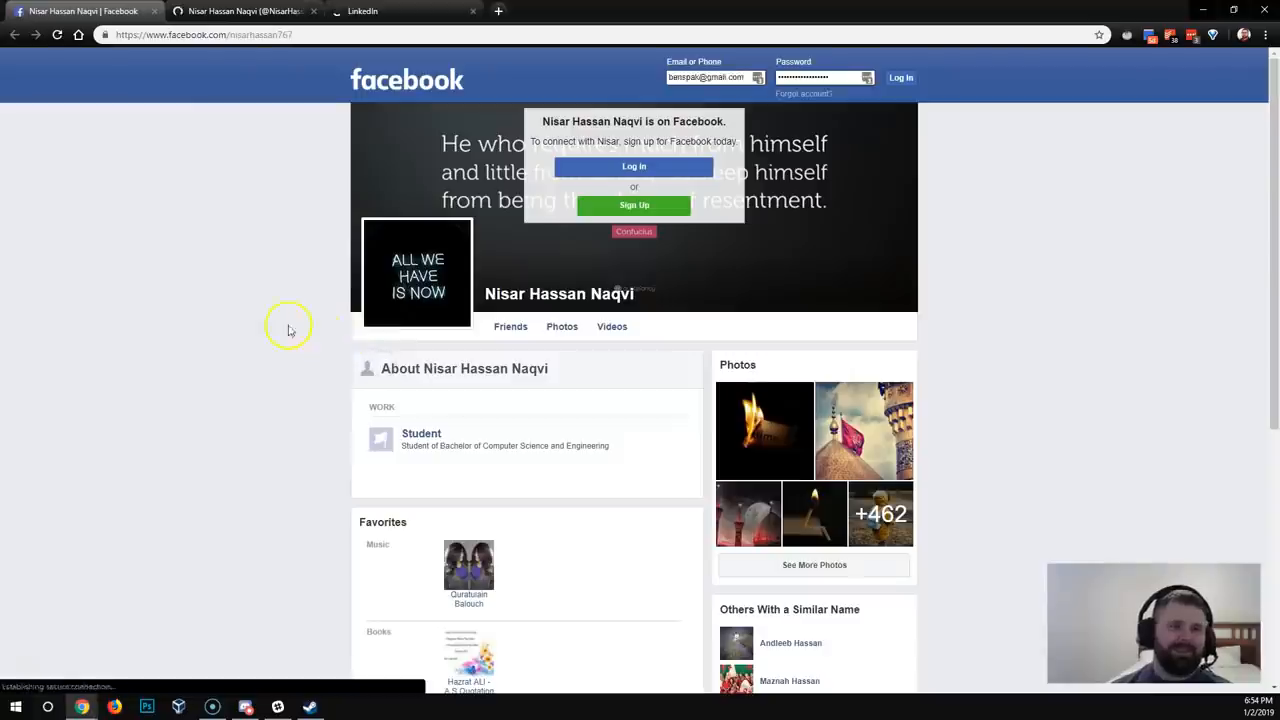
{"action": "scroll", "scroll_direction": "down", "scroll_amount": 3}
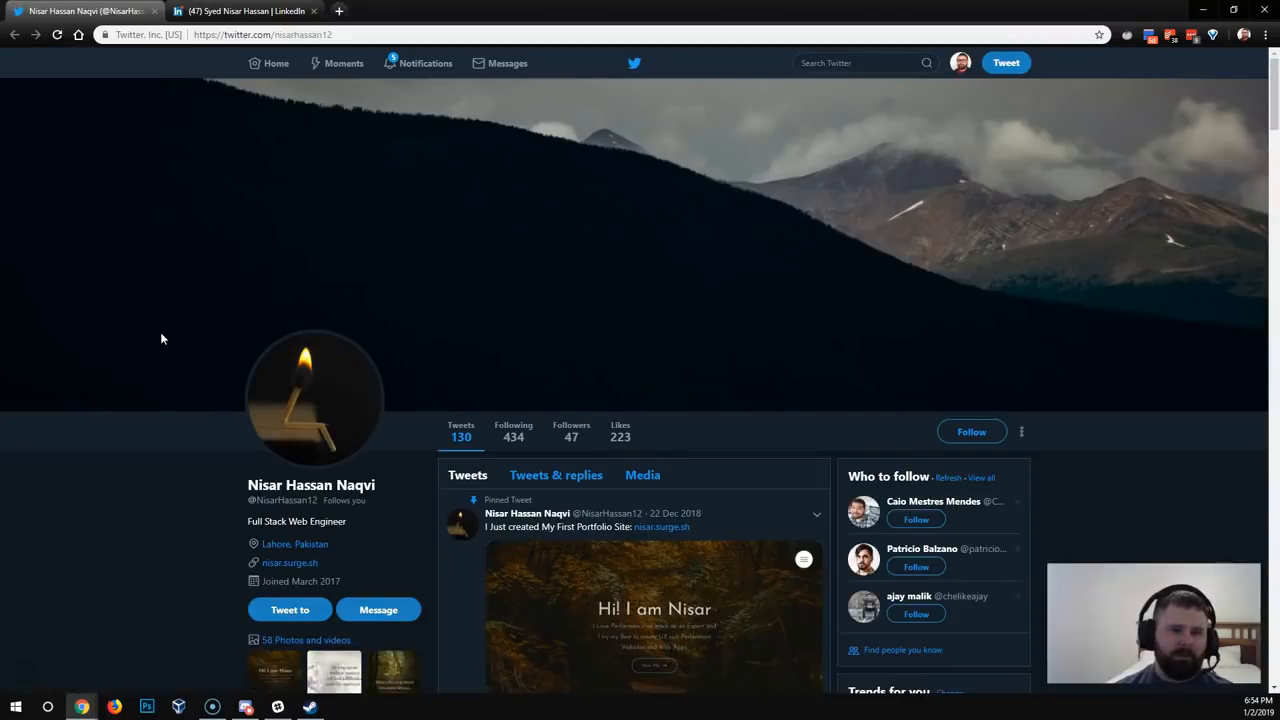
Scroll the Twitter timeline through quote-image tweets and retweets down to late-December posts
{"action": "scroll", "scroll_direction": "down", "scroll_amount": 3}
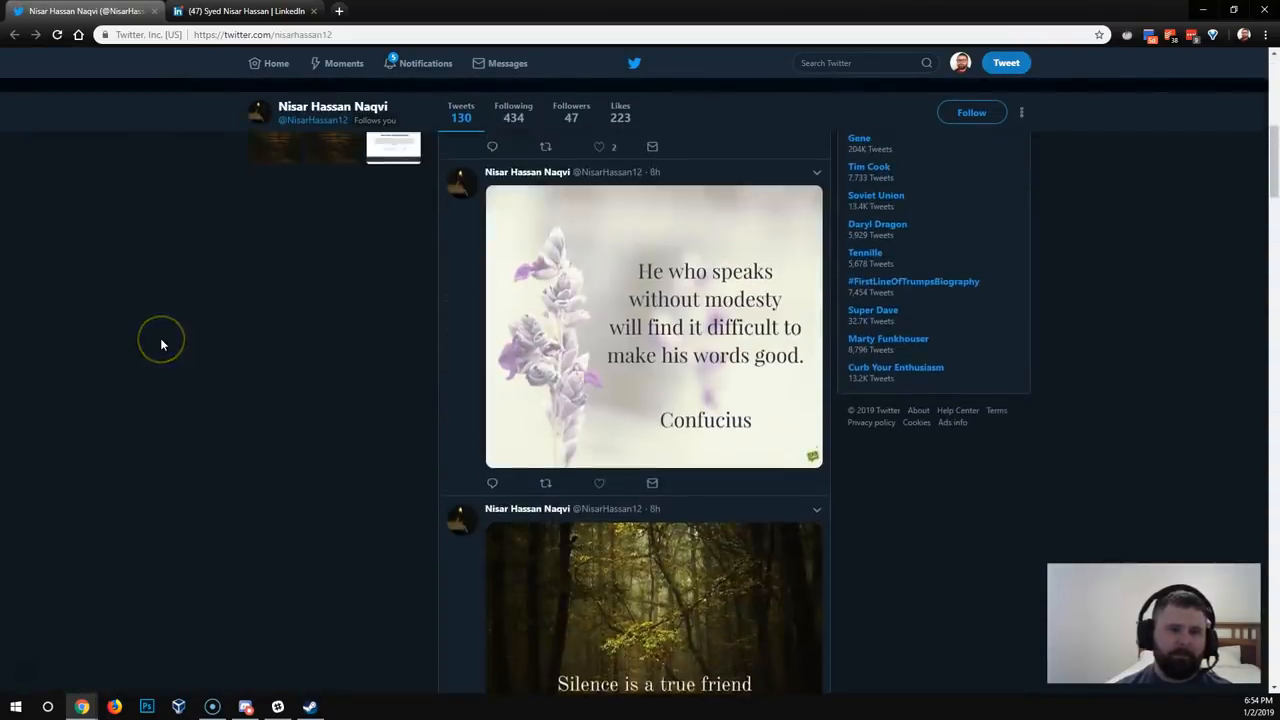
{"action": "mouse_move", "coordinate": [573, 282]}
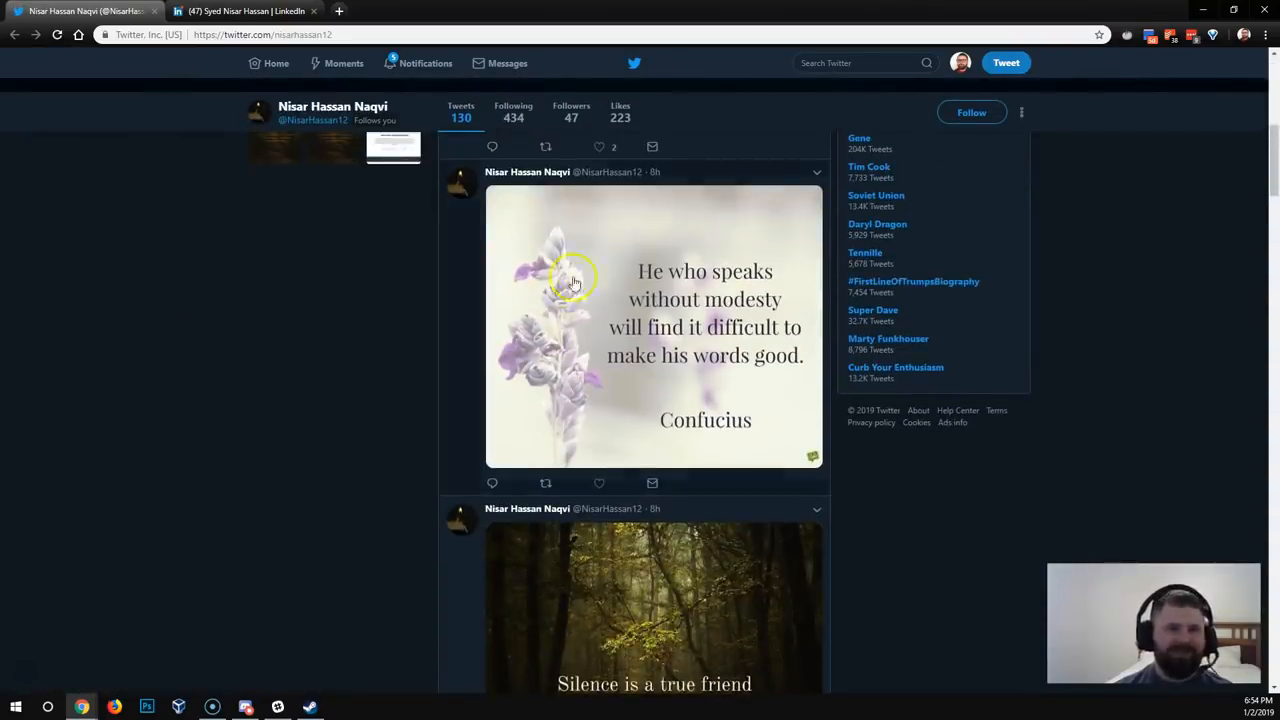
{"action": "mouse_move", "coordinate": [598, 338]}
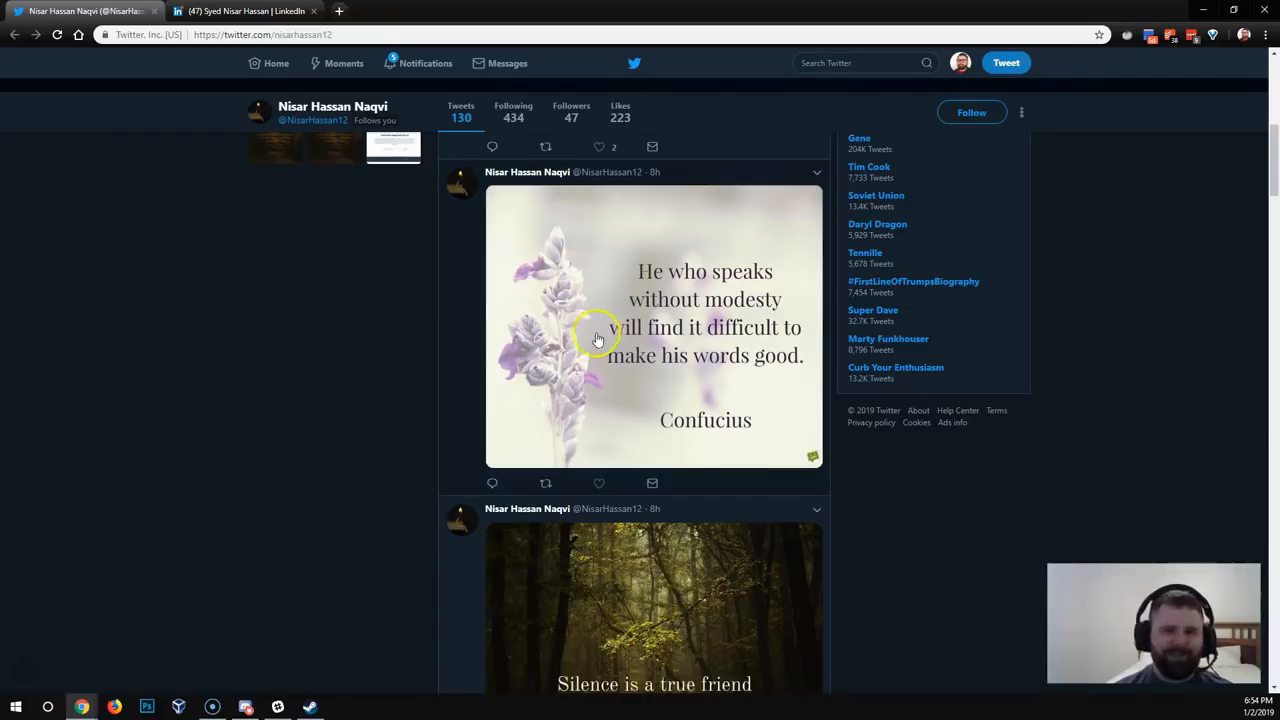
{"action": "mouse_move", "coordinate": [710, 276]}
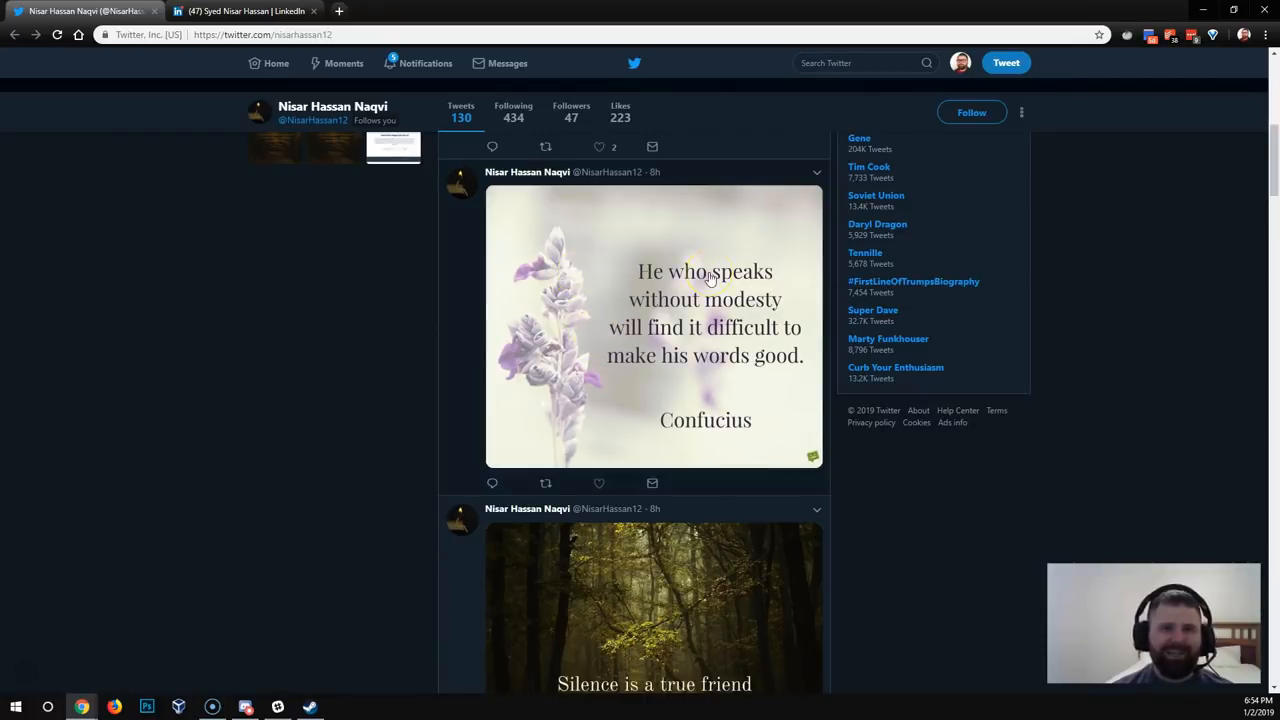
{"action": "scroll", "scroll_direction": "down", "scroll_amount": 3}
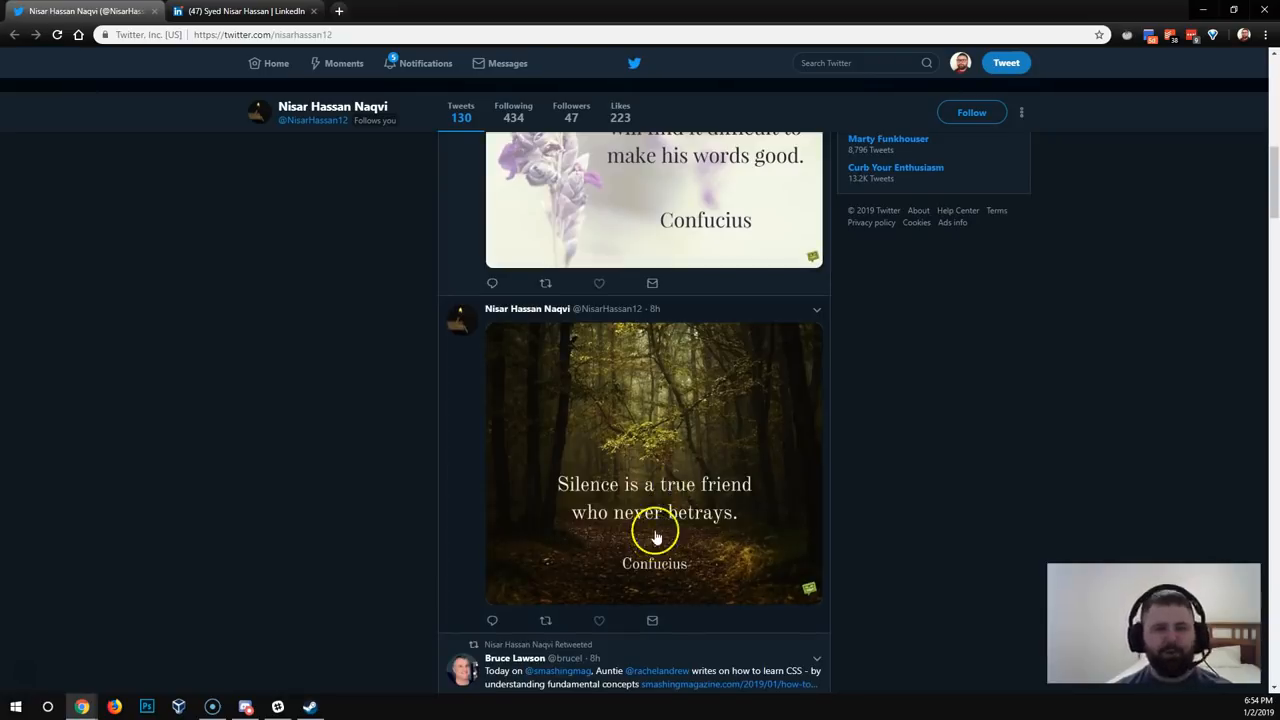
{"action": "scroll", "scroll_direction": "down", "scroll_amount": 3}
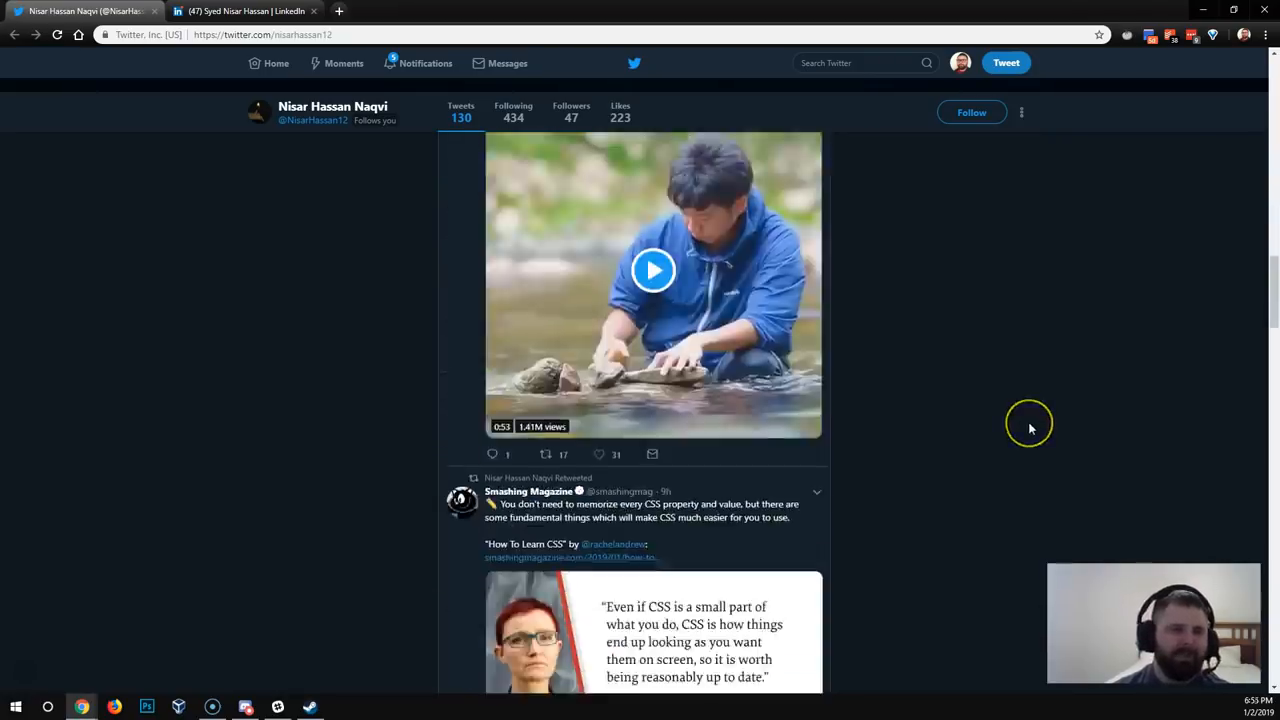
{"action": "scroll", "scroll_direction": "down", "scroll_amount": 3}
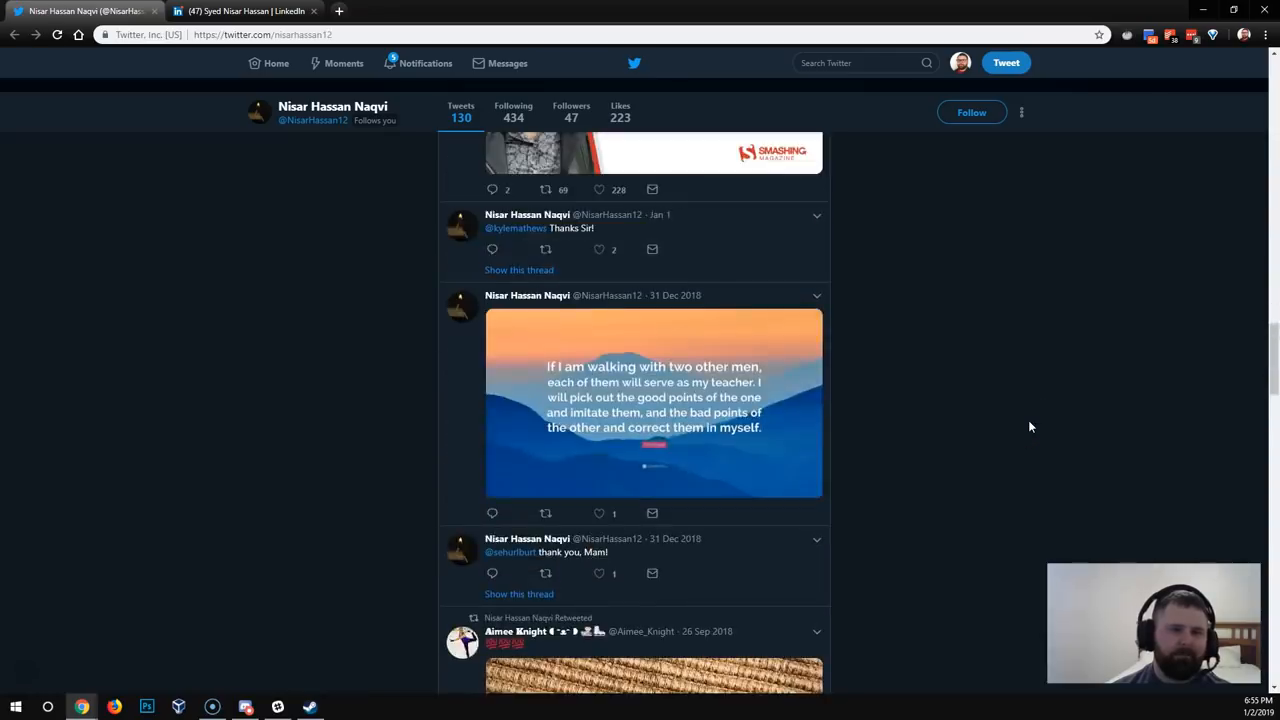
{"action": "mouse_move", "coordinate": [571, 425]}
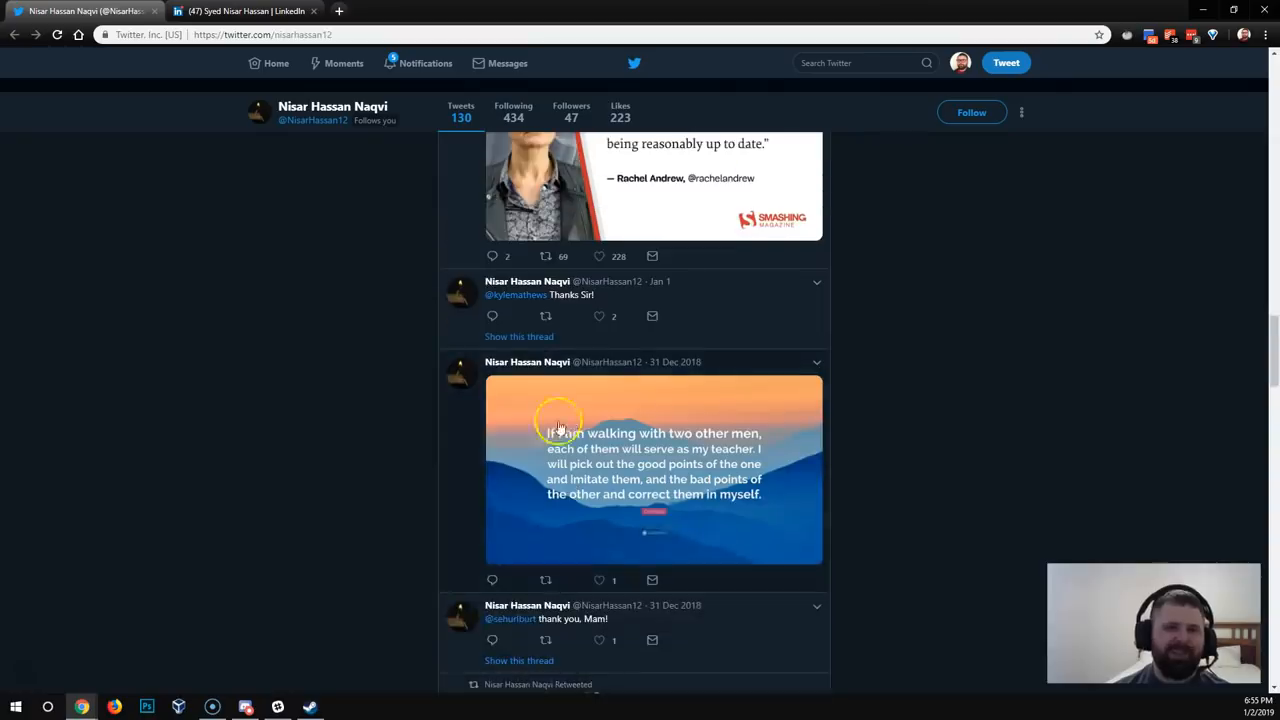
{"action": "mouse_move", "coordinate": [593, 480]}
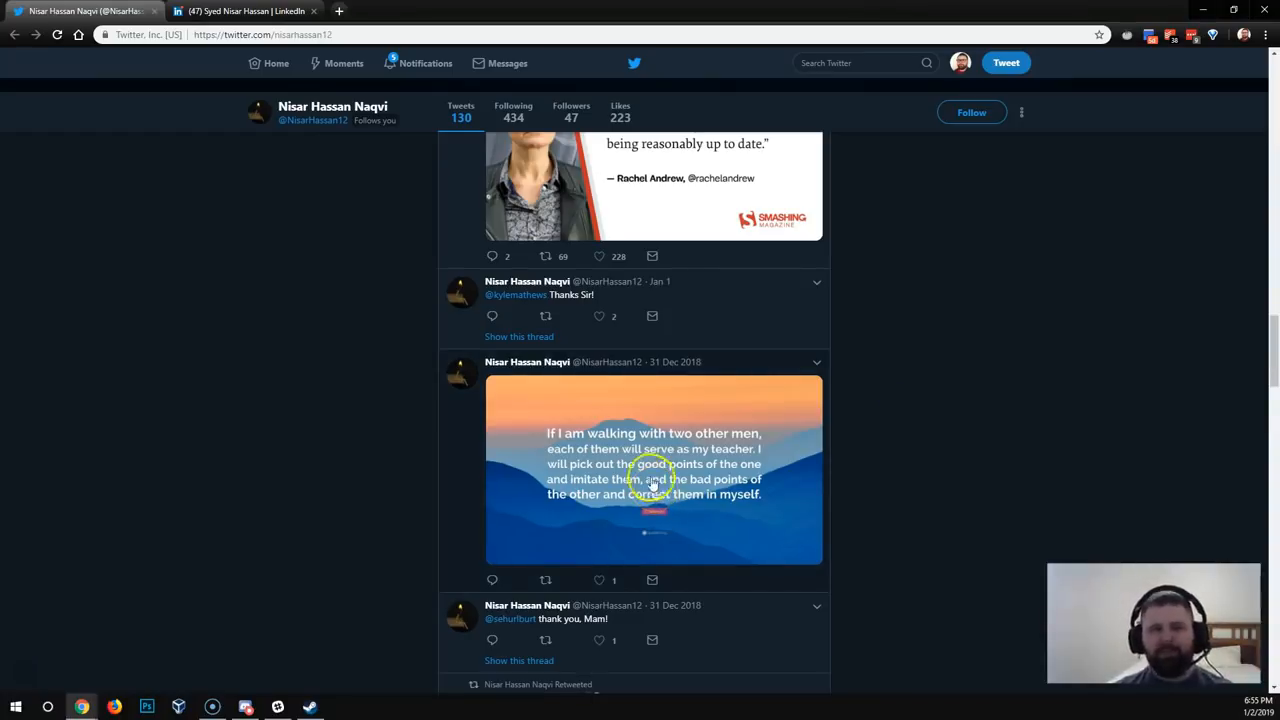
{"action": "scroll", "scroll_direction": "up", "scroll_amount": 3}
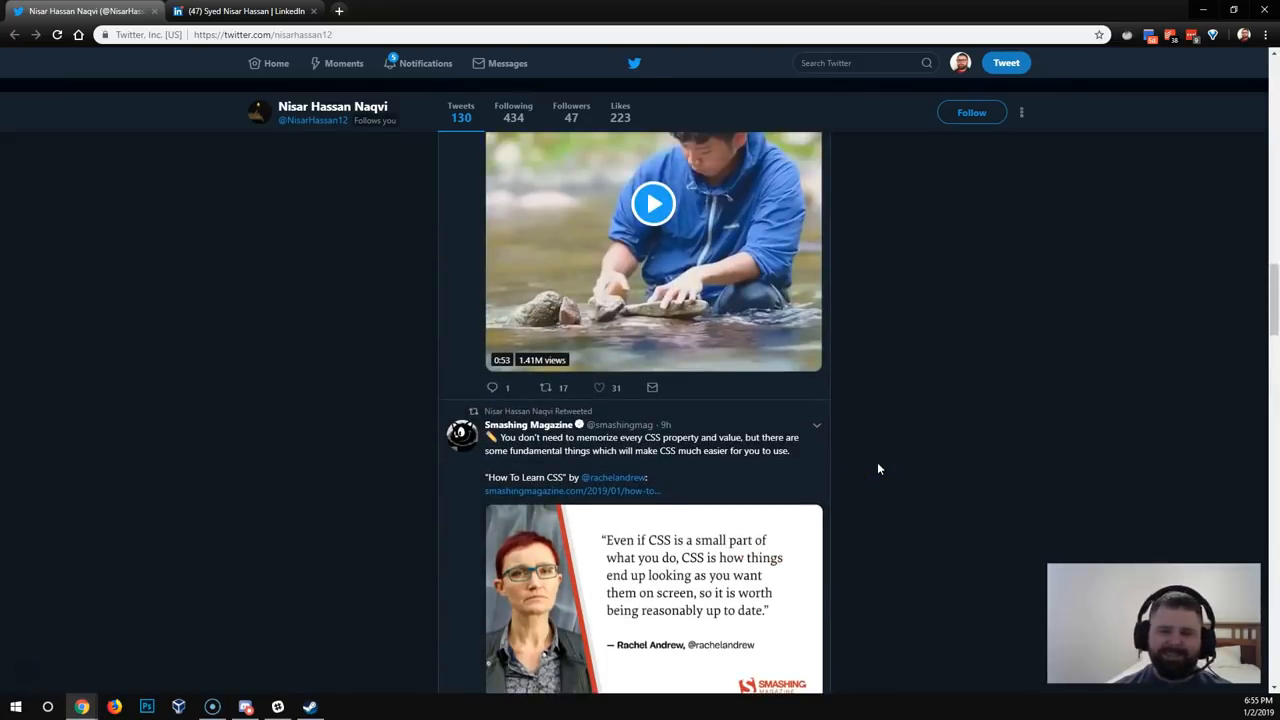
{"action": "mouse_move", "coordinate": [900, 463]}
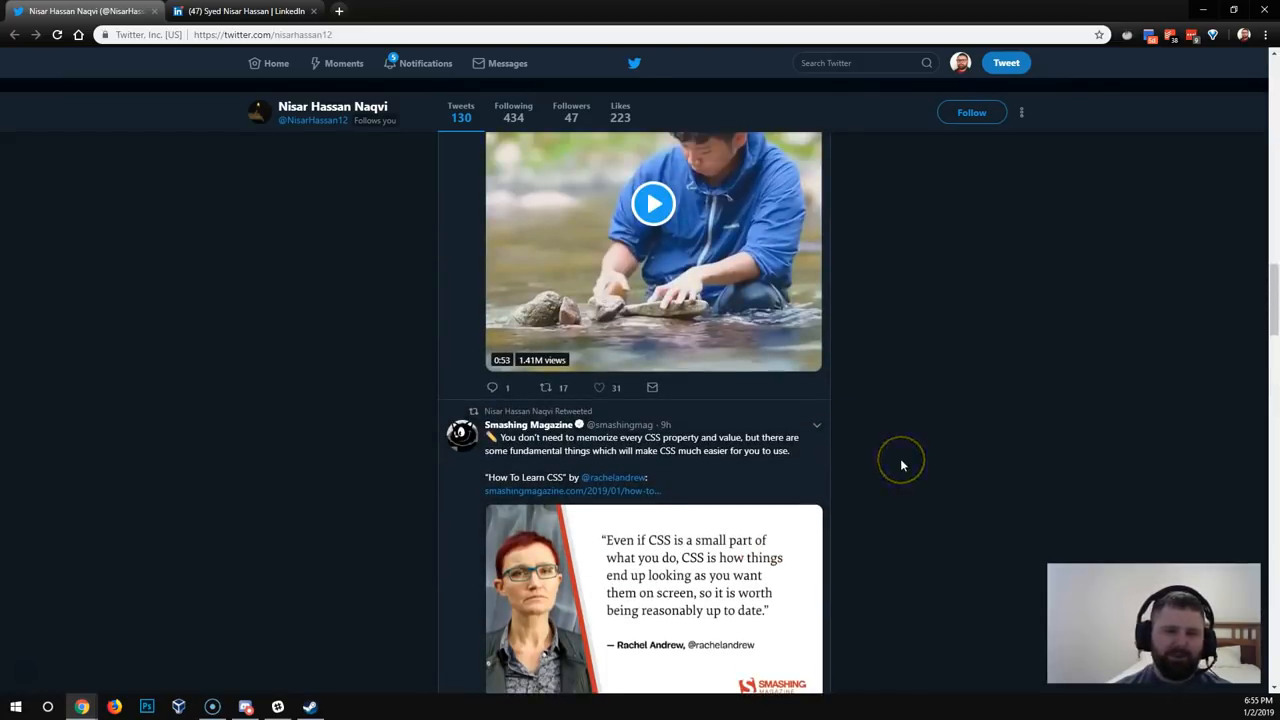
{"action": "scroll", "scroll_direction": "down", "scroll_amount": 3}
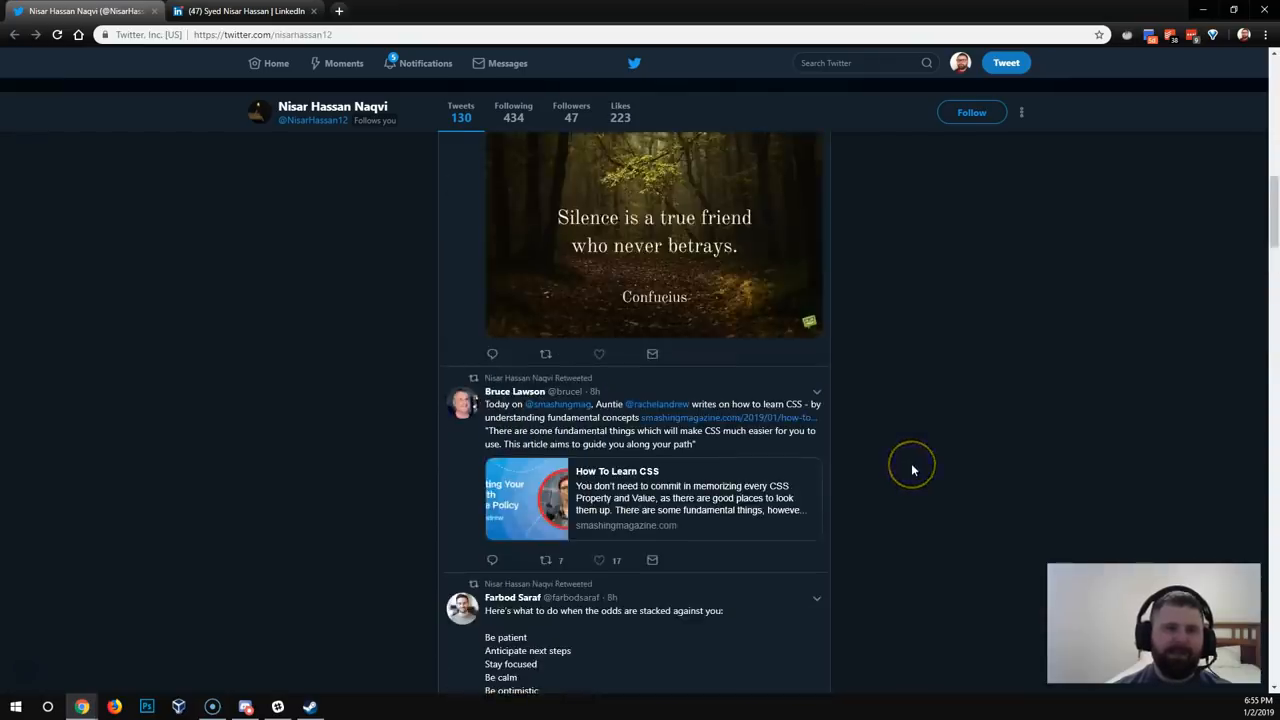
{"action": "scroll", "scroll_direction": "up", "scroll_amount": 3}
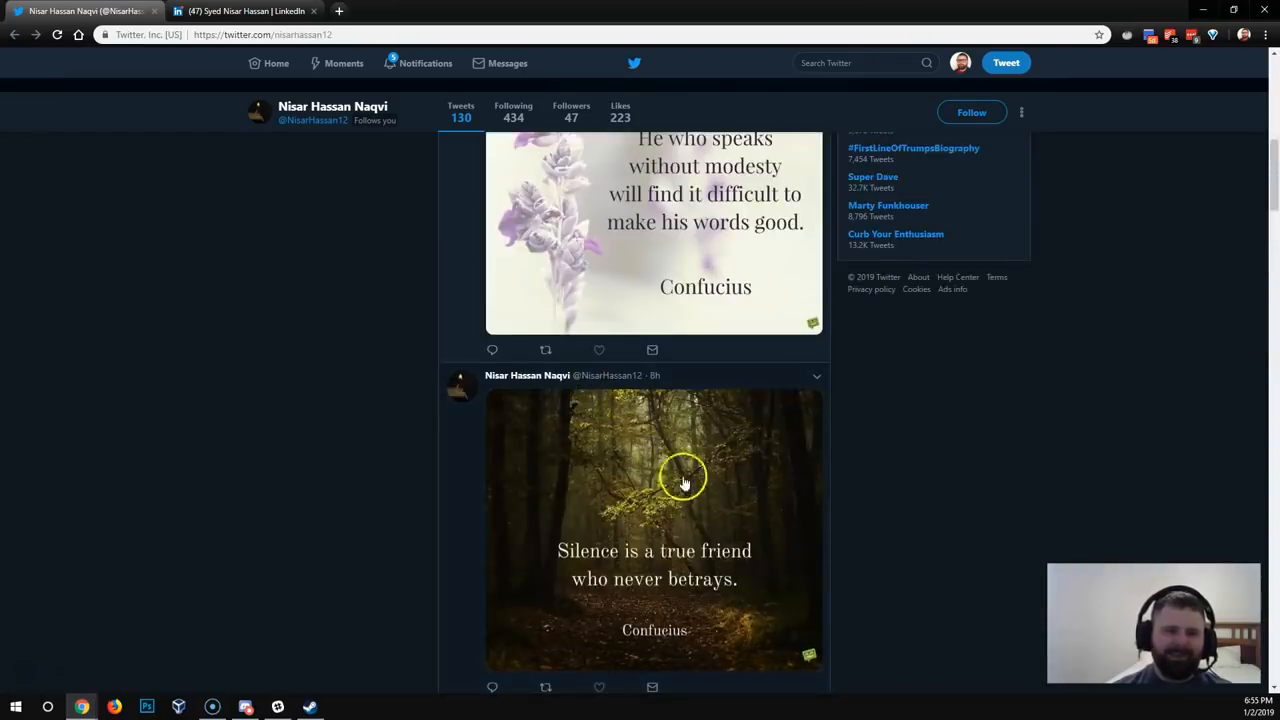
{"action": "scroll", "scroll_direction": "down", "scroll_amount": 3}
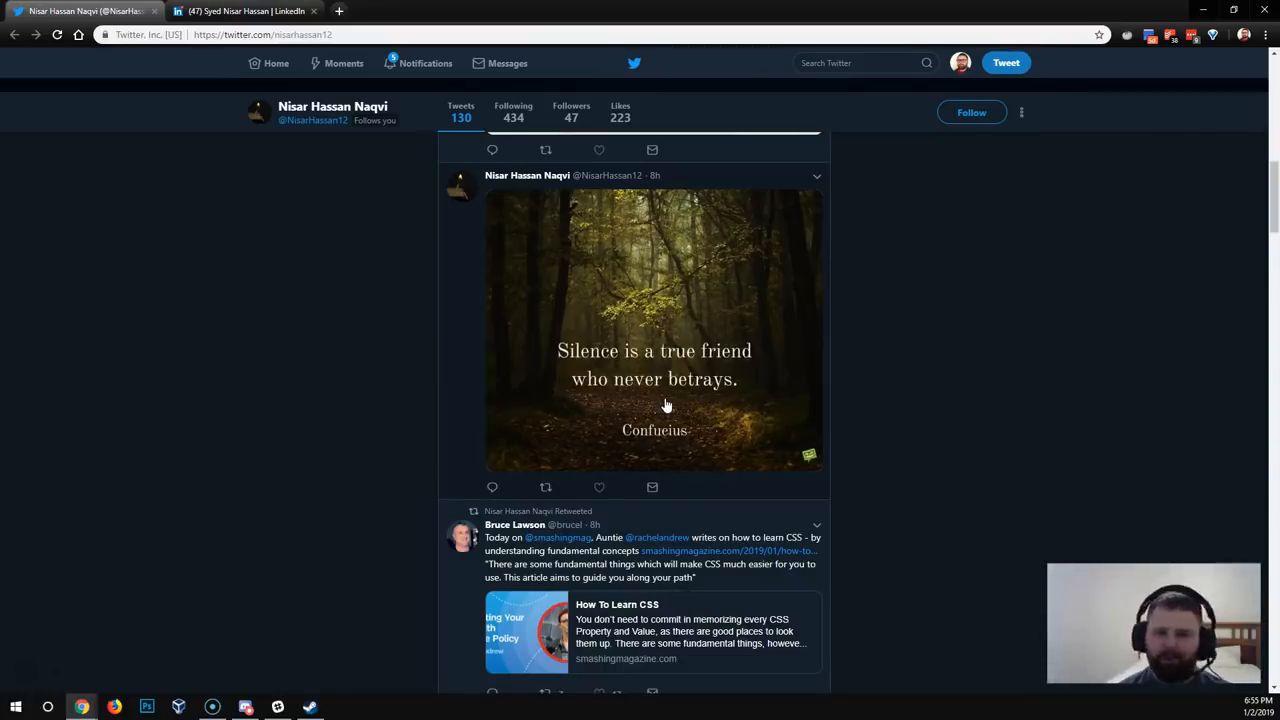
{"action": "mouse_move", "coordinate": [937, 382]}
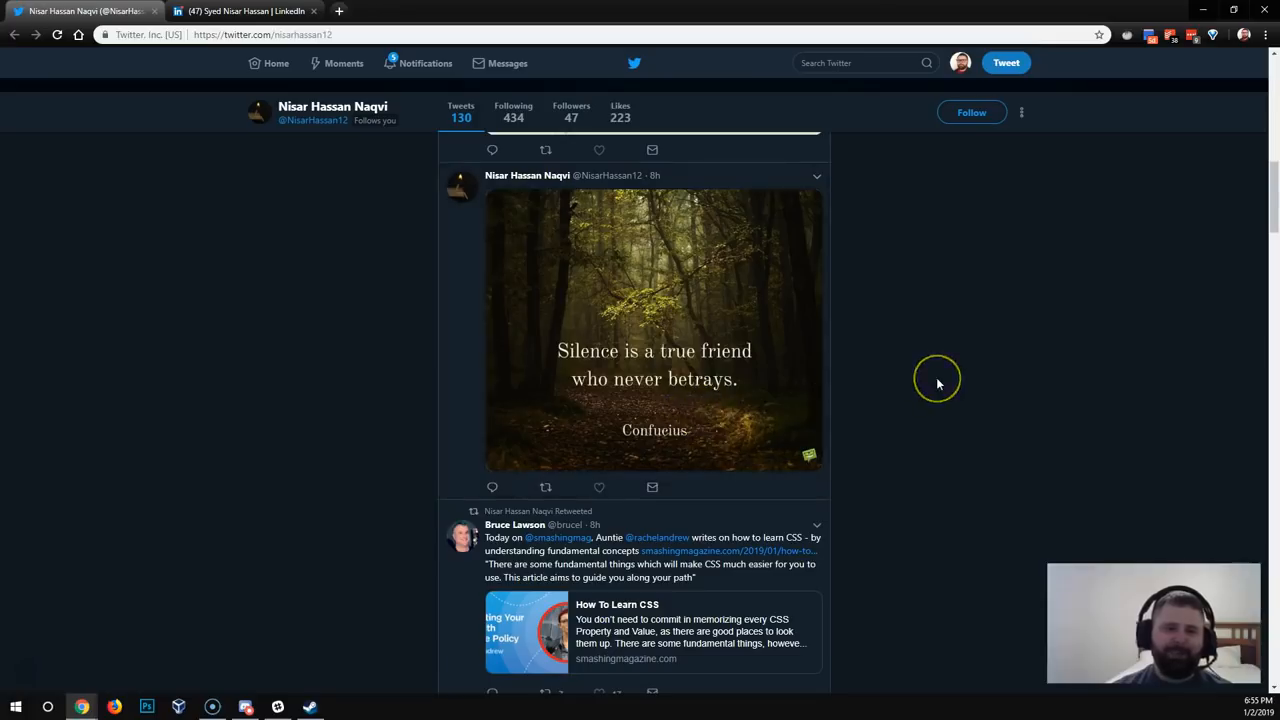
{"action": "scroll", "scroll_direction": "down", "scroll_amount": 3}
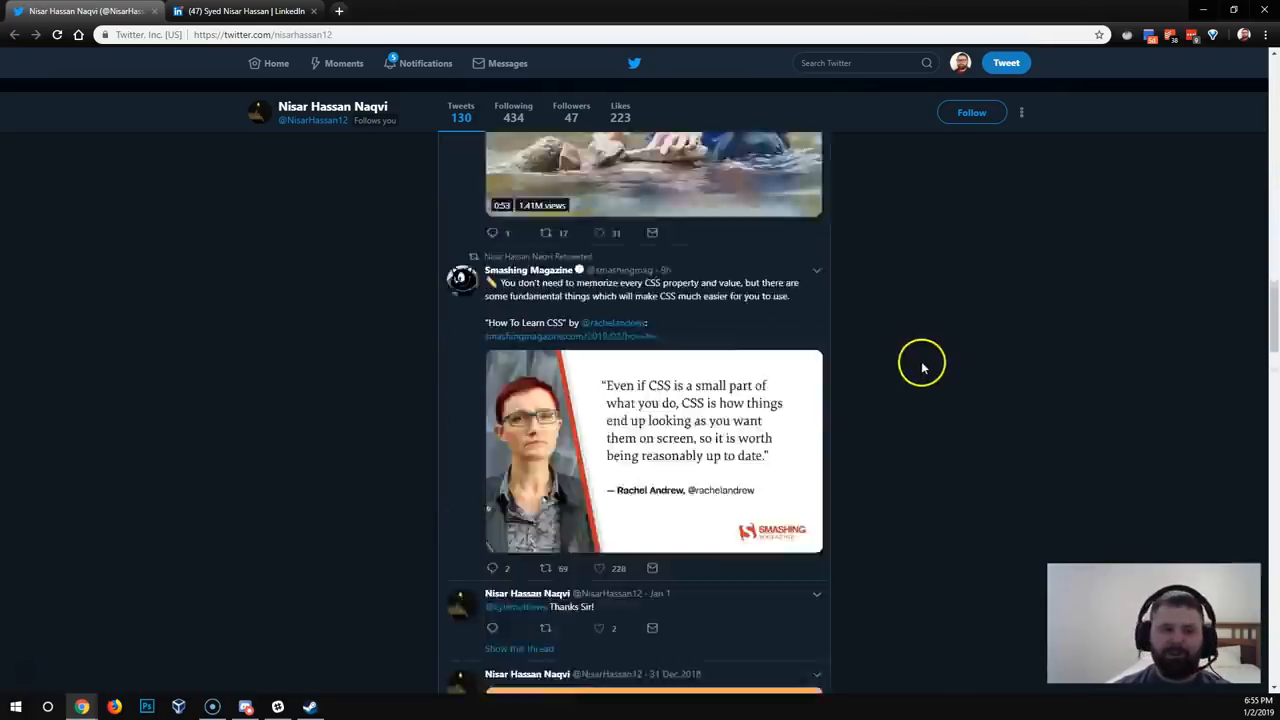
{"action": "scroll", "scroll_direction": "down", "scroll_amount": 3}
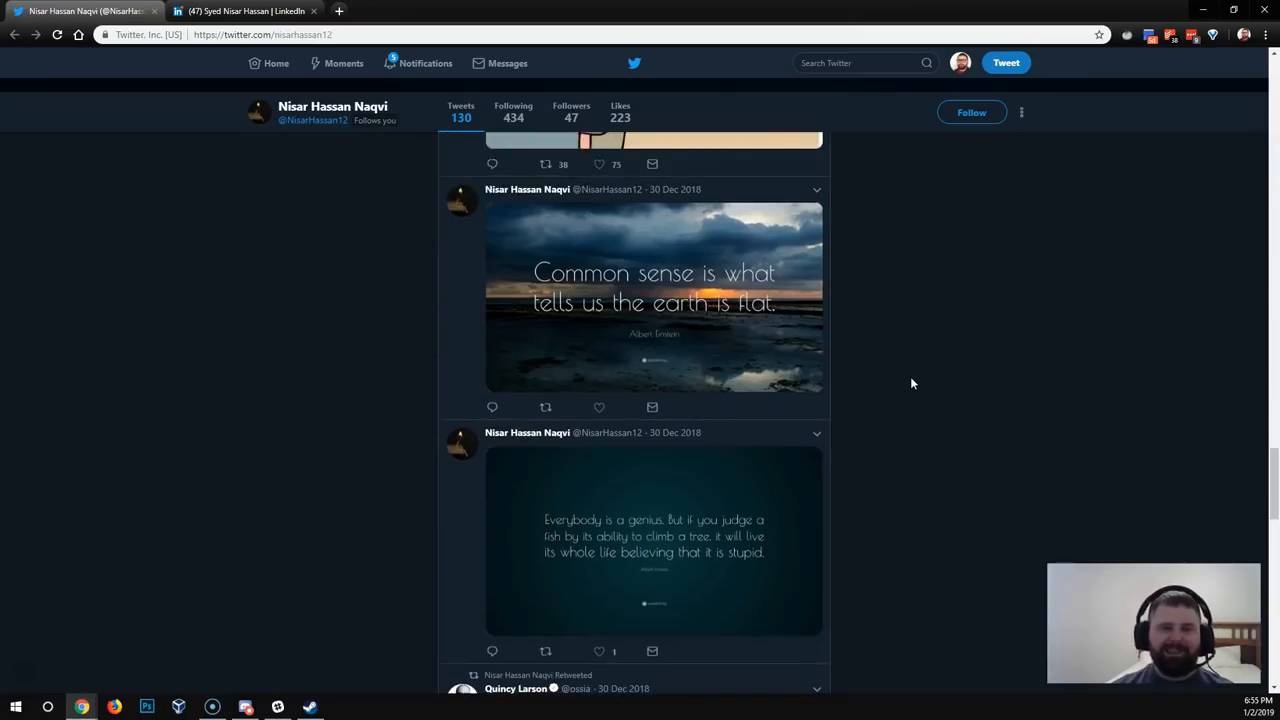
{"action": "mouse_move", "coordinate": [915, 390]}
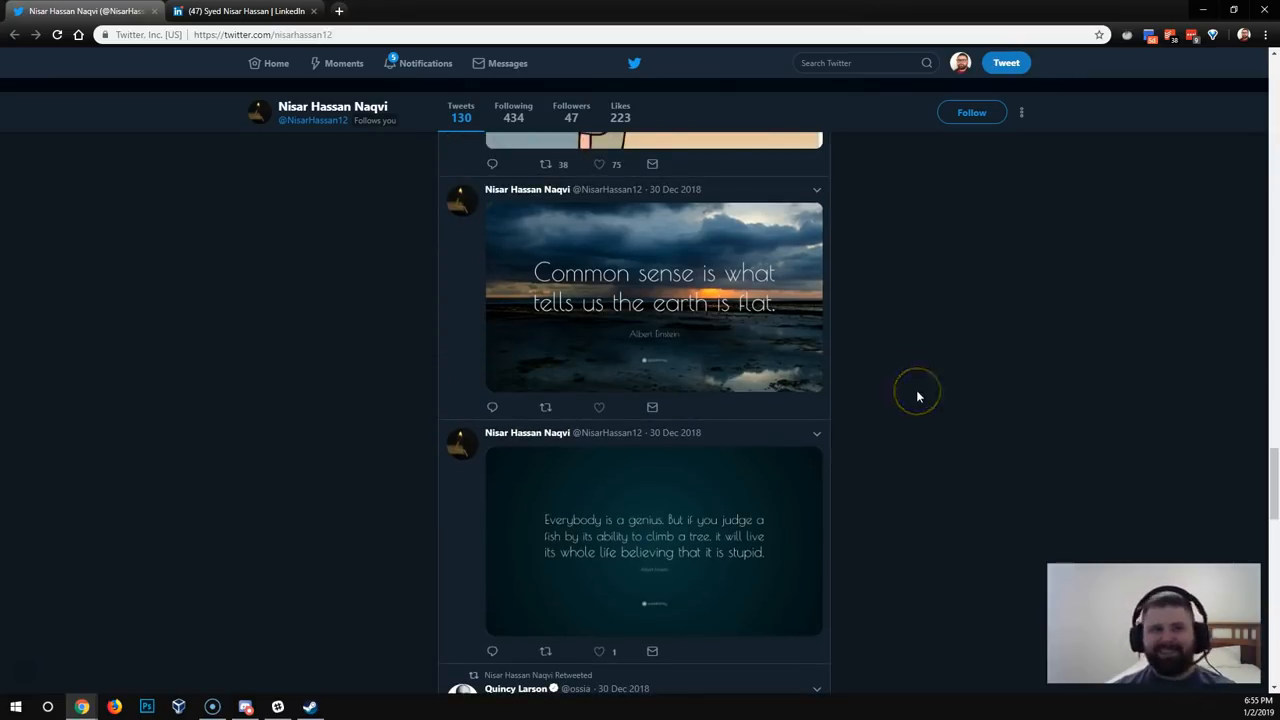
{"action": "mouse_move", "coordinate": [917, 396]}
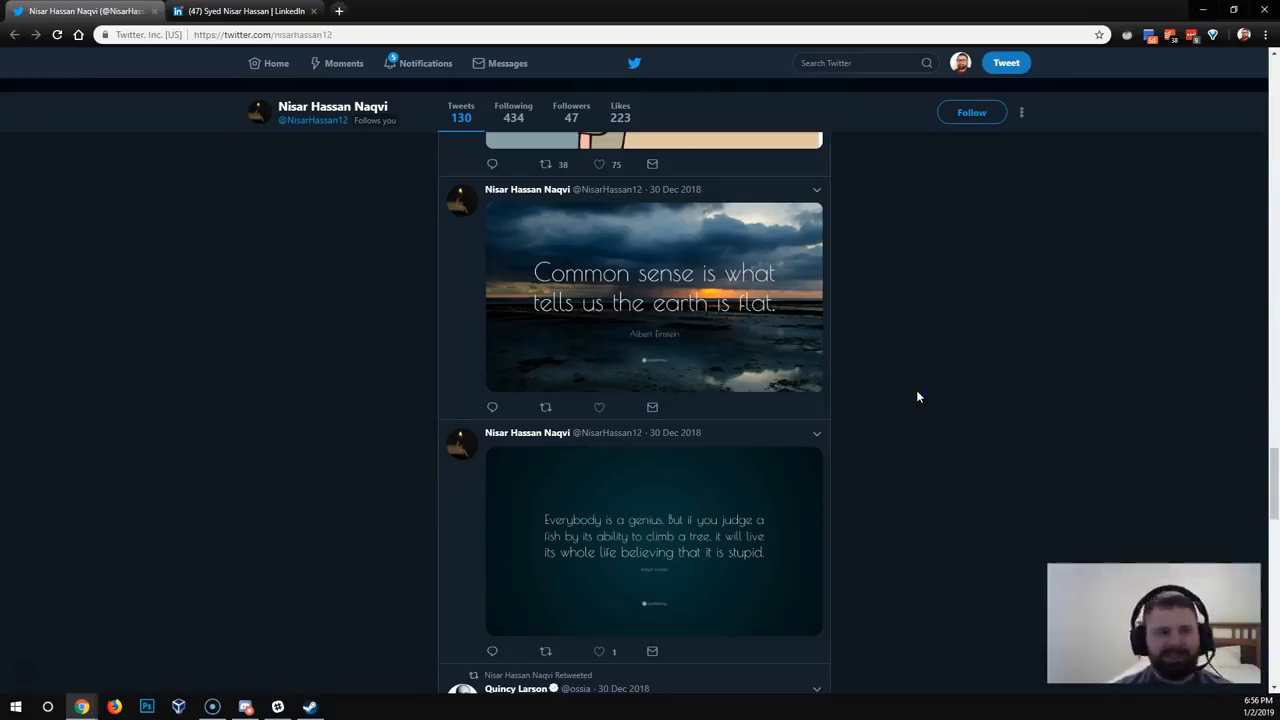
{"action": "scroll", "scroll_direction": "down", "scroll_amount": 3}
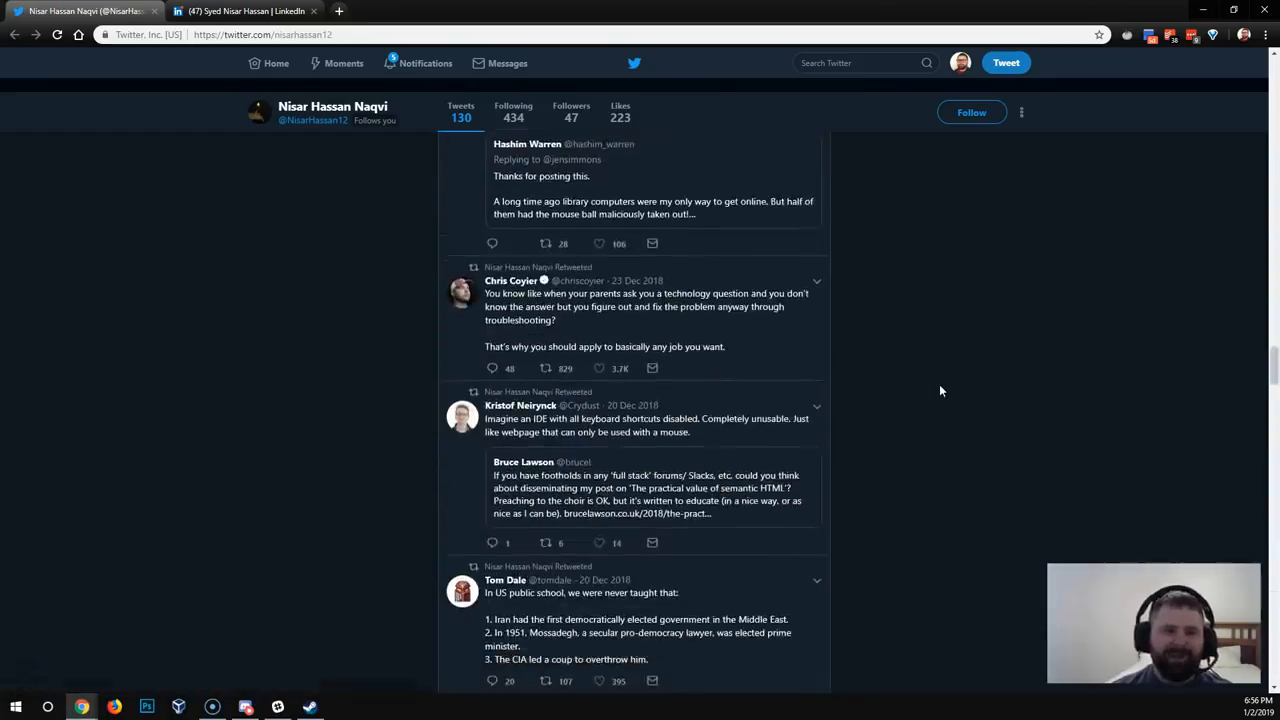
{"action": "scroll", "scroll_direction": "down", "scroll_amount": 3}
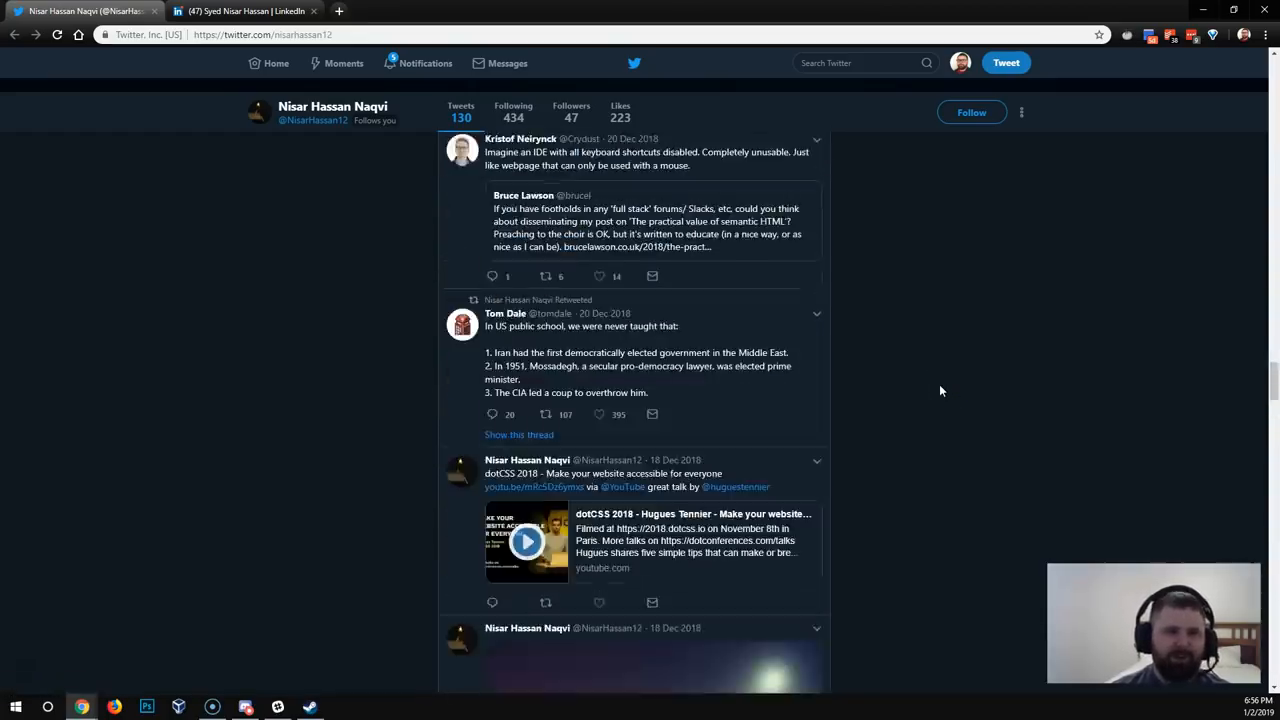
{"action": "scroll", "scroll_direction": "down", "scroll_amount": 3}
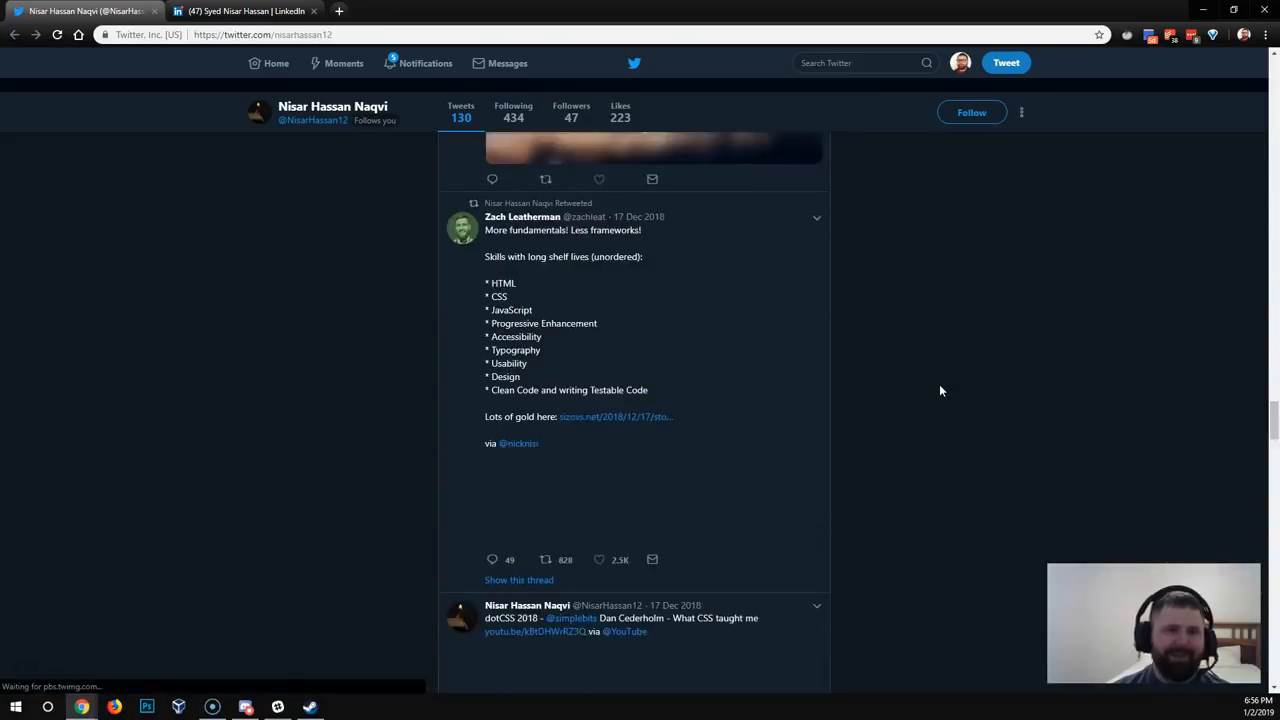
{"action": "scroll", "scroll_direction": "down", "scroll_amount": 3}
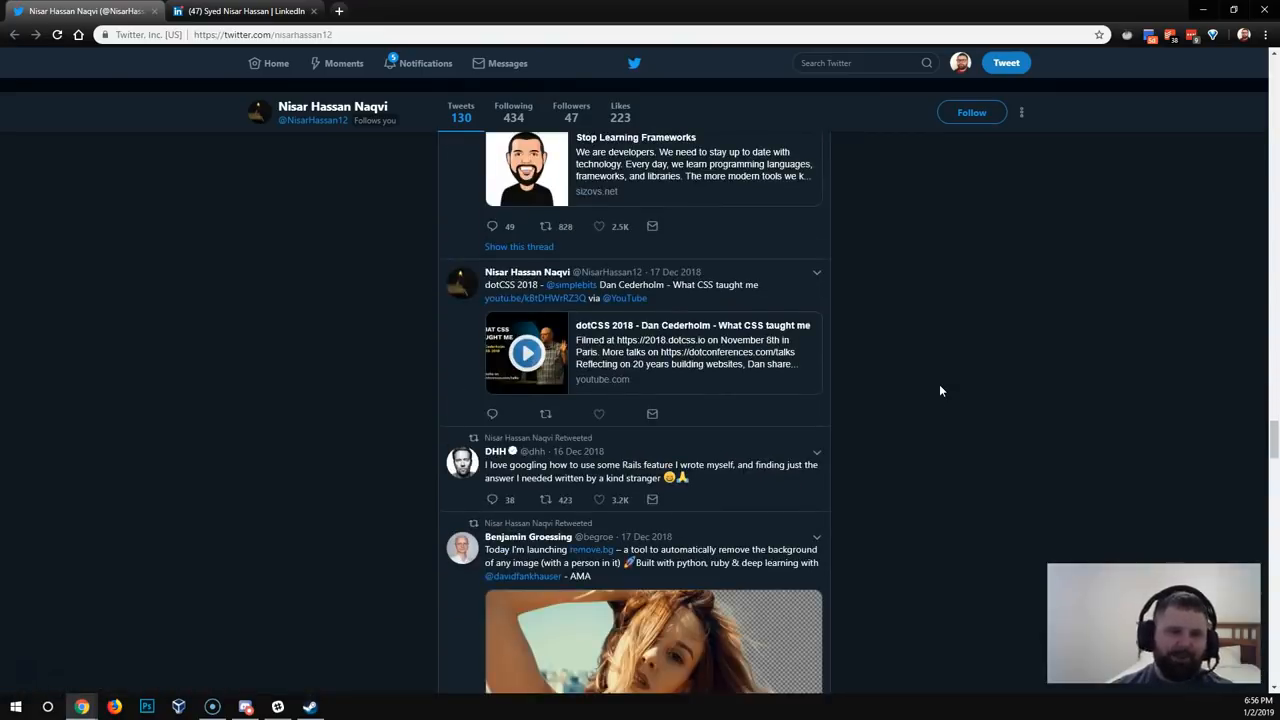
{"action": "scroll", "scroll_direction": "down", "scroll_amount": 3}
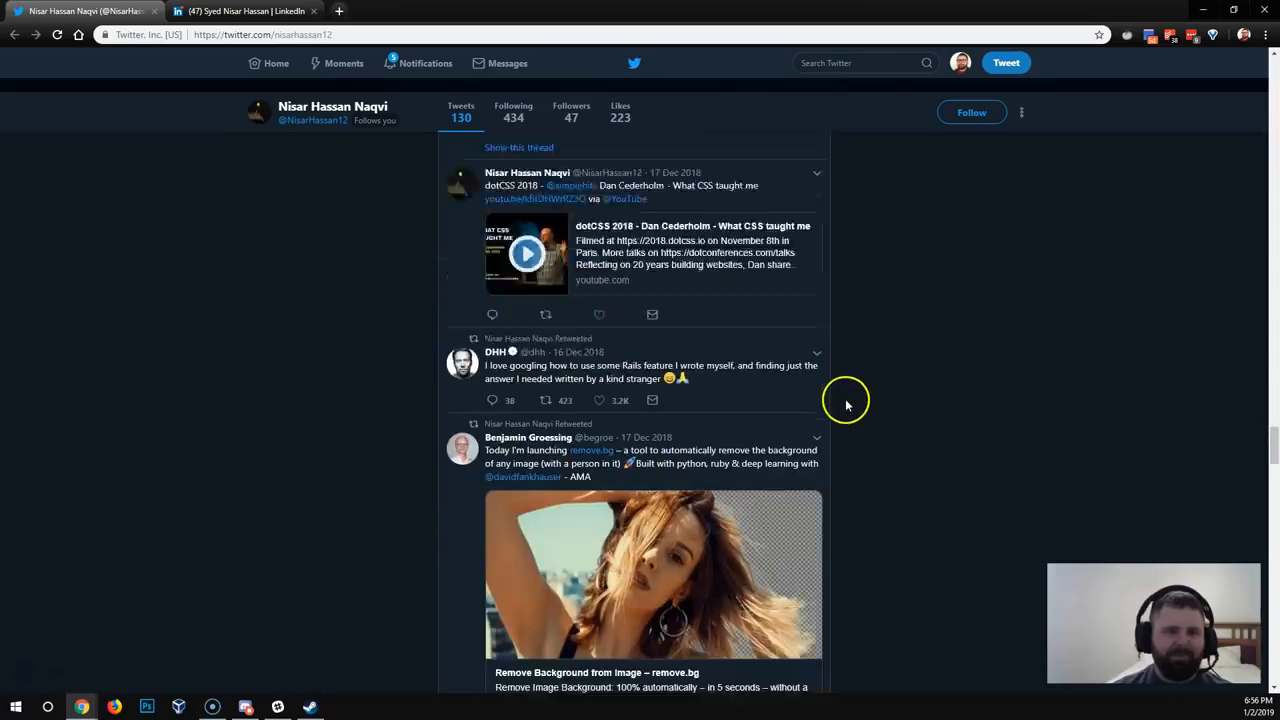
{"action": "scroll", "scroll_direction": "down", "scroll_amount": 3}
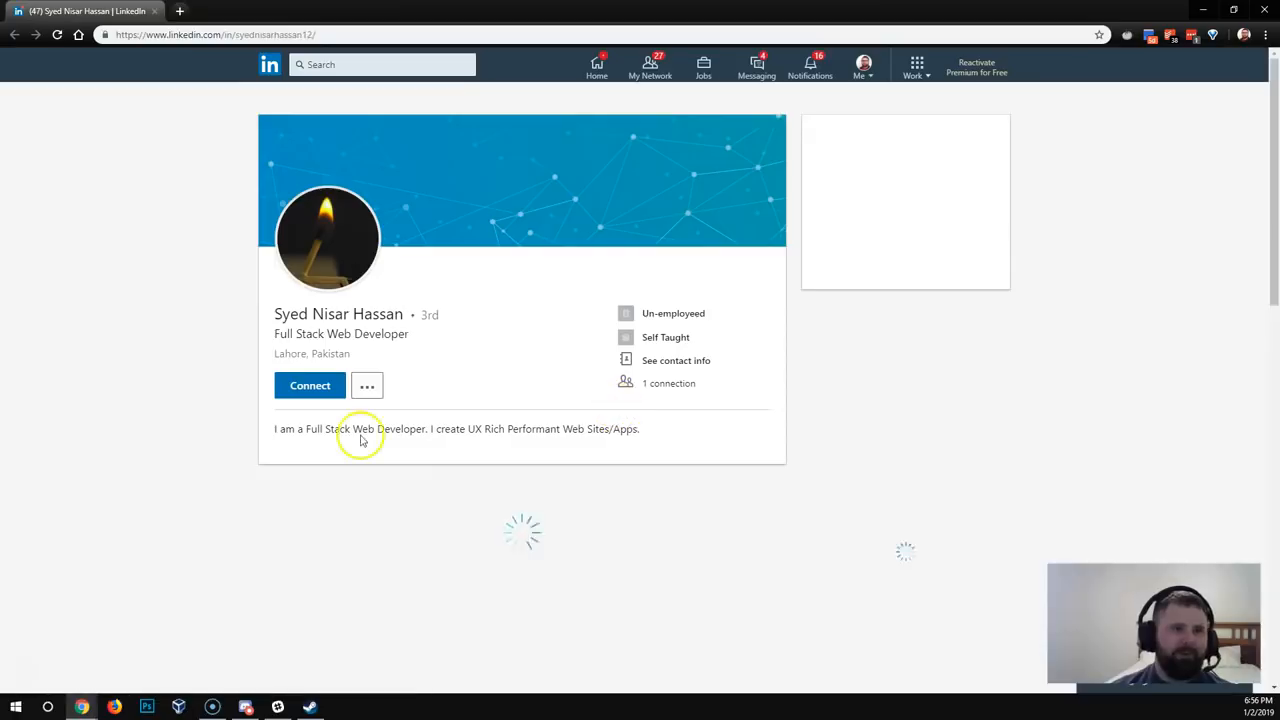
Scroll the LinkedIn profile through Experience and Education down to Interests and the footer
{"action": "scroll", "scroll_direction": "down", "scroll_amount": 3}
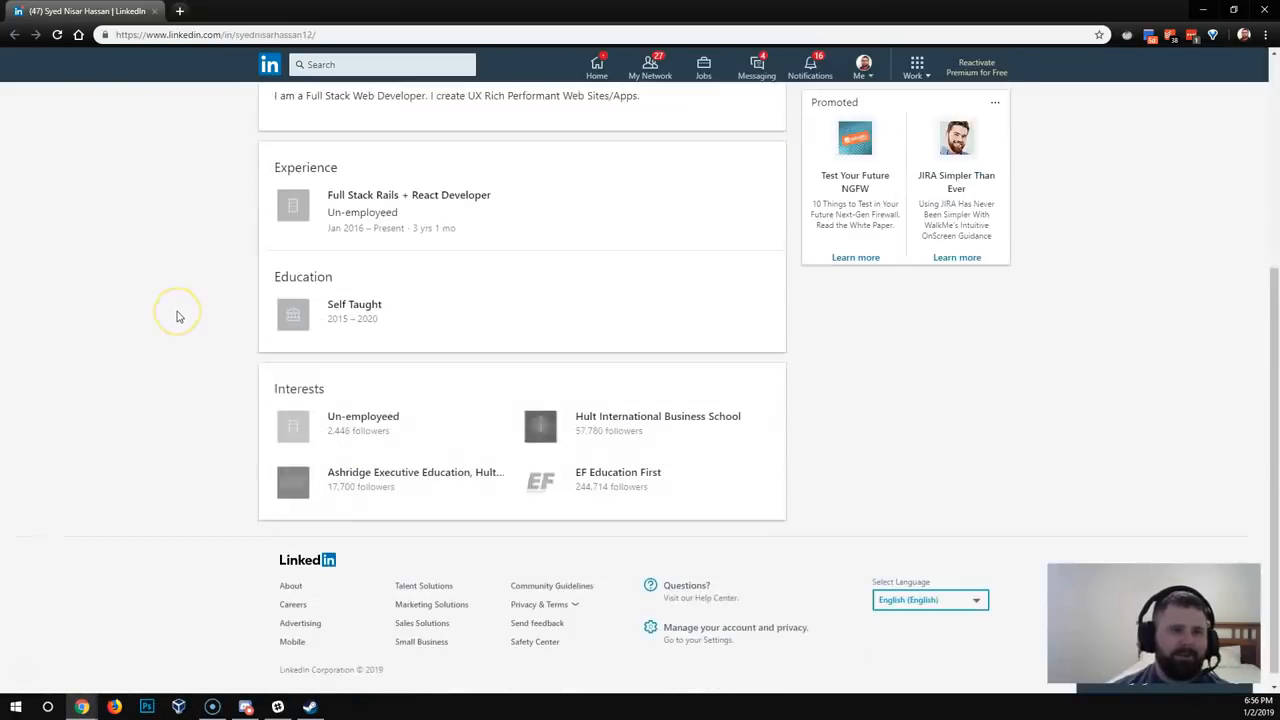
{"action": "scroll", "scroll_direction": "up", "scroll_amount": 3}
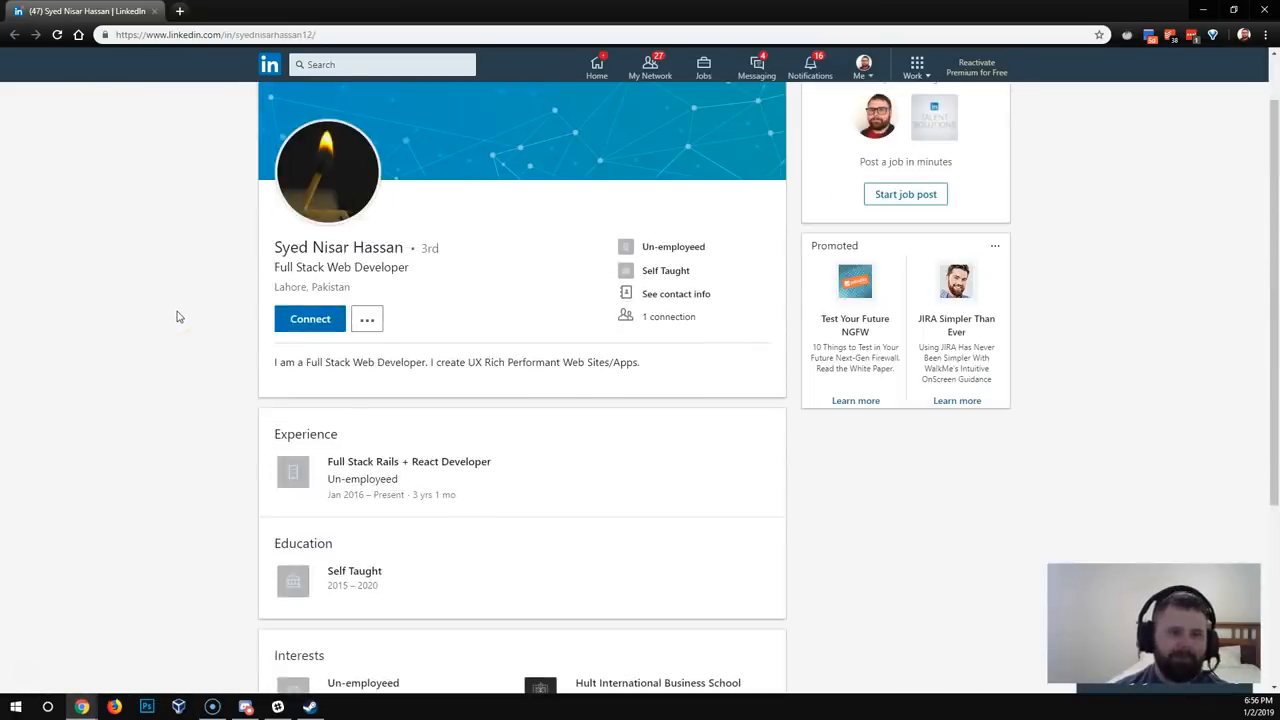
{"action": "mouse_move", "coordinate": [563, 305]}
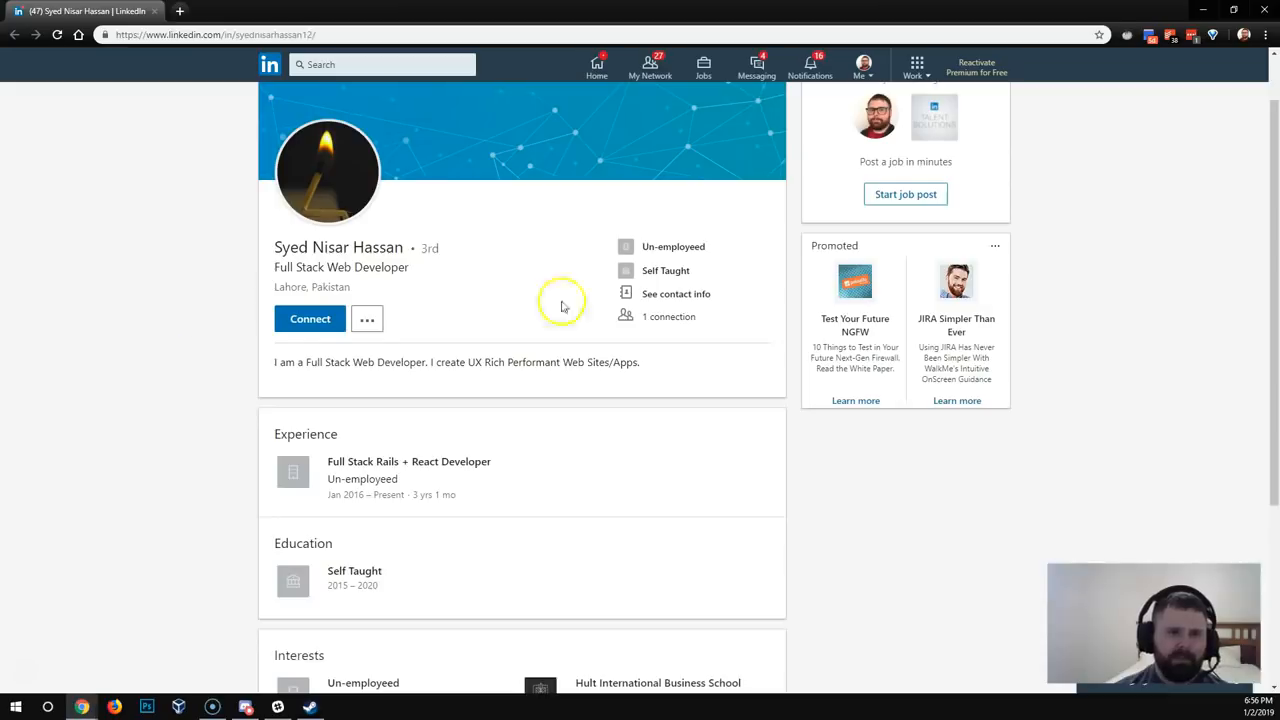
{"action": "mouse_move", "coordinate": [458, 318]}
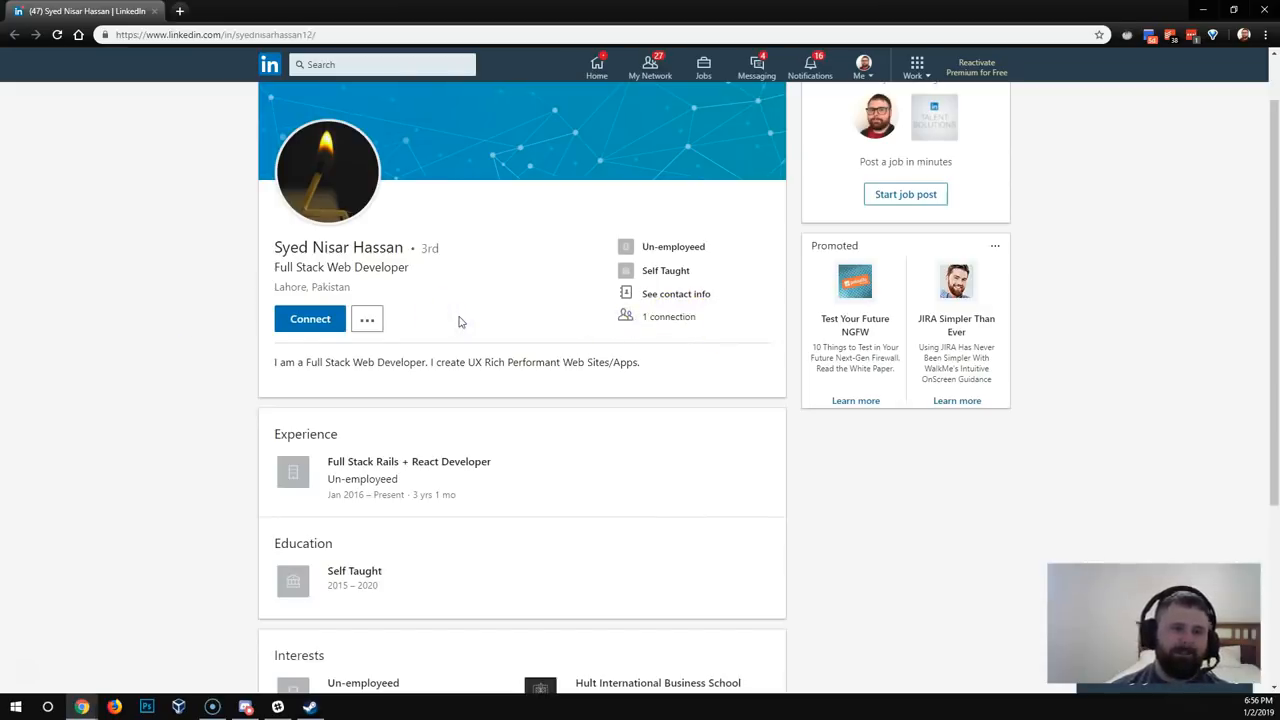
{"action": "mouse_move", "coordinate": [330, 197]}
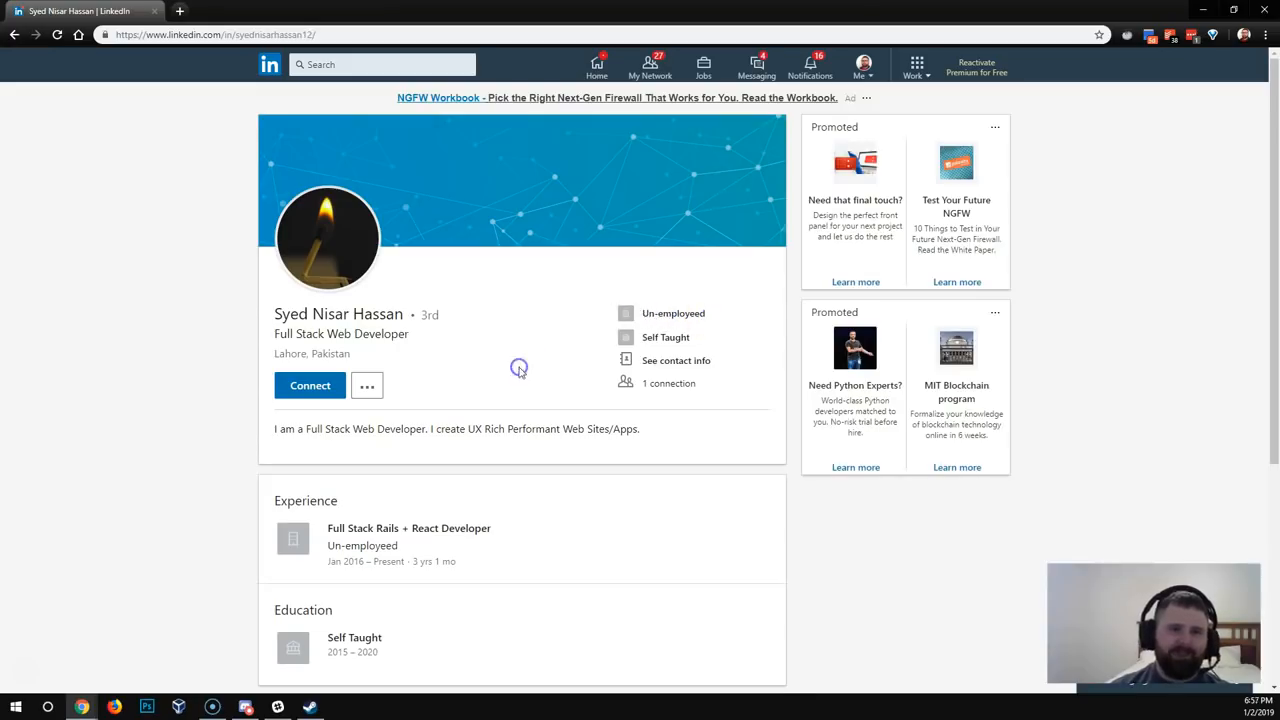
{"action": "scroll", "scroll_direction": "down", "scroll_amount": 3}
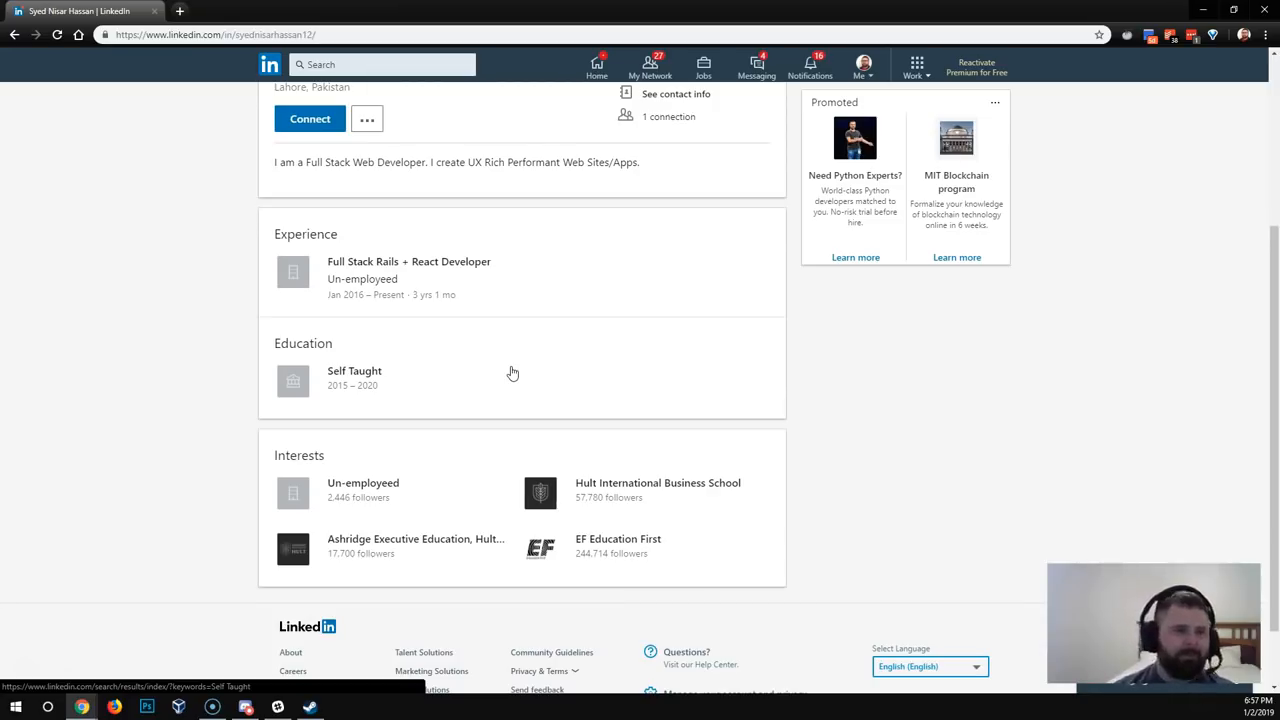
{"action": "mouse_move", "coordinate": [366, 397]}
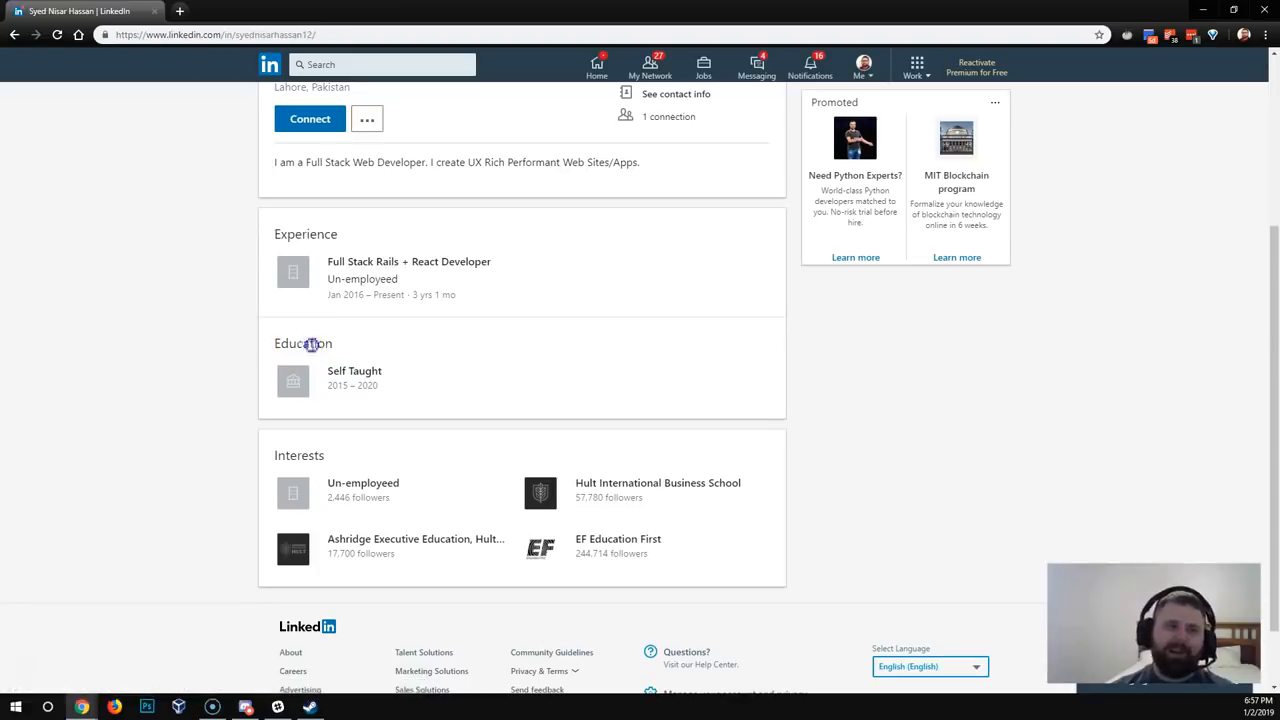
{"action": "mouse_move", "coordinate": [224, 349]}
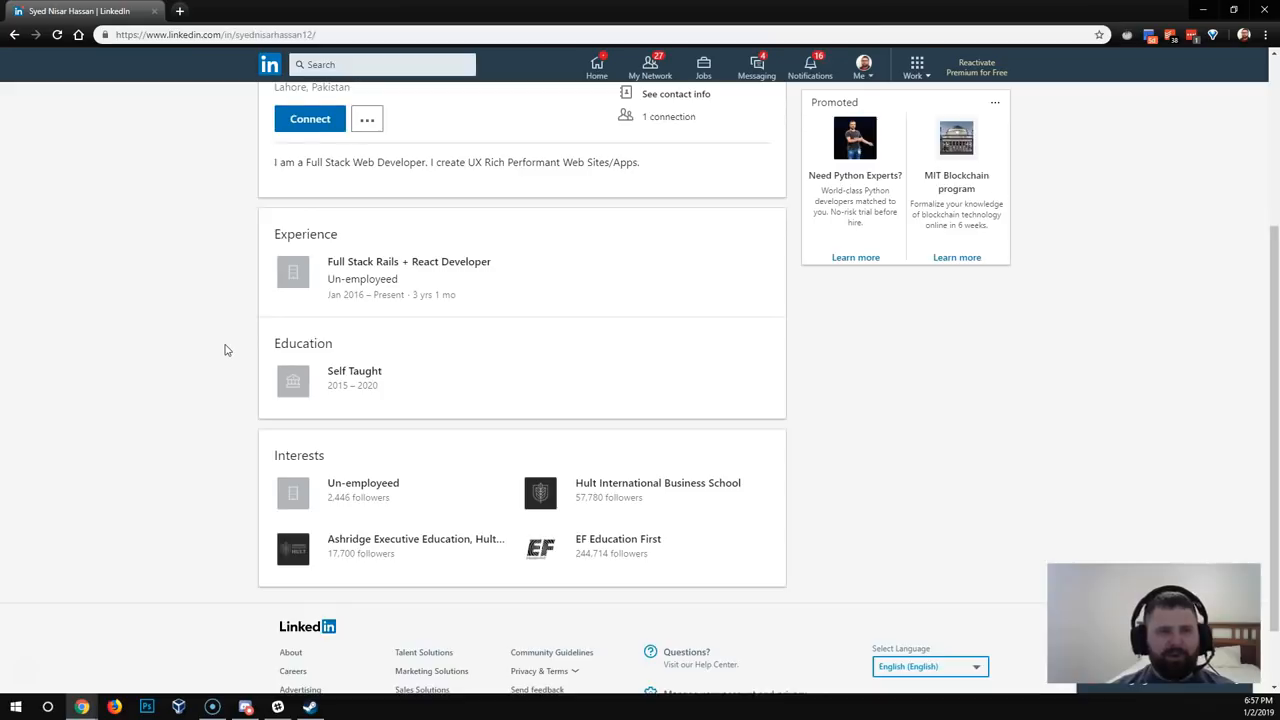
{"action": "scroll", "scroll_direction": "up", "scroll_amount": 3}
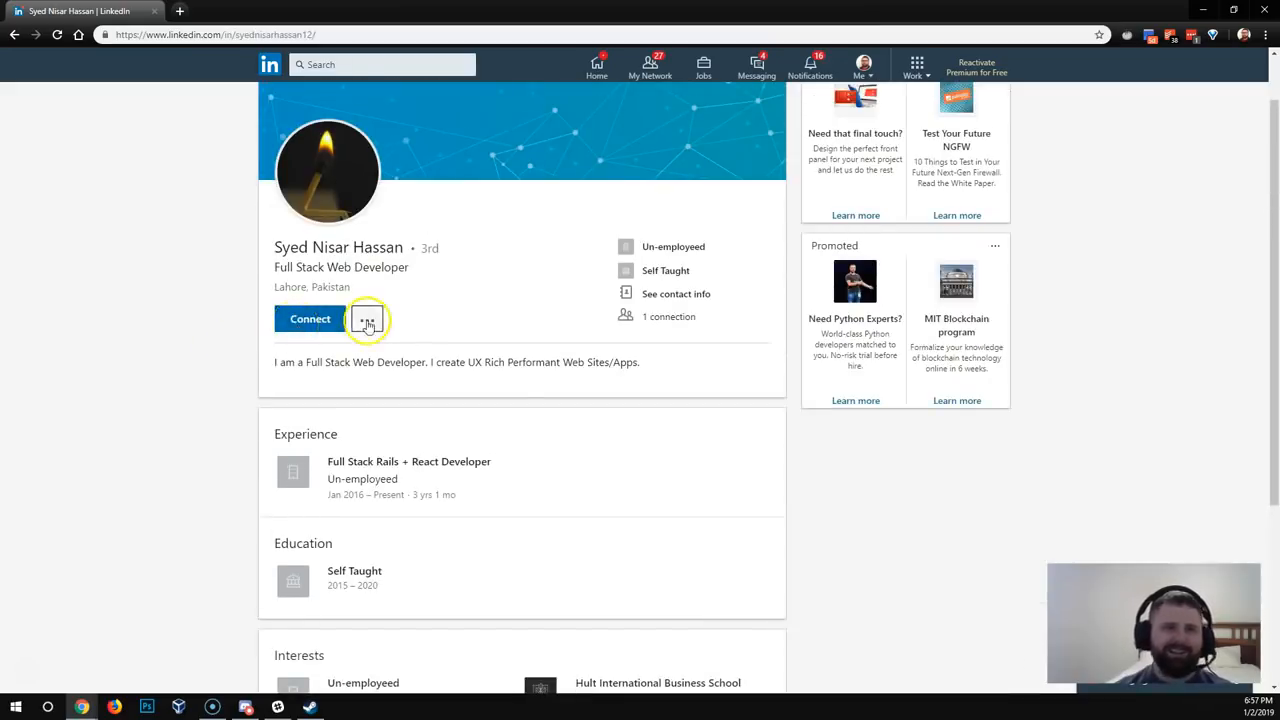
{"action": "left_click", "coordinate": [367, 318]}
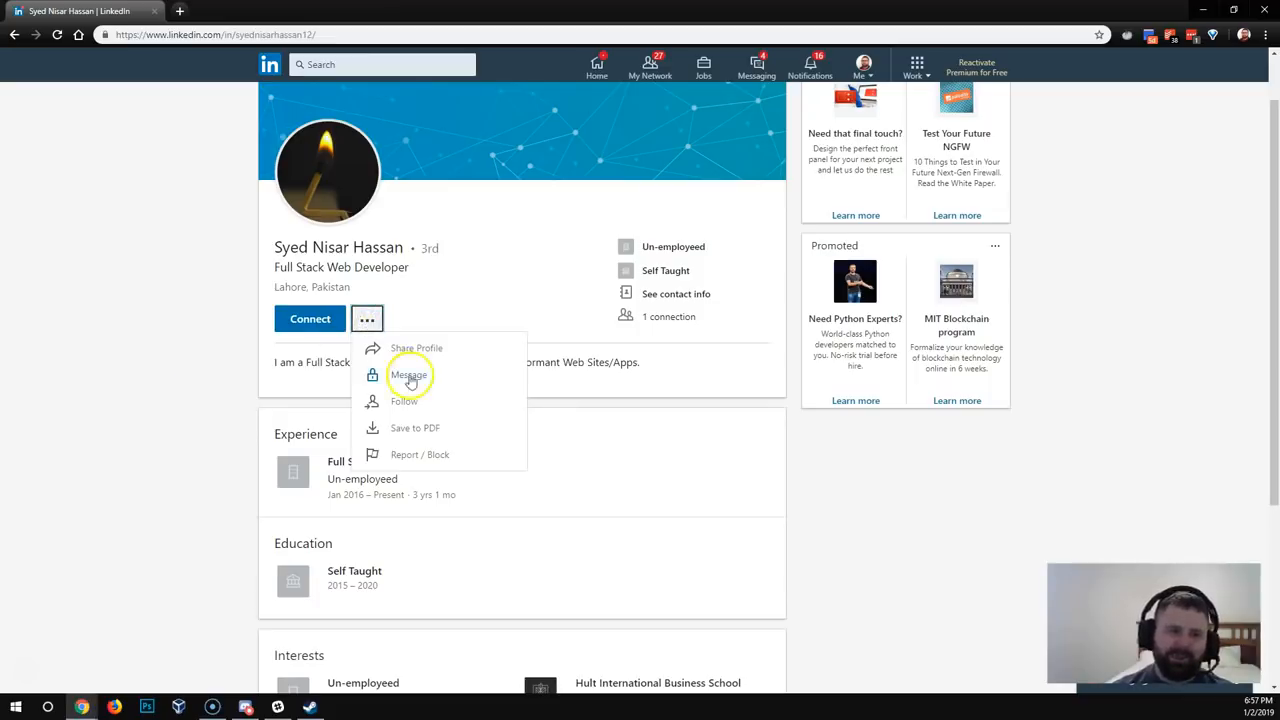
{"action": "left_click", "coordinate": [166, 388]}
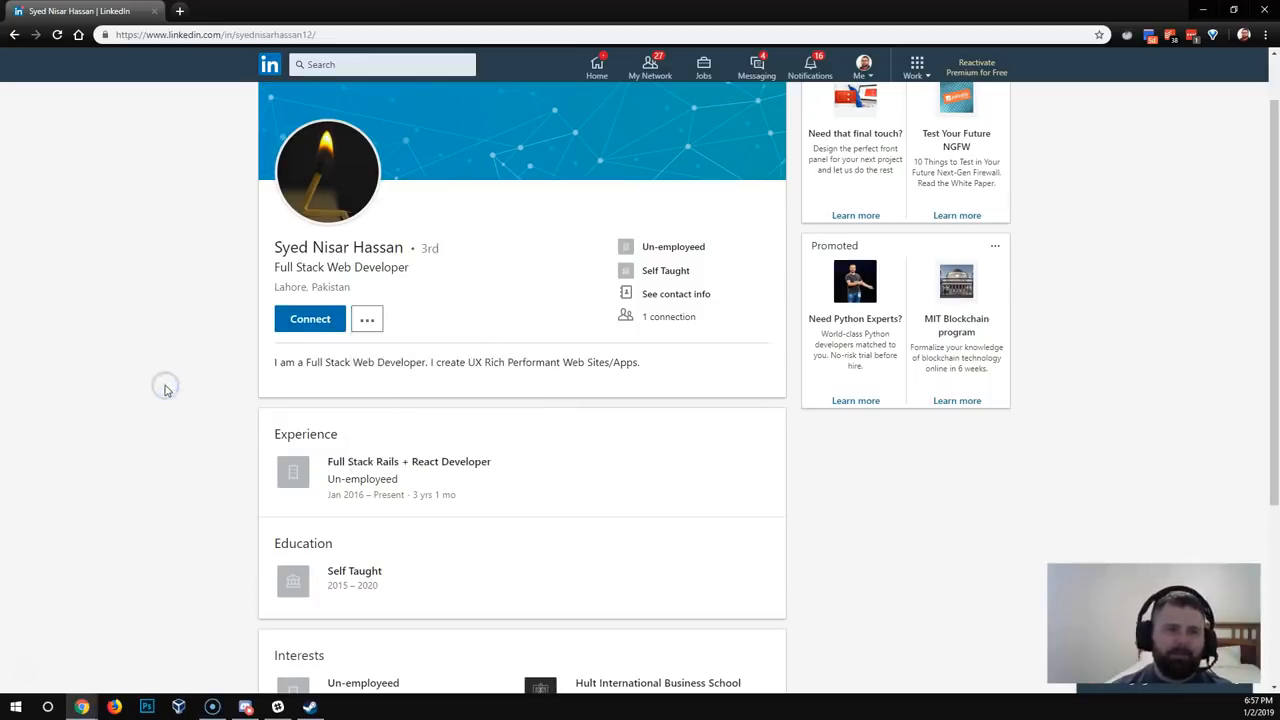
{"action": "scroll", "scroll_direction": "down", "scroll_amount": 3}
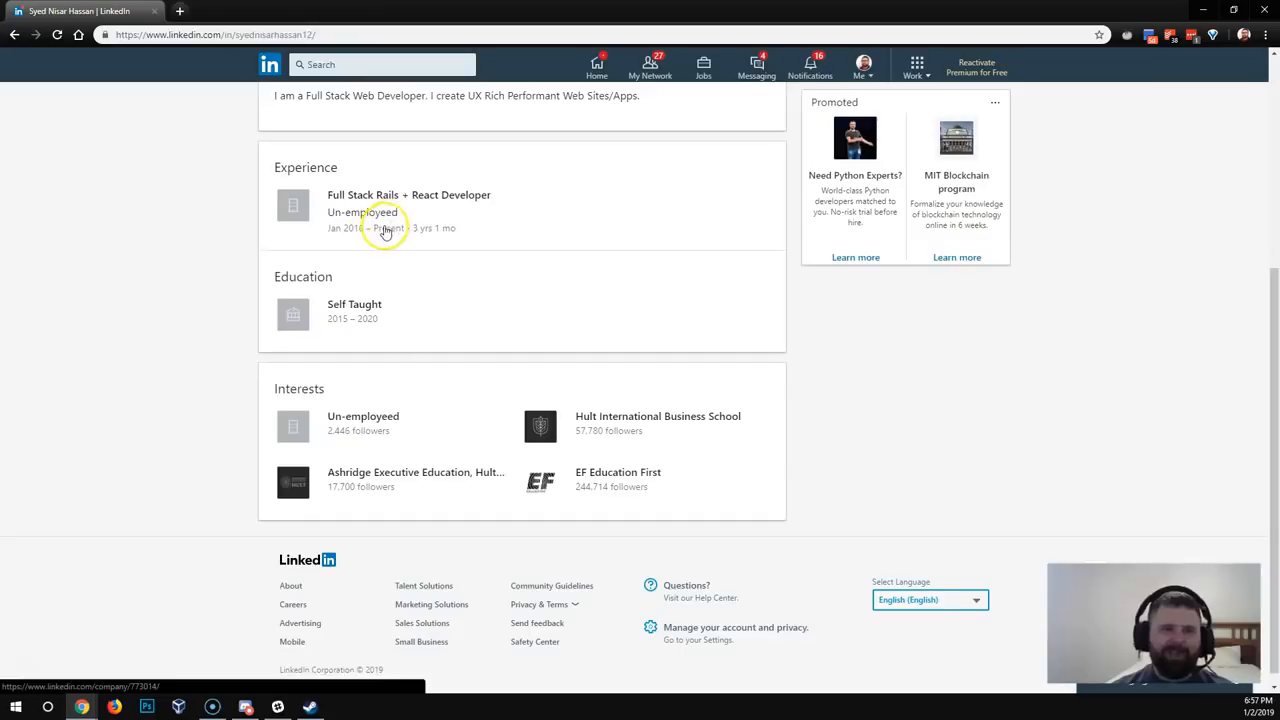
{"action": "mouse_move", "coordinate": [318, 296]}
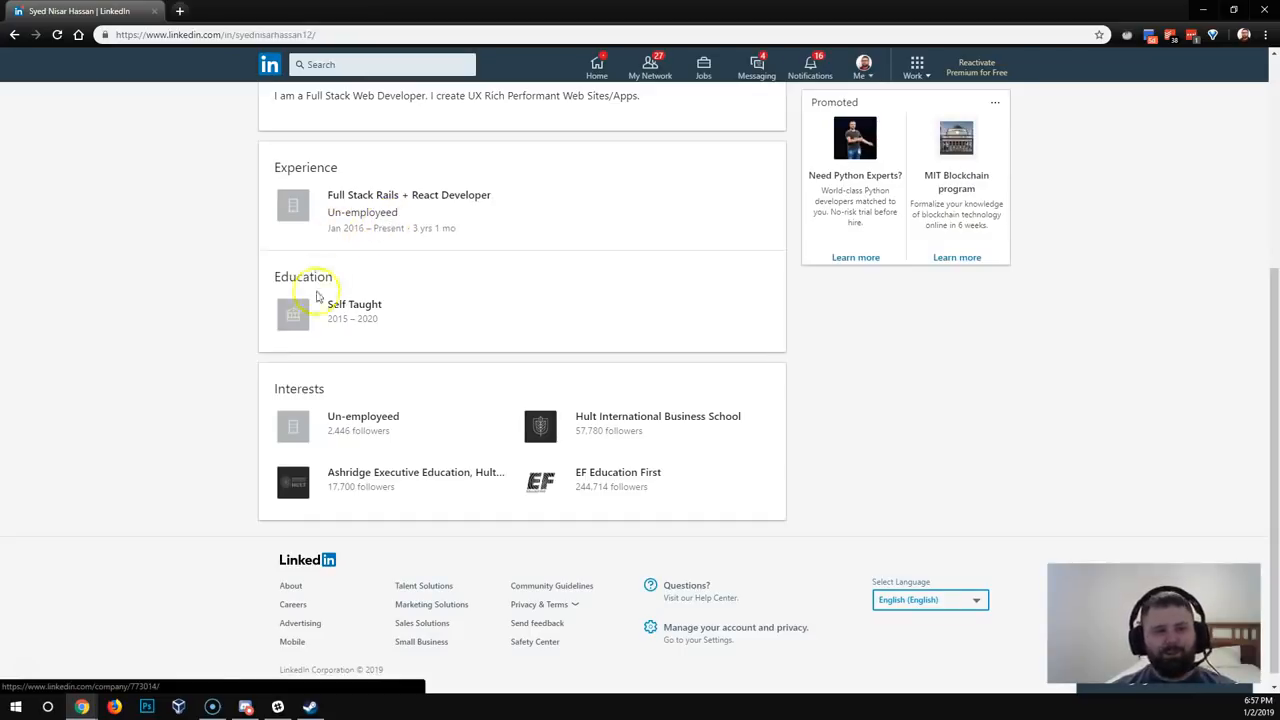
{"action": "mouse_move", "coordinate": [300, 332]}
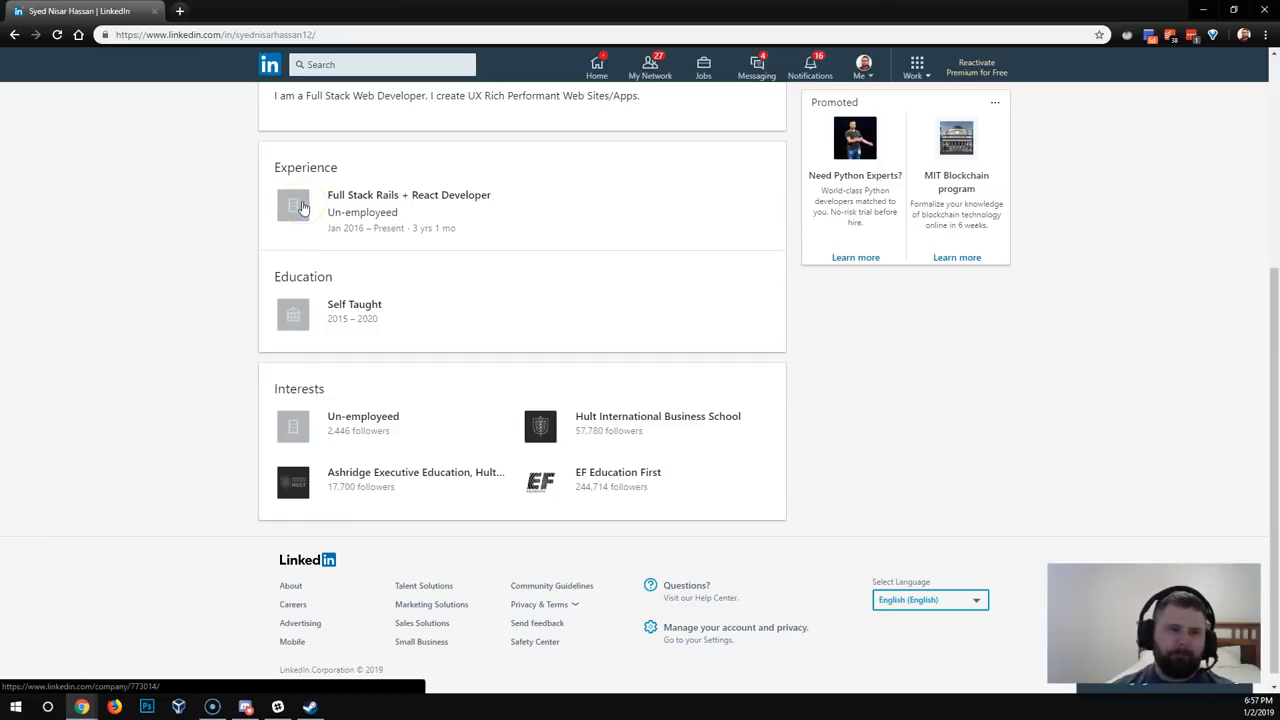
{"action": "mouse_move", "coordinate": [240, 421]}
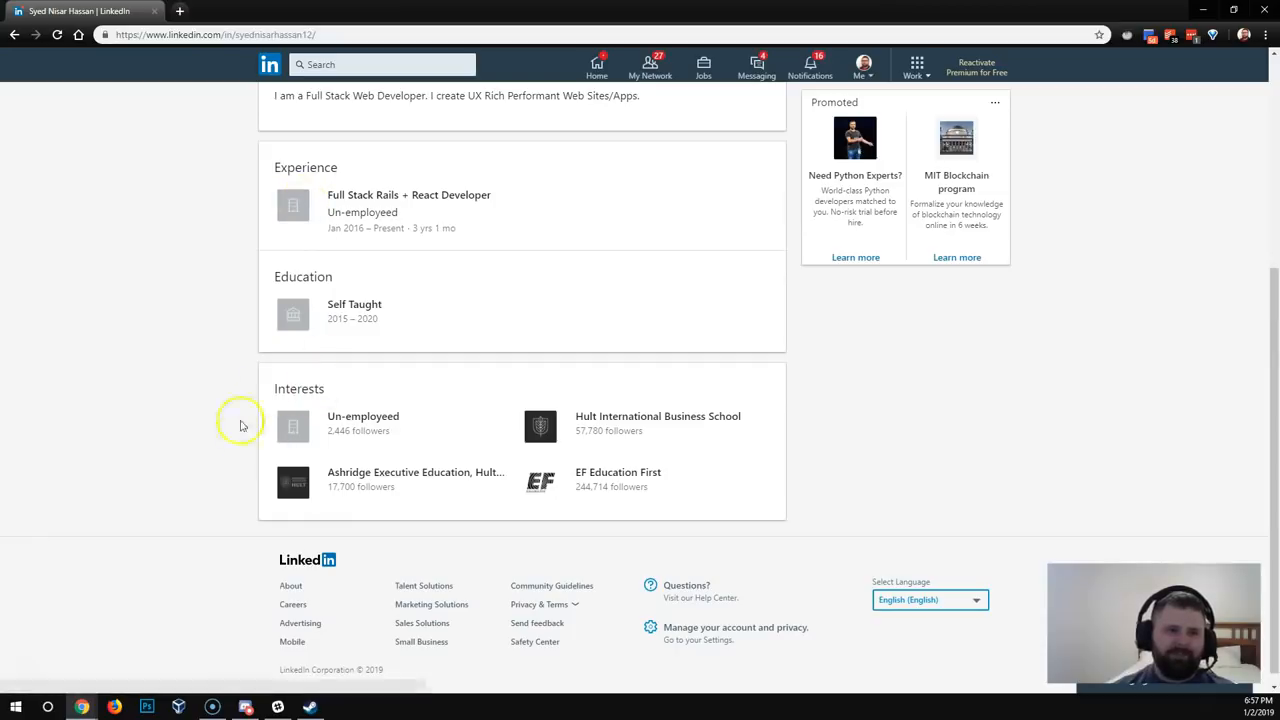
{"action": "mouse_move", "coordinate": [474, 385]}
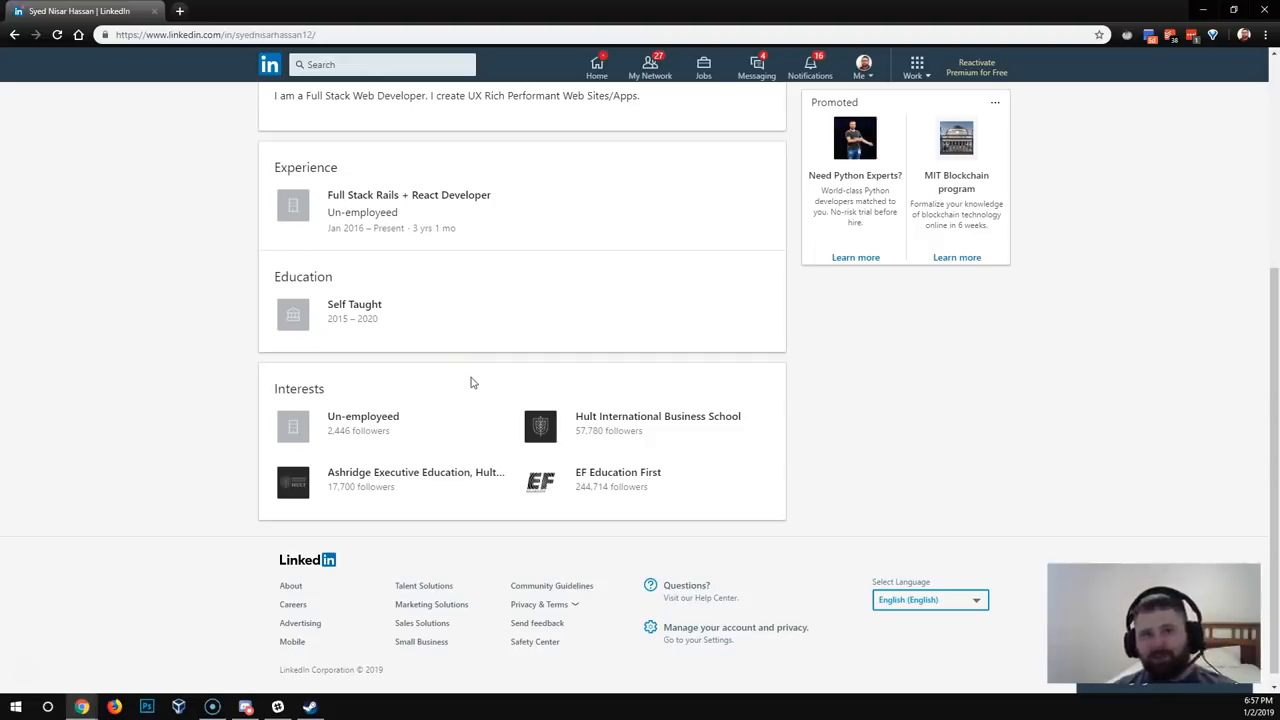
{"action": "mouse_move", "coordinate": [225, 276]}
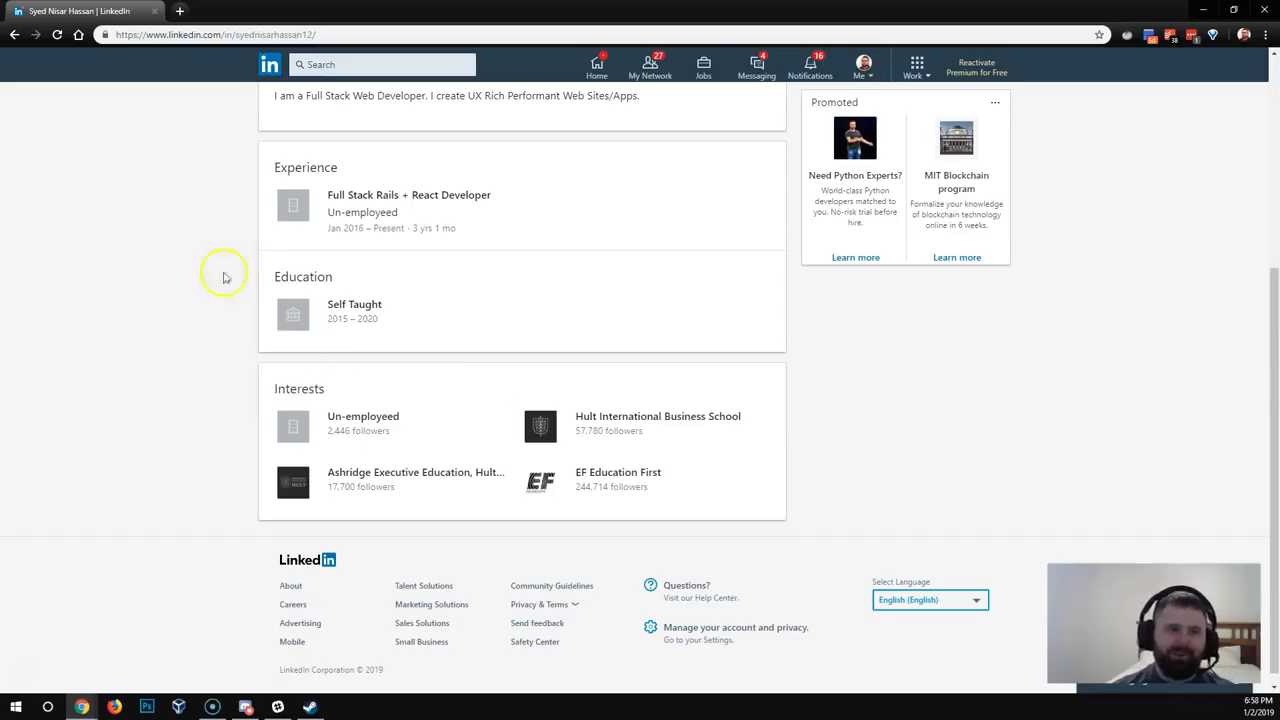
{"action": "mouse_move", "coordinate": [350, 246]}
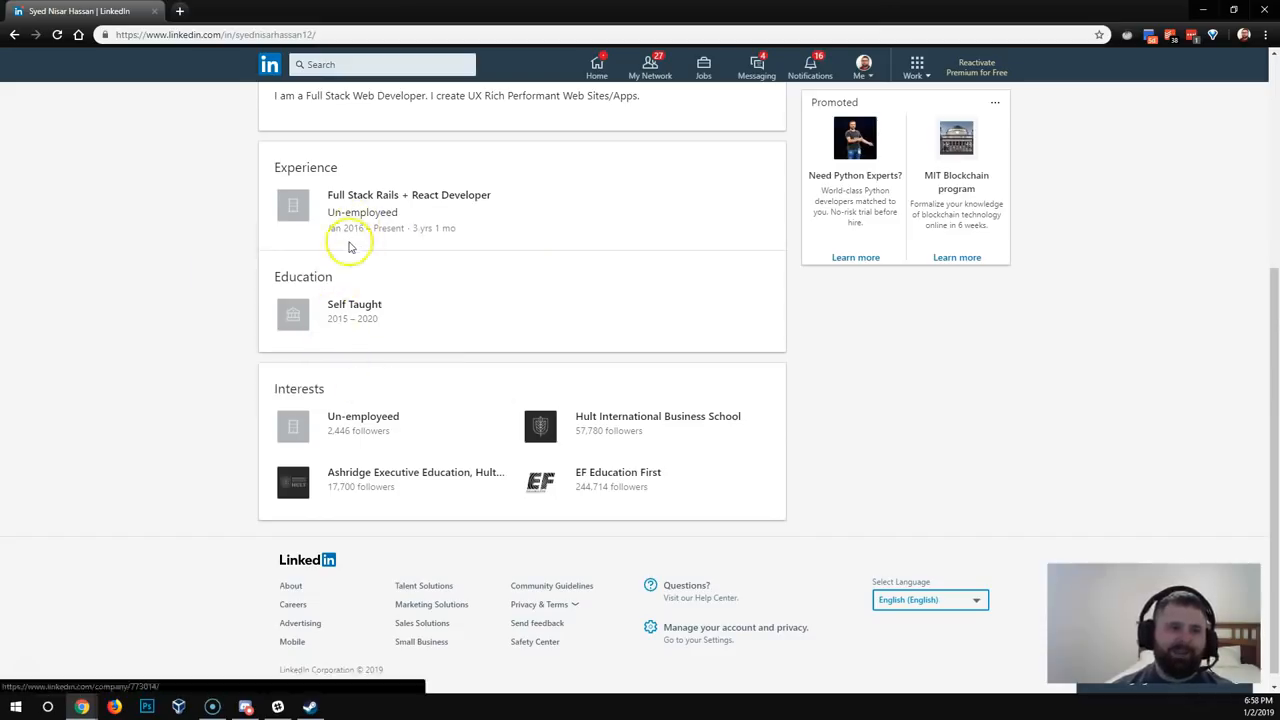
{"action": "mouse_move", "coordinate": [400, 245]}
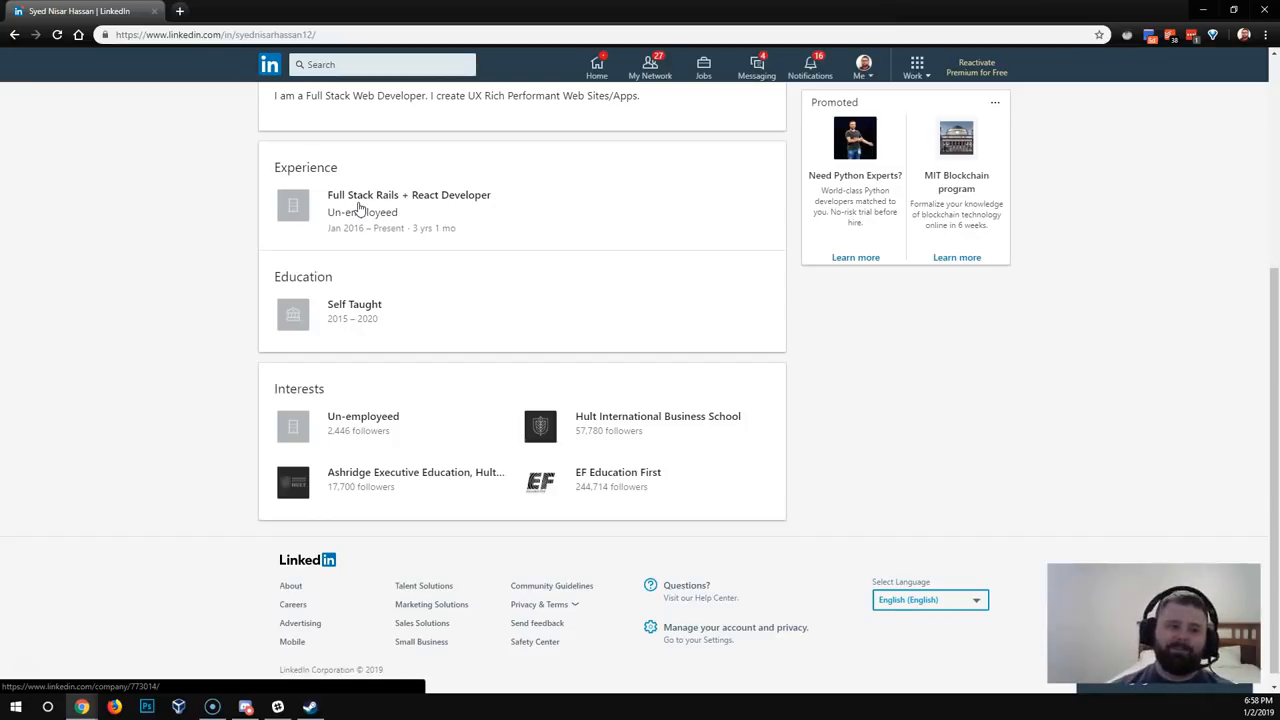
{"action": "scroll", "scroll_direction": "up", "scroll_amount": 3}
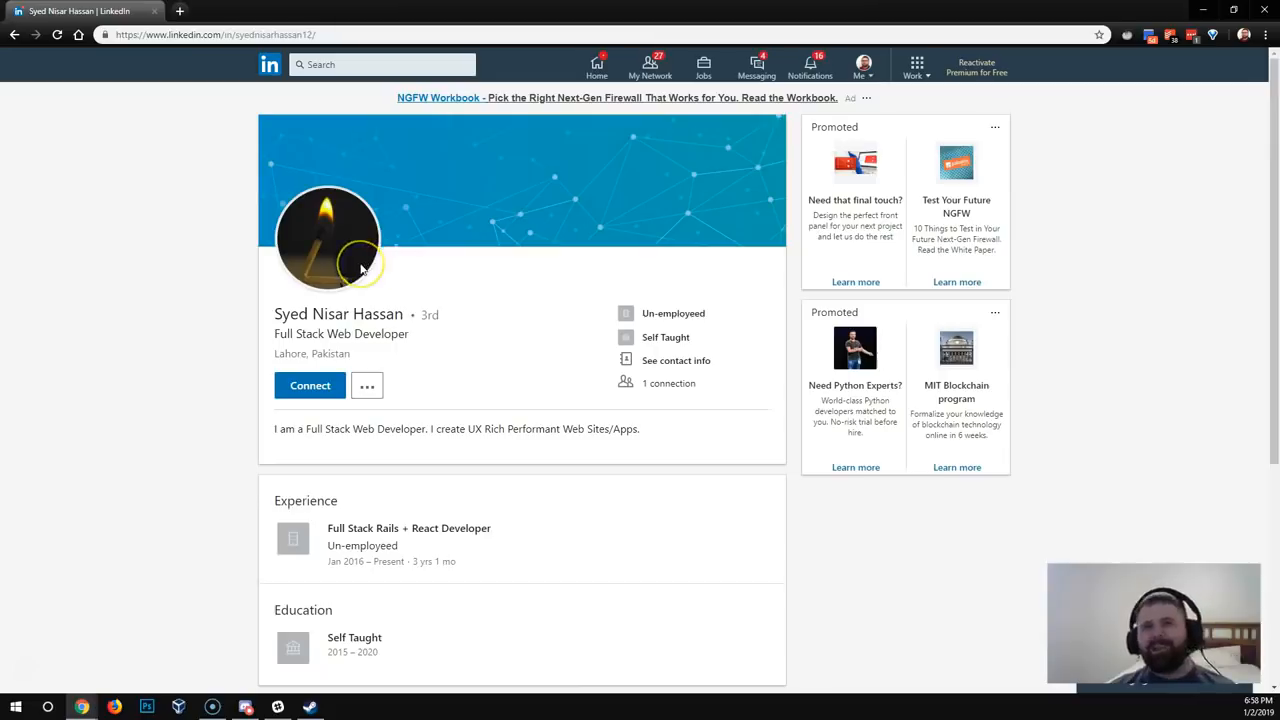
{"action": "mouse_move", "coordinate": [362, 265]}
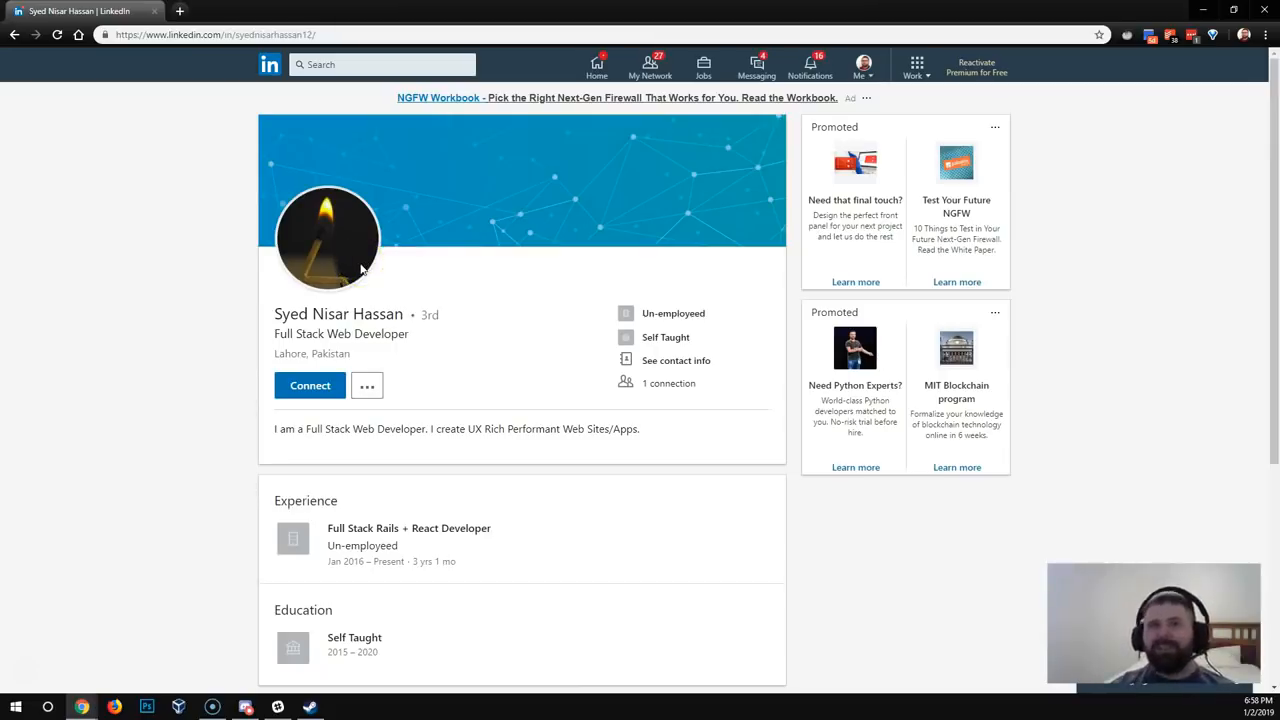